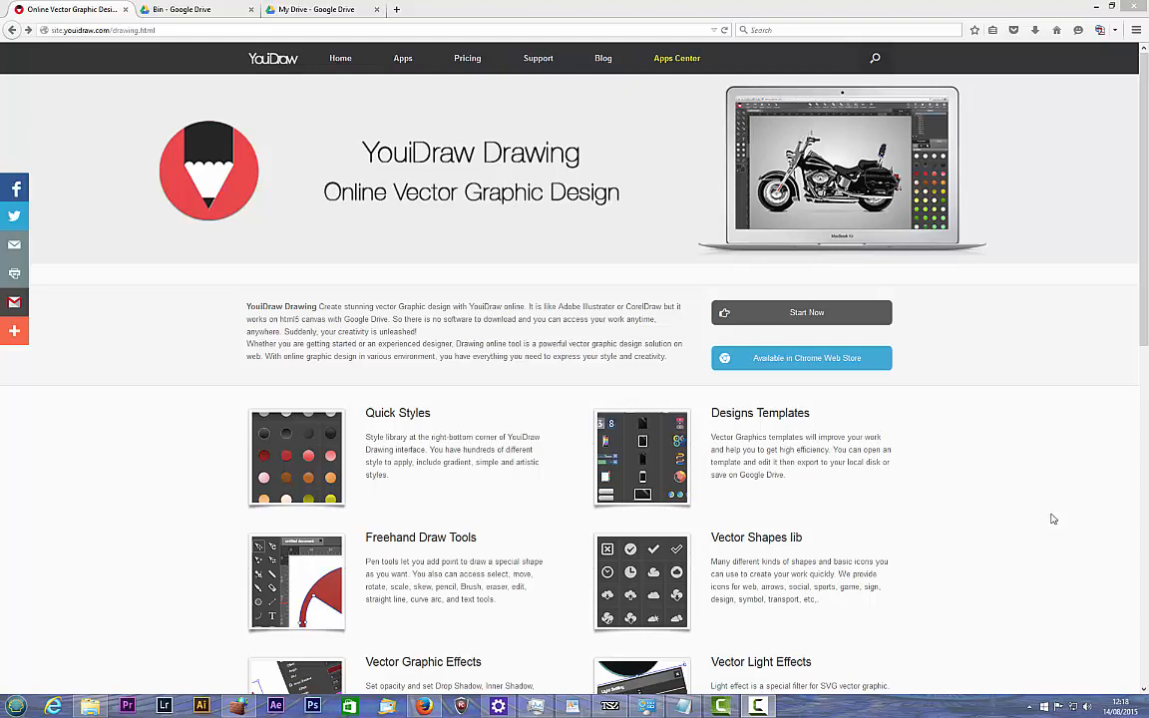
pyautogui.moveTo(462, 120)
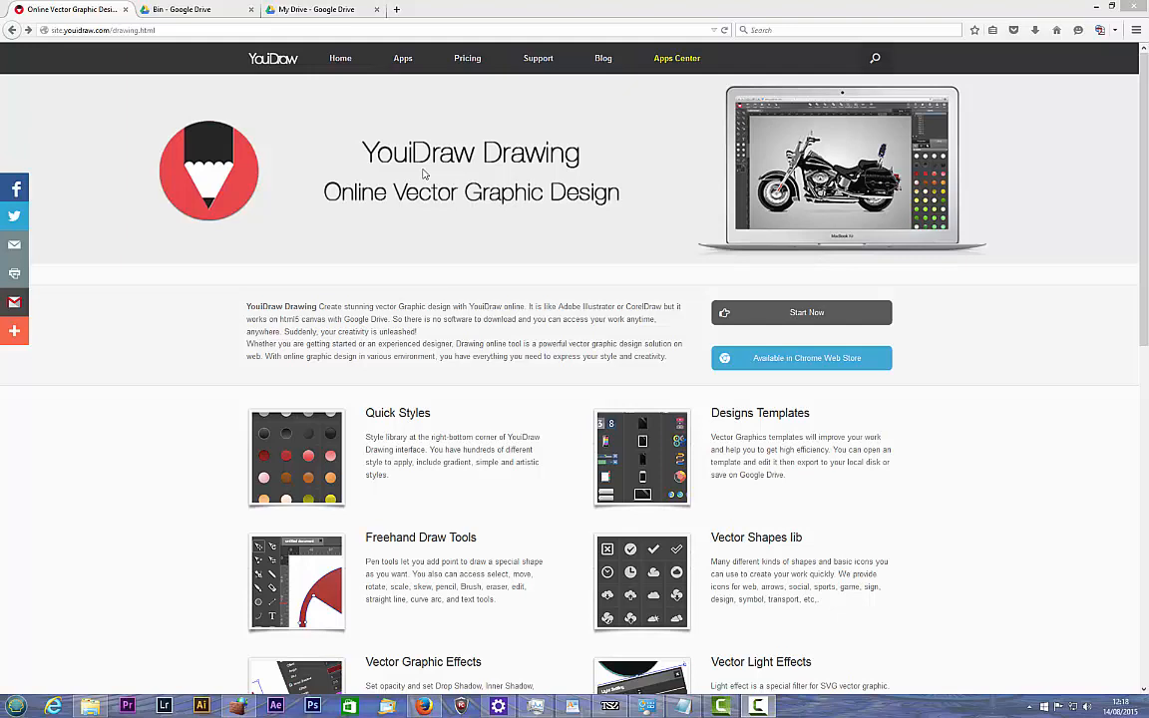
pyautogui.moveTo(364, 210)
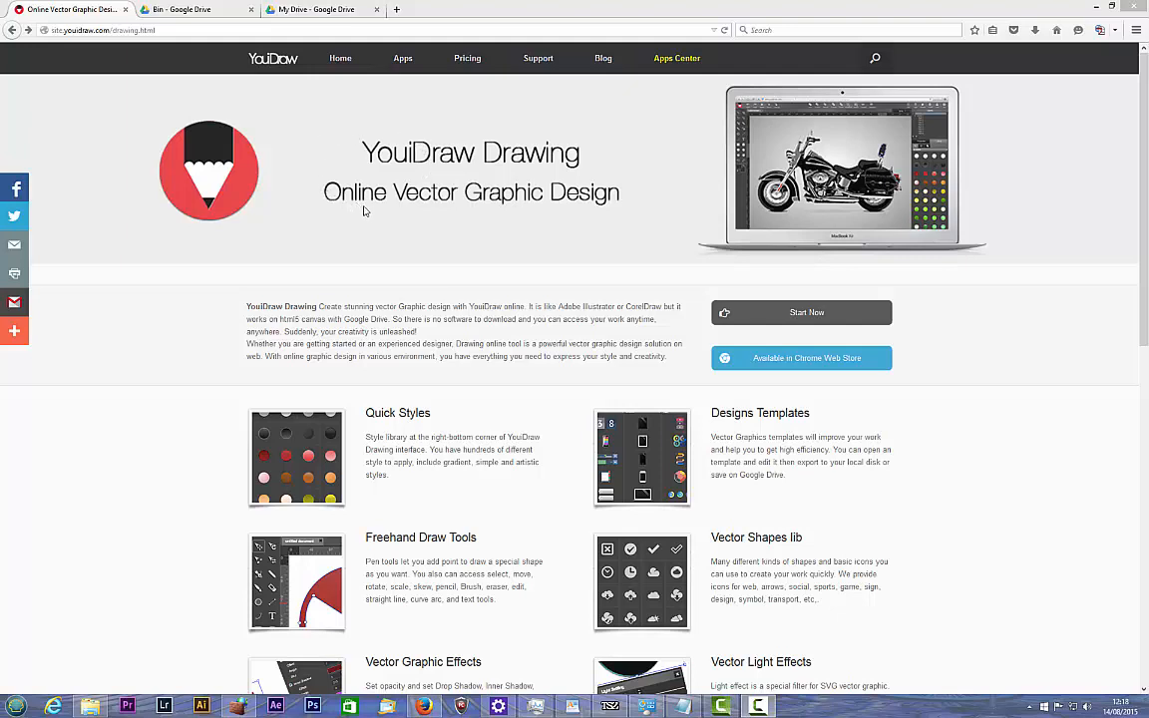
pyautogui.moveTo(320, 167)
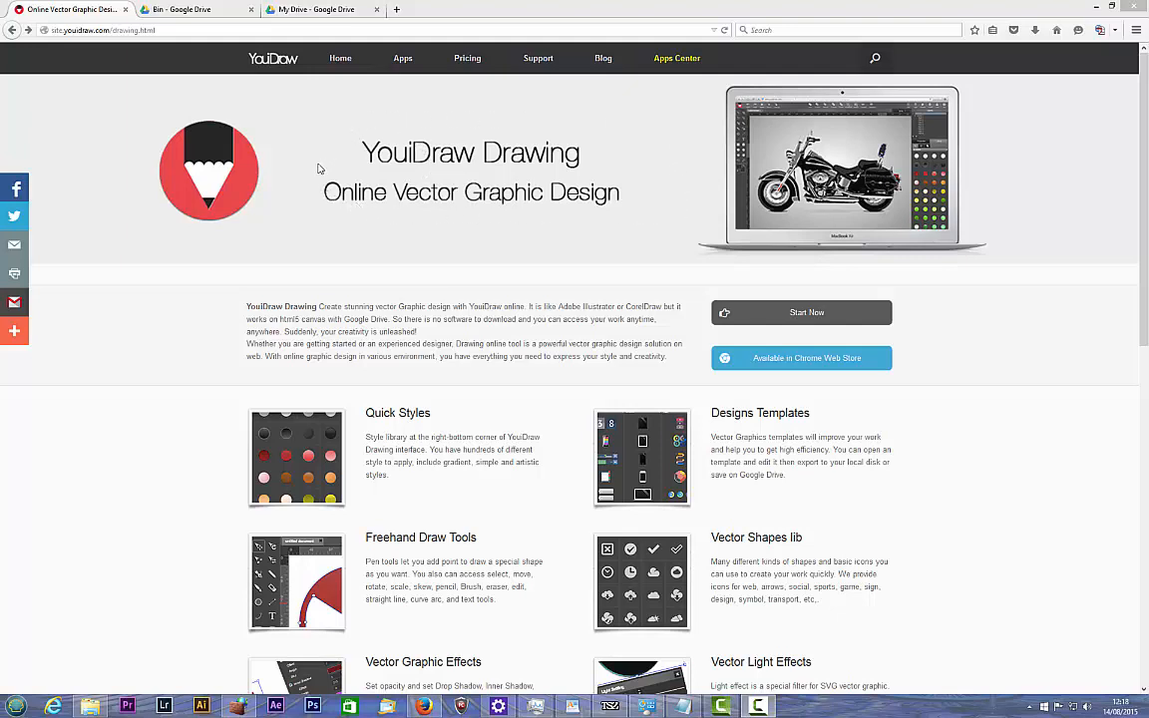
pyautogui.moveTo(545, 238)
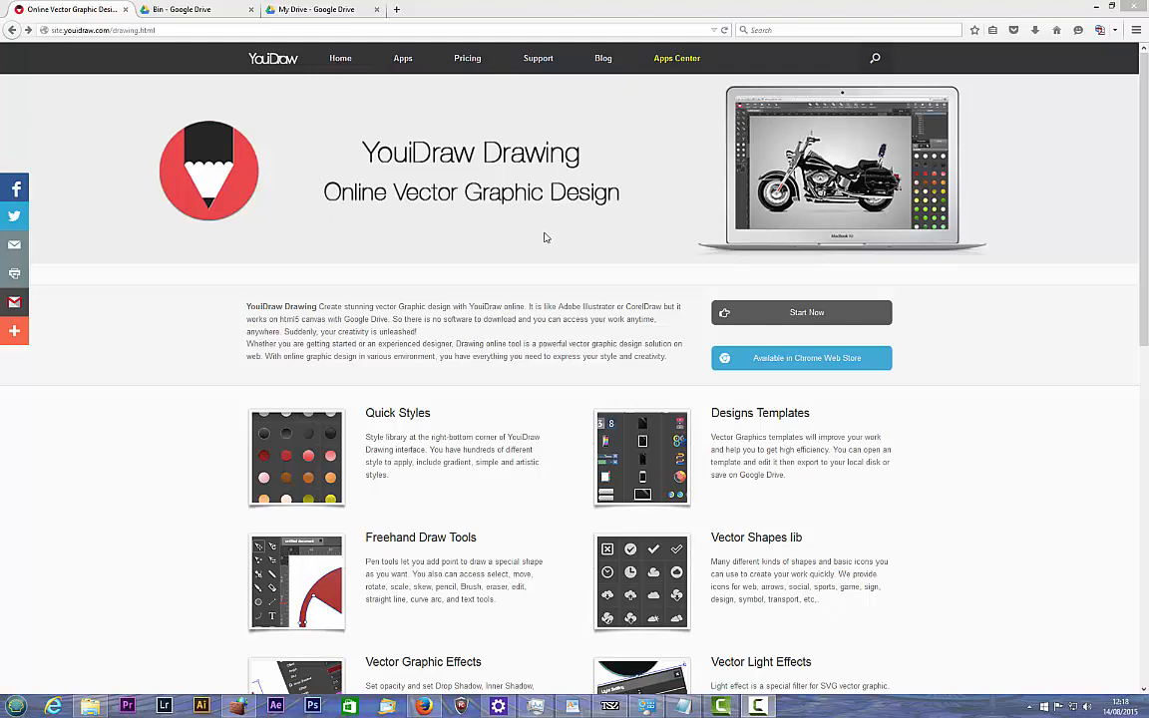
pyautogui.moveTo(636, 228)
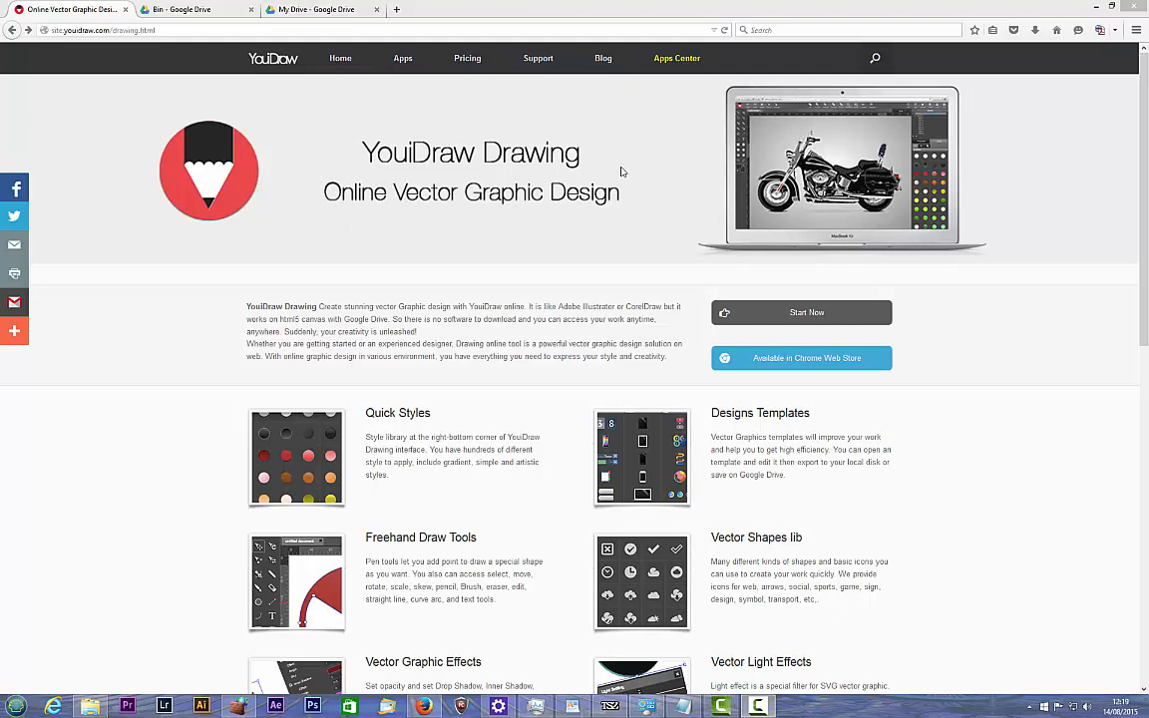
pyautogui.moveTo(341, 162)
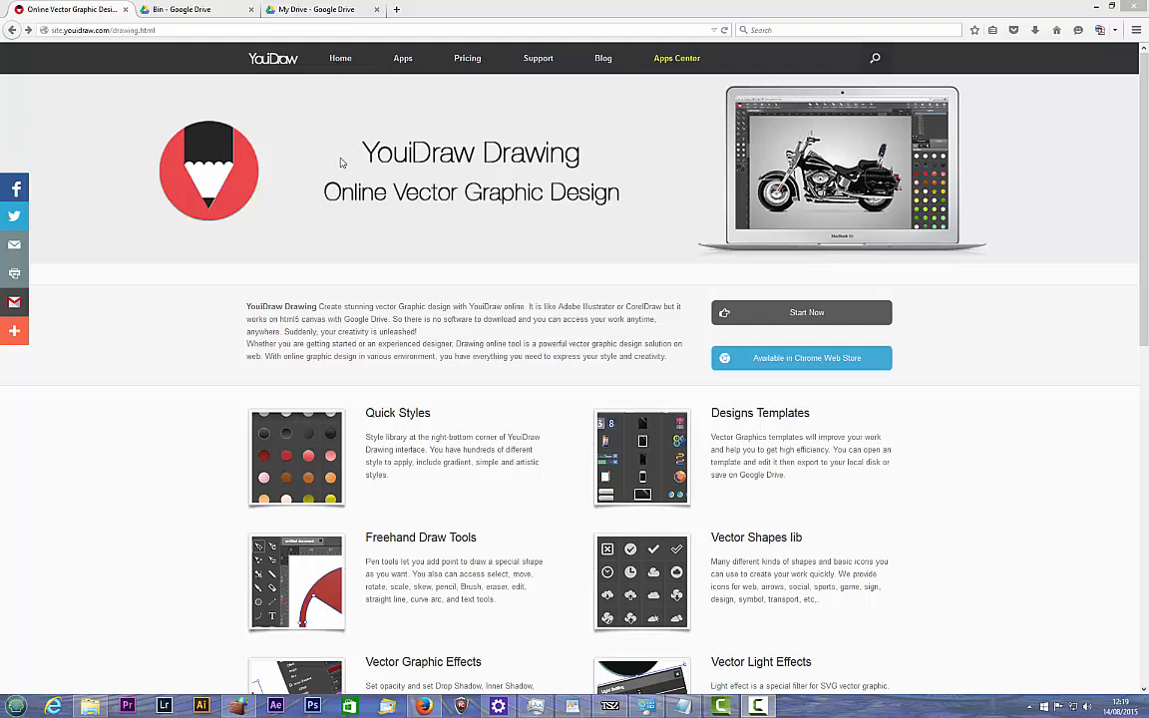
pyautogui.moveTo(669, 206)
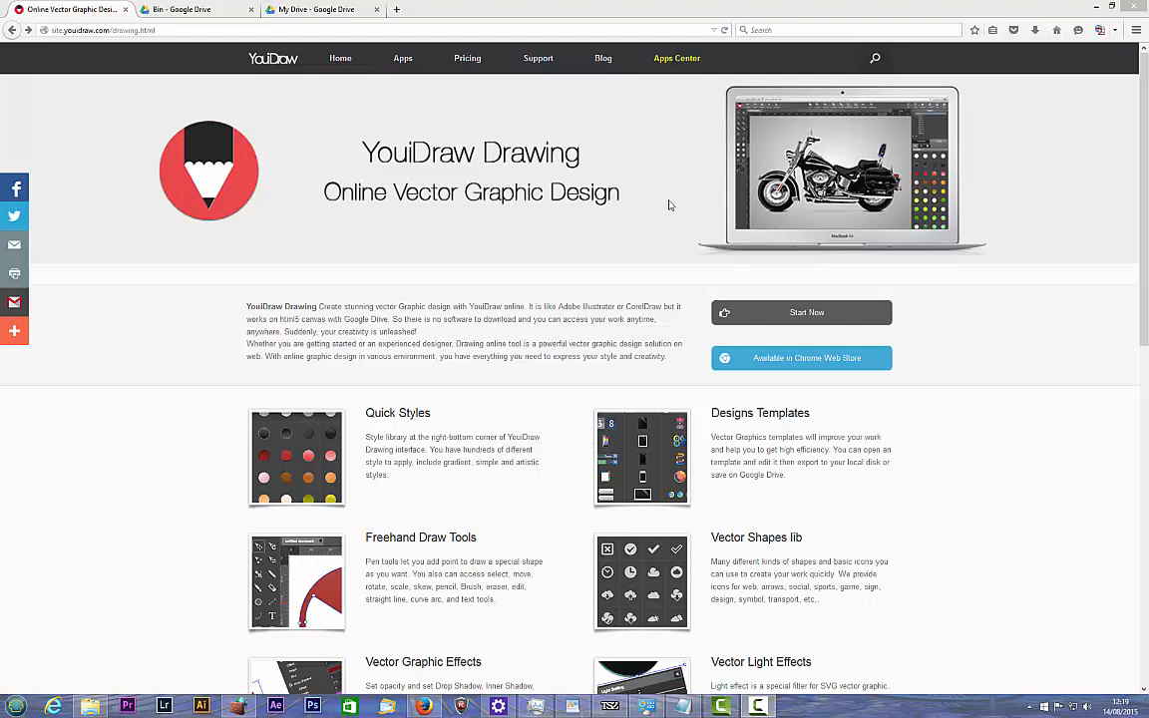
pyautogui.moveTo(346, 148)
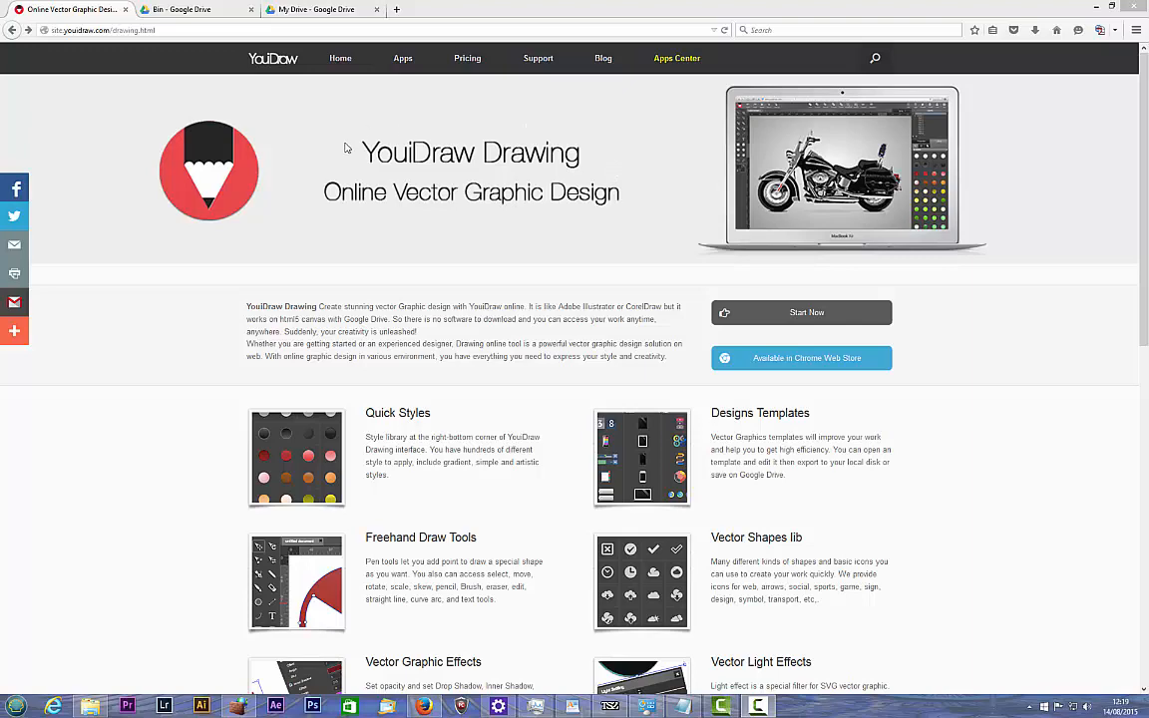
pyautogui.moveTo(345, 148)
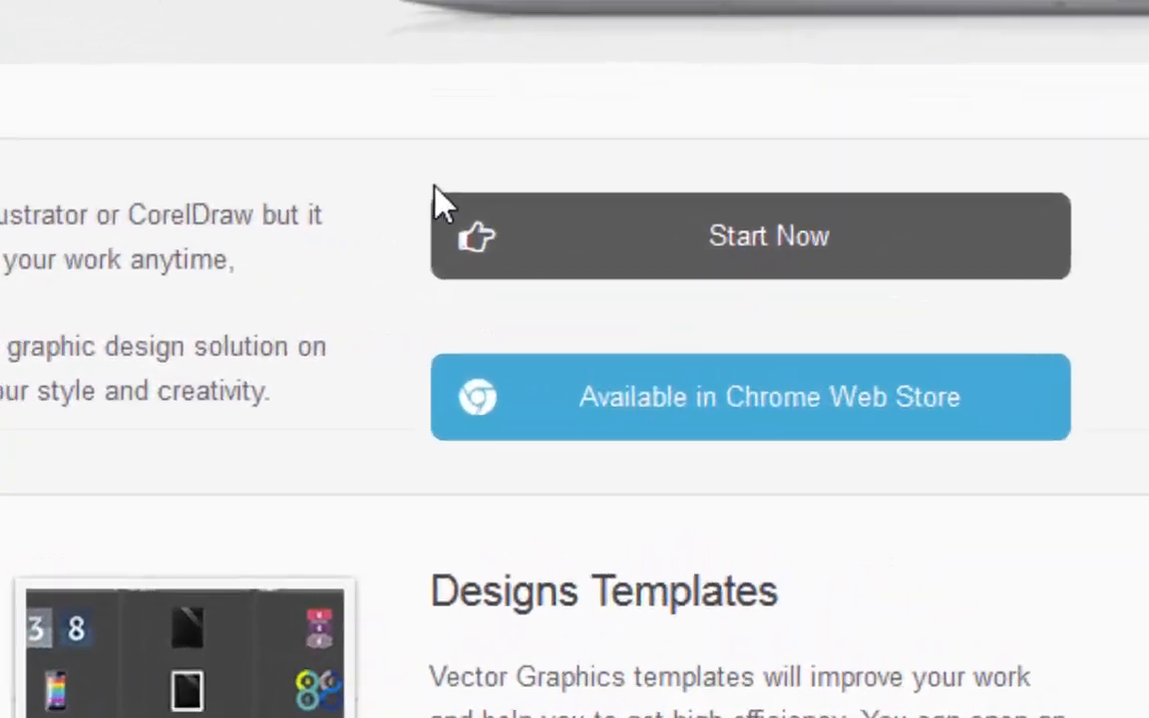
# - Start YouiDraw Drawing and scroll down through the categorized template gallery
pyautogui.click(769, 235)
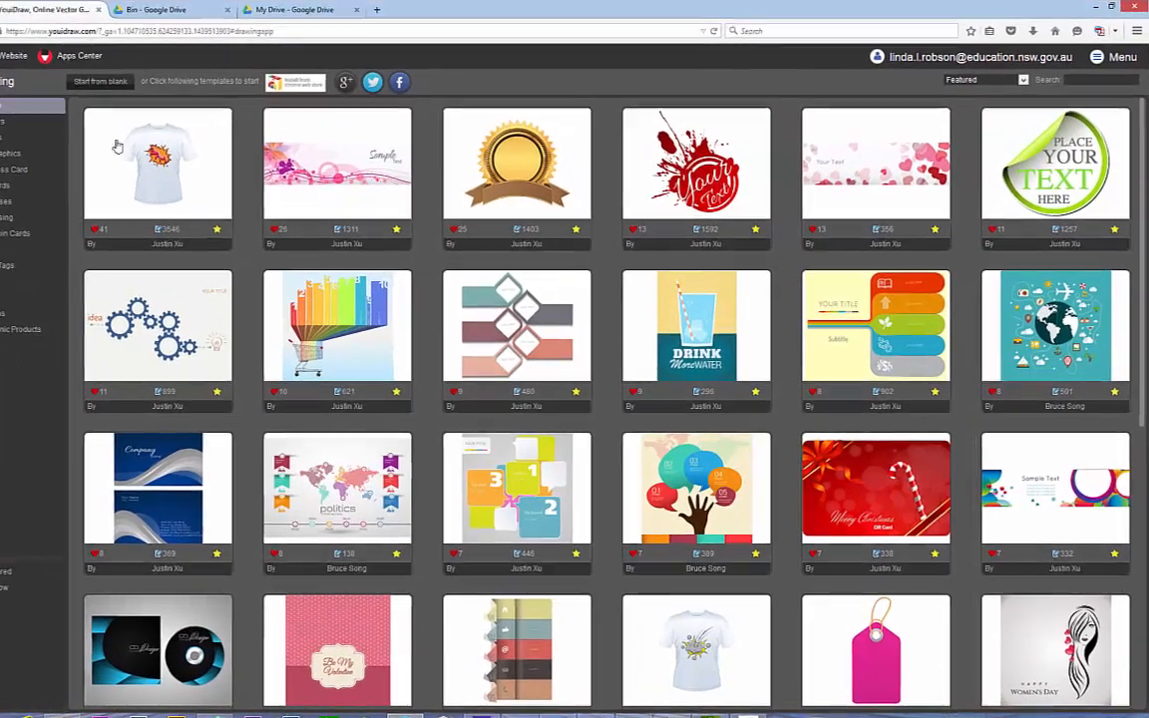
pyautogui.moveTo(46, 369)
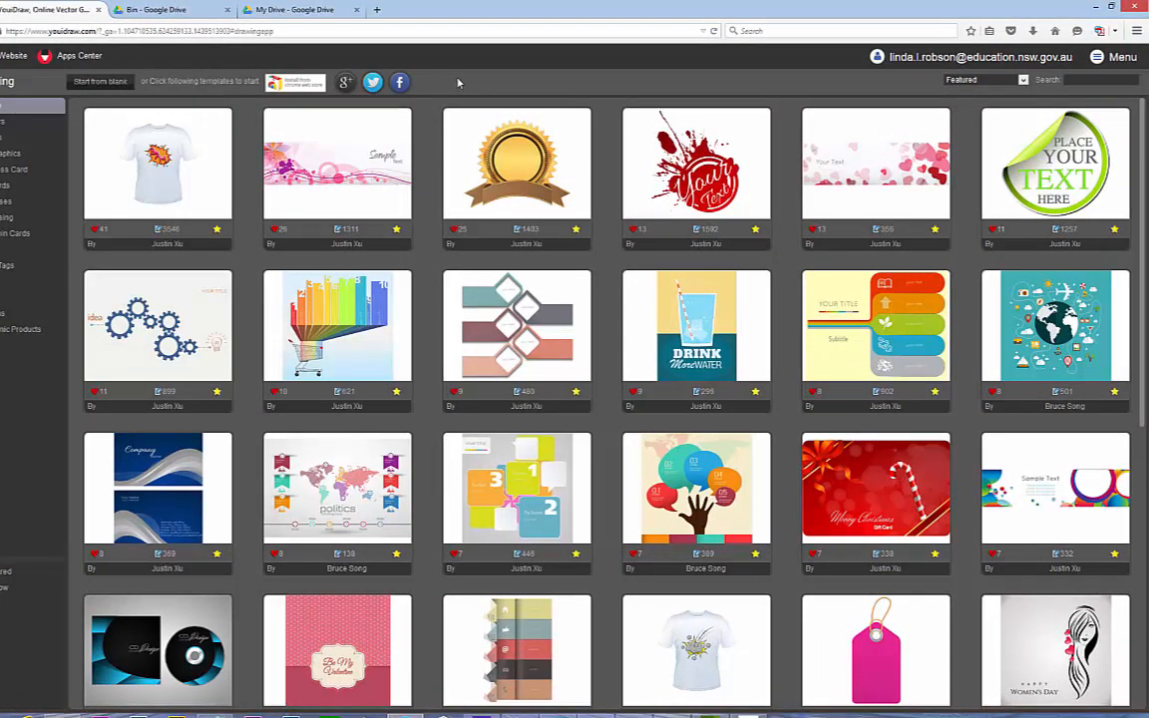
pyautogui.moveTo(932, 62)
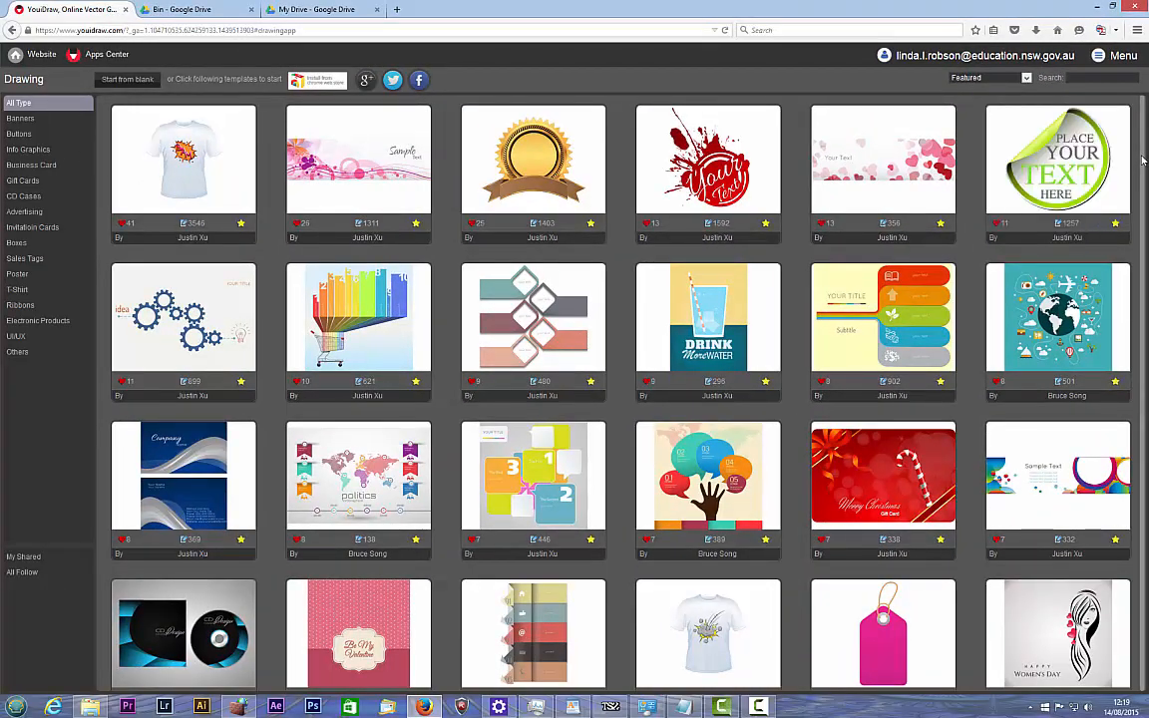
pyautogui.scroll(-3)
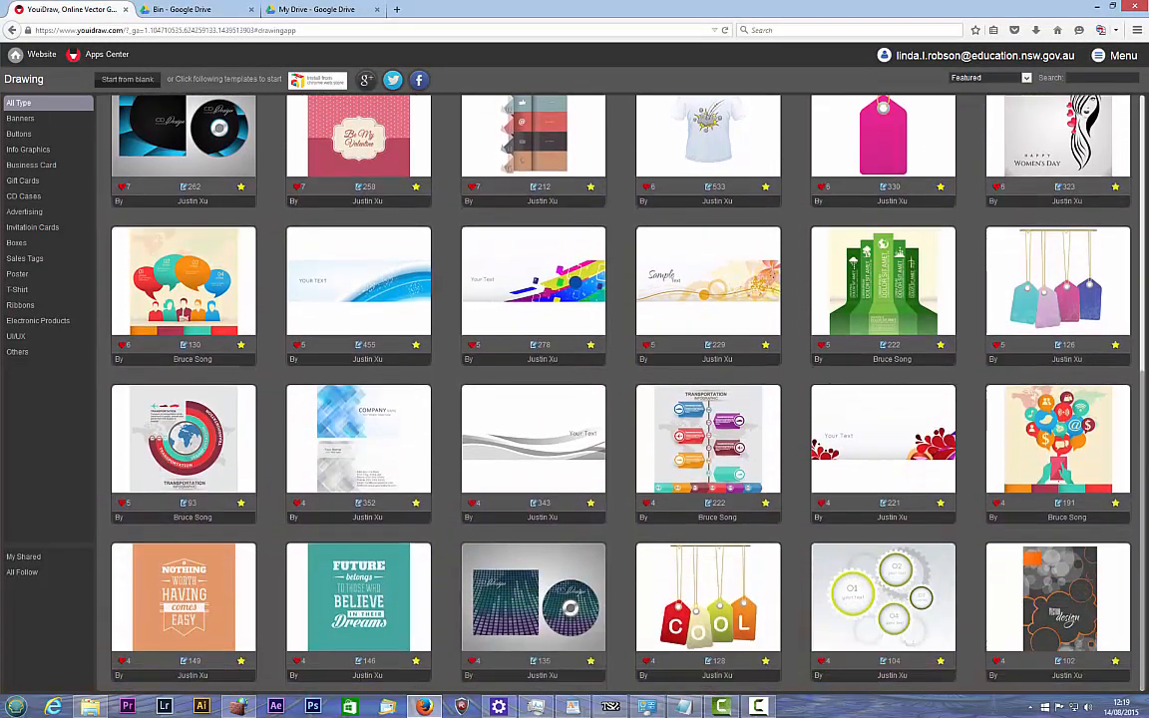
pyautogui.scroll(-3)
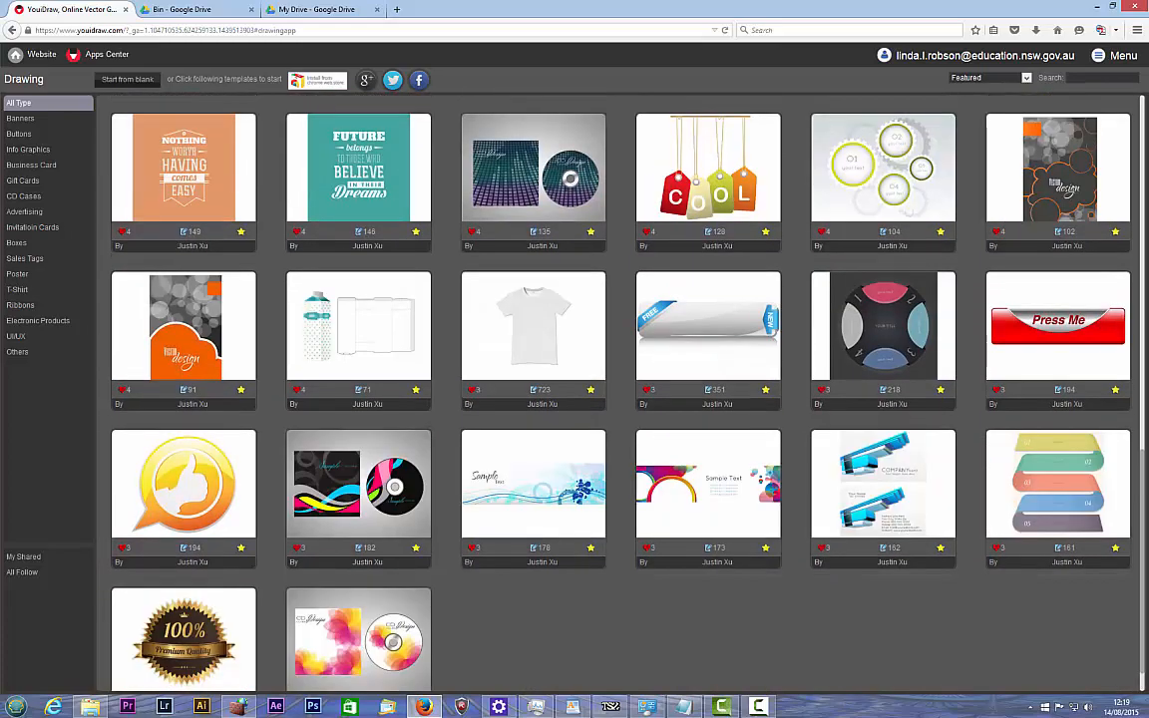
pyautogui.scroll(-3)
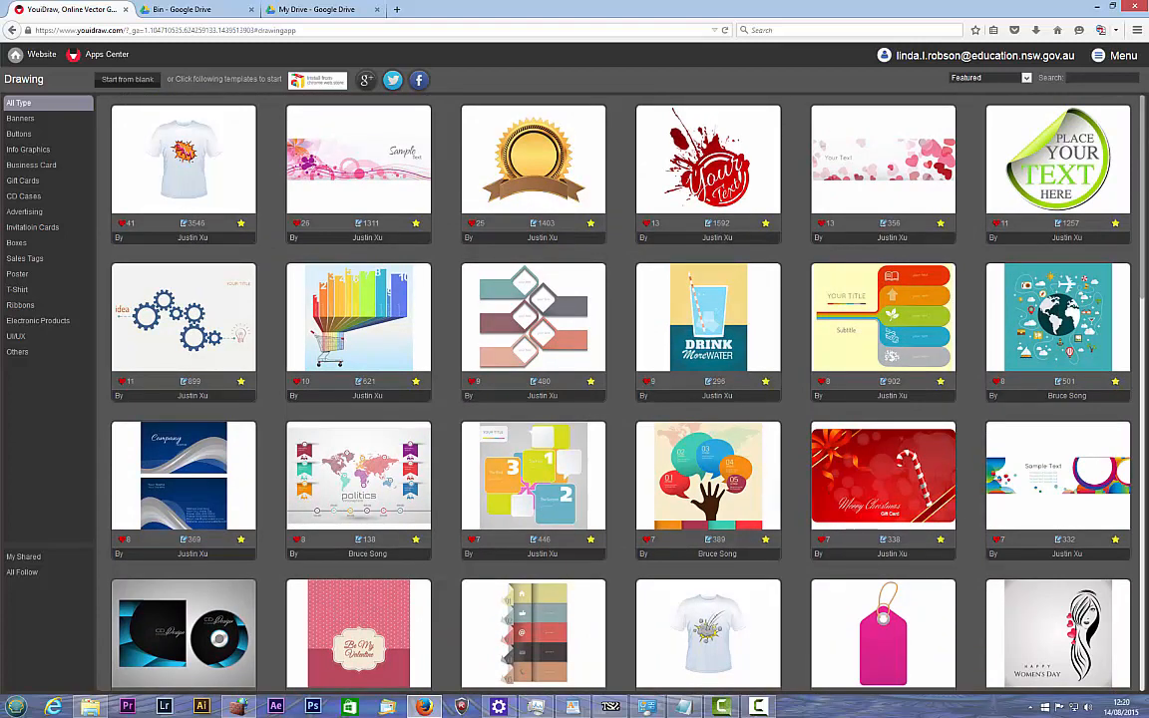
pyautogui.moveTo(708, 160)
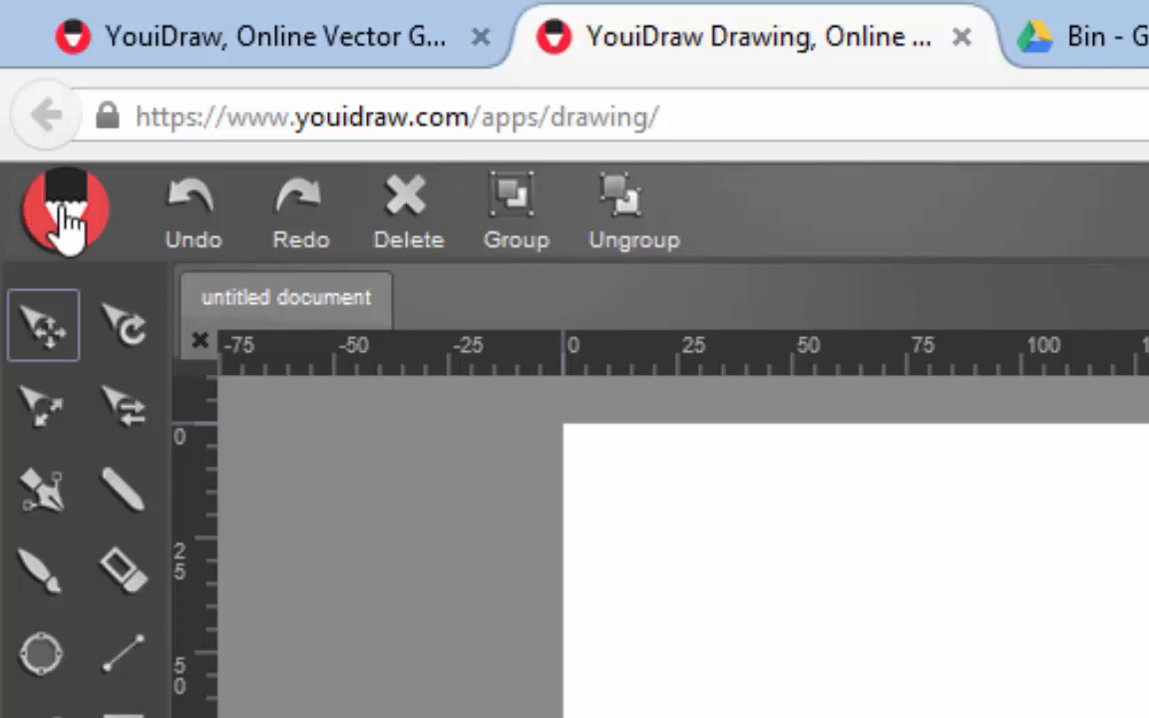
# - Open Save As from the file menu and expand a Google Drive folder
pyautogui.click(66, 209)
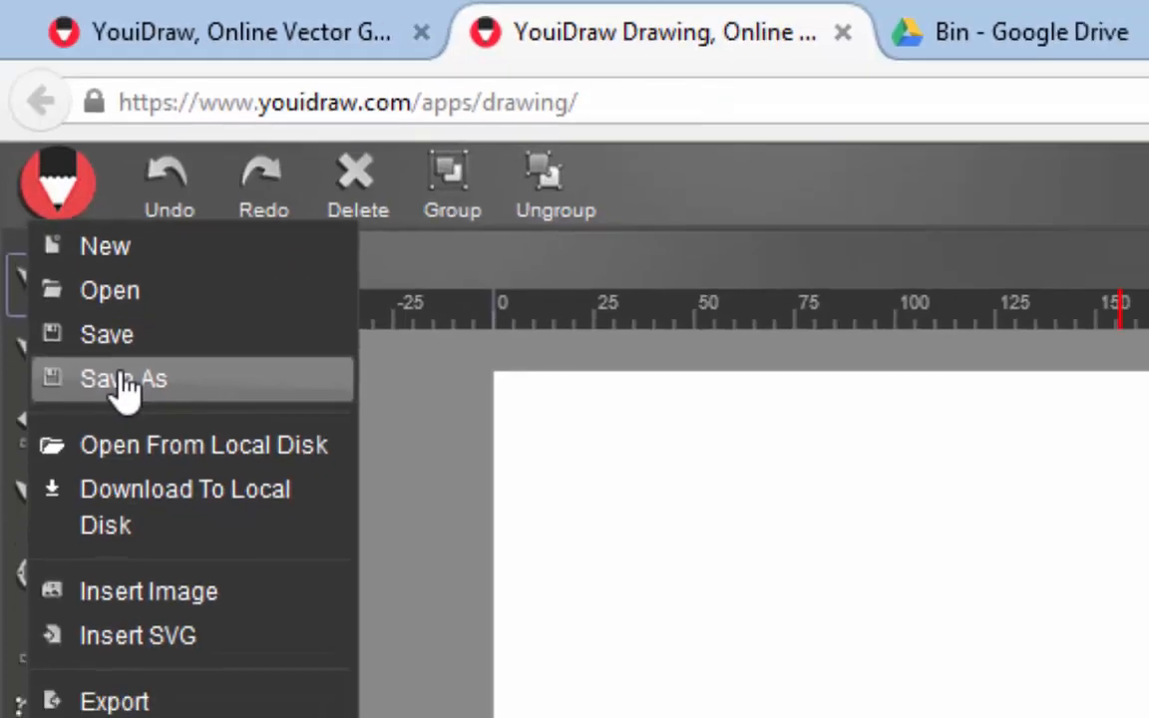
pyautogui.click(123, 378)
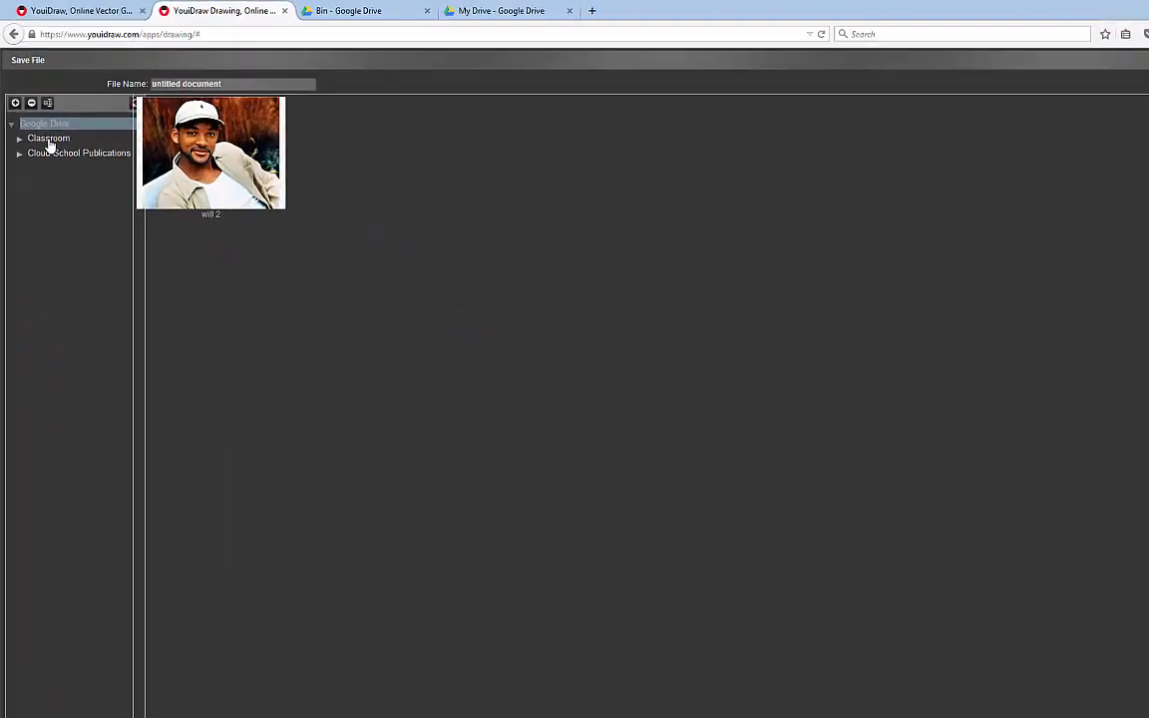
pyautogui.click(19, 138)
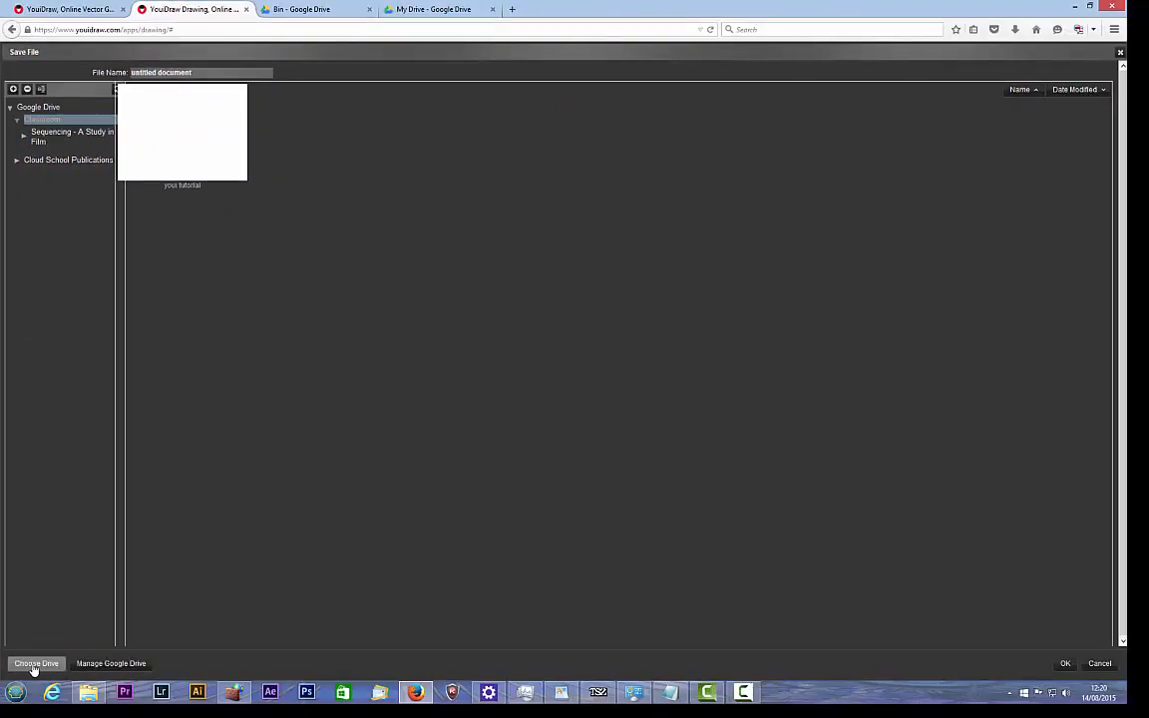
pyautogui.moveTo(109, 142)
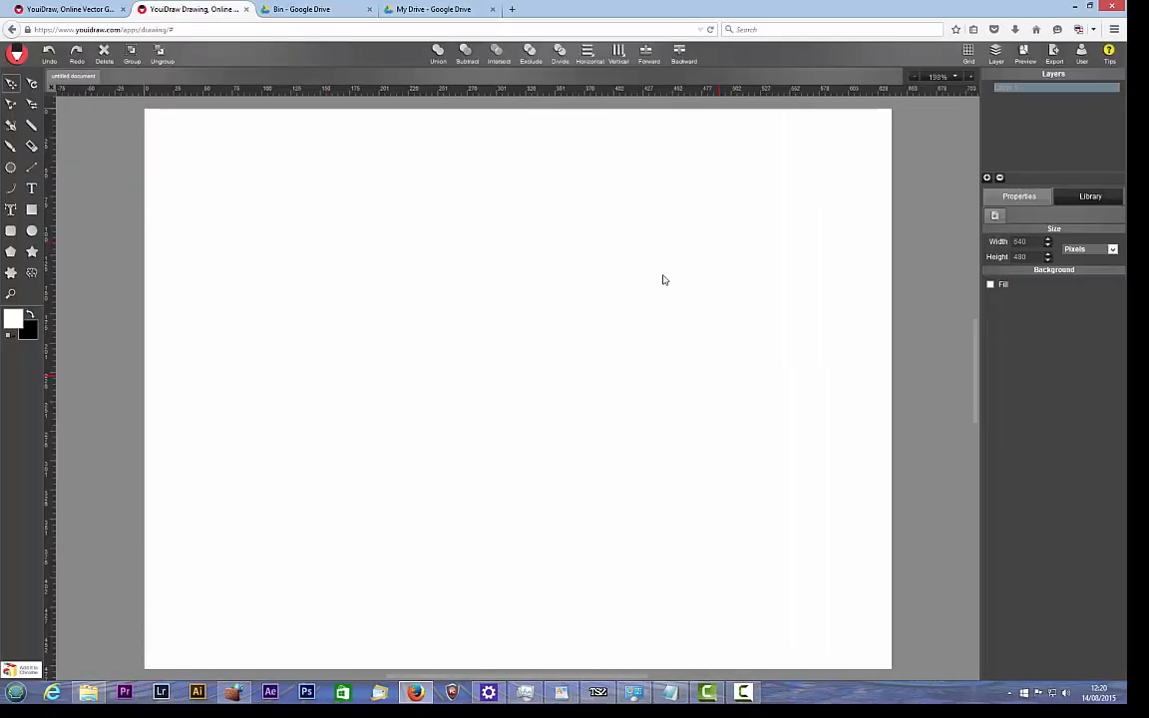
pyautogui.moveTo(382, 206)
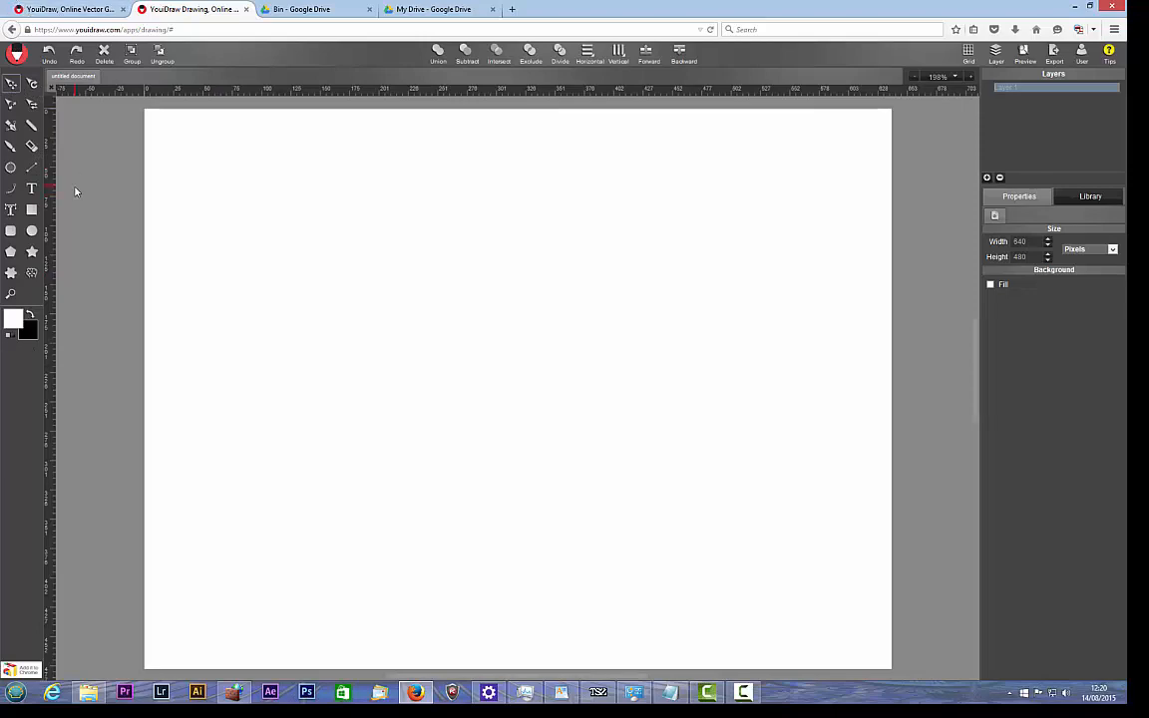
pyautogui.moveTo(135, 218)
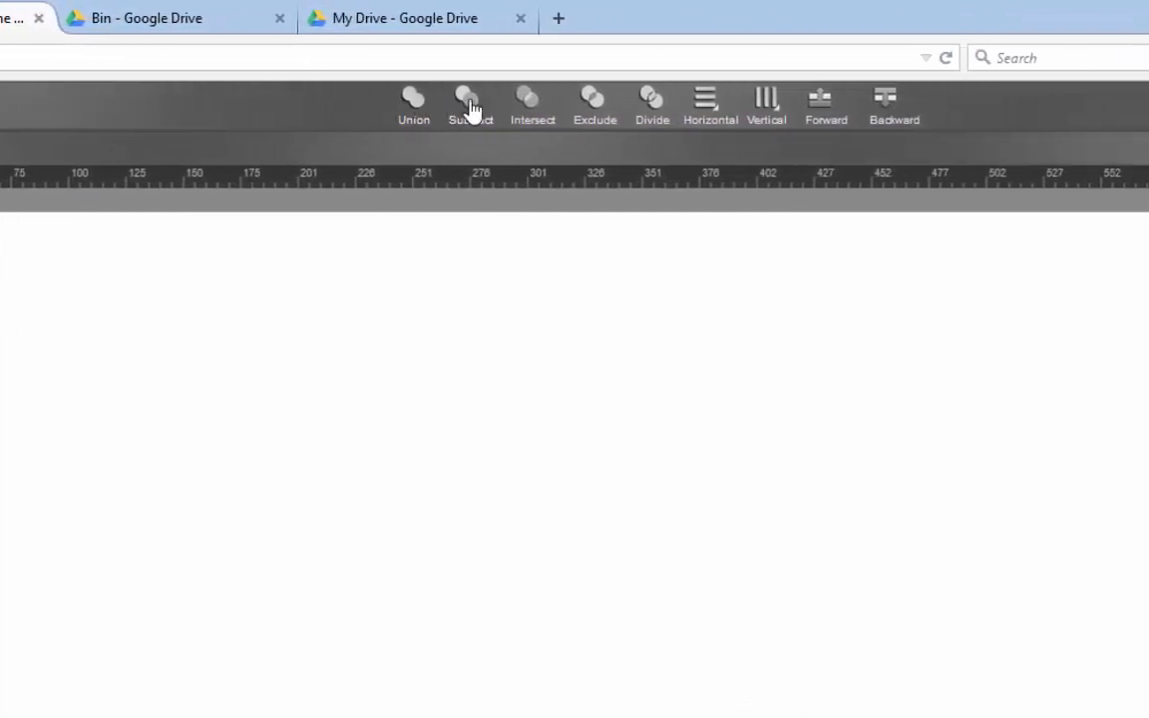
pyautogui.moveTo(981, 102)
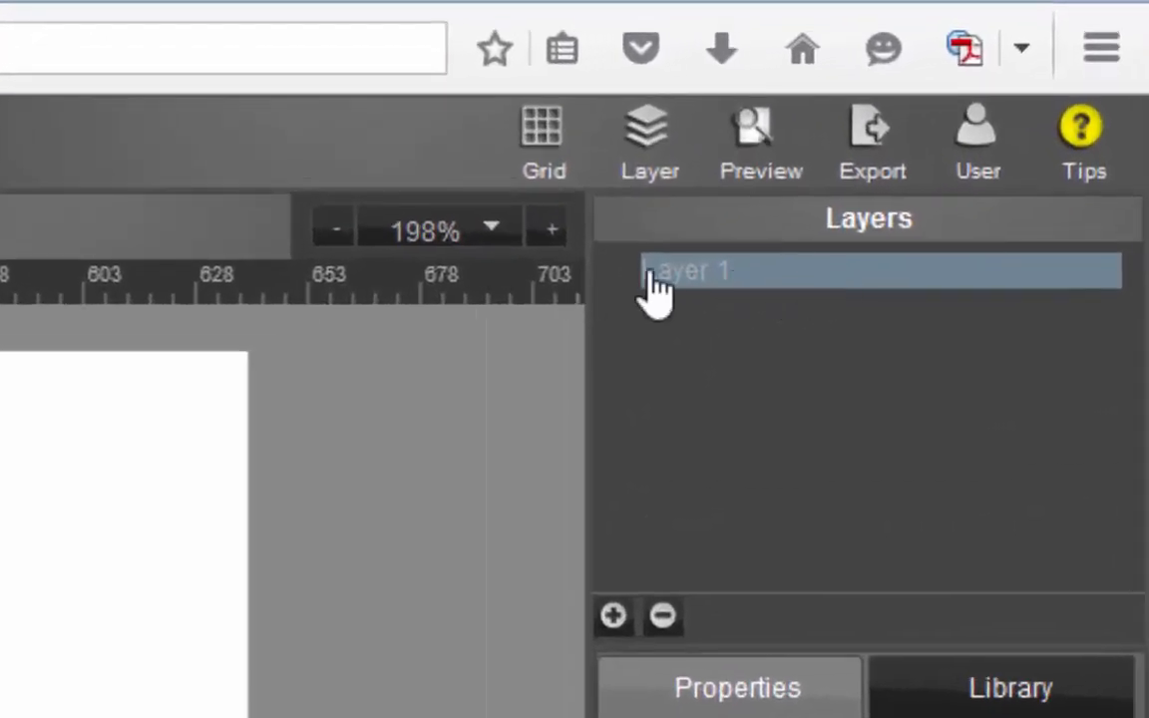
# - Add two more layers so the drawing has Layer 1, 2 and 3
pyautogui.click(612, 615)
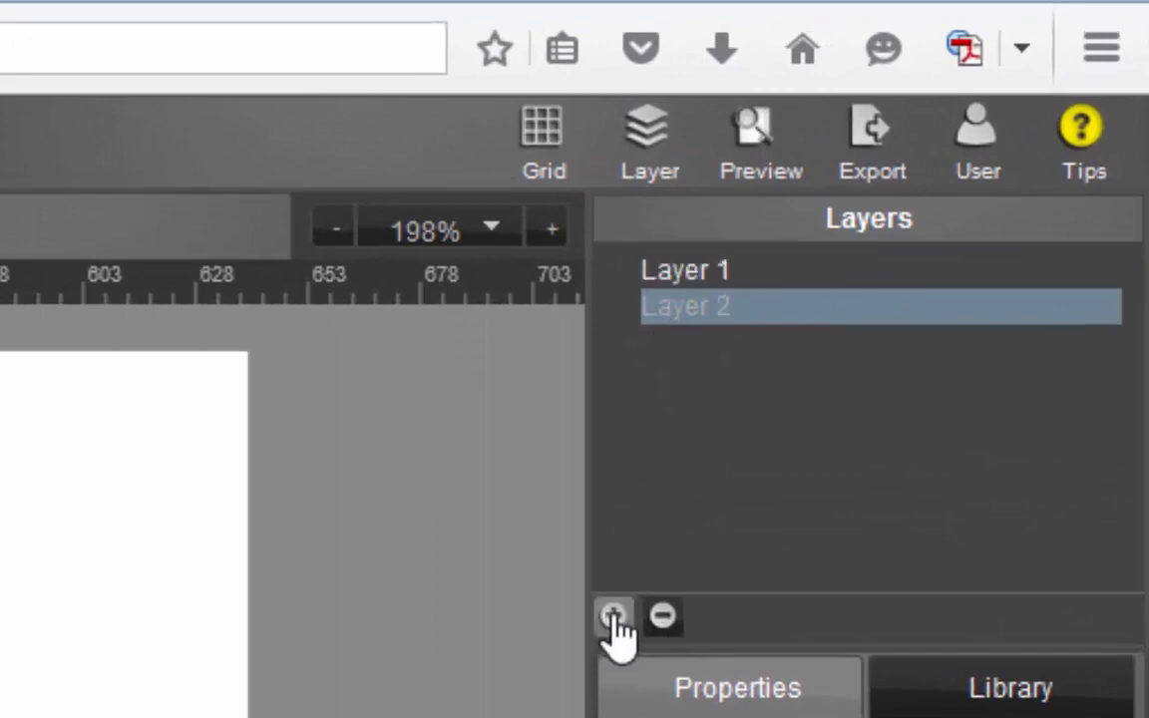
pyautogui.click(685, 269)
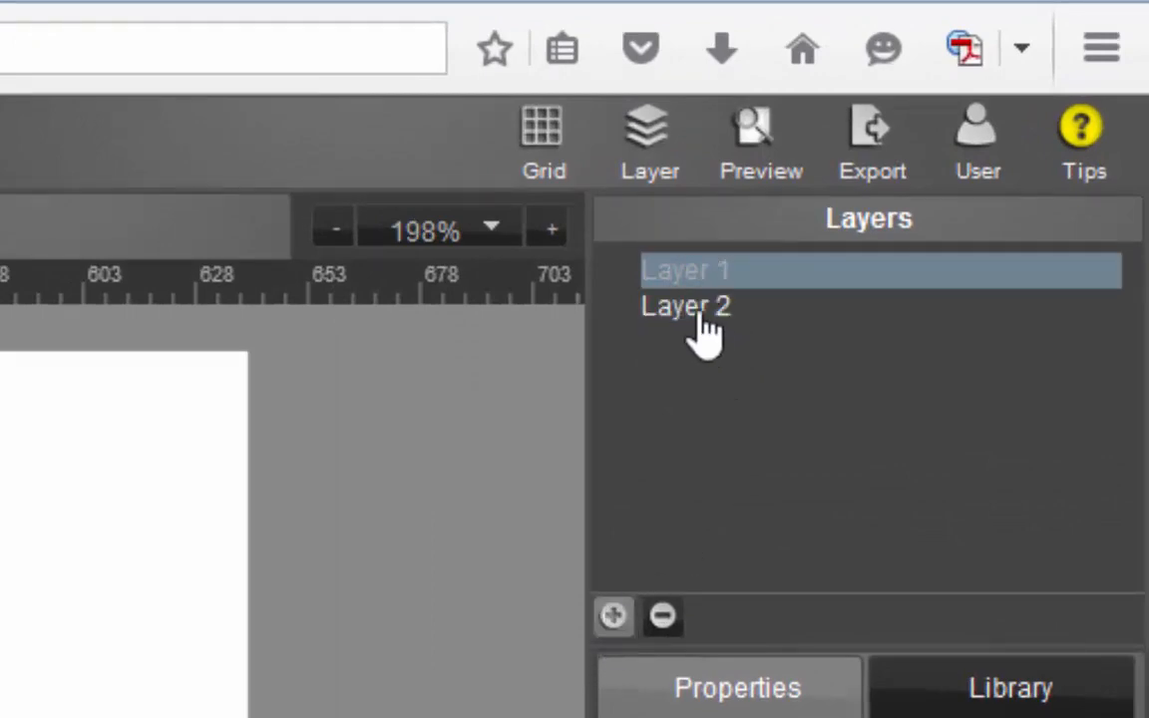
pyautogui.click(686, 305)
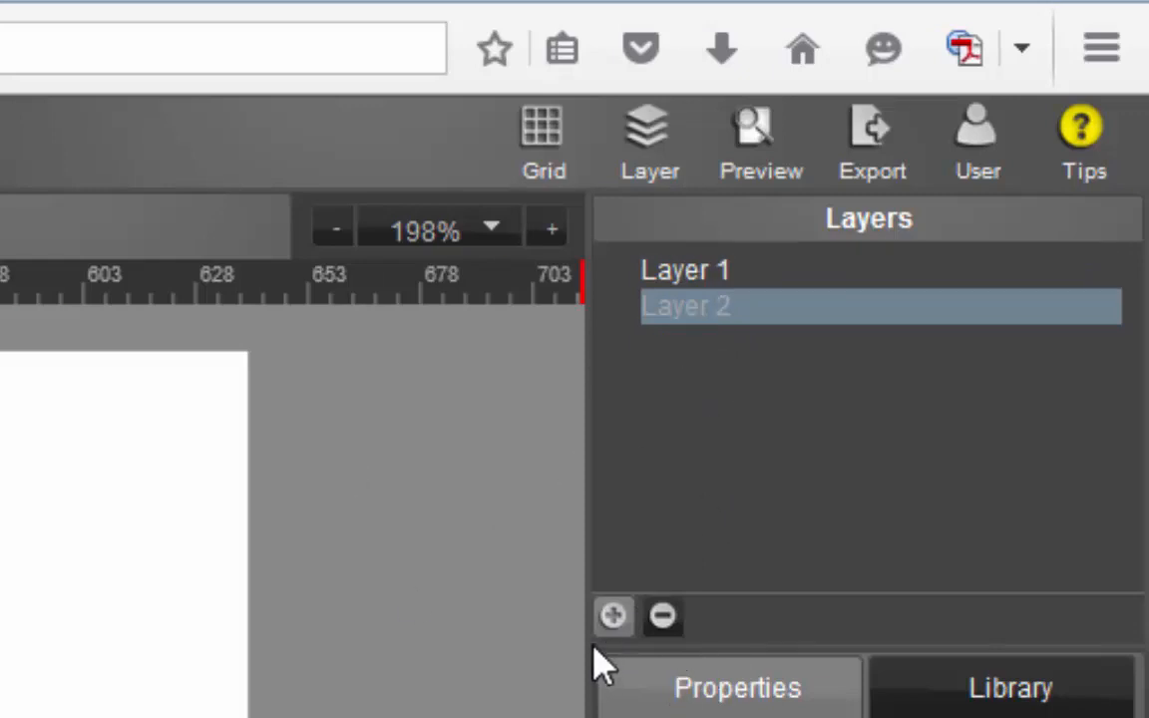
pyautogui.click(613, 615)
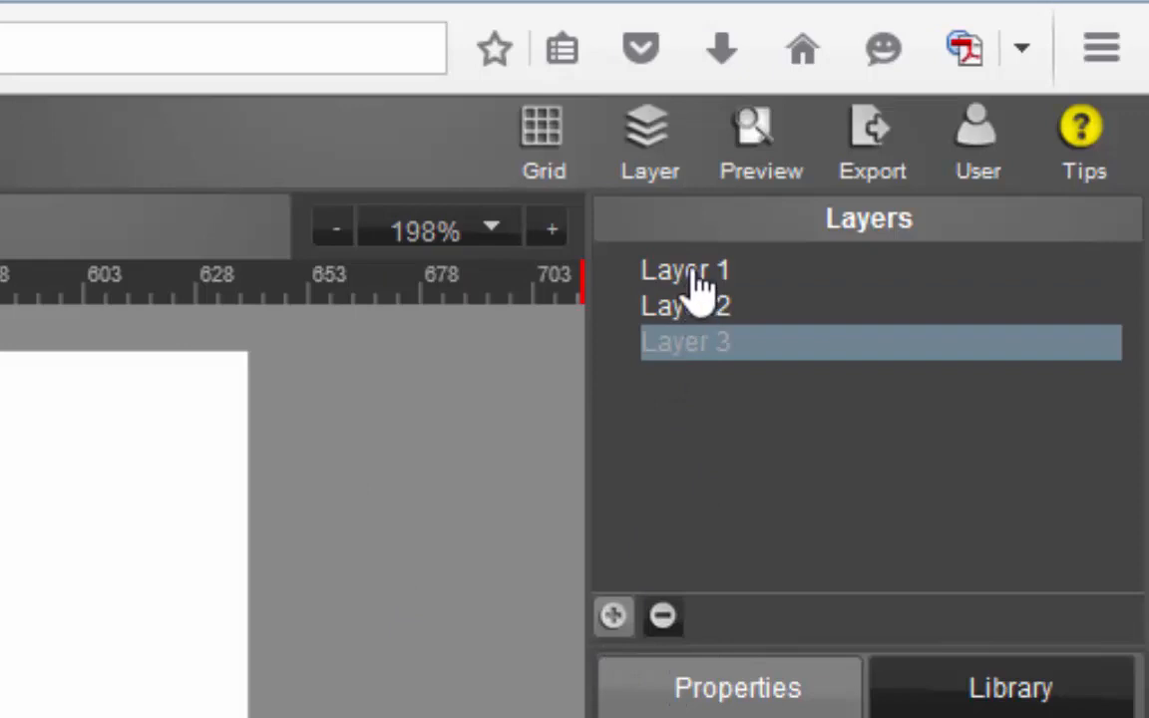
pyautogui.click(685, 269)
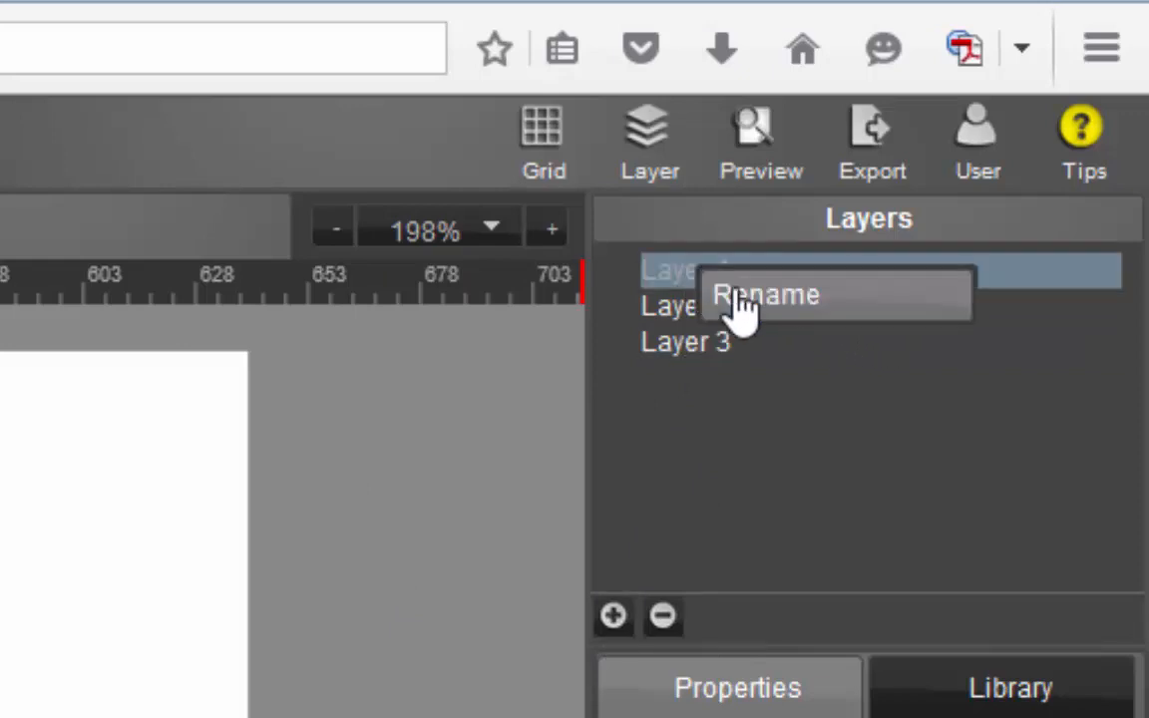
# - Rename Layer 1 to 'background'
pyautogui.click(766, 293)
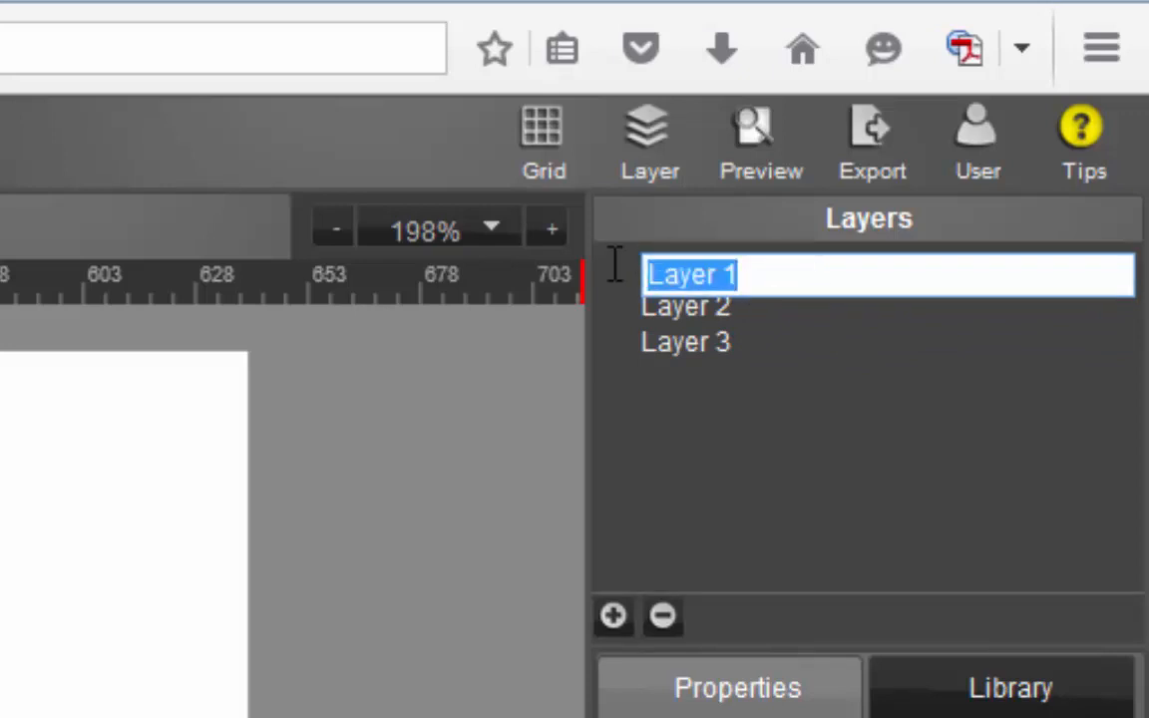
pyautogui.write('ba')
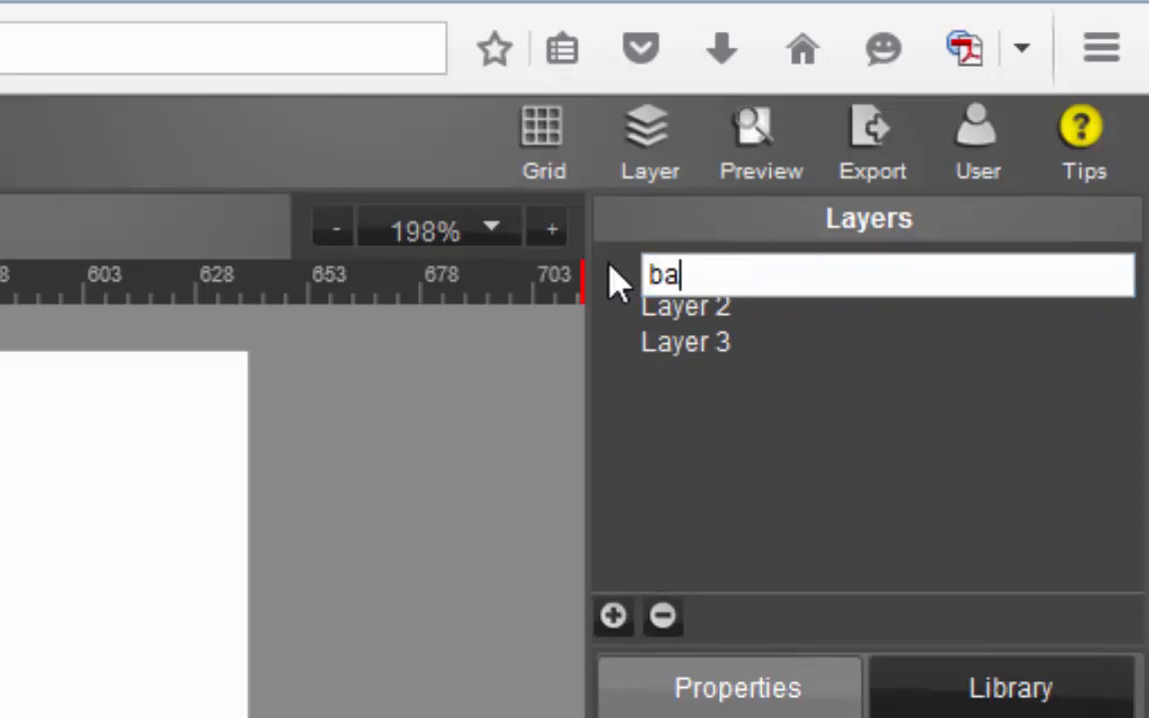
pyautogui.write('ckgroj')
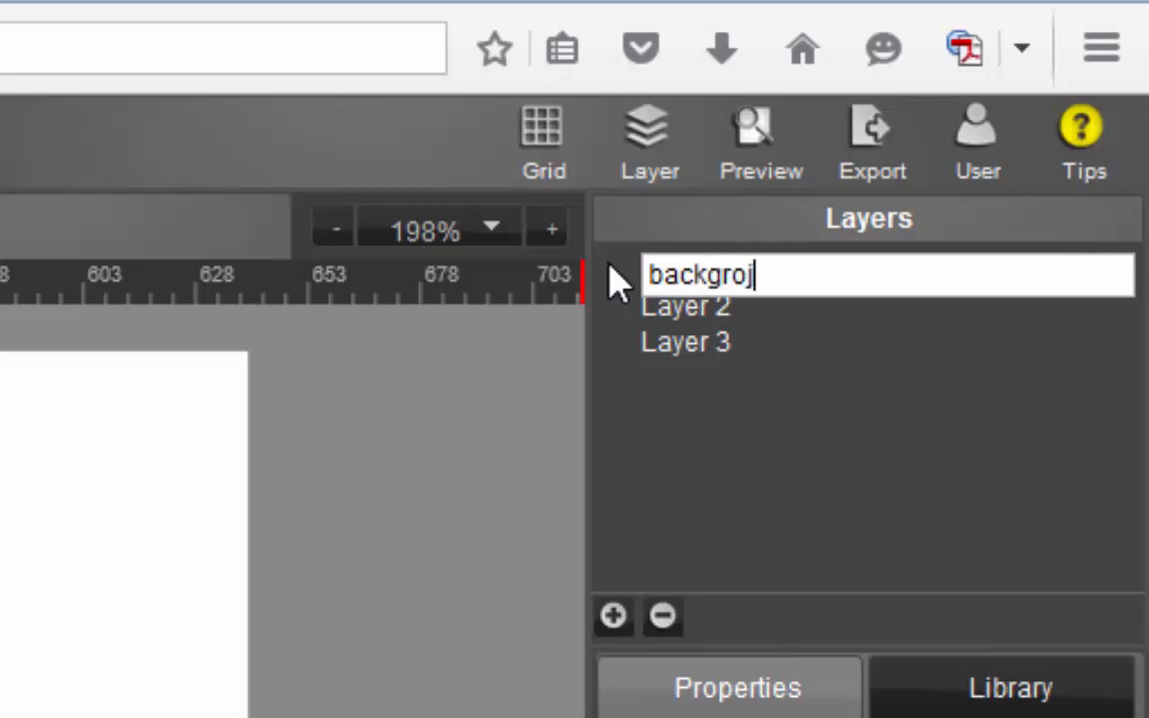
pyautogui.press('Backspace')
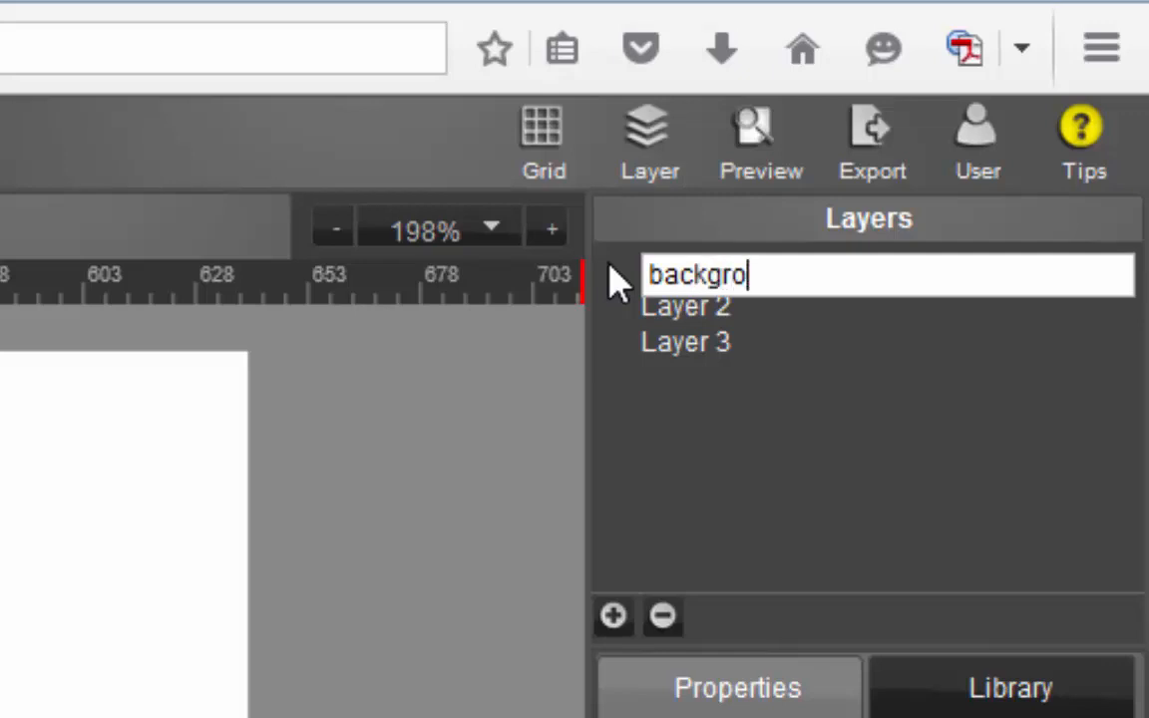
pyautogui.write('und')
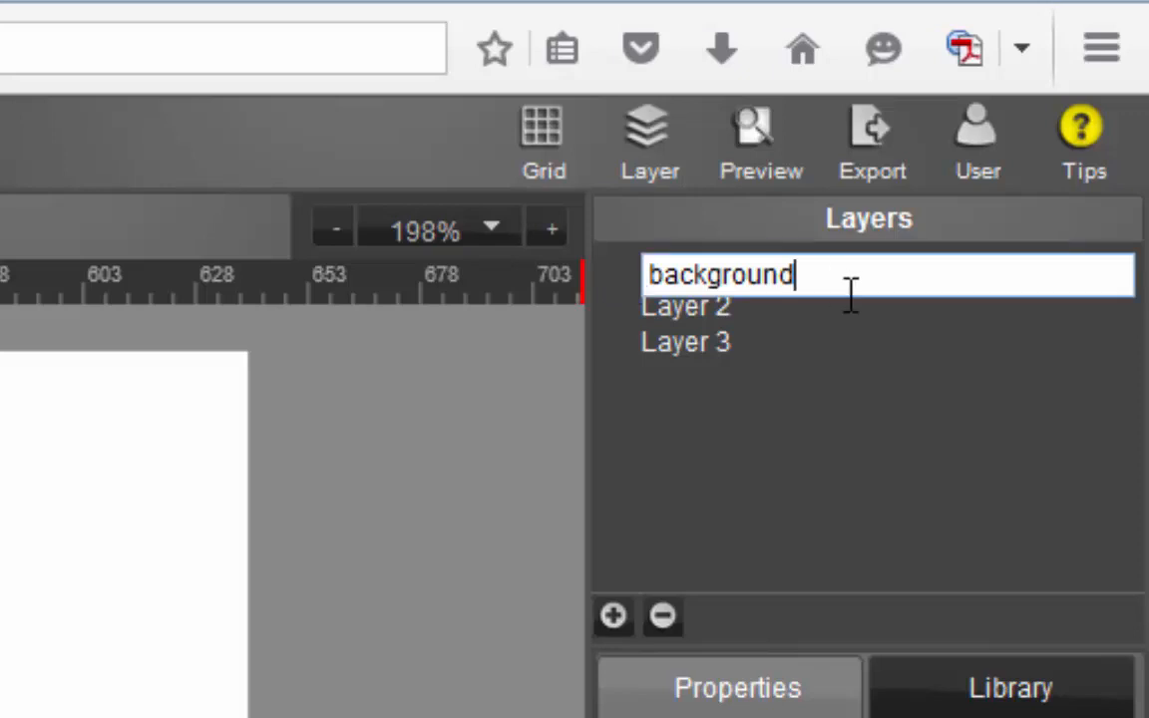
# - Rename Layer 2 to 'shape' and Layer 3 to 'text', then select the shape layer
pyautogui.click(686, 315)
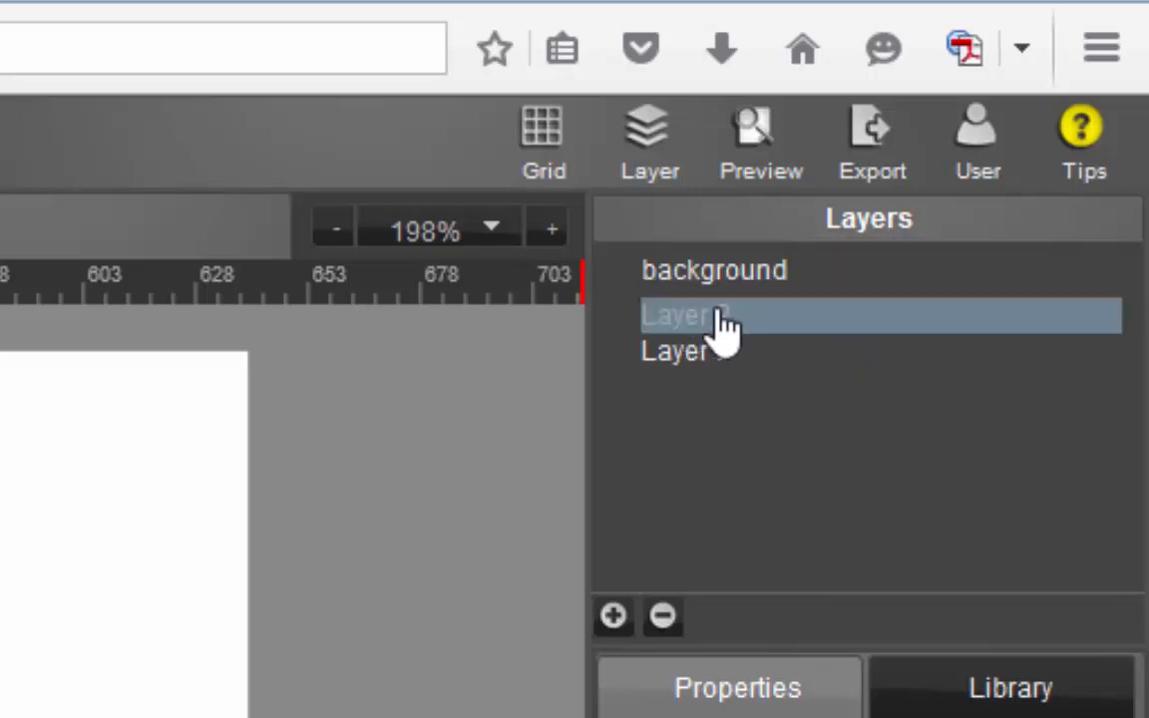
pyautogui.doubleClick(683, 316)
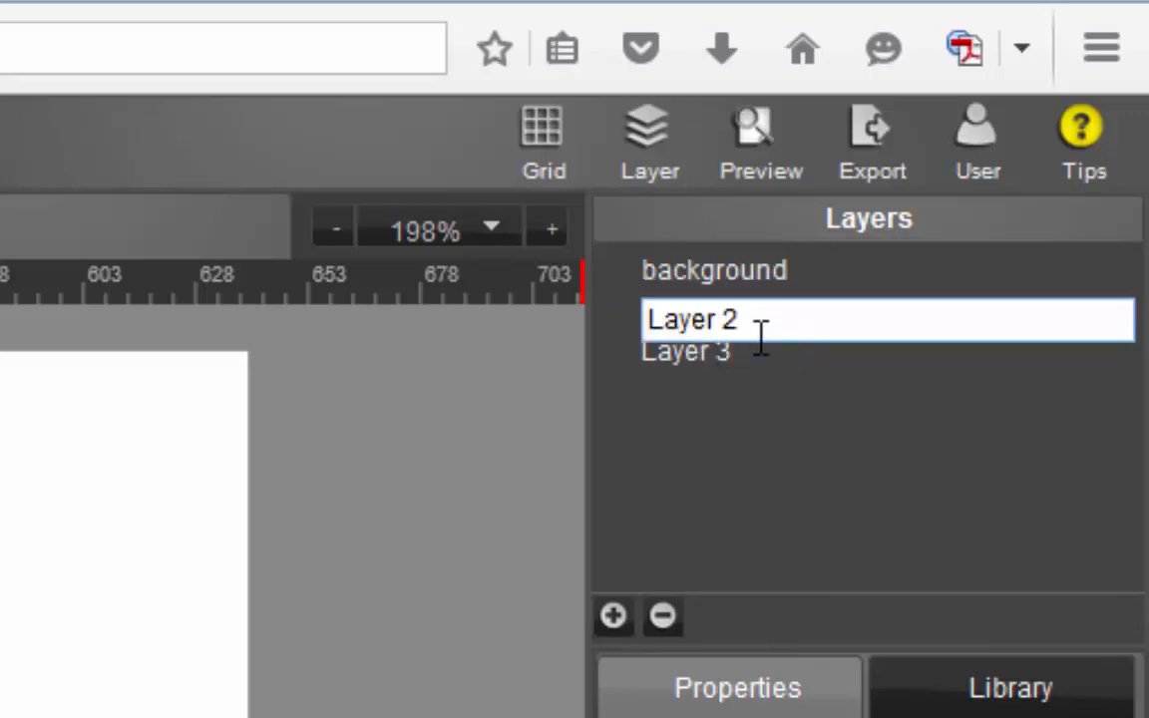
pyautogui.doubleClick(691, 319)
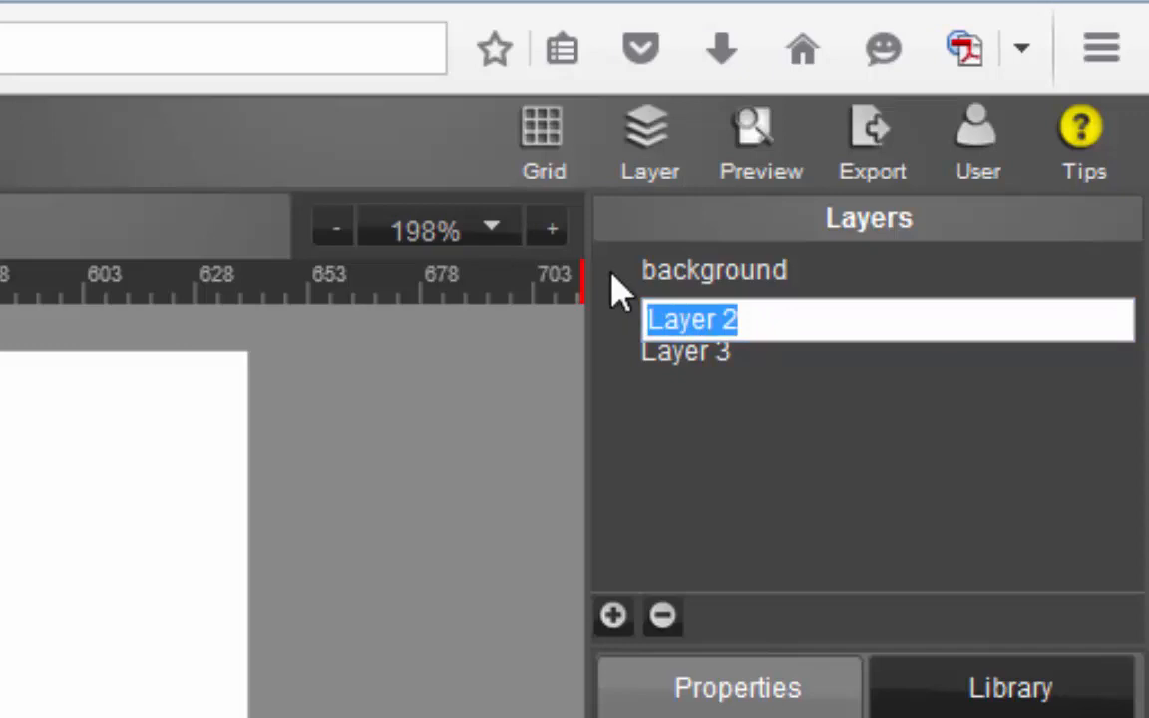
pyautogui.write('shape')
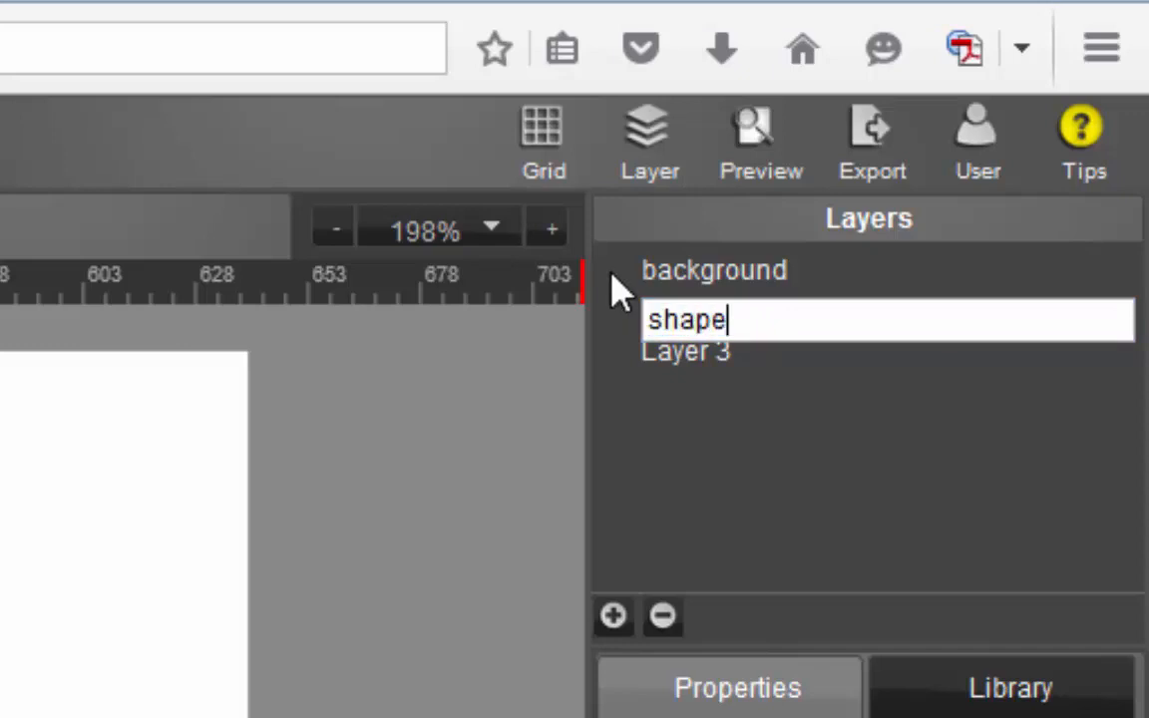
pyautogui.click(685, 360)
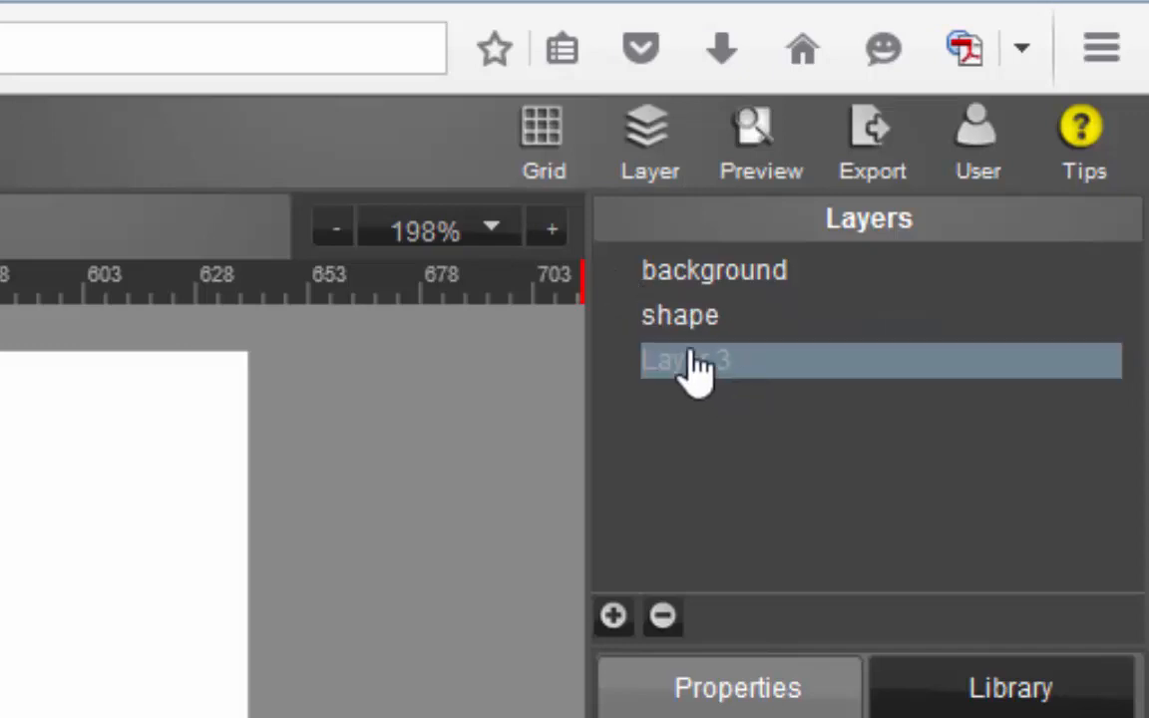
pyautogui.doubleClick(685, 361)
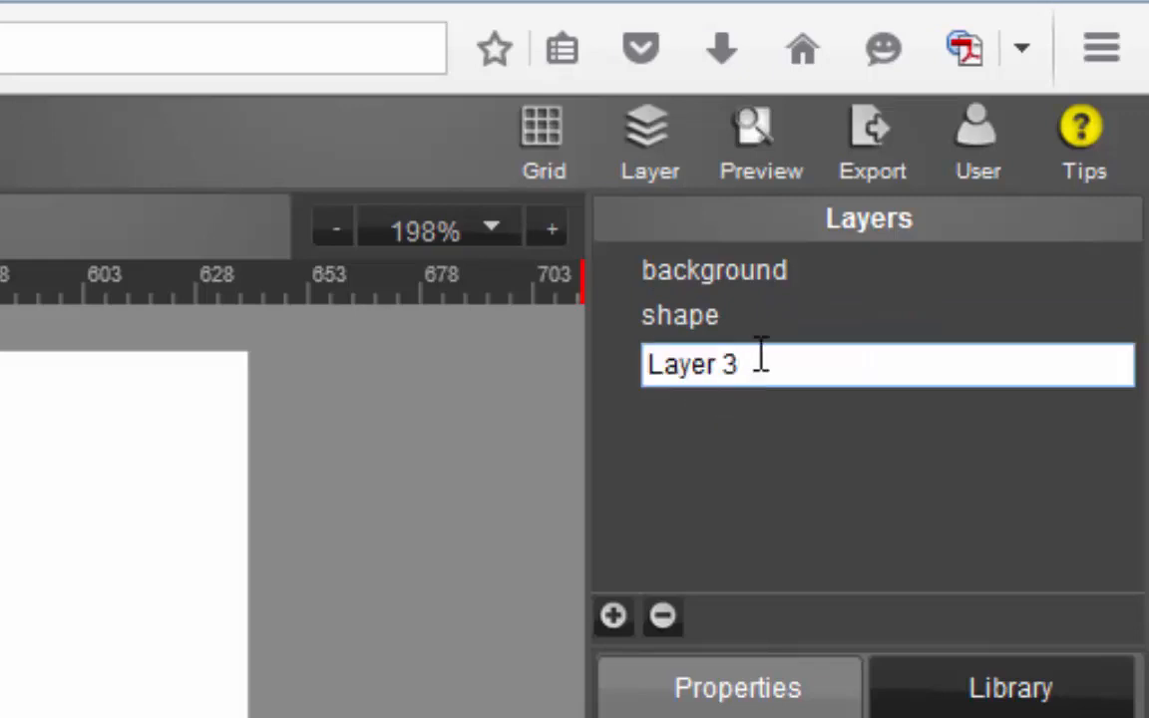
pyautogui.doubleClick(691, 364)
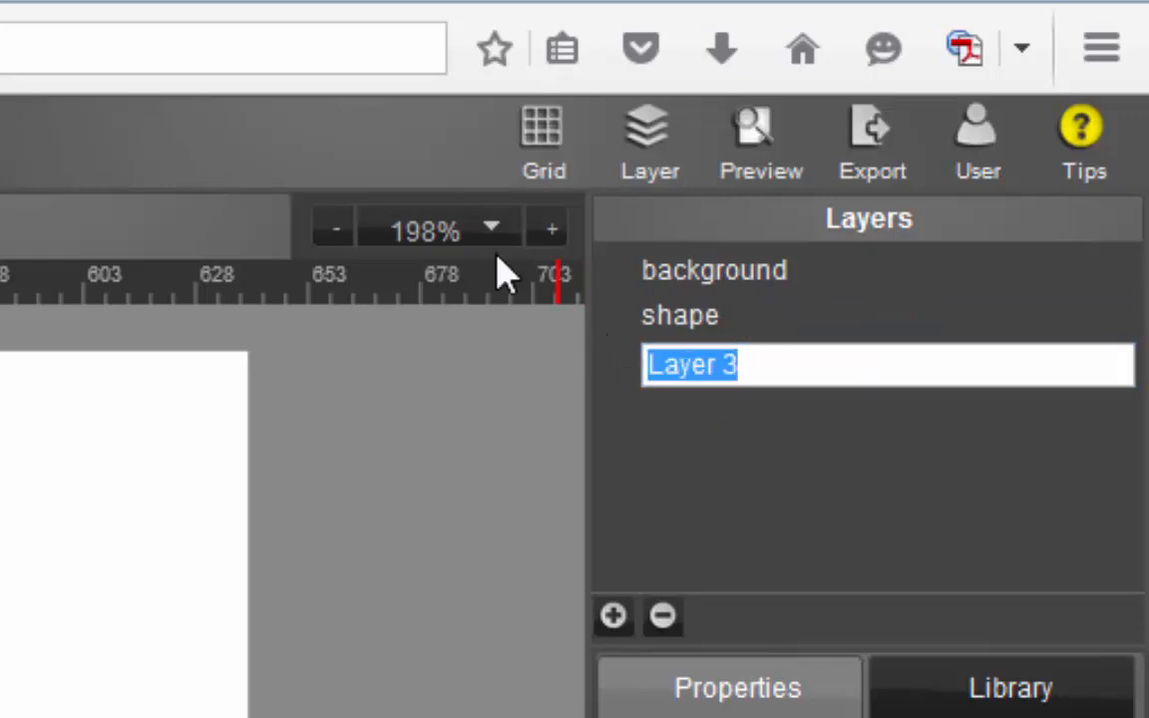
pyautogui.write('text')
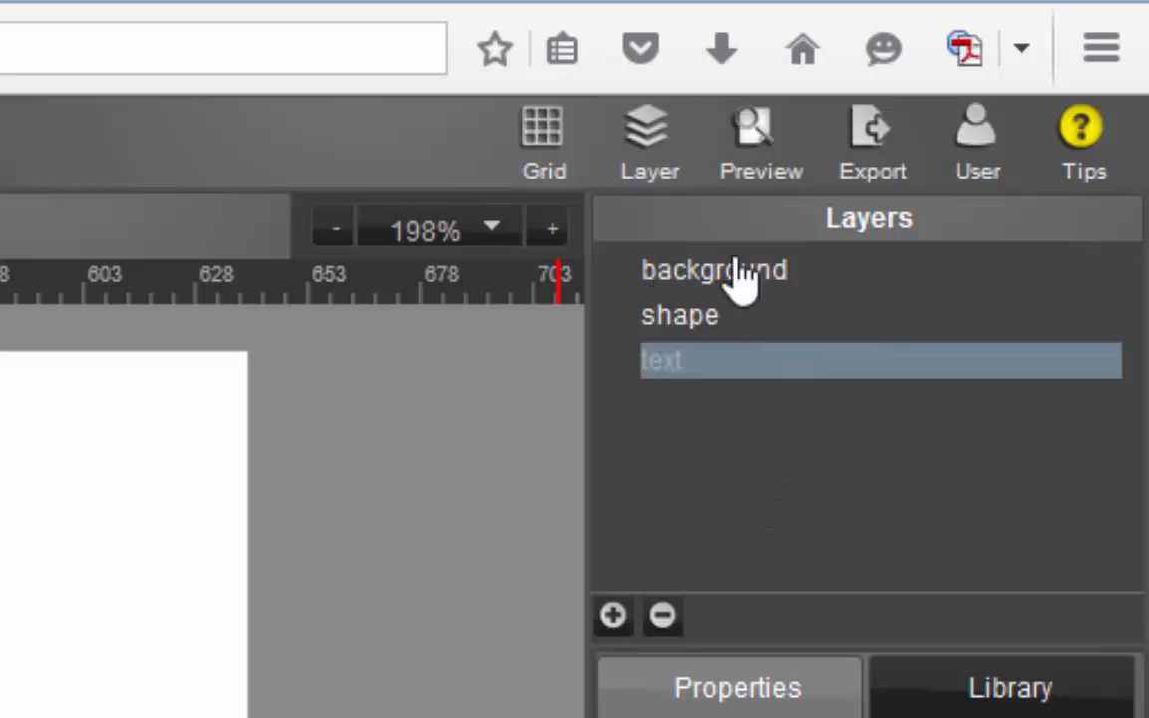
pyautogui.moveTo(722, 394)
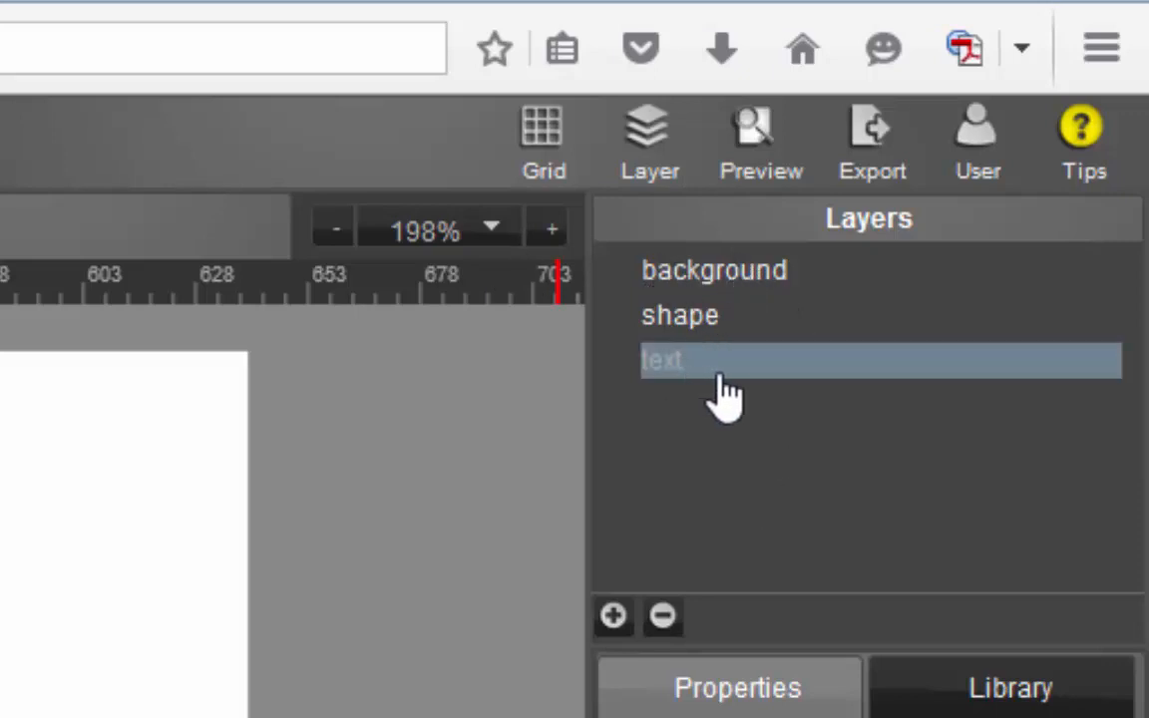
pyautogui.click(713, 270)
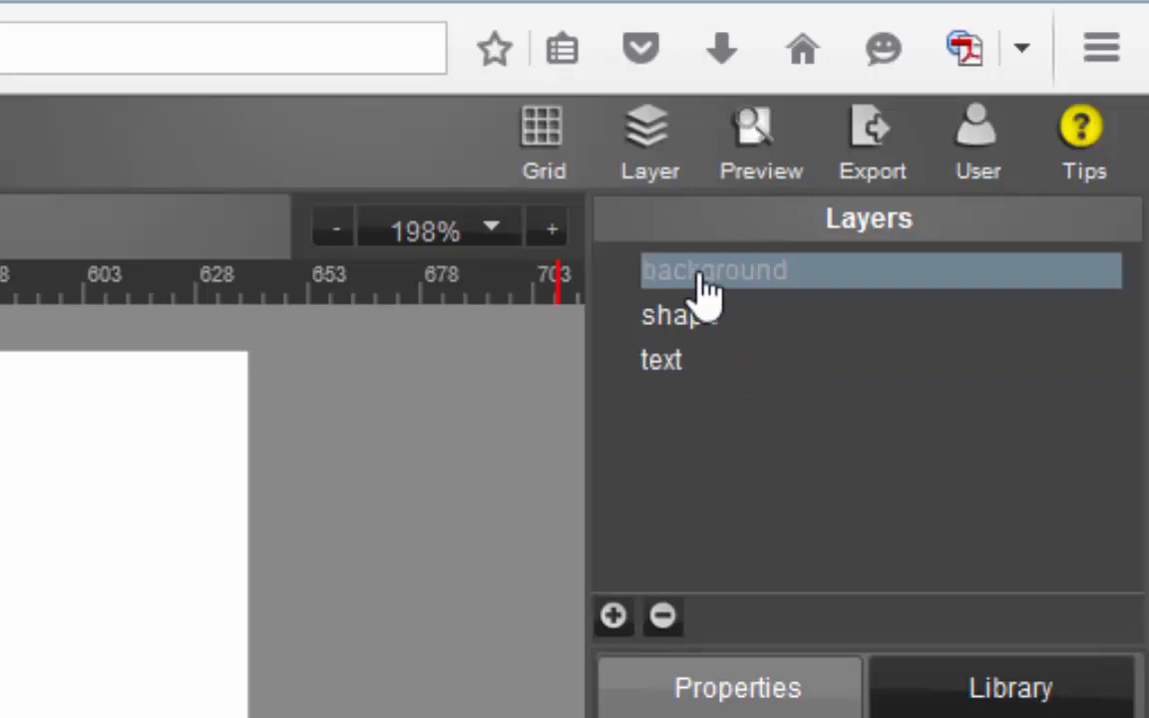
pyautogui.click(678, 316)
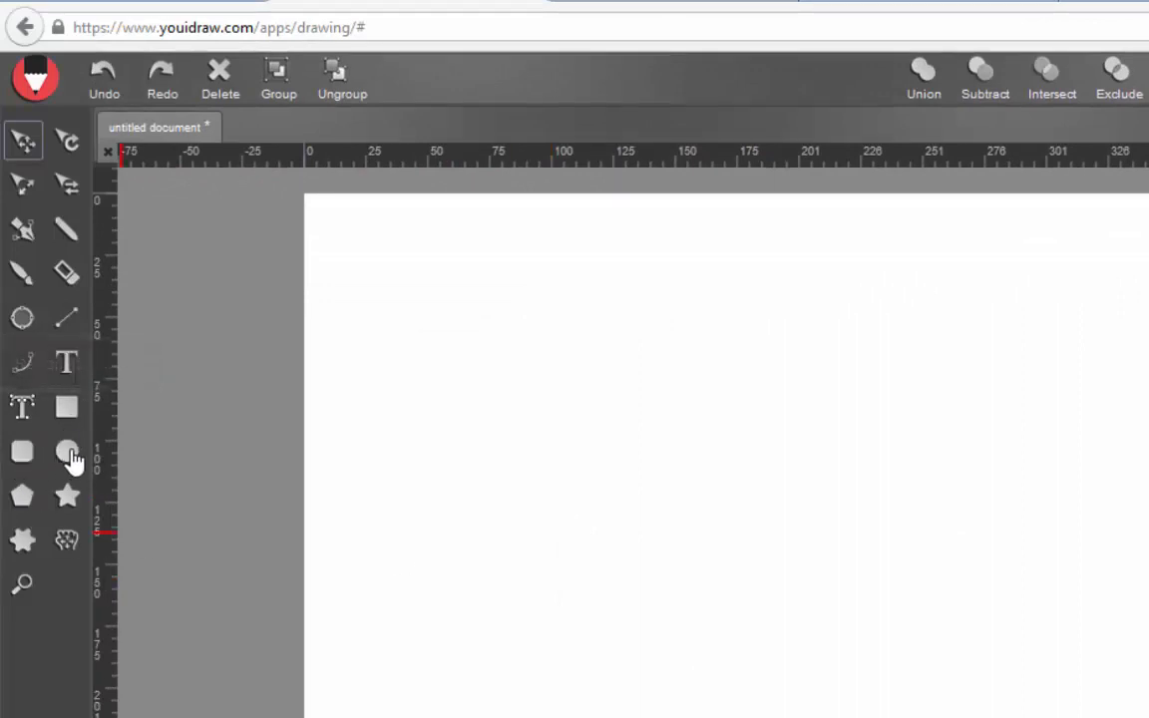
pyautogui.moveTo(67, 504)
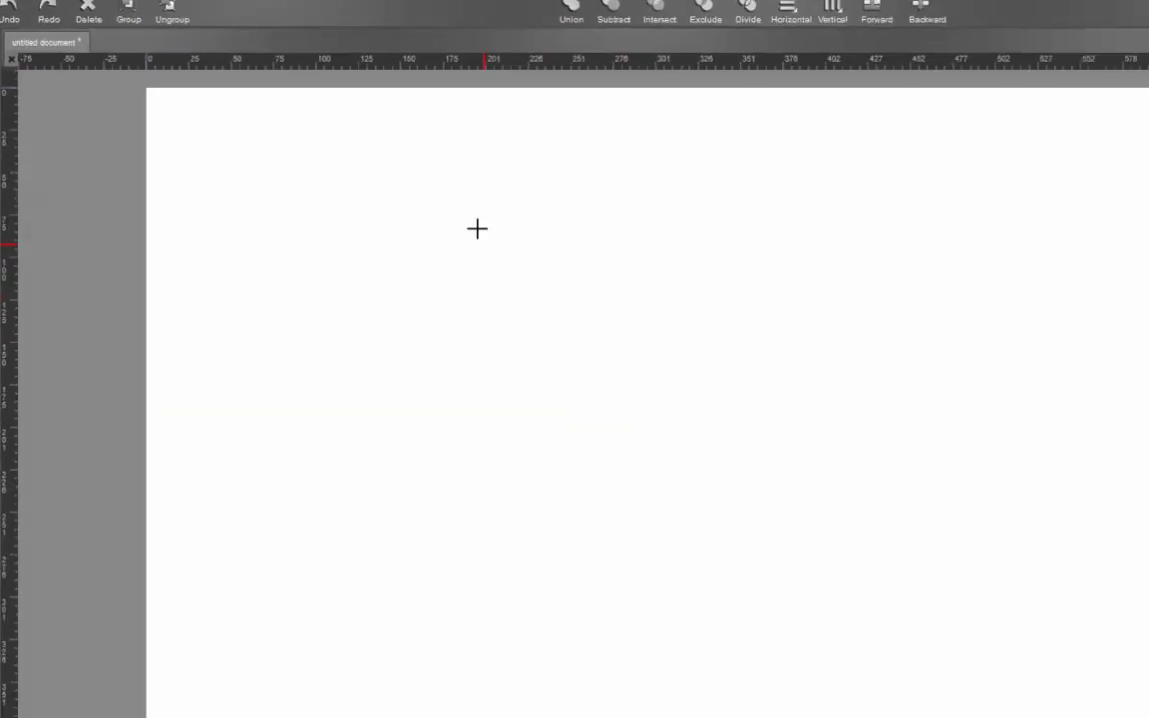
# - Drag out a rectangle and resize it into a wide shape in the upper middle
pyautogui.moveTo(410, 171); pyautogui.dragTo(915, 462)
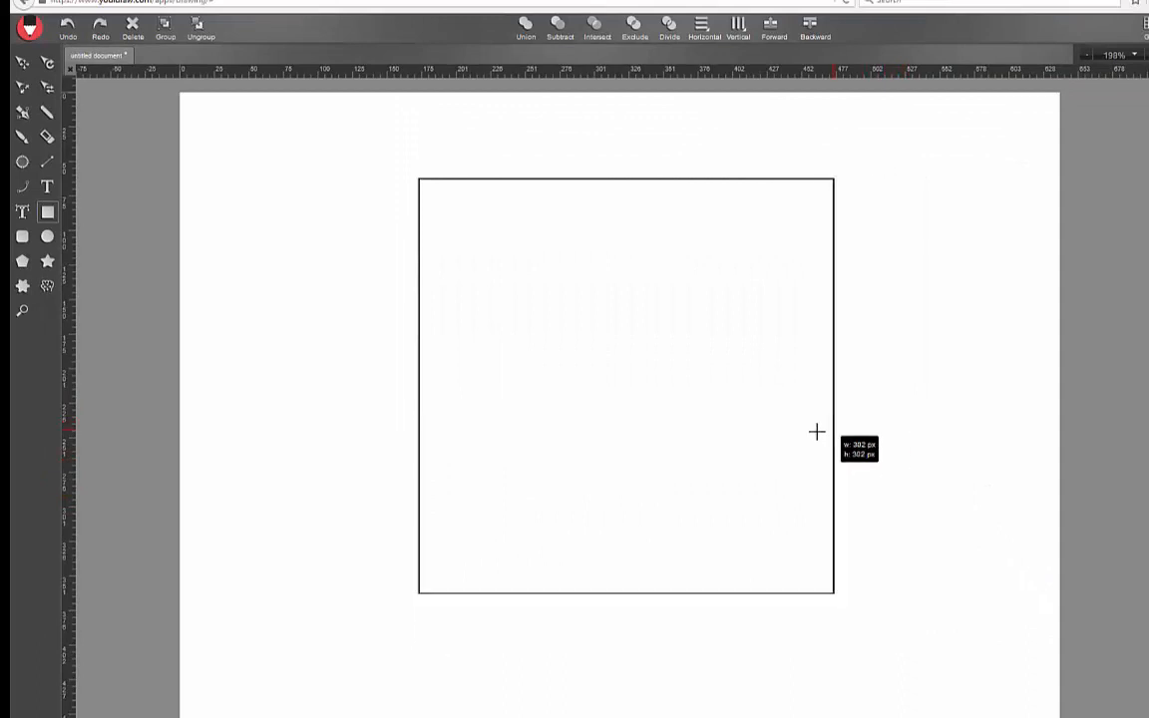
pyautogui.moveTo(817, 432); pyautogui.dragTo(515, 280)
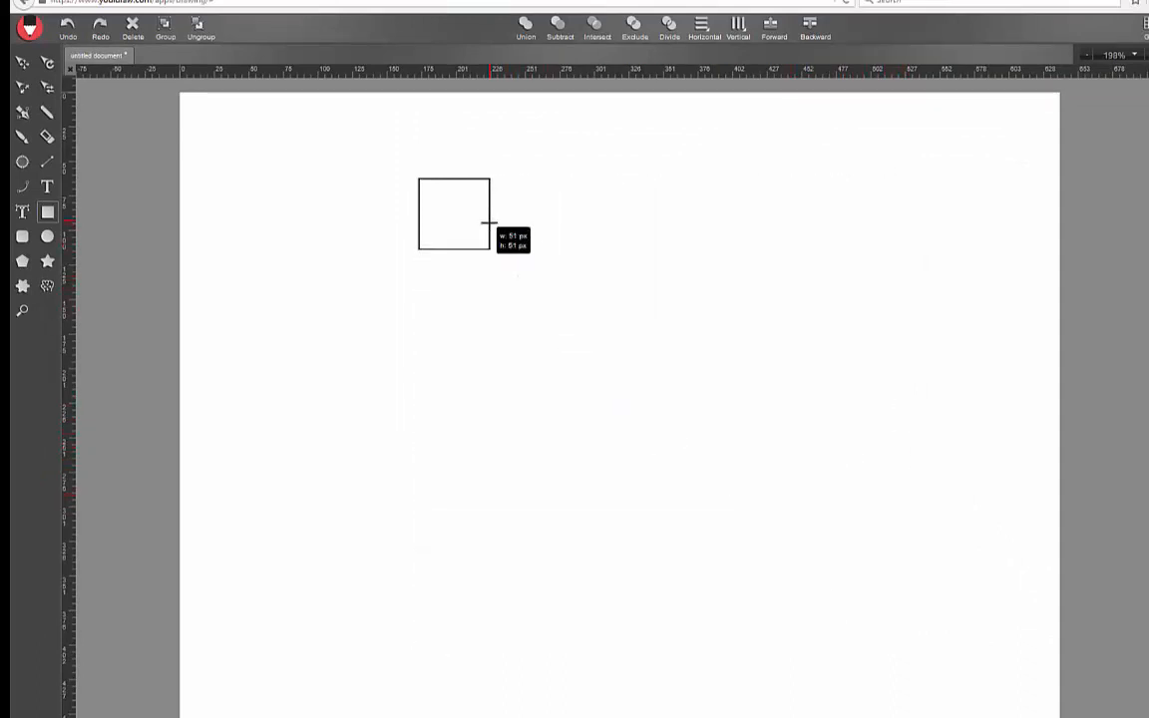
pyautogui.moveTo(488, 223); pyautogui.dragTo(470, 232)
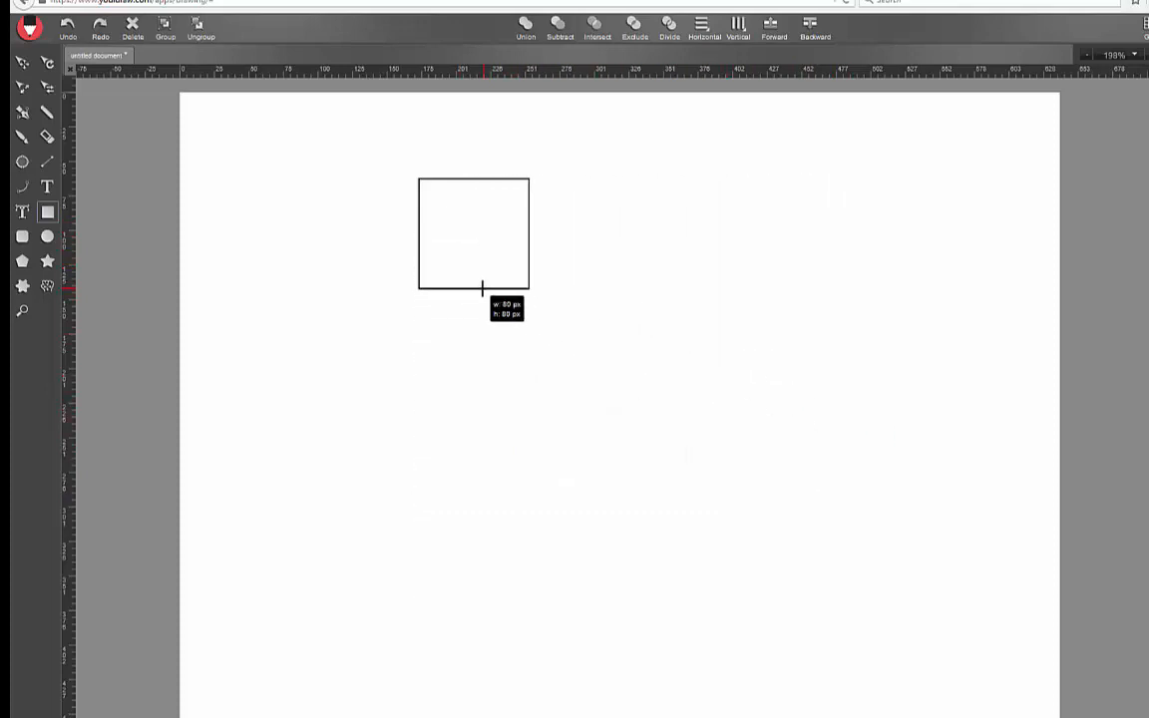
pyautogui.moveTo(484, 289); pyautogui.dragTo(912, 291)
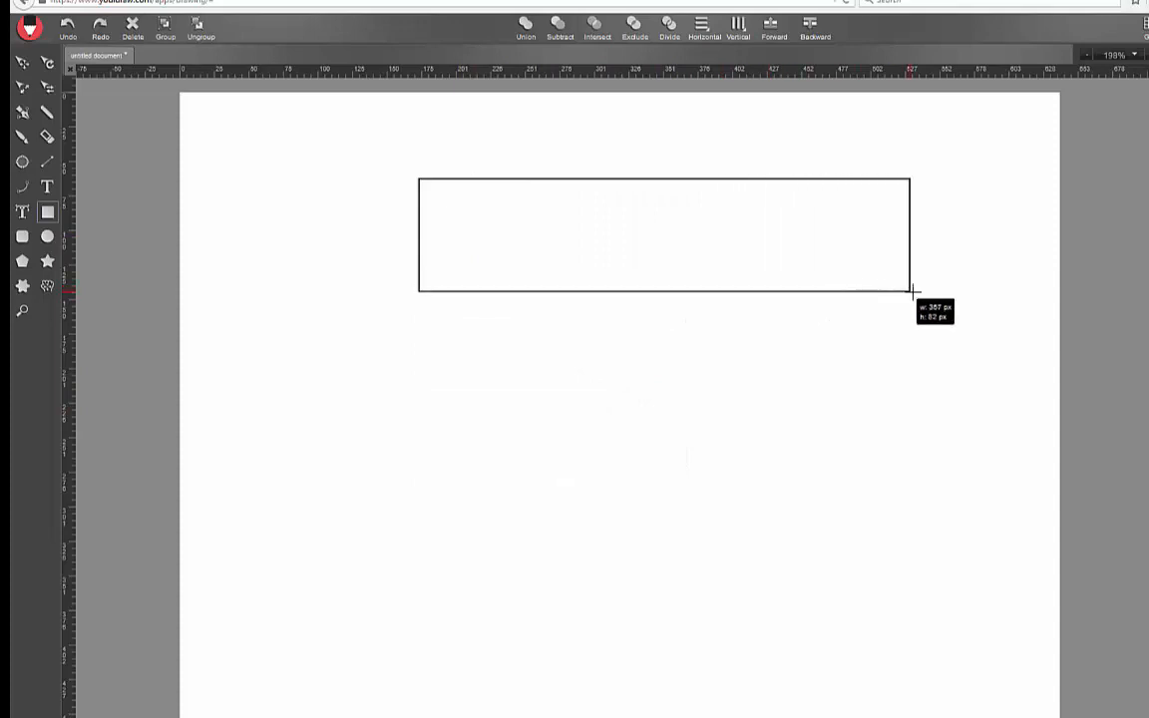
pyautogui.moveTo(909, 291); pyautogui.dragTo(628, 366)
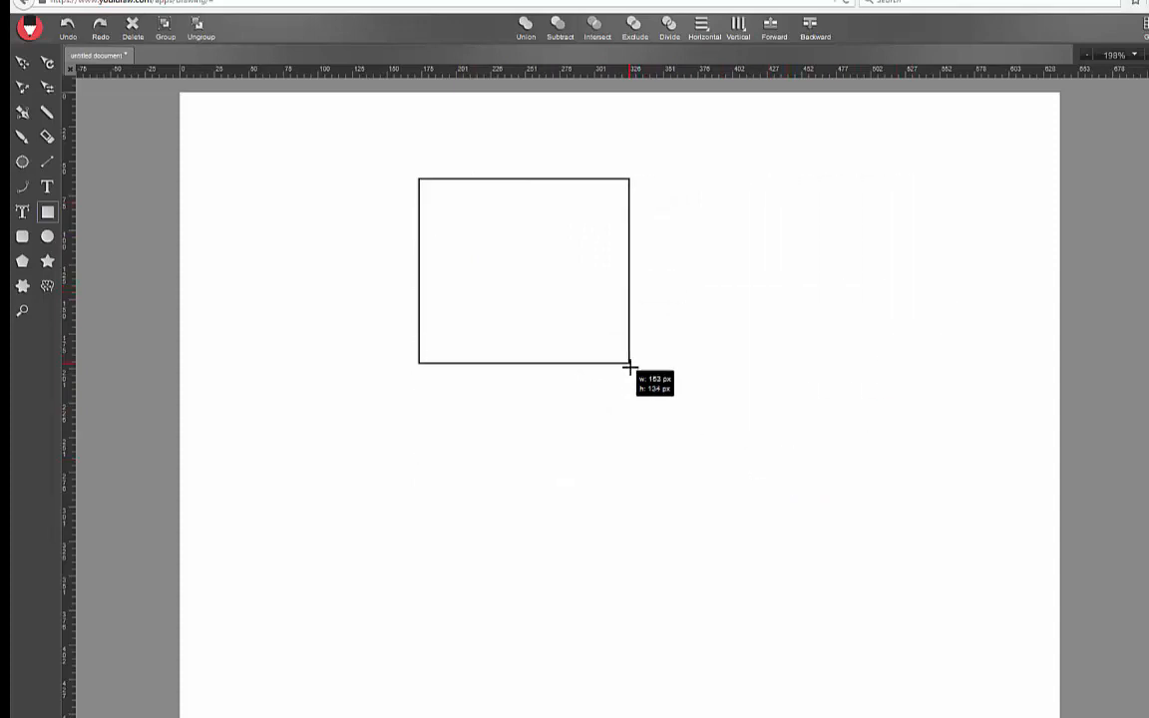
pyautogui.moveTo(628, 367); pyautogui.dragTo(666, 371)
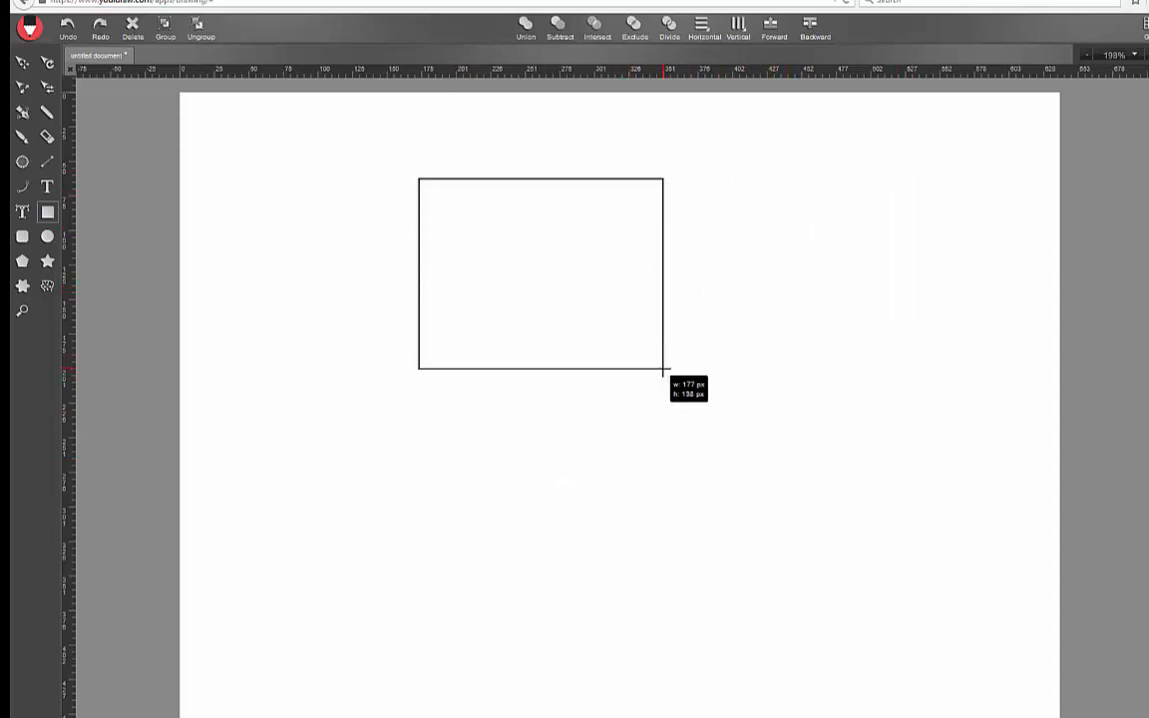
pyautogui.moveTo(666, 371); pyautogui.dragTo(693, 327)
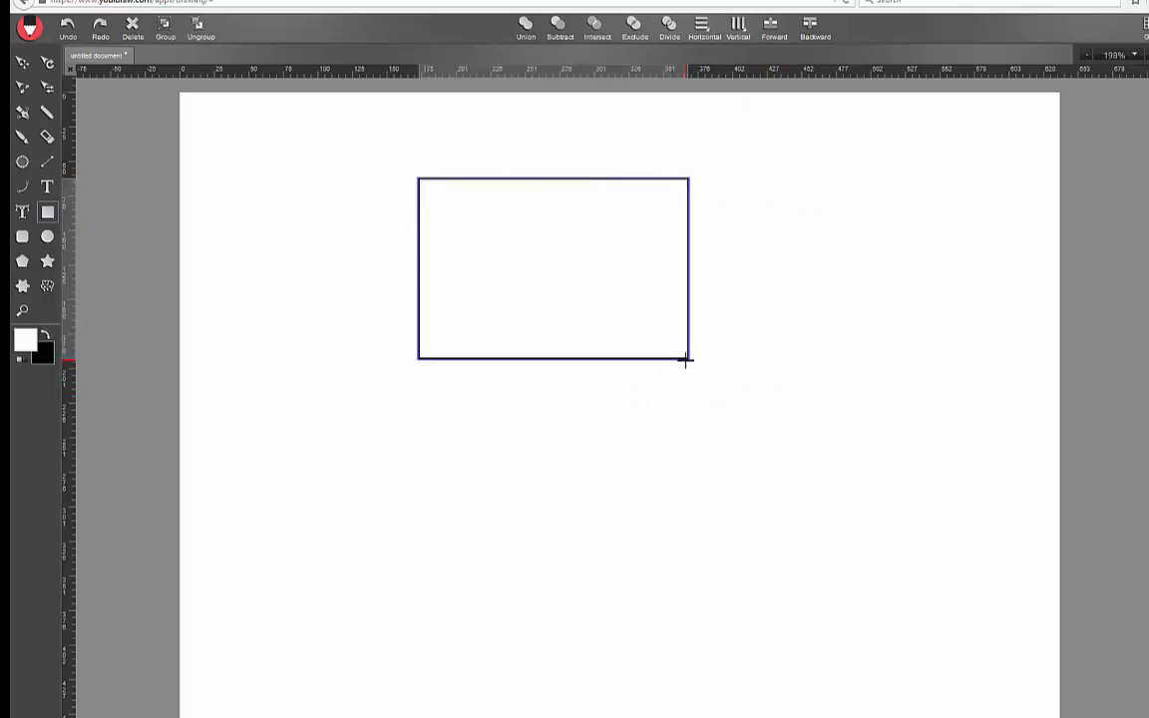
pyautogui.moveTo(380, 164)
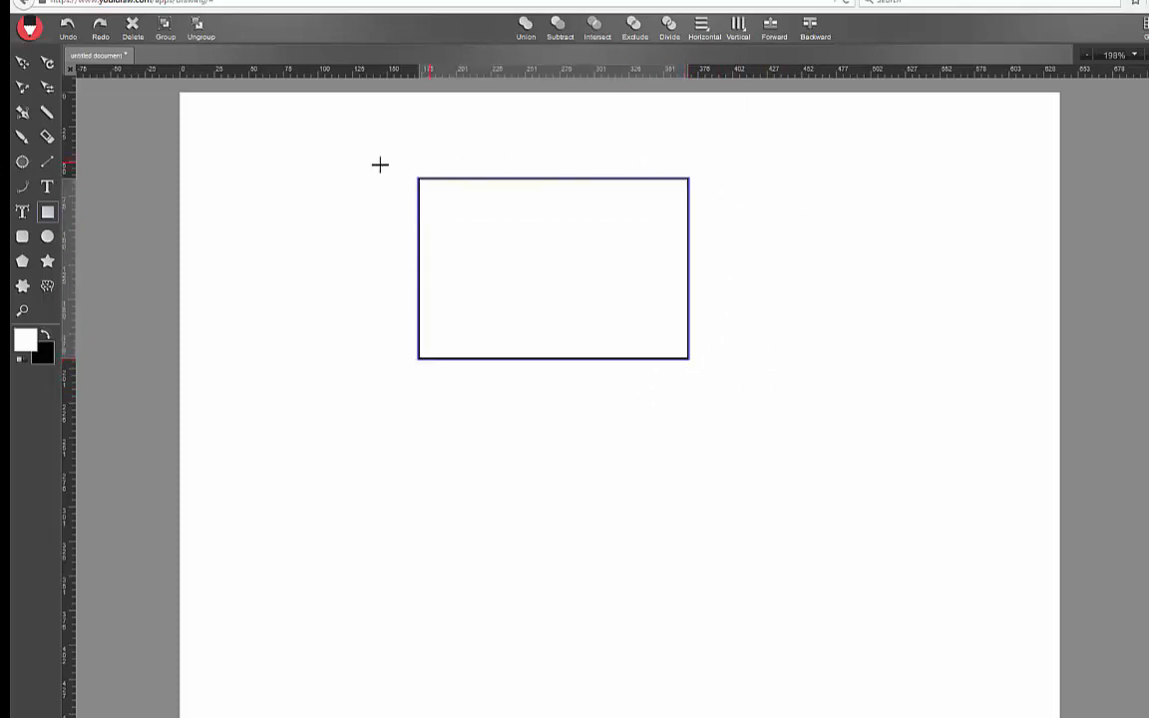
pyautogui.moveTo(768, 281)
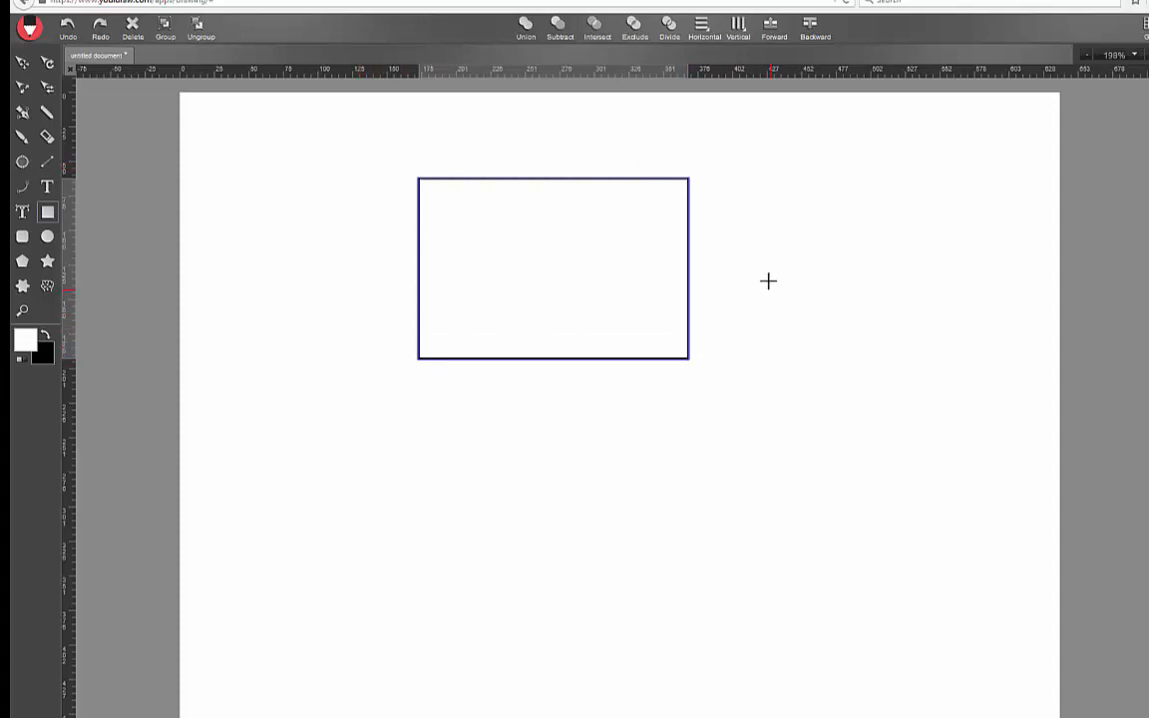
# - Select the rectangle, toggle its stroke off and on, and raise stroke size to 5
pyautogui.click(873, 330)
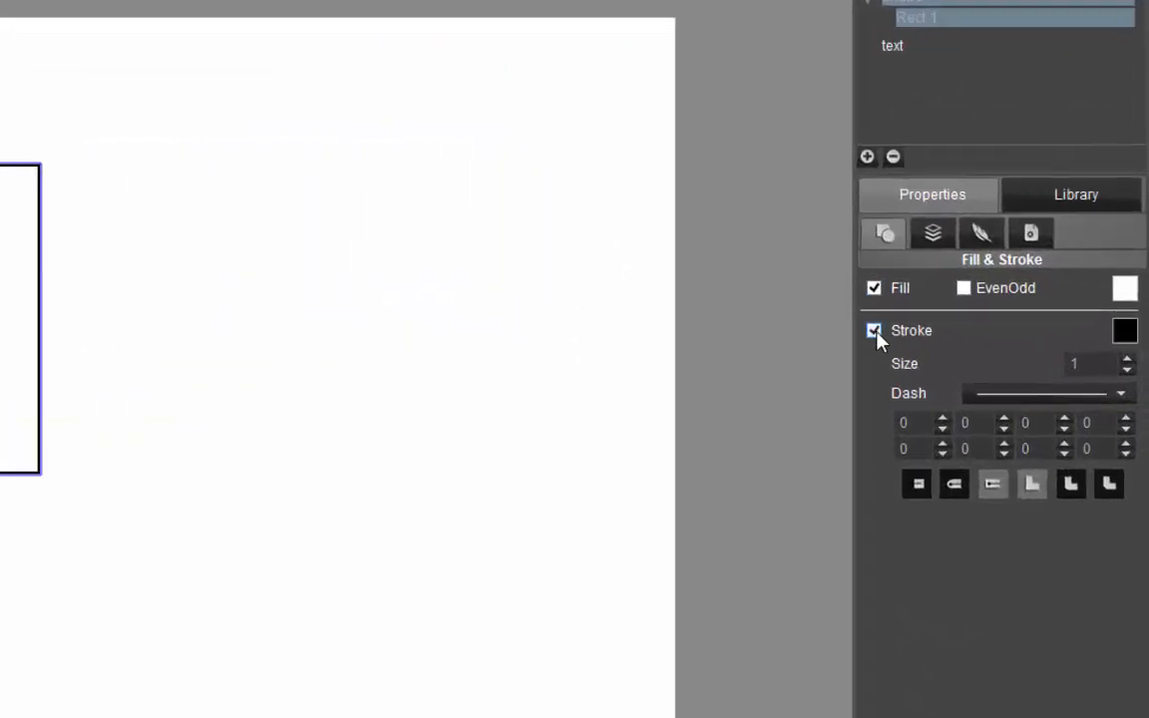
pyautogui.click(874, 330)
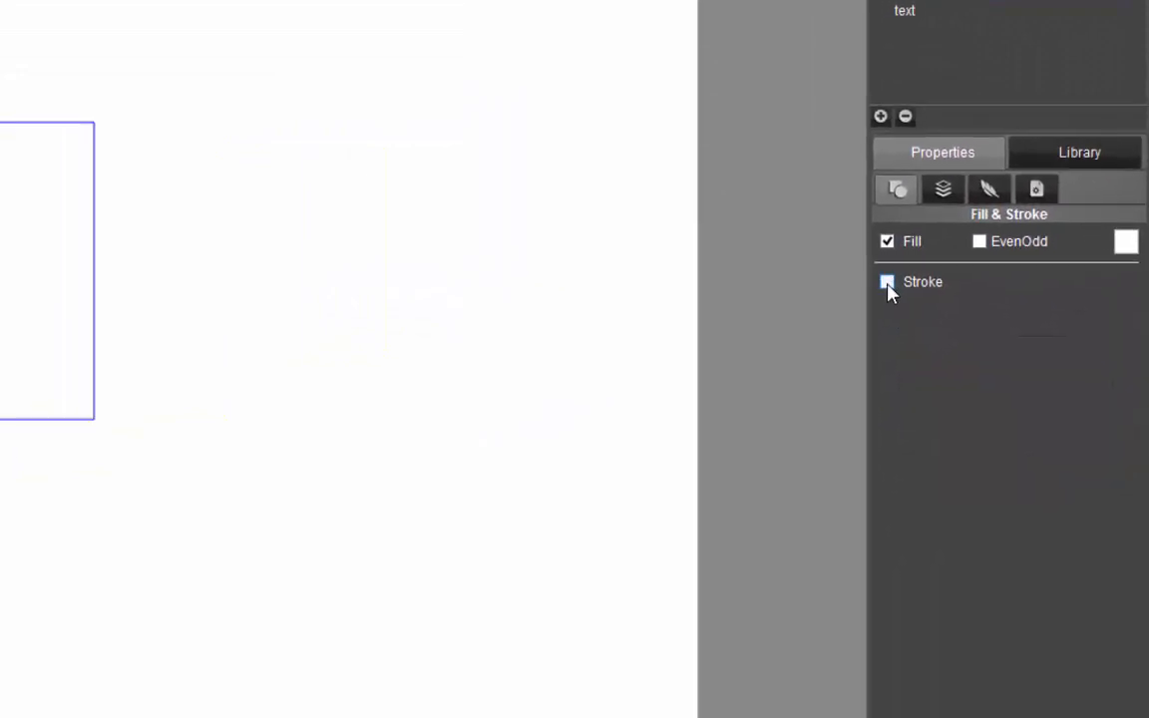
pyautogui.click(886, 281)
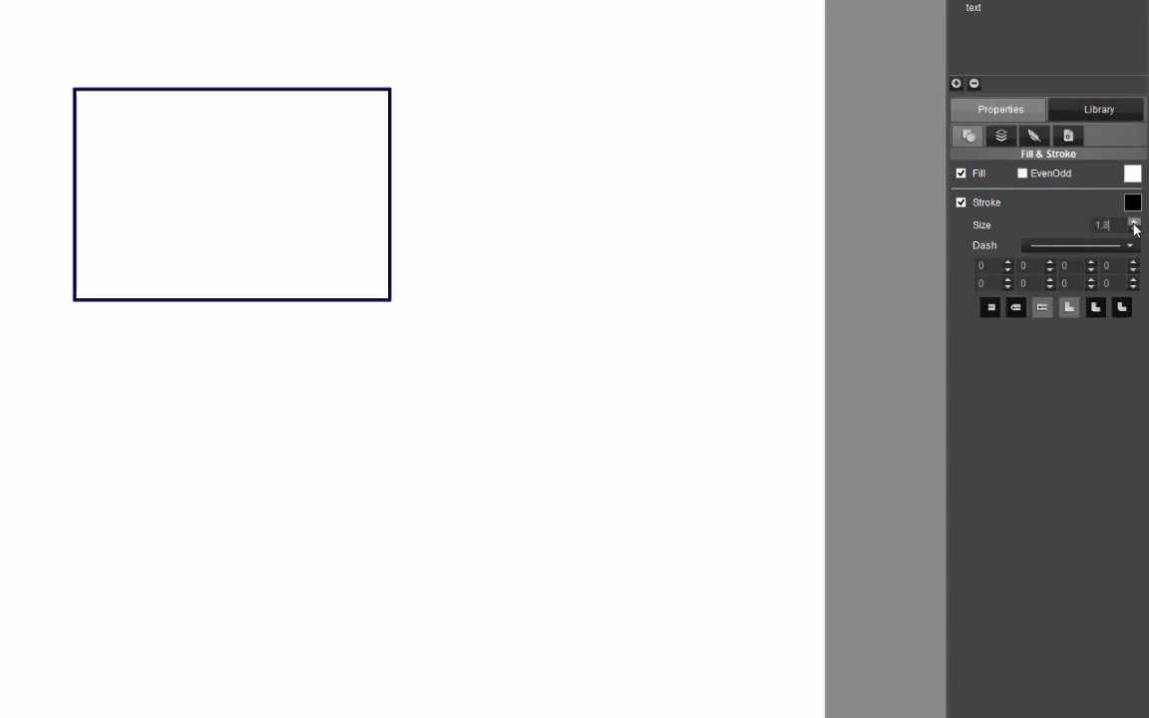
pyautogui.click(1133, 220)
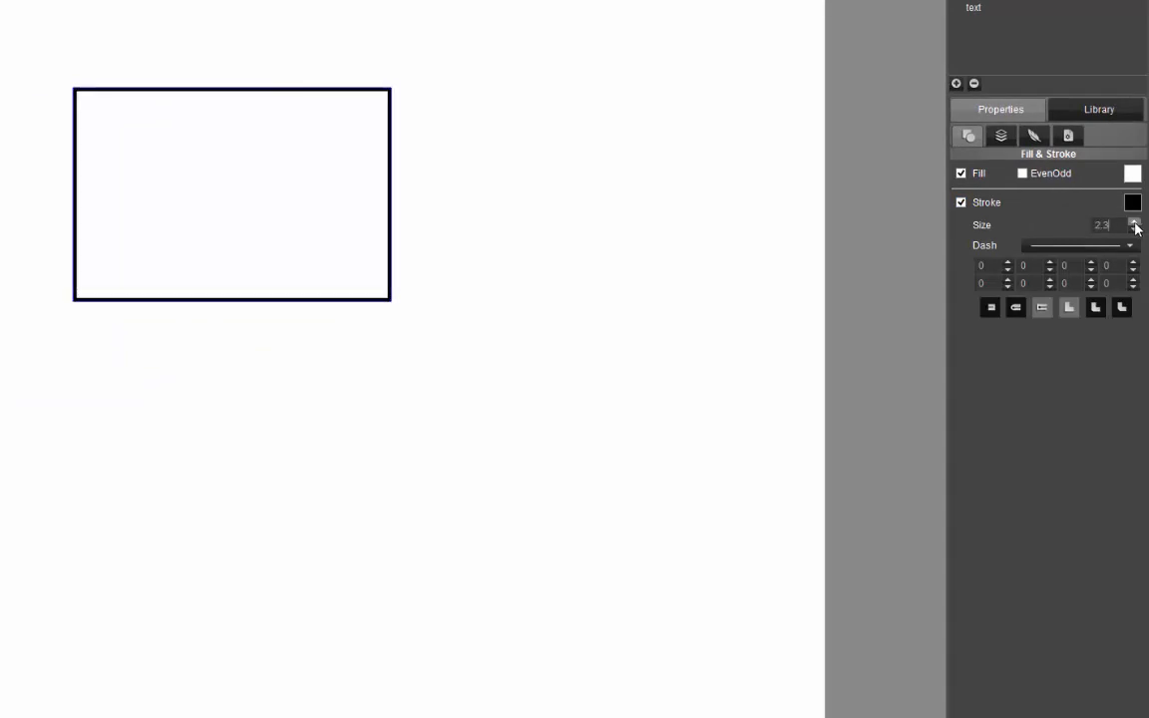
pyautogui.click(1134, 221)
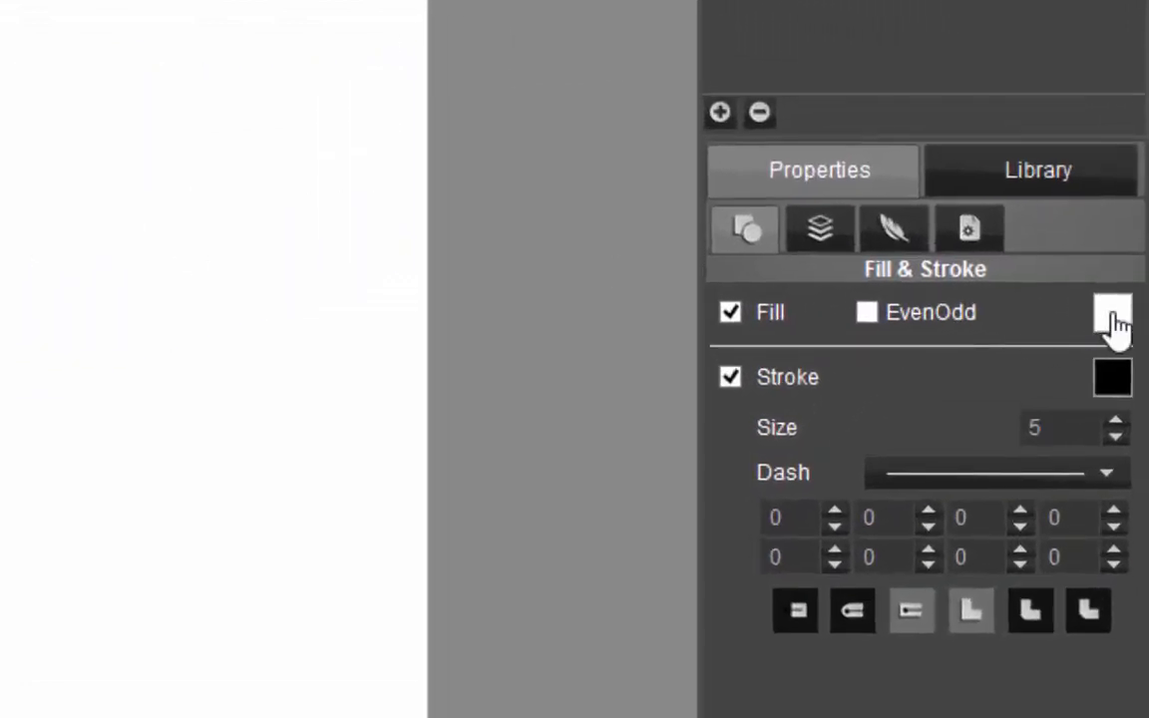
# - Open the rectangle's fill paint dialog, pick red, and preview the linear, radial and pattern fills
pyautogui.click(1112, 311)
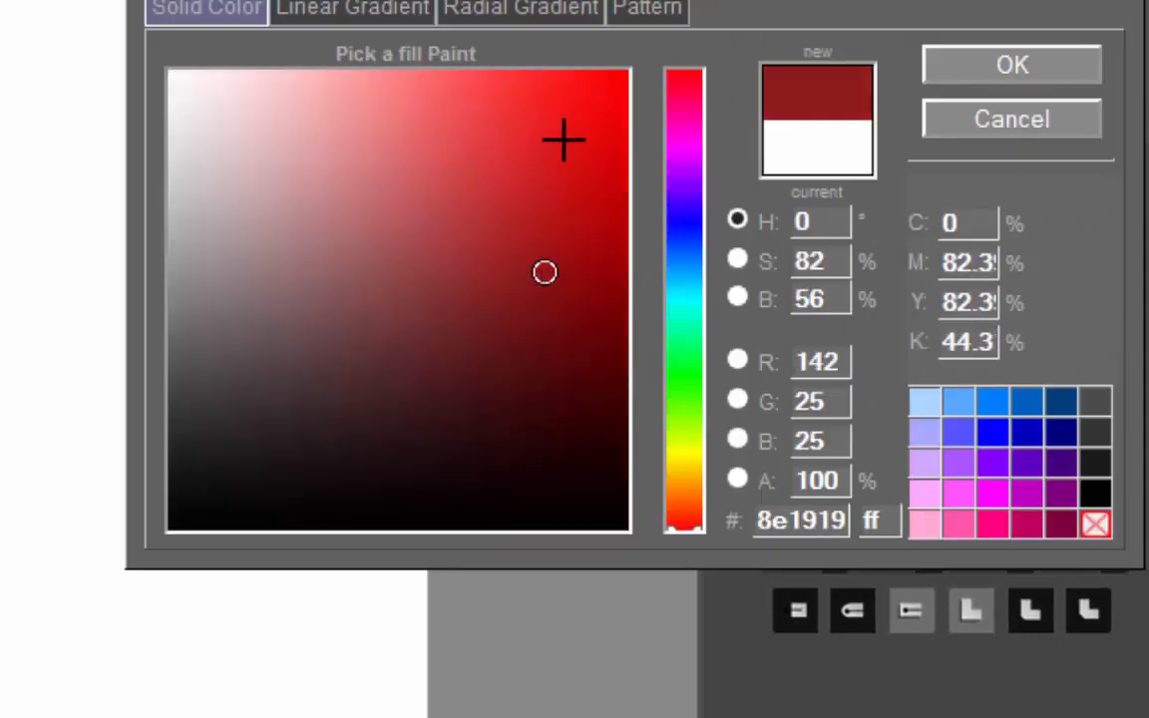
pyautogui.click(482, 251)
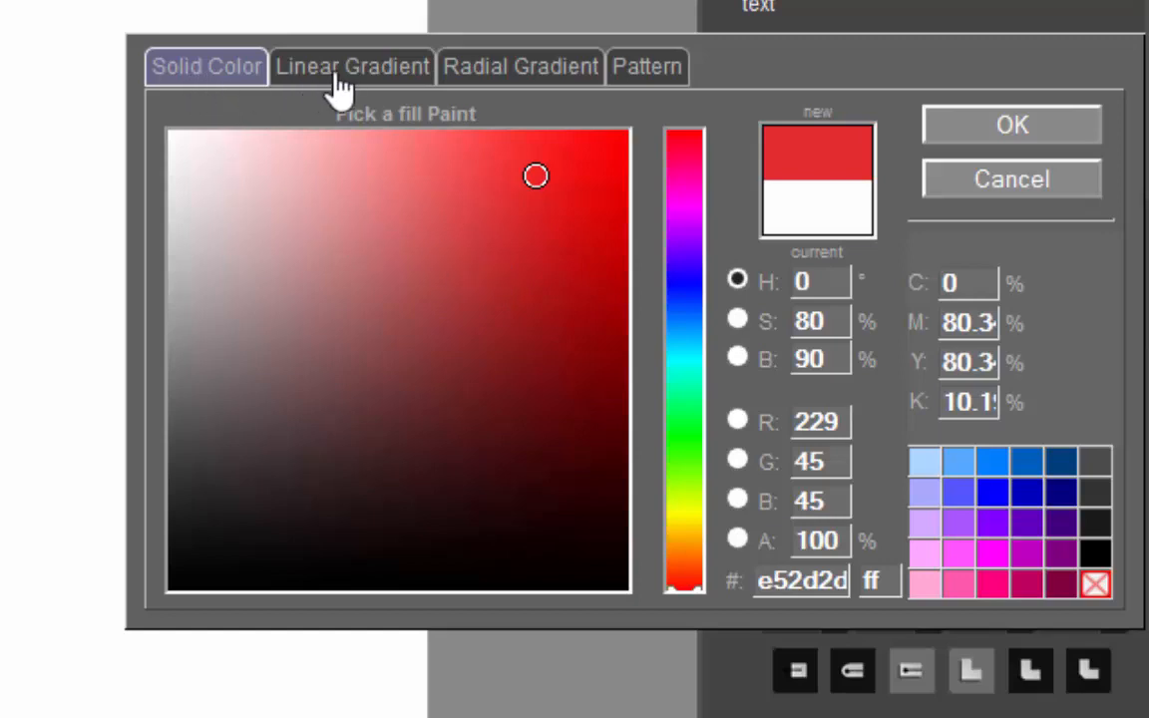
pyautogui.click(520, 66)
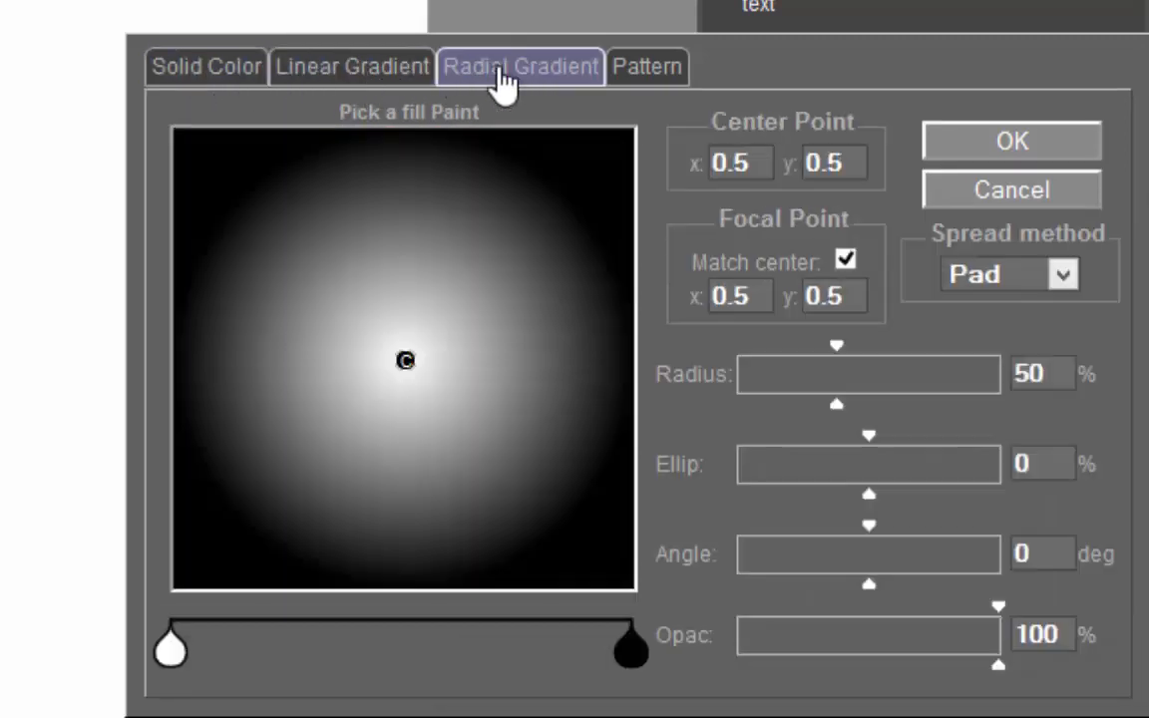
pyautogui.click(646, 67)
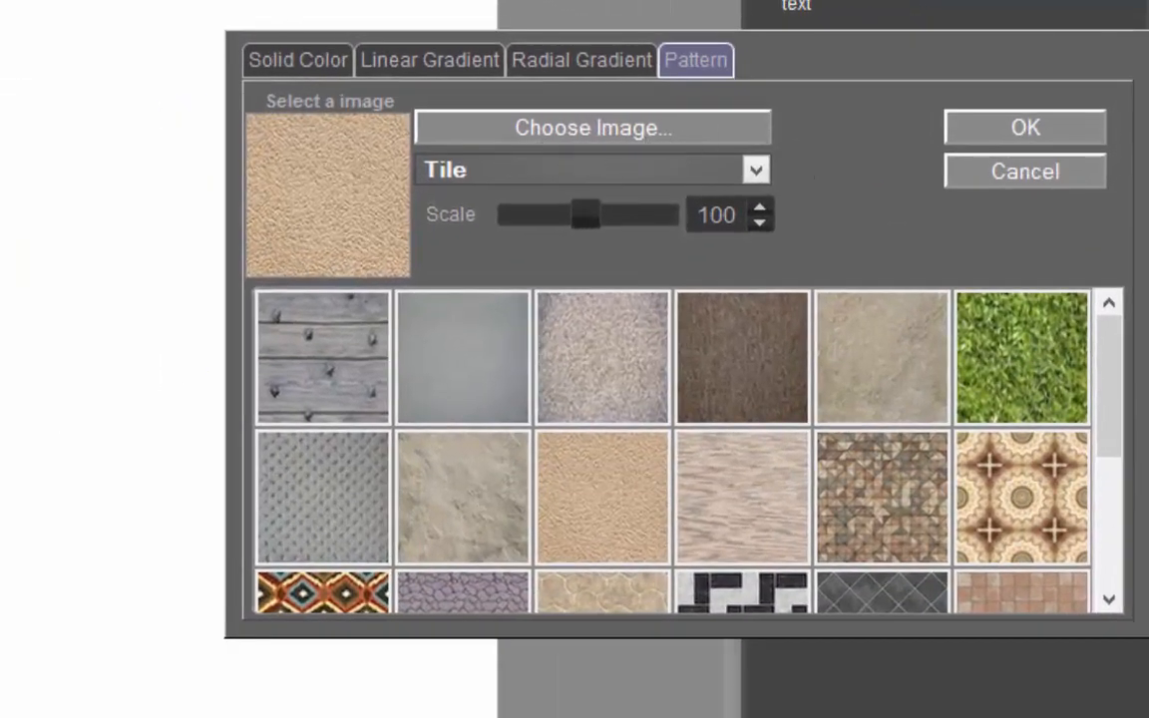
pyautogui.click(581, 60)
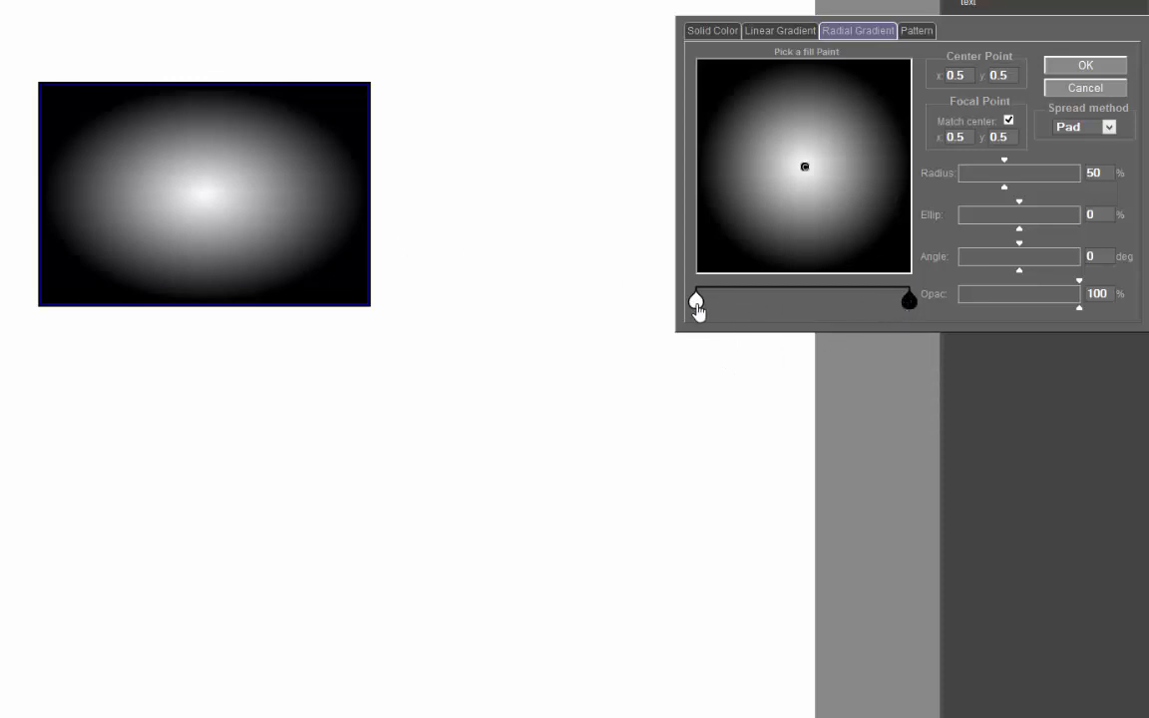
# - Set the gradient start stop to pale pink and add a middle stop toward red
pyautogui.click(696, 302)
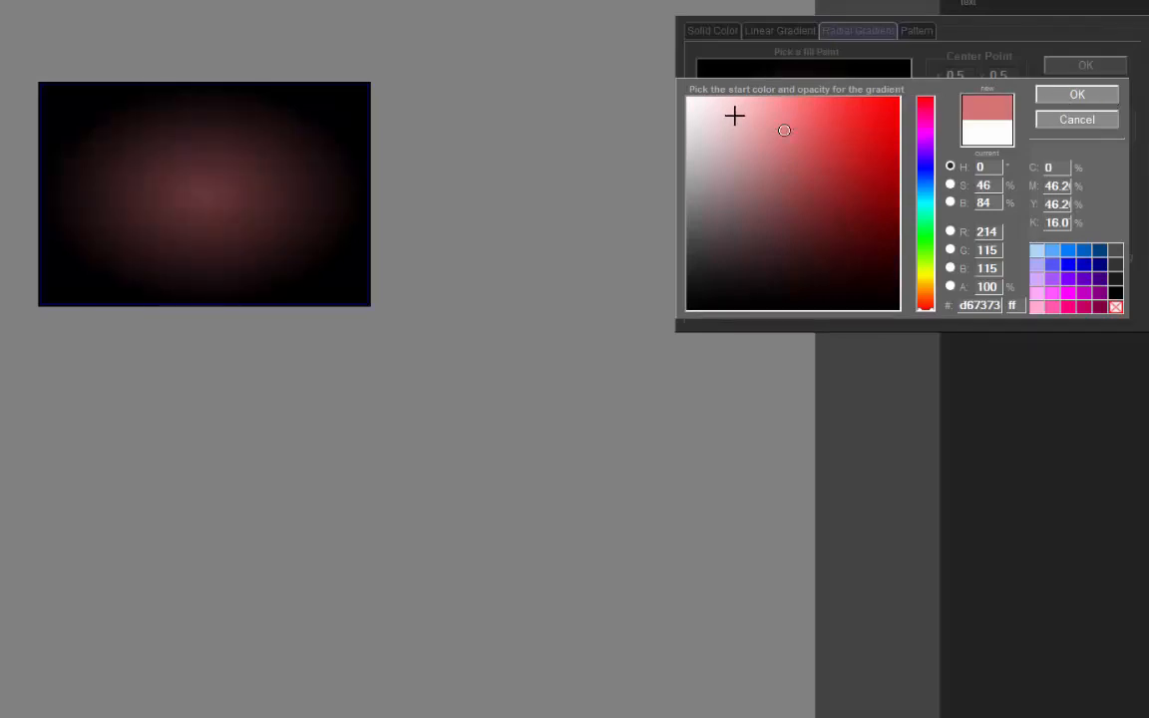
pyautogui.click(749, 97)
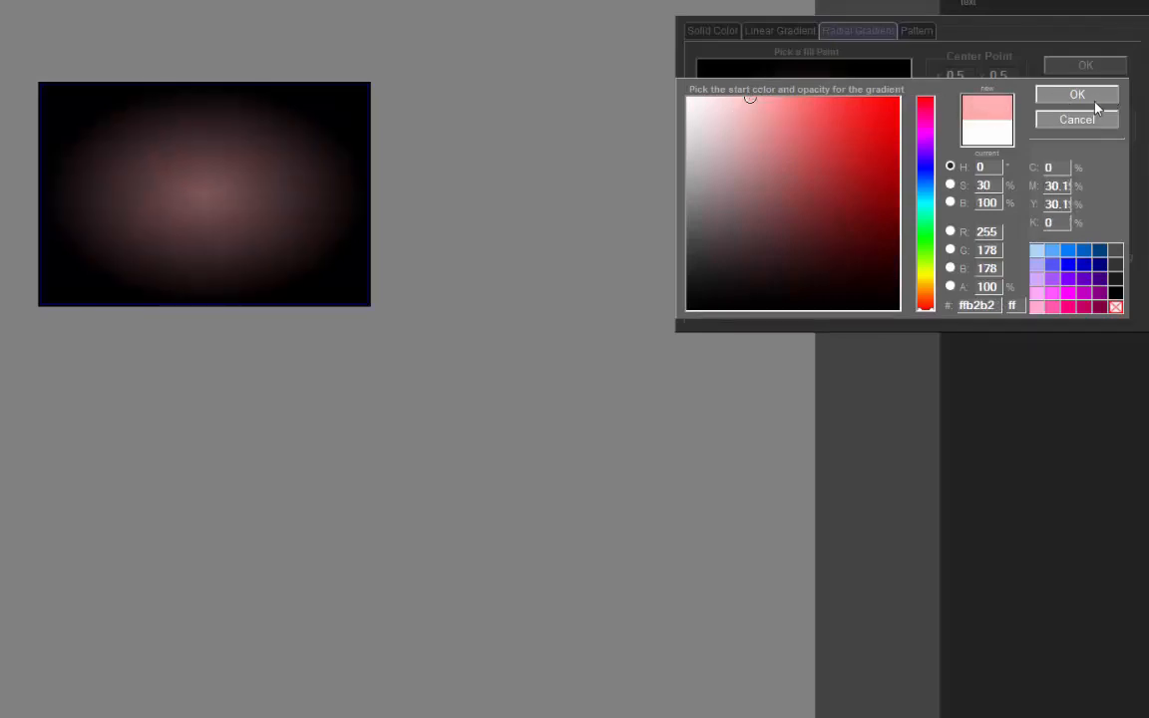
pyautogui.click(1077, 94)
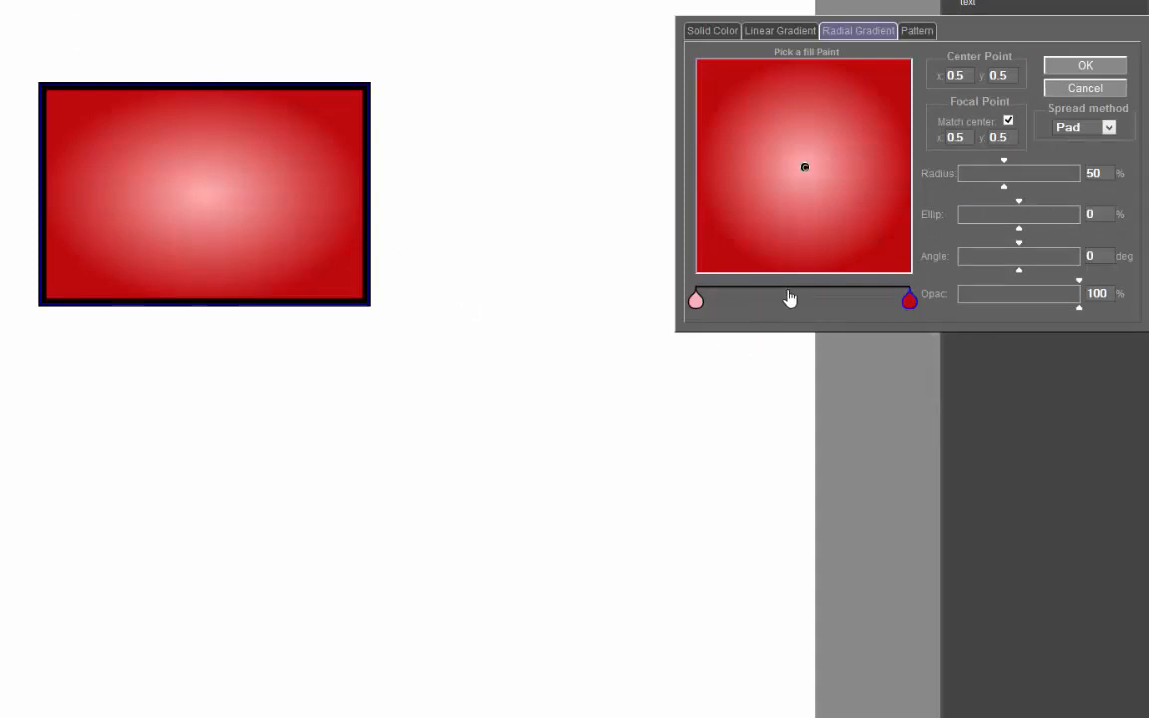
pyautogui.click(745, 299)
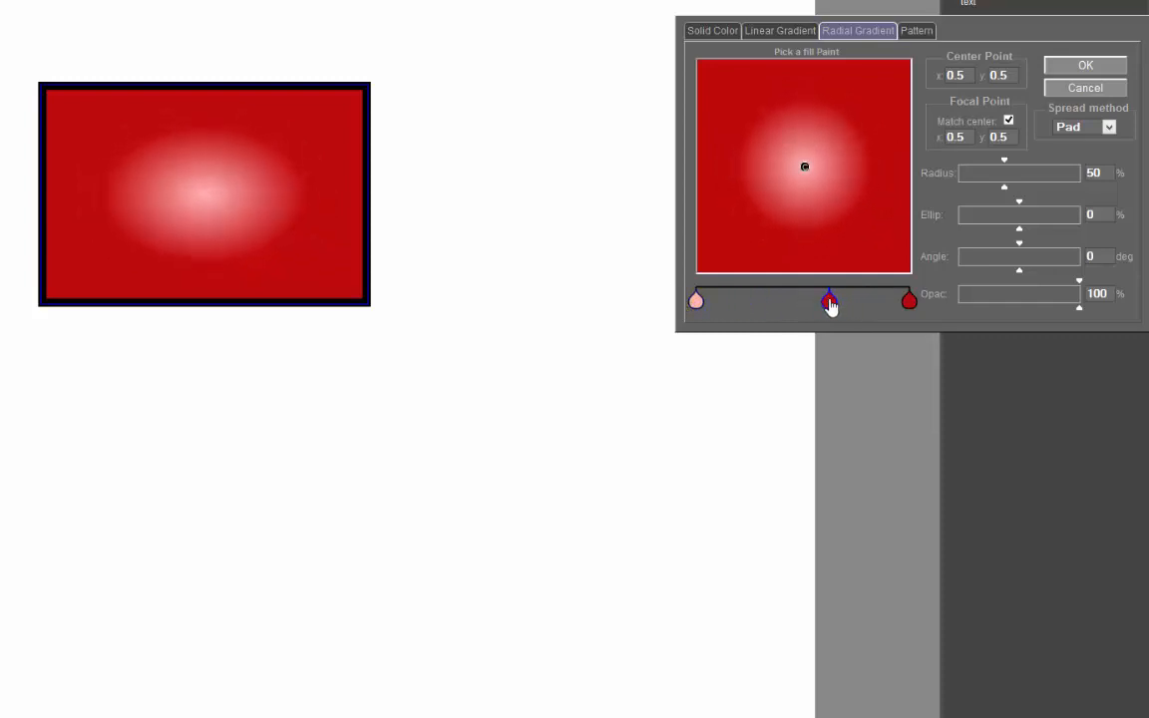
pyautogui.moveTo(829, 300); pyautogui.dragTo(877, 300)
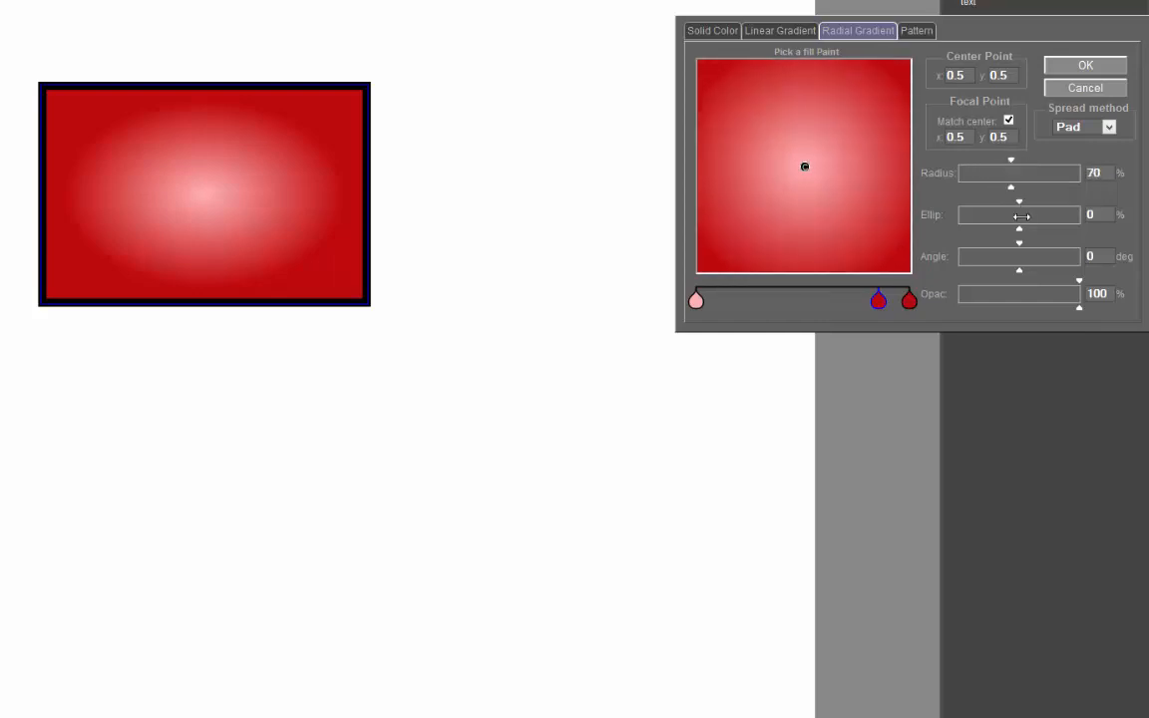
# - Make the radial gradient slightly elliptical (Ellip -28) and tilted (Angle 8), keeping full opacity
pyautogui.moveTo(1020, 214); pyautogui.dragTo(1032, 214)
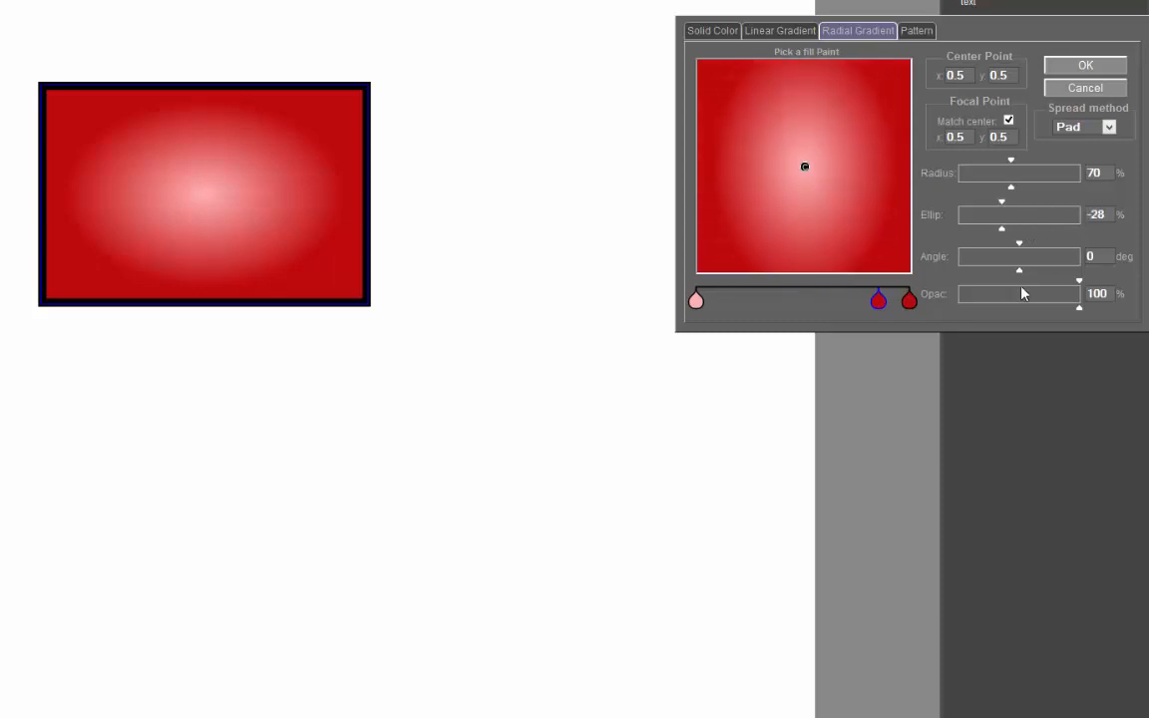
pyautogui.moveTo(1018, 269); pyautogui.dragTo(1047, 250)
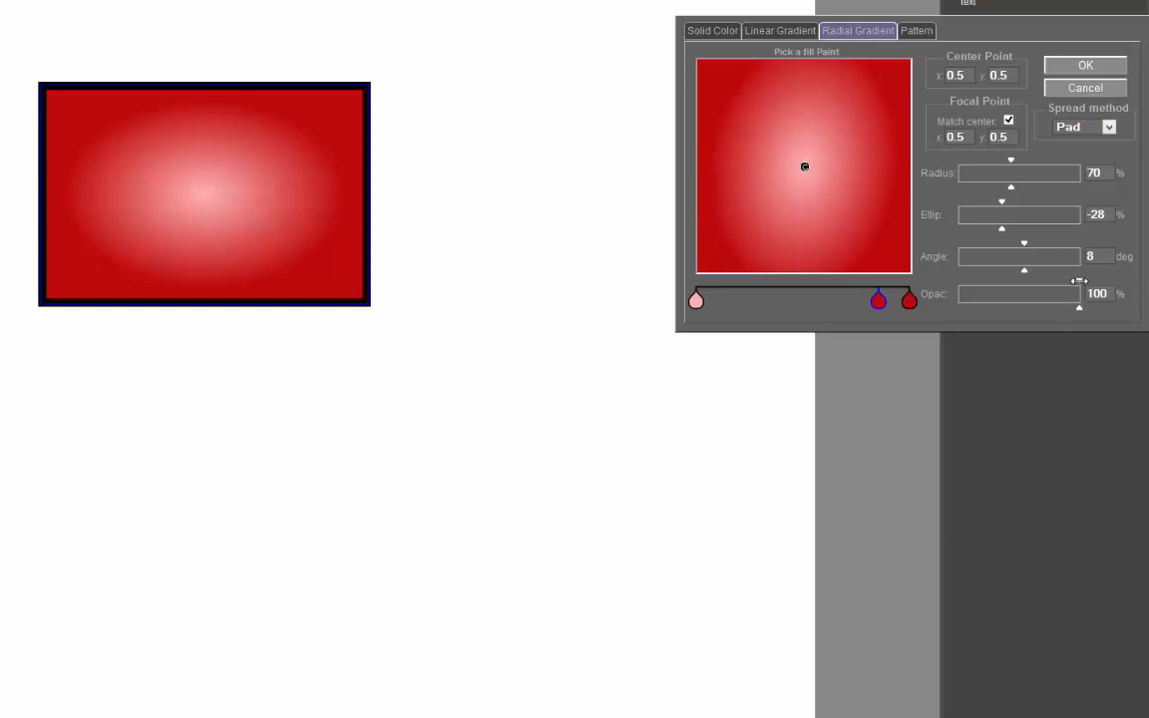
pyautogui.moveTo(1078, 306); pyautogui.dragTo(1018, 306)
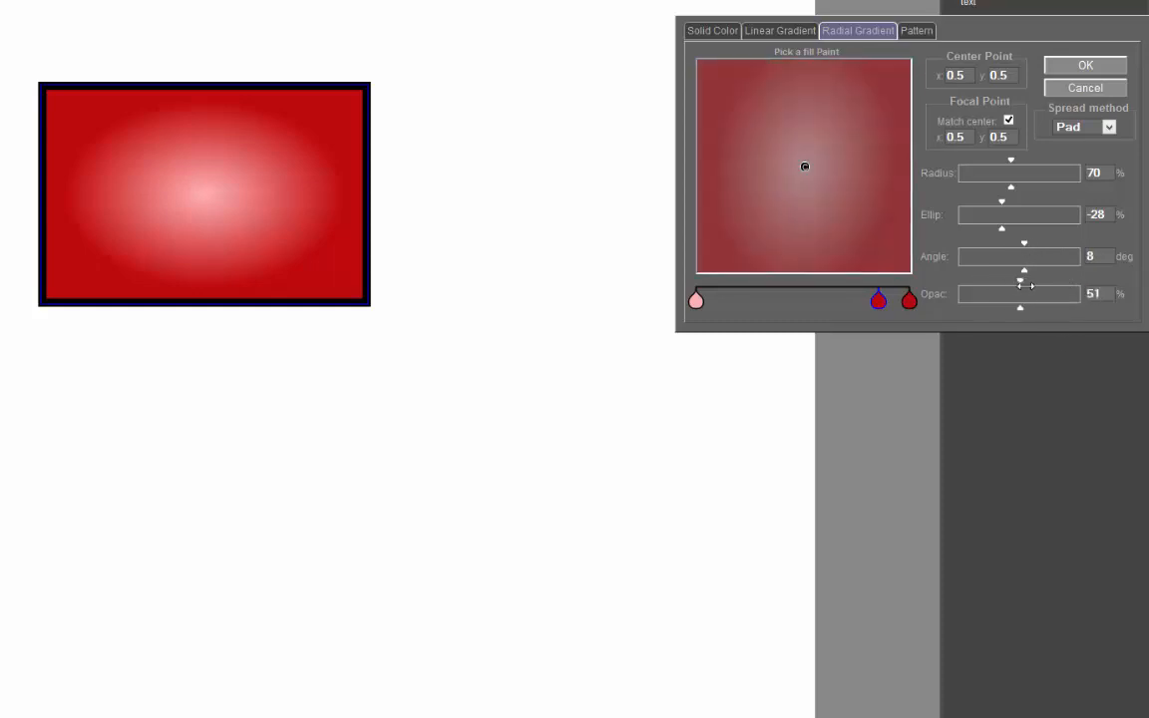
pyautogui.moveTo(1019, 308); pyautogui.dragTo(1078, 307)
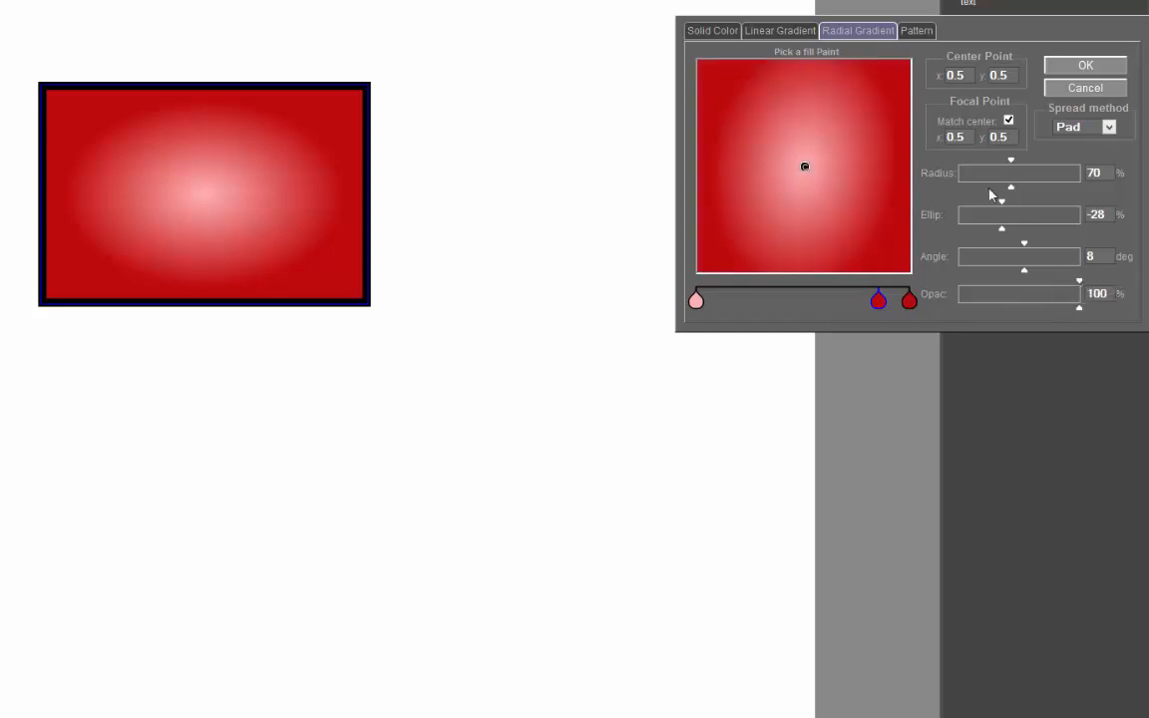
pyautogui.click(779, 30)
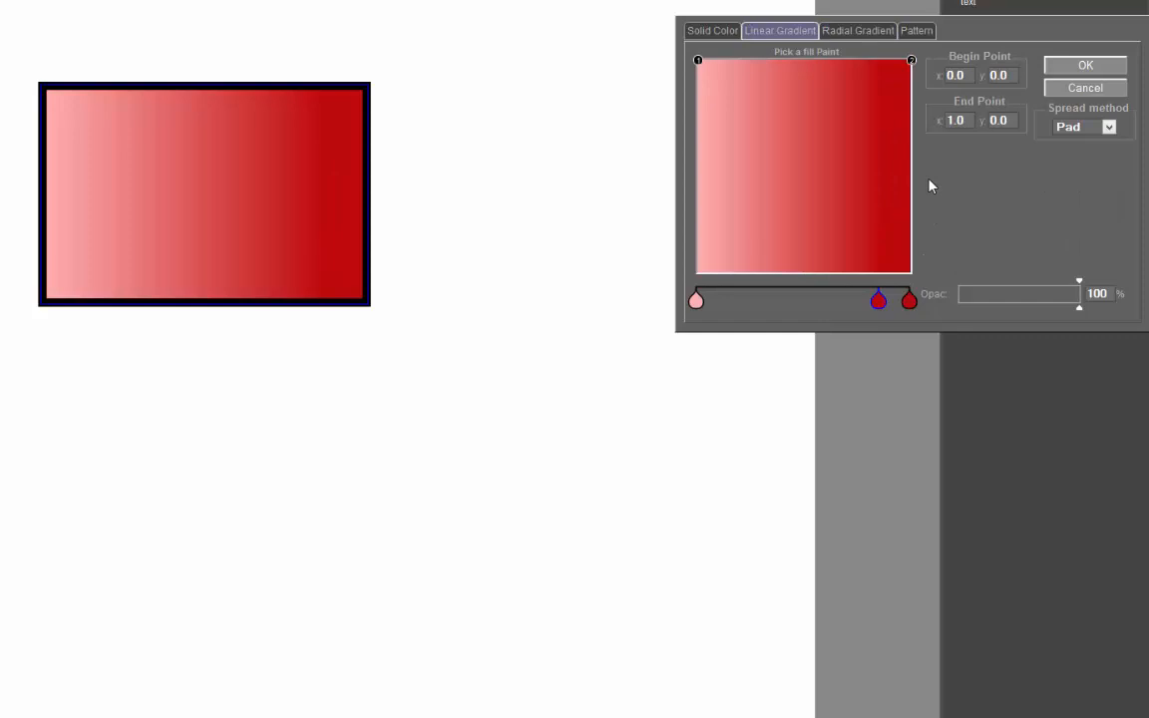
# - Slide the middle linear-gradient stop near the centre and recolour it green
pyautogui.moveTo(879, 299); pyautogui.dragTo(793, 299)
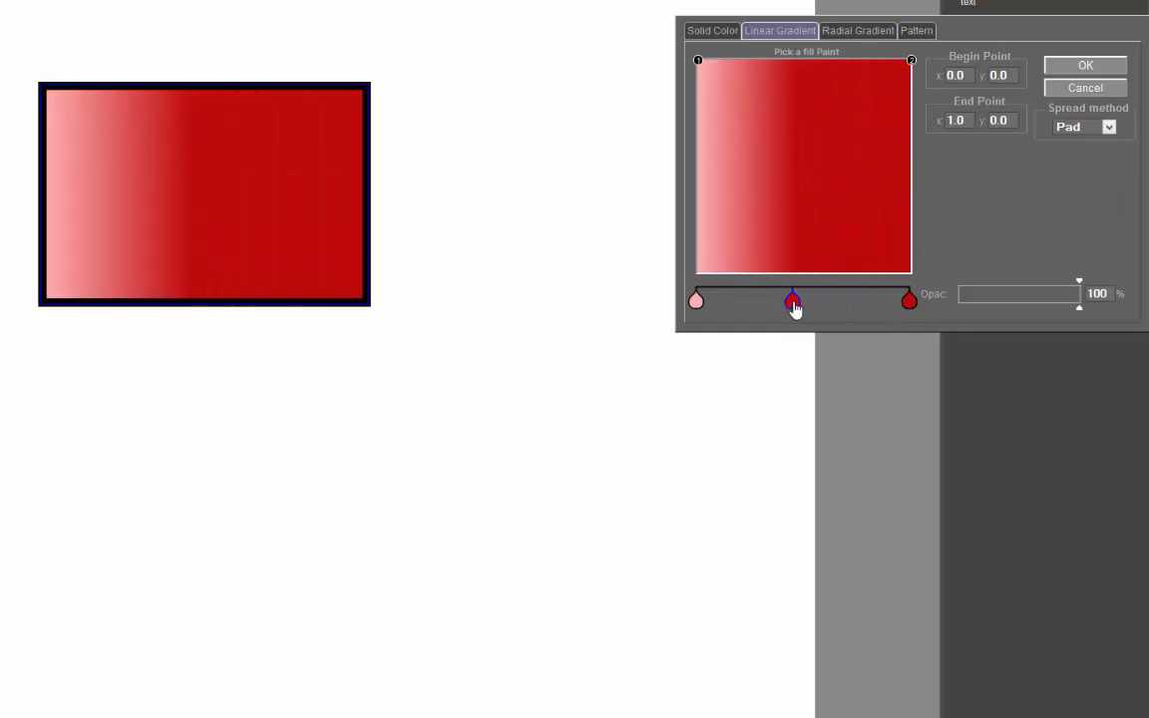
pyautogui.moveTo(793, 299); pyautogui.dragTo(860, 299)
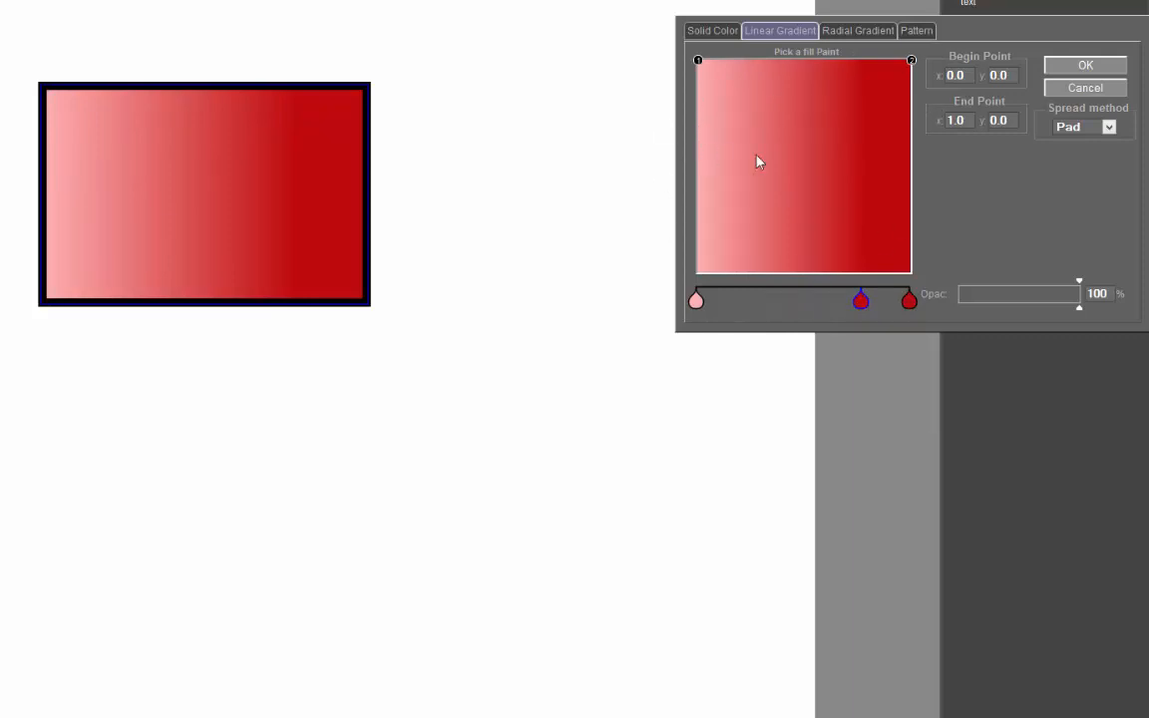
pyautogui.moveTo(908, 232)
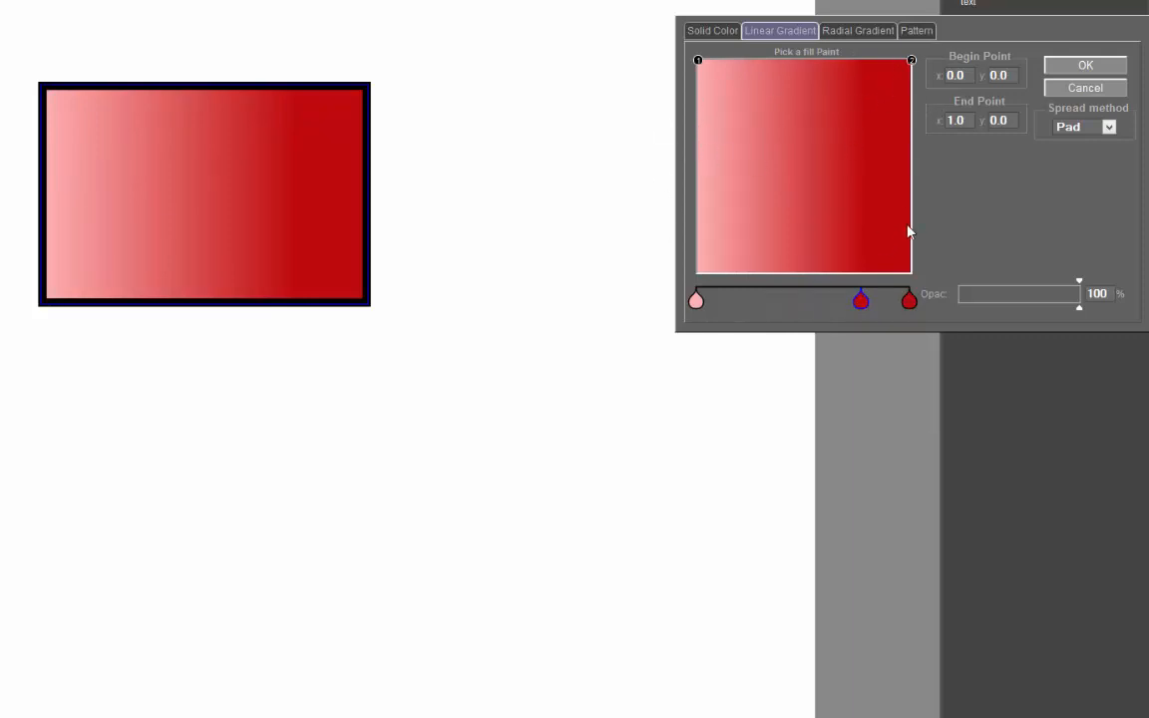
pyautogui.moveTo(860, 299); pyautogui.dragTo(824, 299)
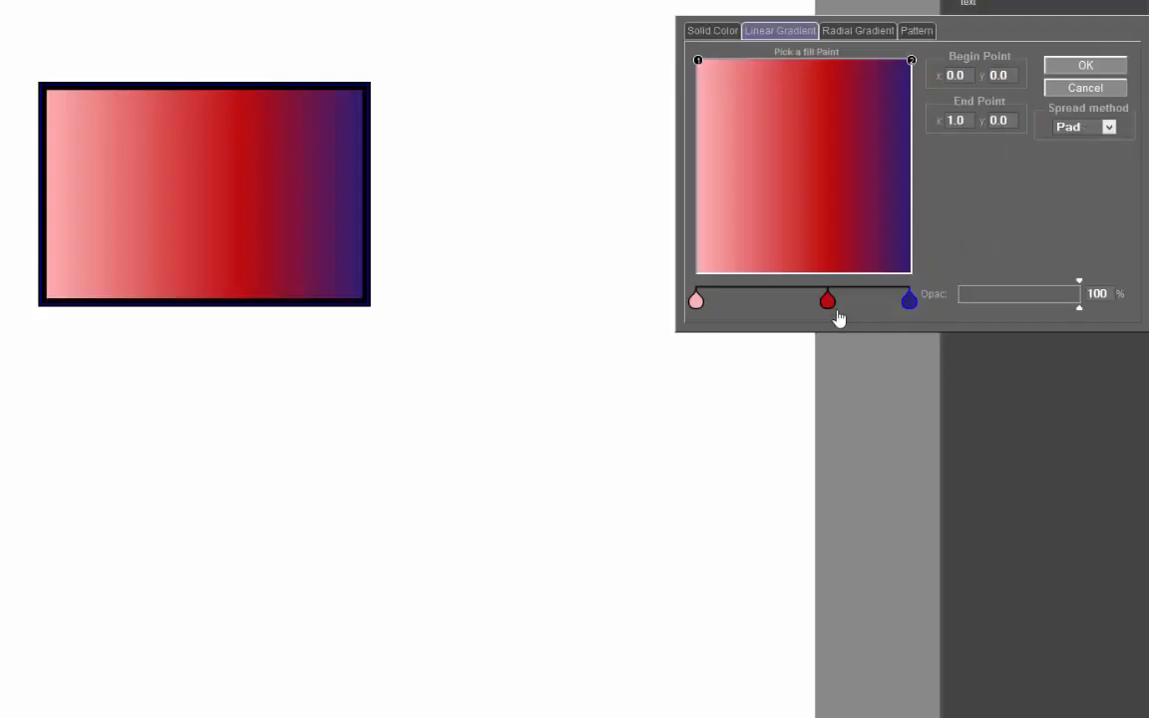
pyautogui.doubleClick(827, 299)
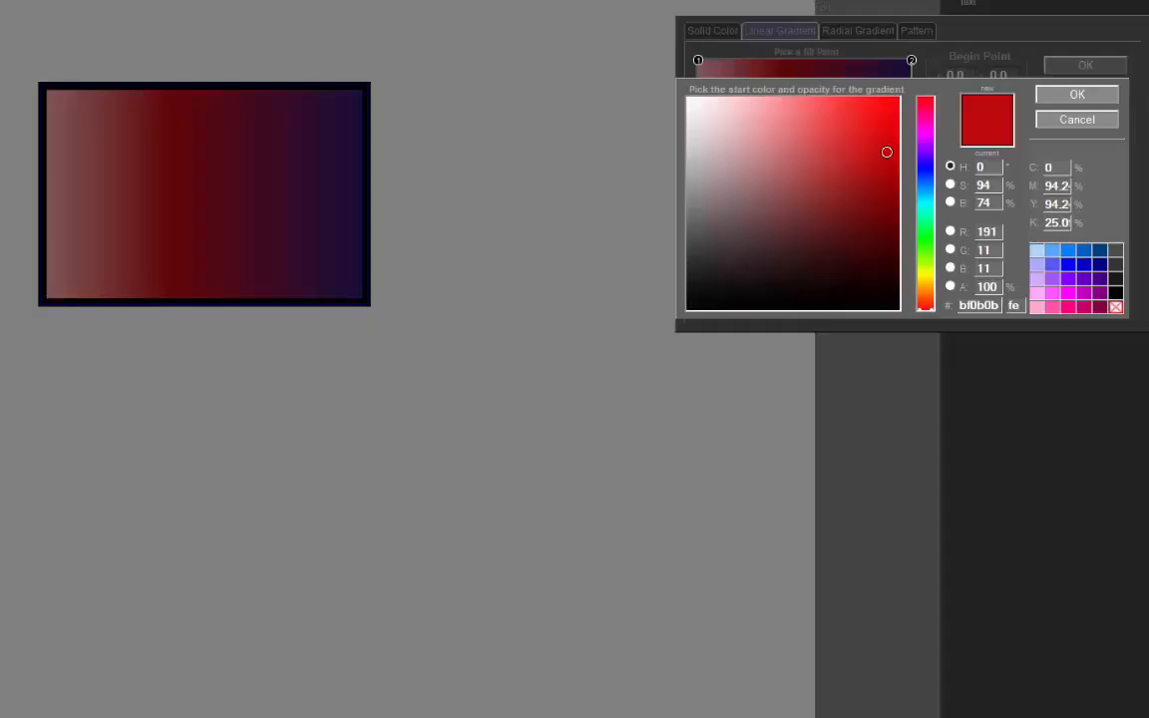
pyautogui.click(864, 159)
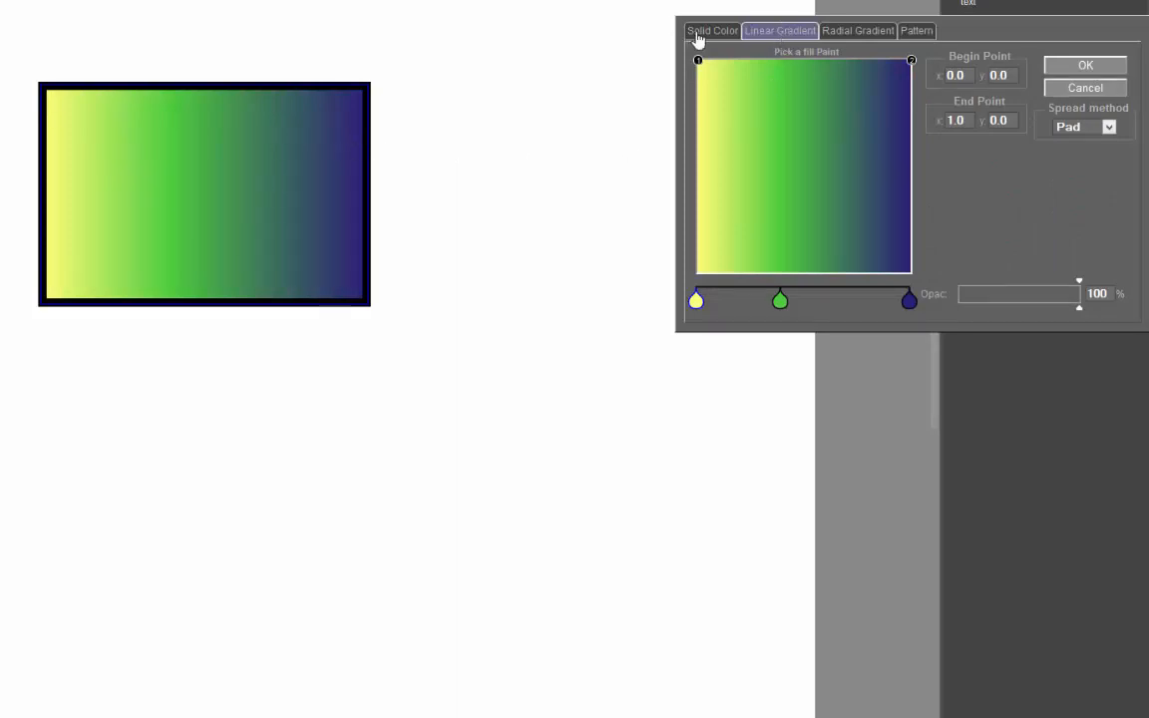
# - Switch the fill to Solid Color and pick bright blue
pyautogui.click(712, 30)
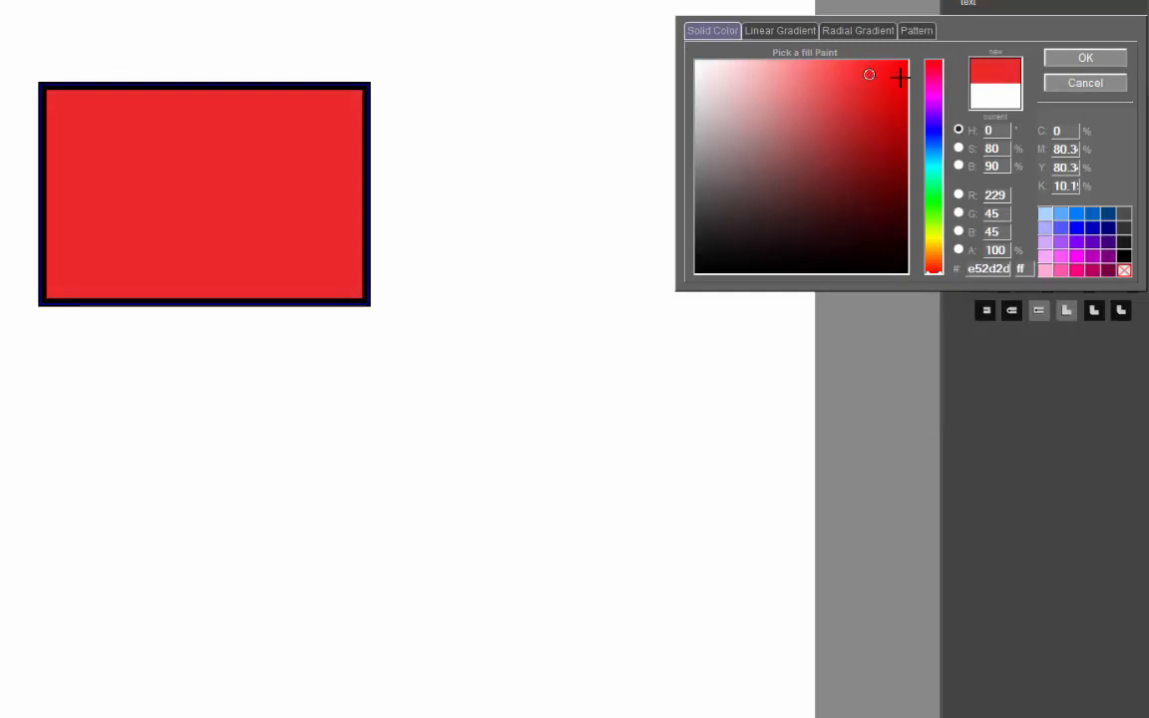
pyautogui.click(1067, 231)
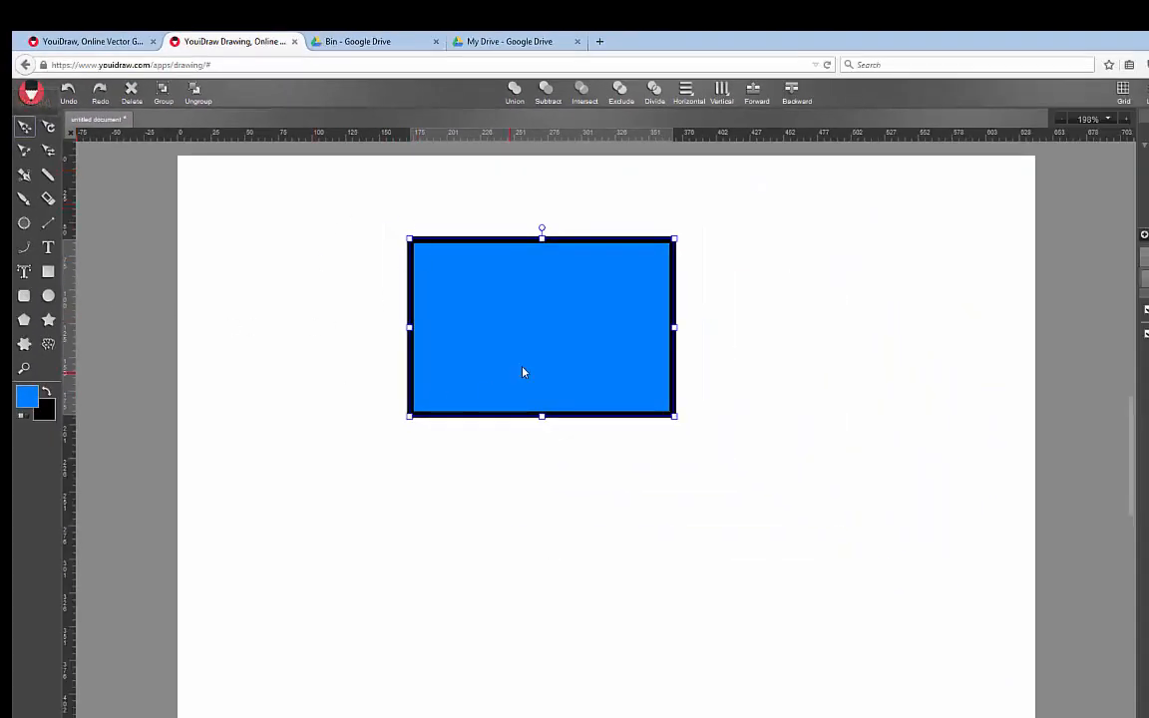
# - Drag the blue rectangle to the top-left, then across toward the right side
pyautogui.moveTo(525, 373); pyautogui.dragTo(433, 263)
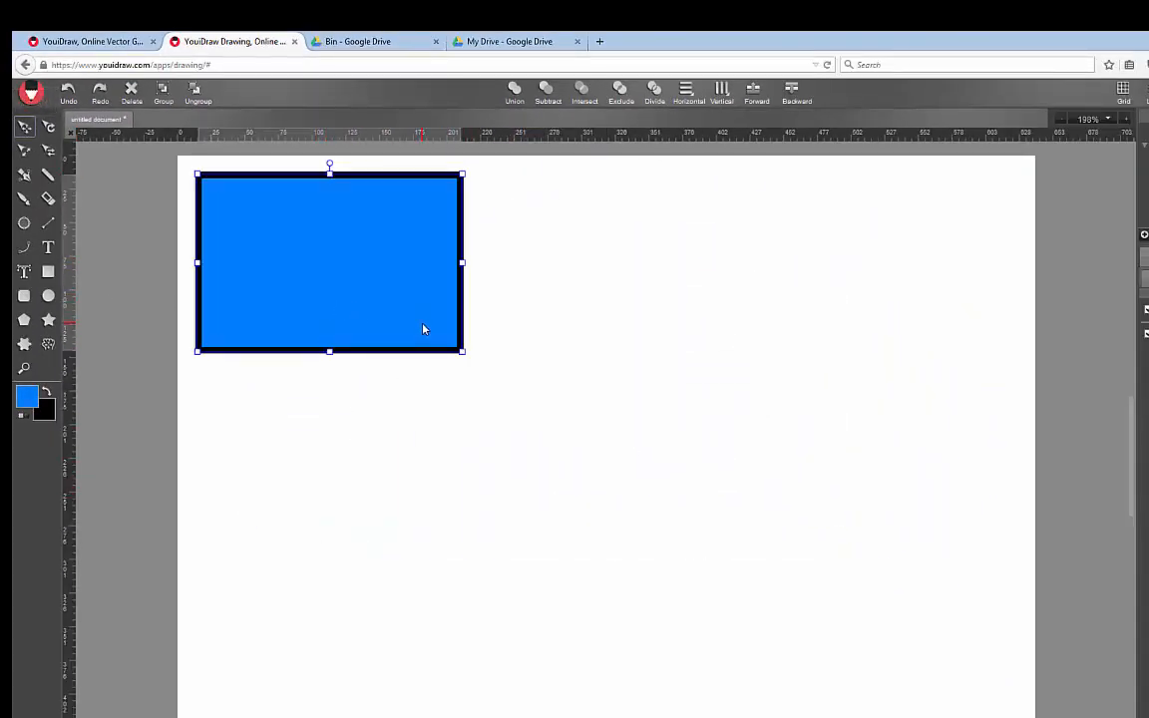
pyautogui.moveTo(423, 329); pyautogui.dragTo(891, 298)
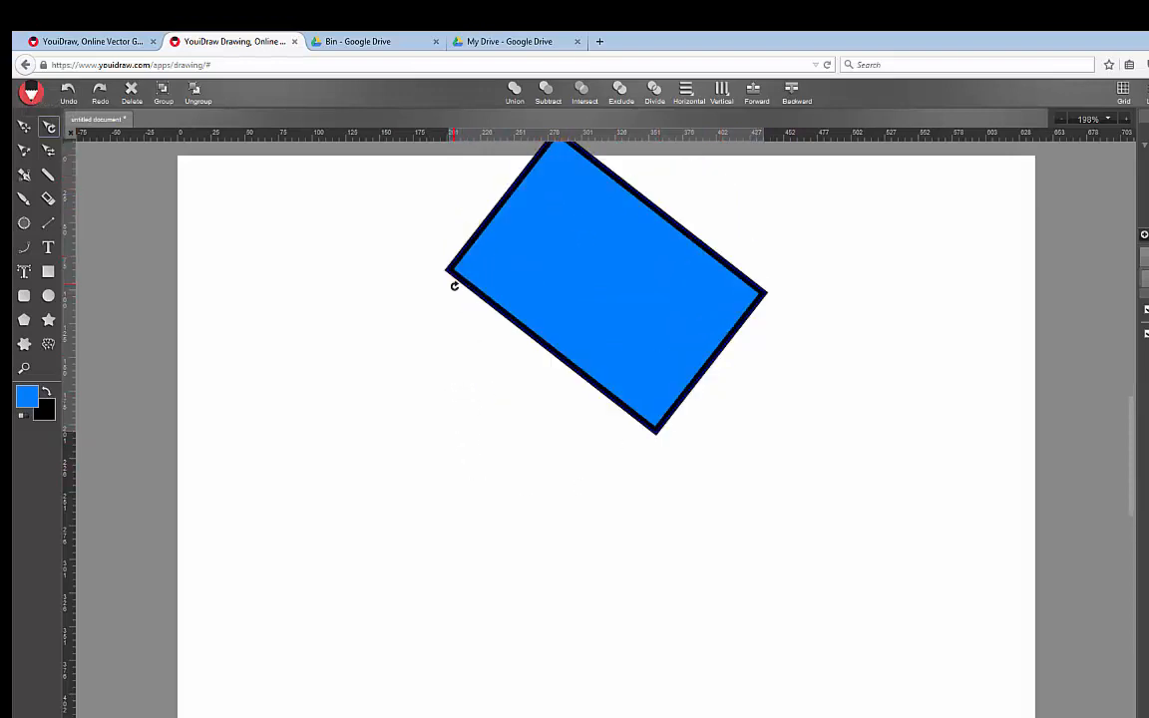
# - Rotate the blue rectangle, then turn it back to nearly upright
pyautogui.moveTo(455, 285); pyautogui.dragTo(437, 362)
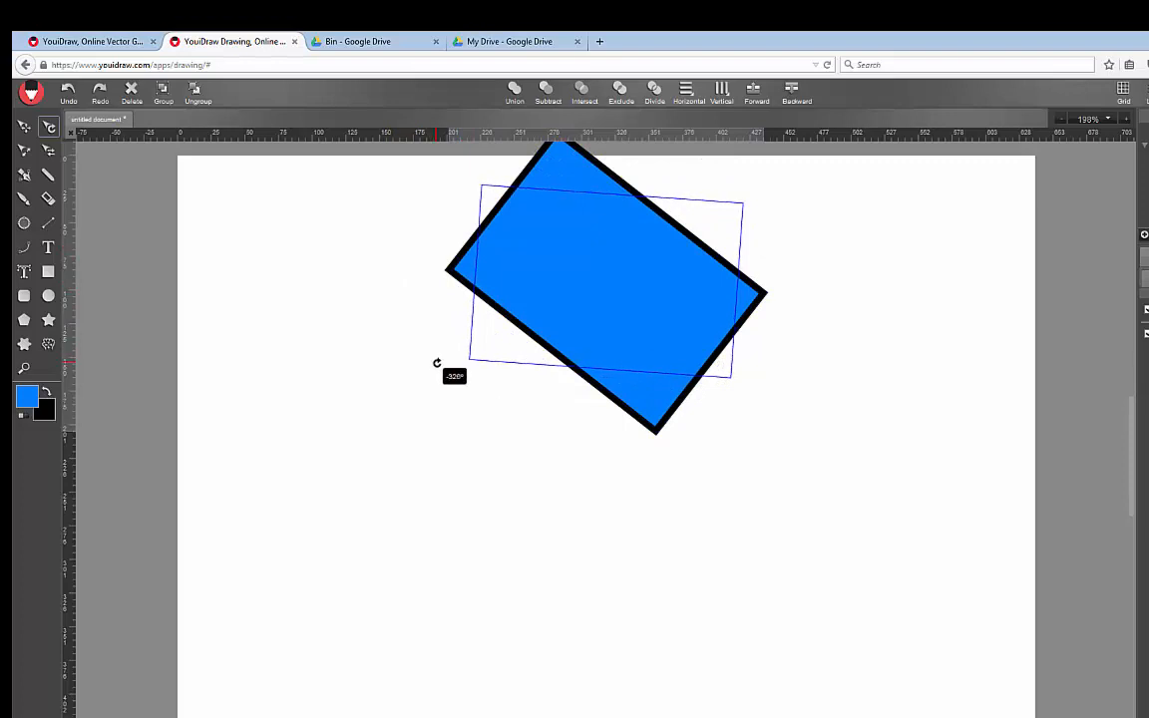
pyautogui.moveTo(436, 362); pyautogui.dragTo(430, 381)
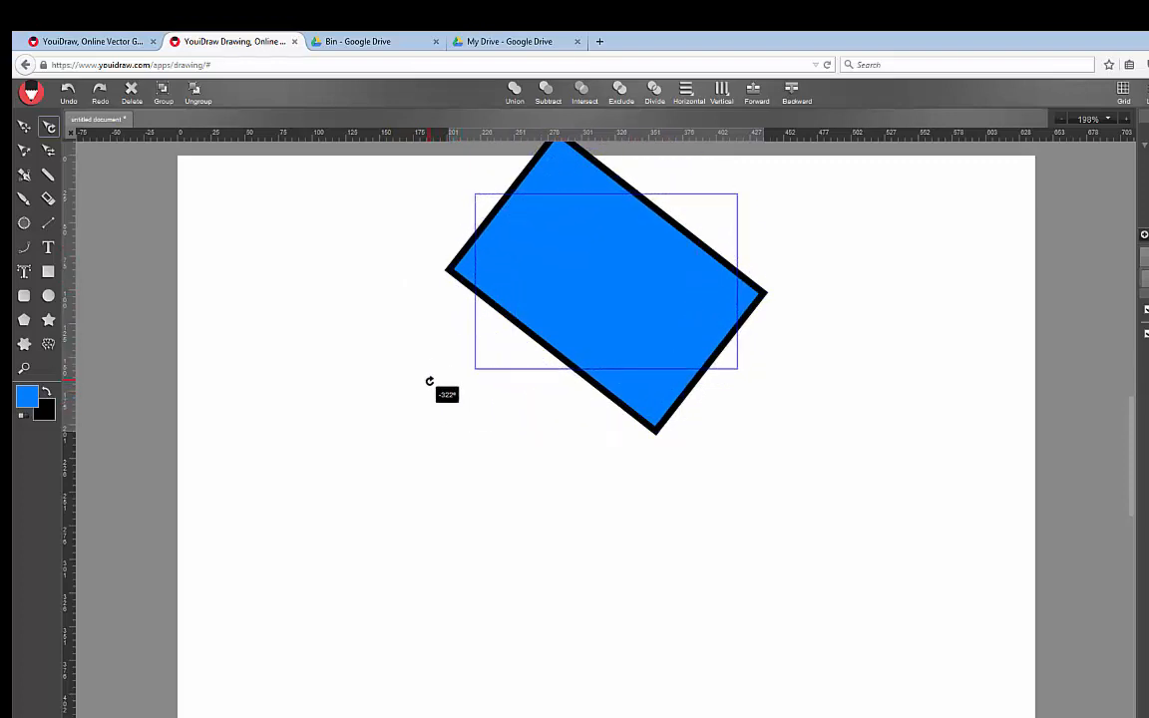
pyautogui.moveTo(430, 381); pyautogui.dragTo(399, 396)
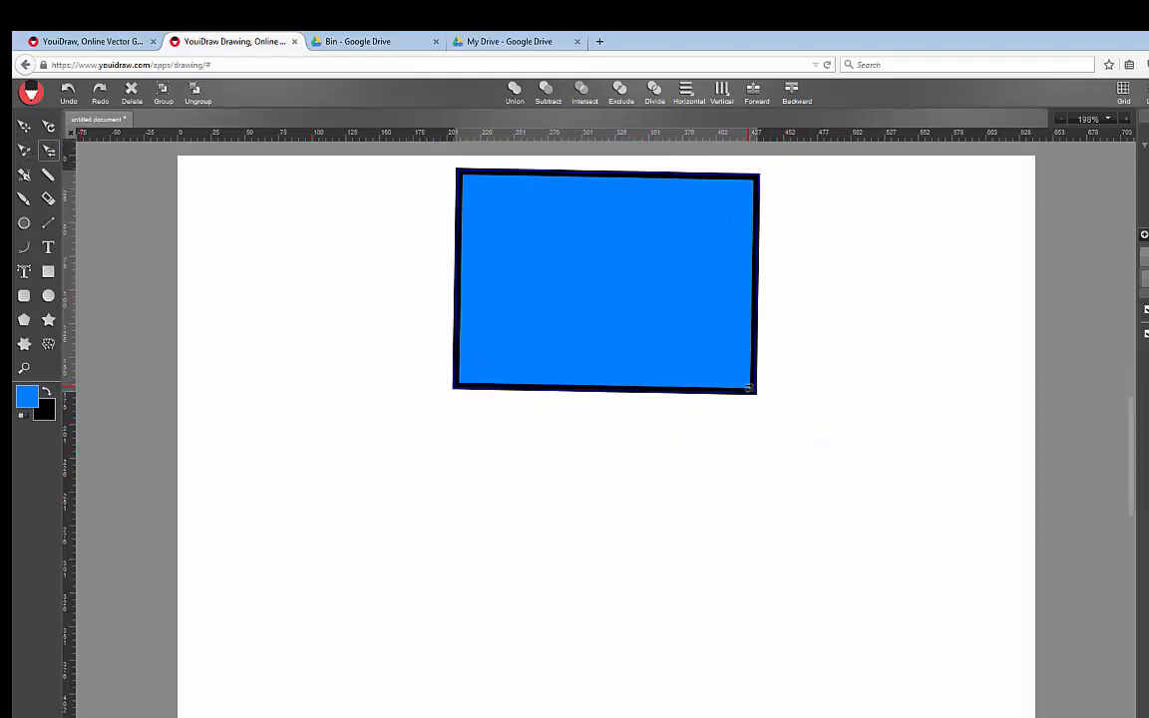
# - Skew the rectangle into a slanted parallelogram near the top of the page
pyautogui.moveTo(747, 389); pyautogui.dragTo(804, 475)
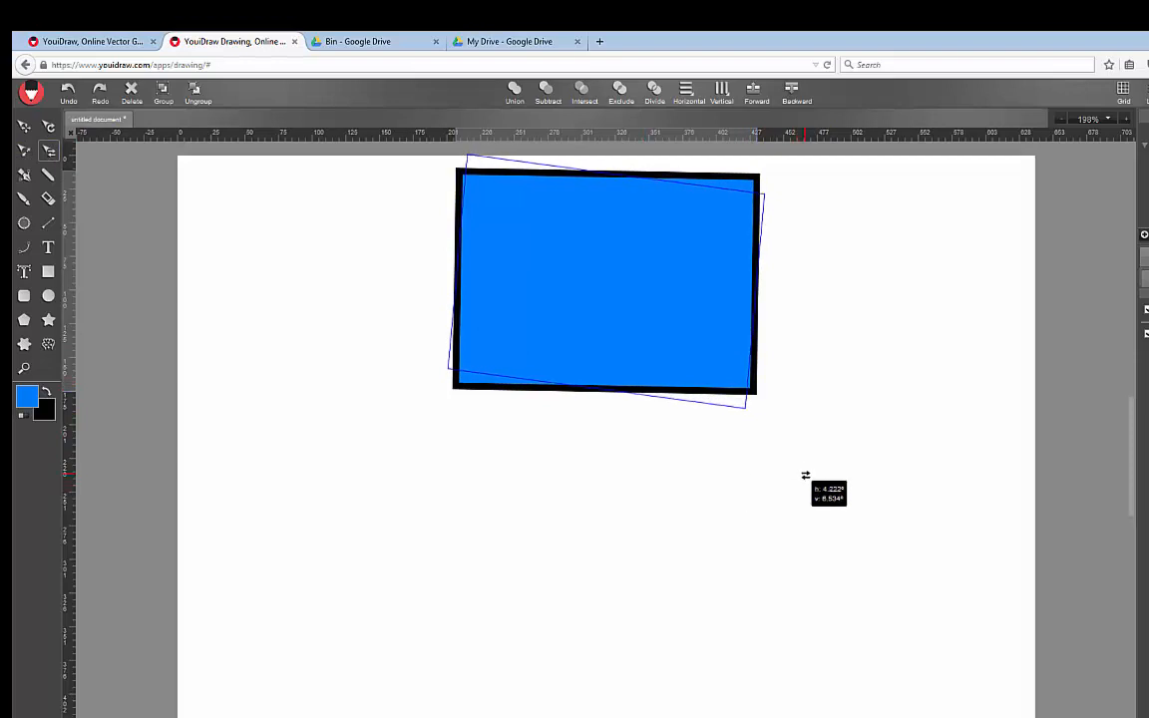
pyautogui.moveTo(806, 475); pyautogui.dragTo(495, 340)
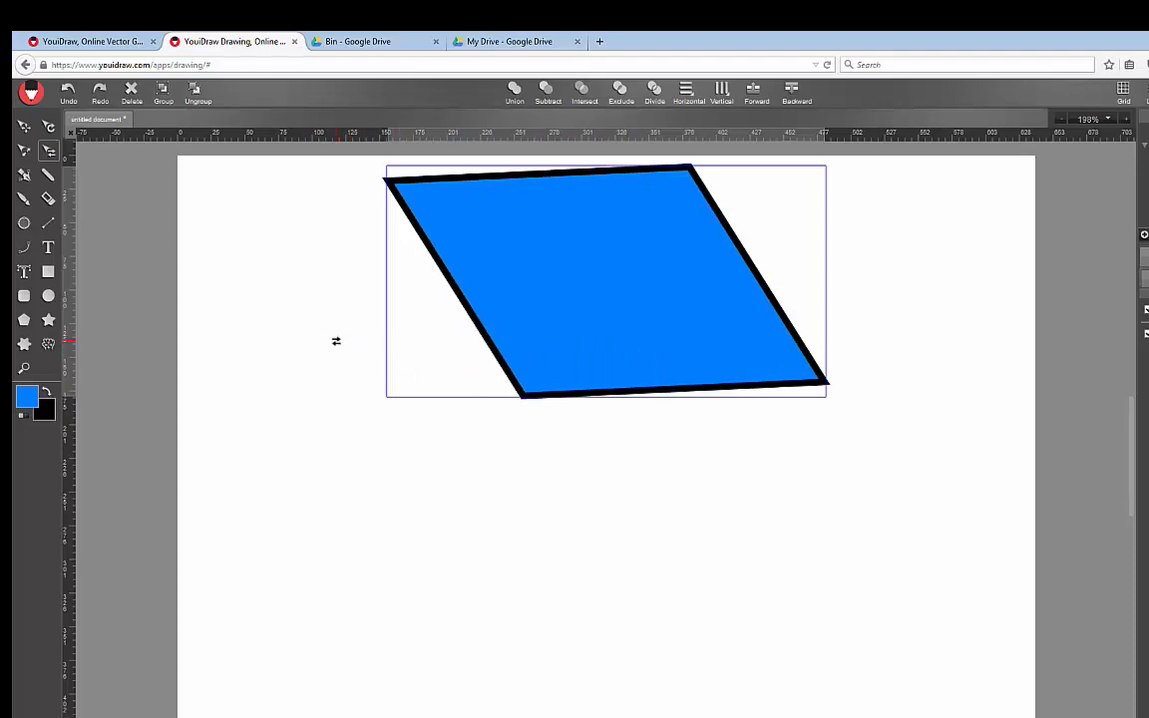
pyautogui.click(24, 128)
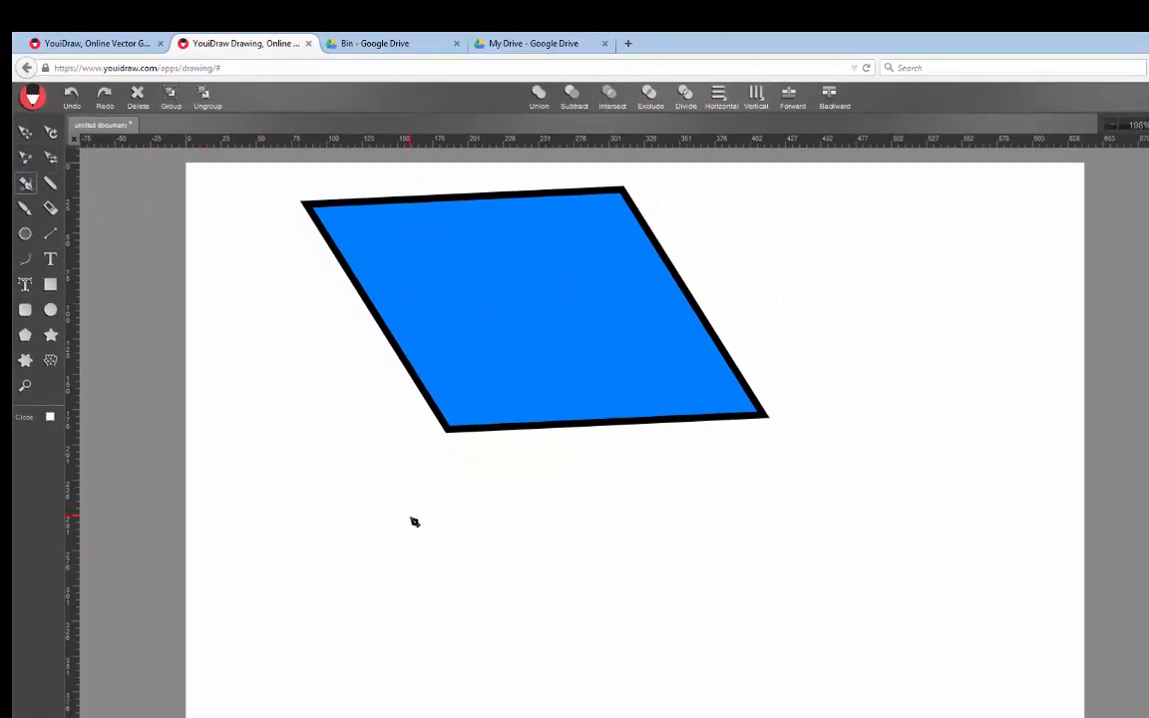
pyautogui.moveTo(263, 558)
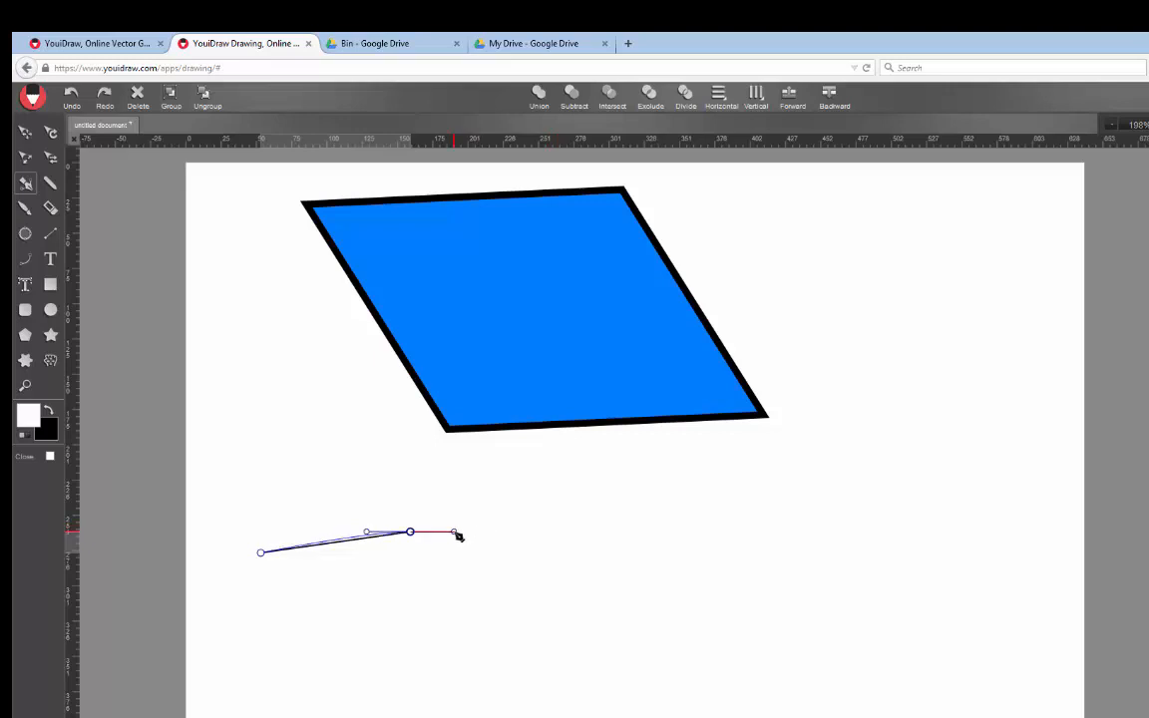
# - Draw a wavy open pen curve with several bending anchor points beneath the parallelogram
pyautogui.moveTo(454, 533); pyautogui.dragTo(463, 553)
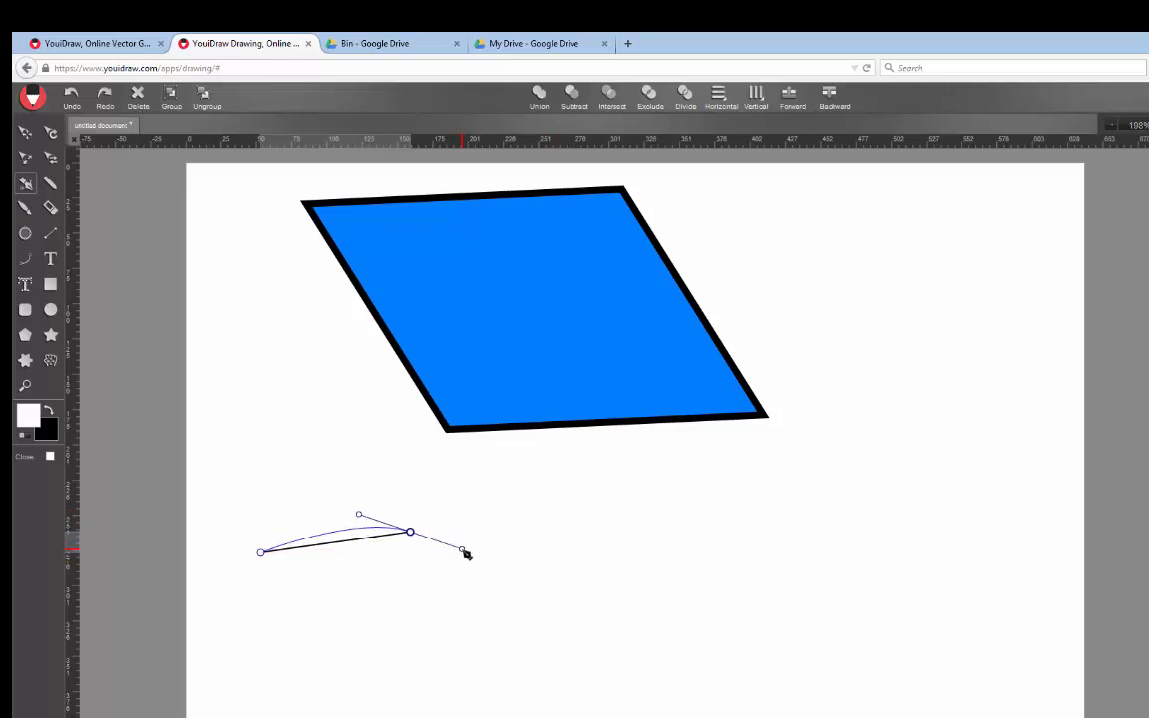
pyautogui.moveTo(463, 553); pyautogui.dragTo(528, 563)
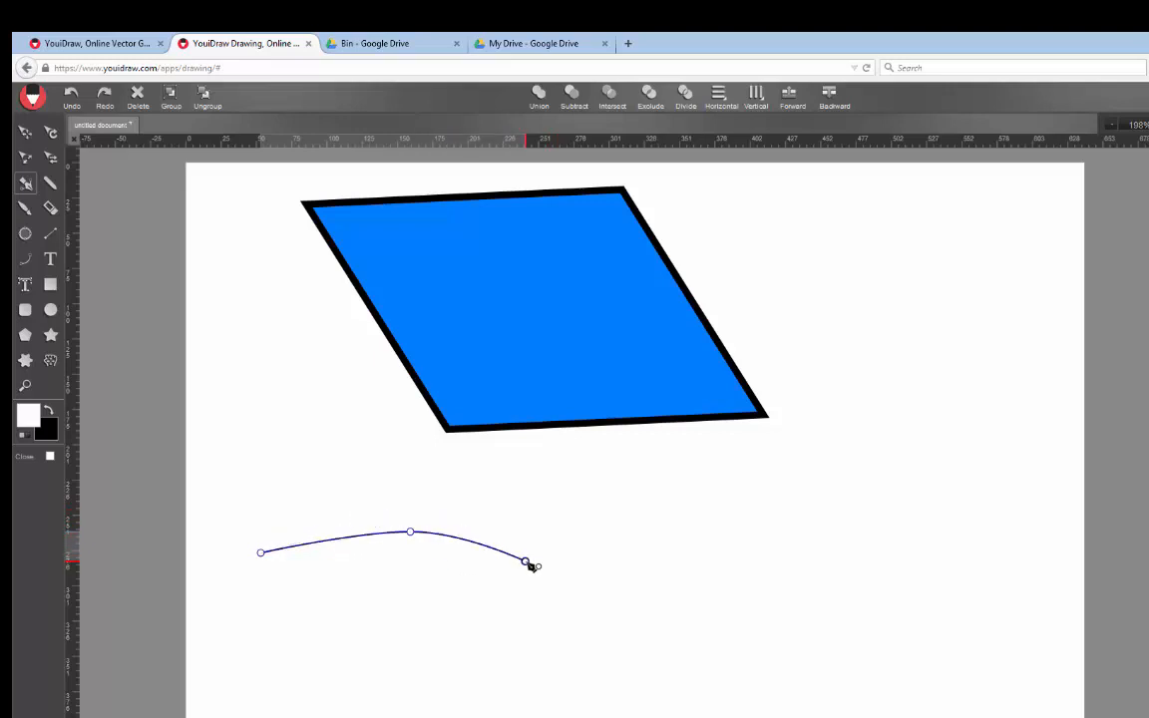
pyautogui.moveTo(529, 564); pyautogui.dragTo(603, 548)
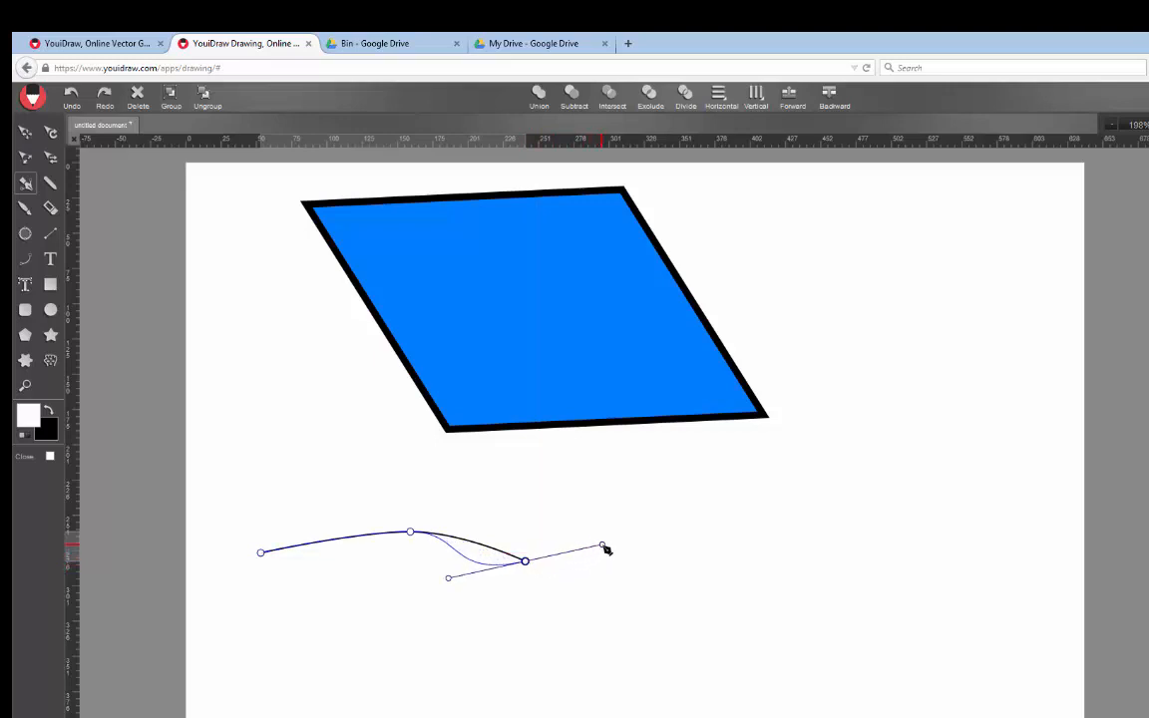
pyautogui.moveTo(603, 548); pyautogui.dragTo(571, 573)
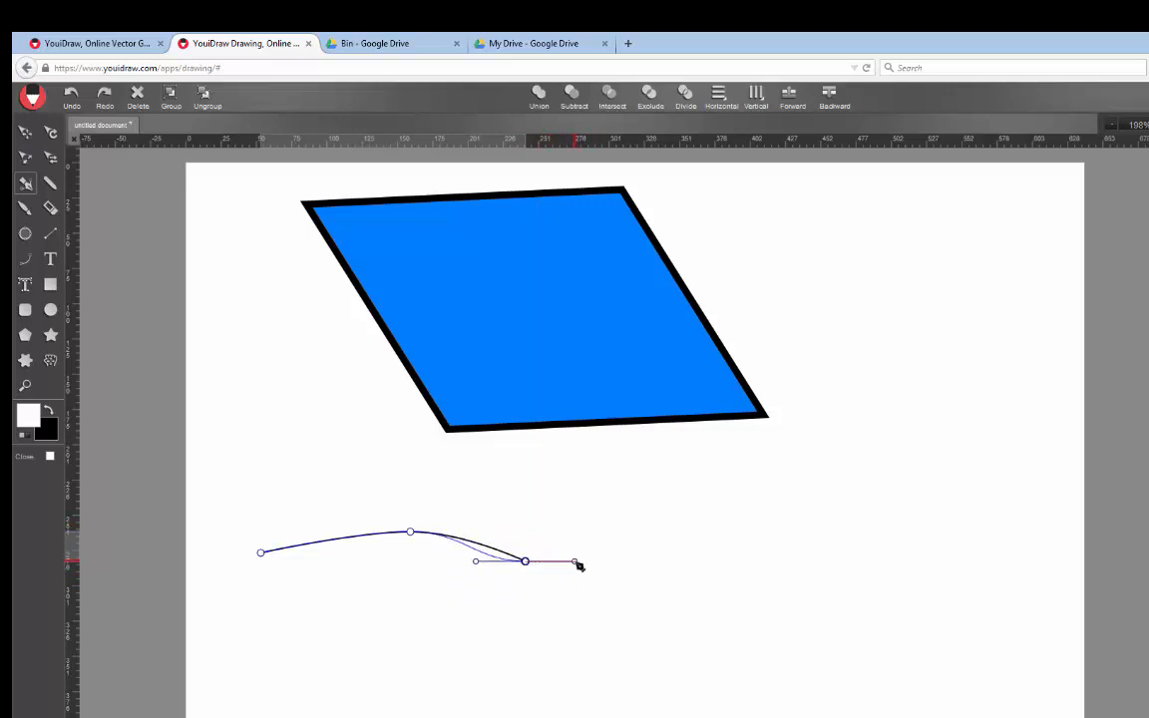
pyautogui.moveTo(576, 566); pyautogui.dragTo(643, 531)
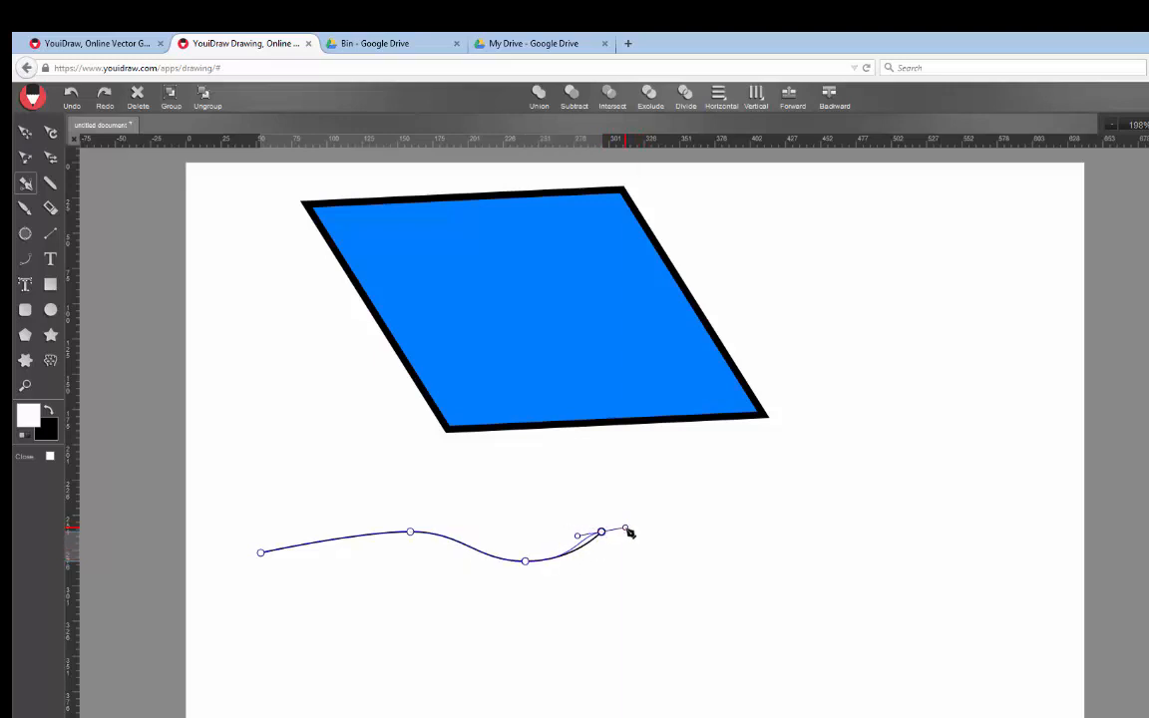
pyautogui.moveTo(628, 531); pyautogui.dragTo(739, 562)
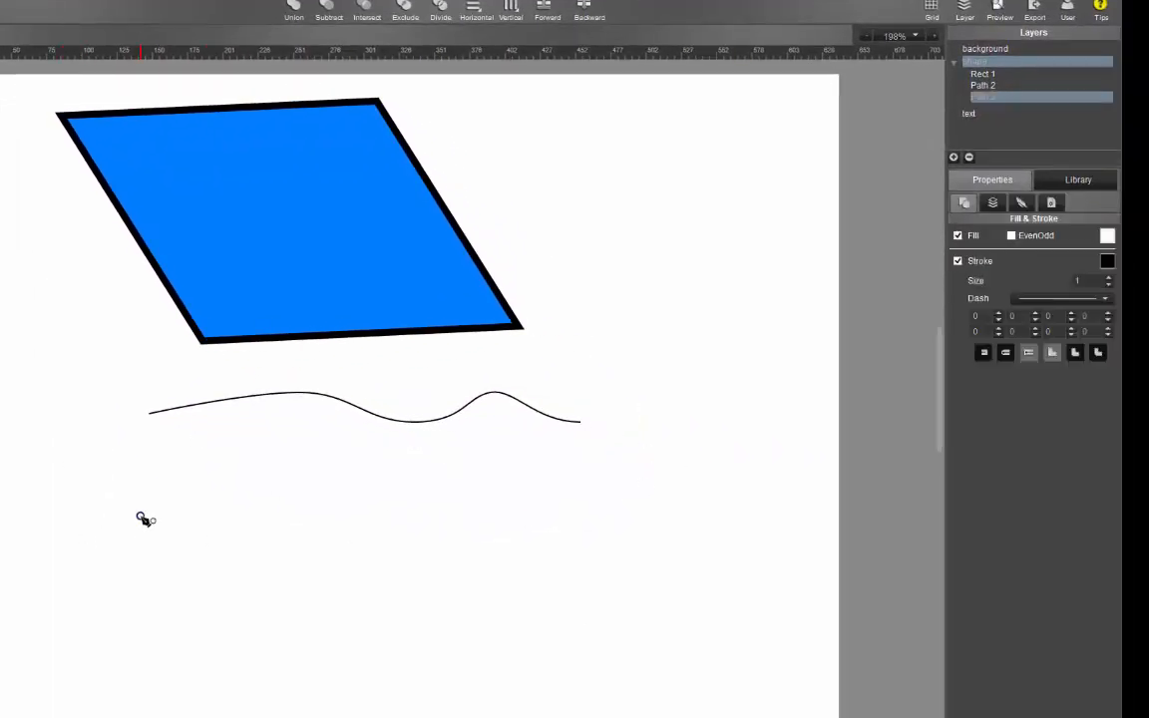
# - Place the first Pen point below the wavy curve and leave Fill unchecked
pyautogui.click(957, 236)
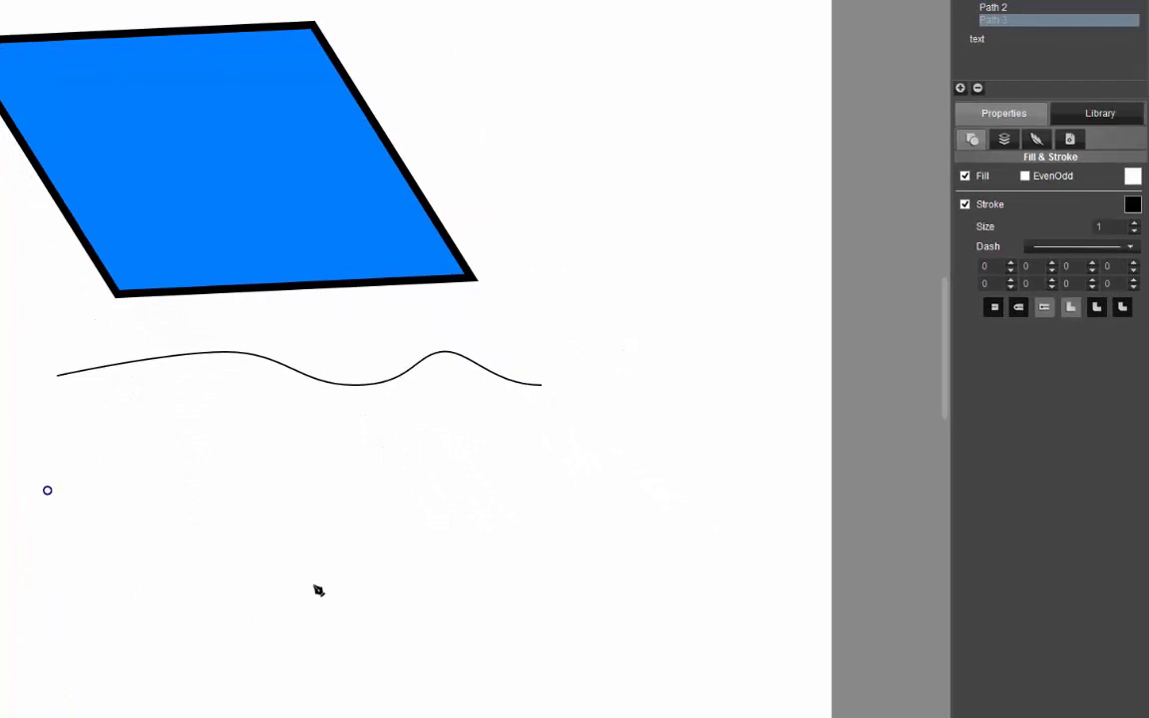
pyautogui.moveTo(65, 484)
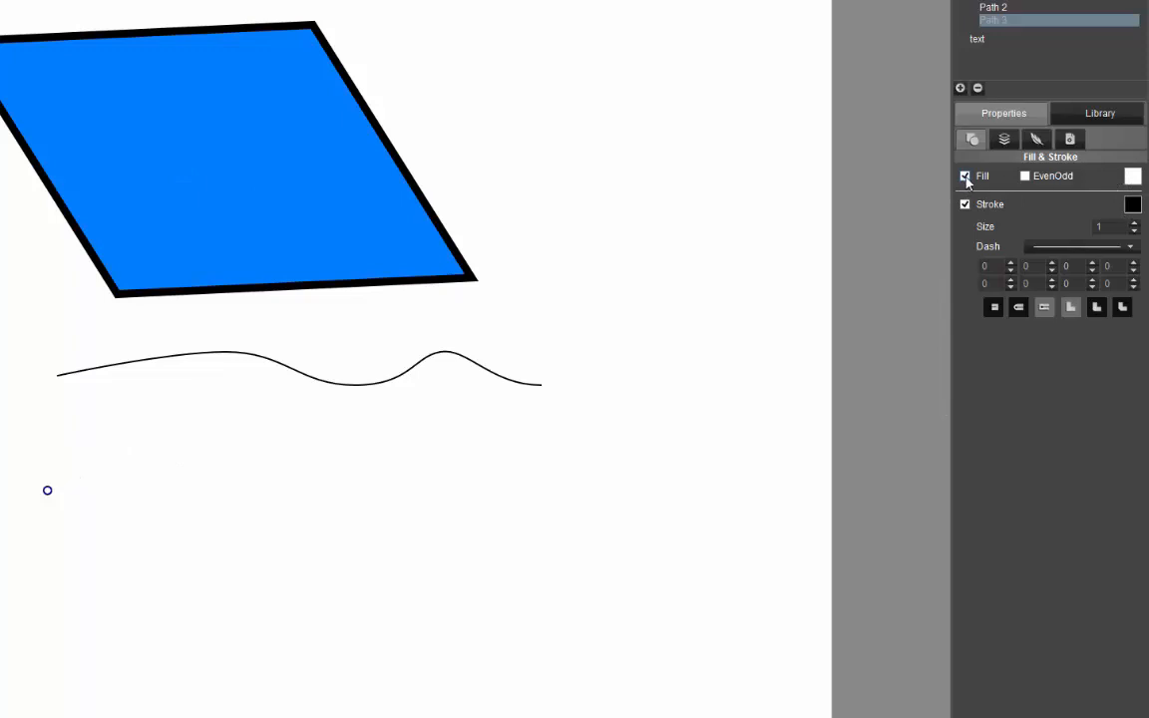
pyautogui.click(965, 176)
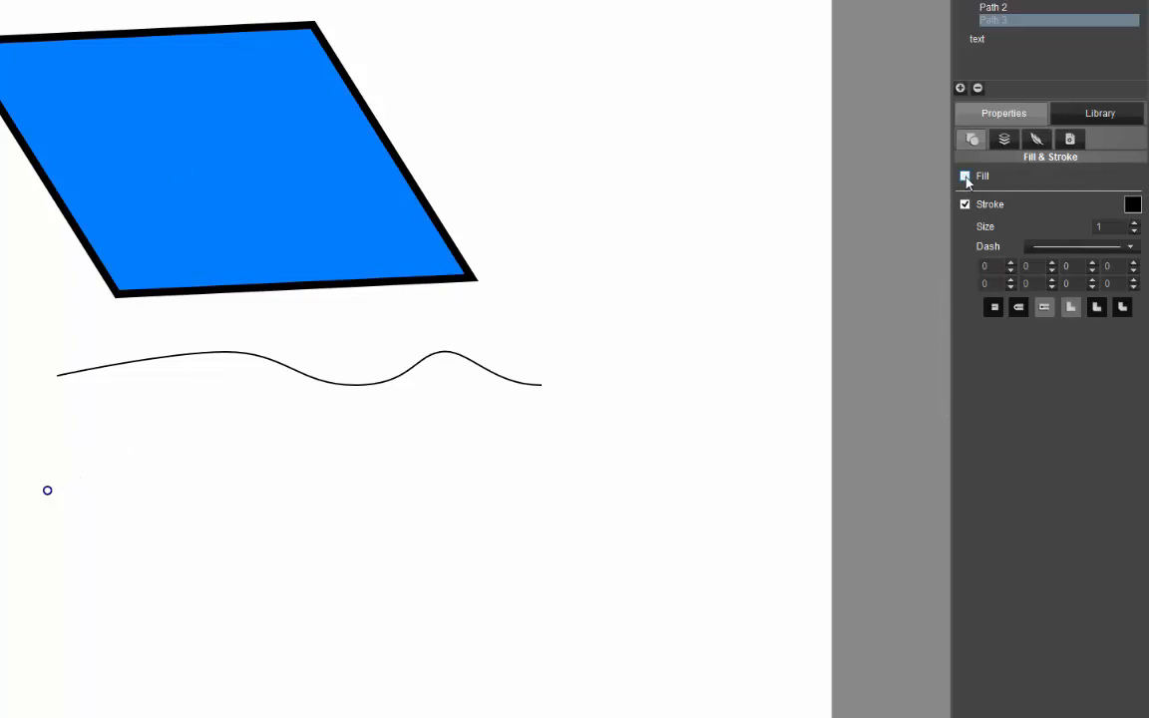
pyautogui.click(964, 176)
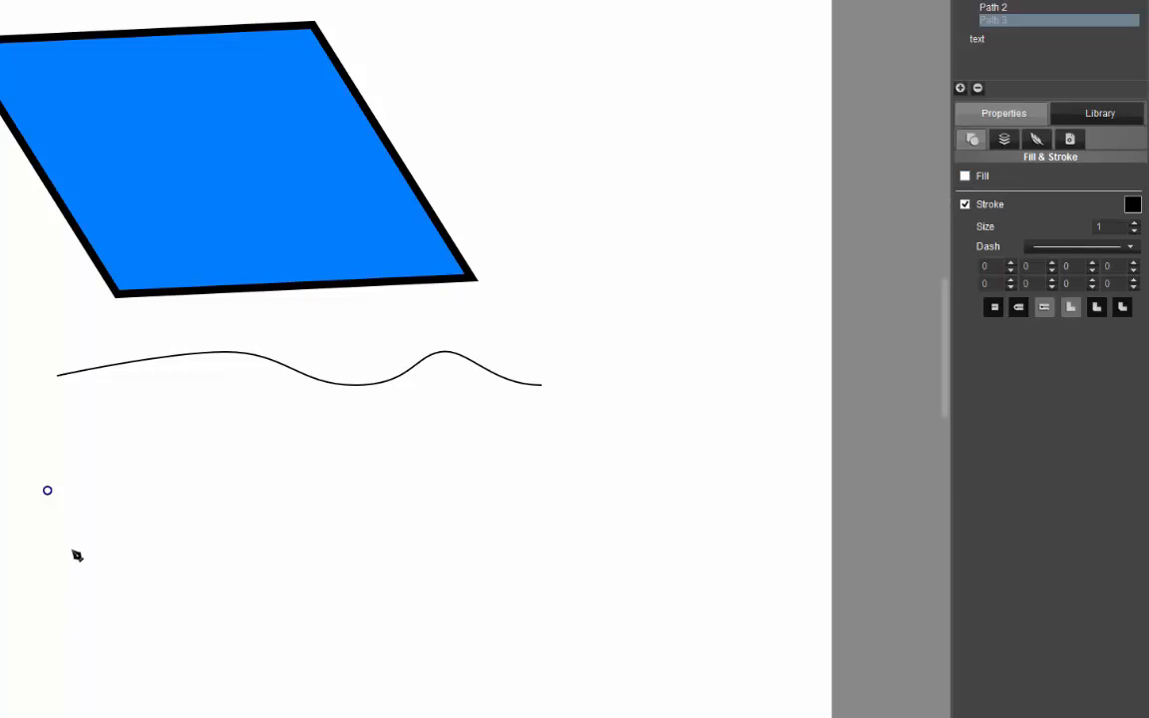
pyautogui.click(964, 176)
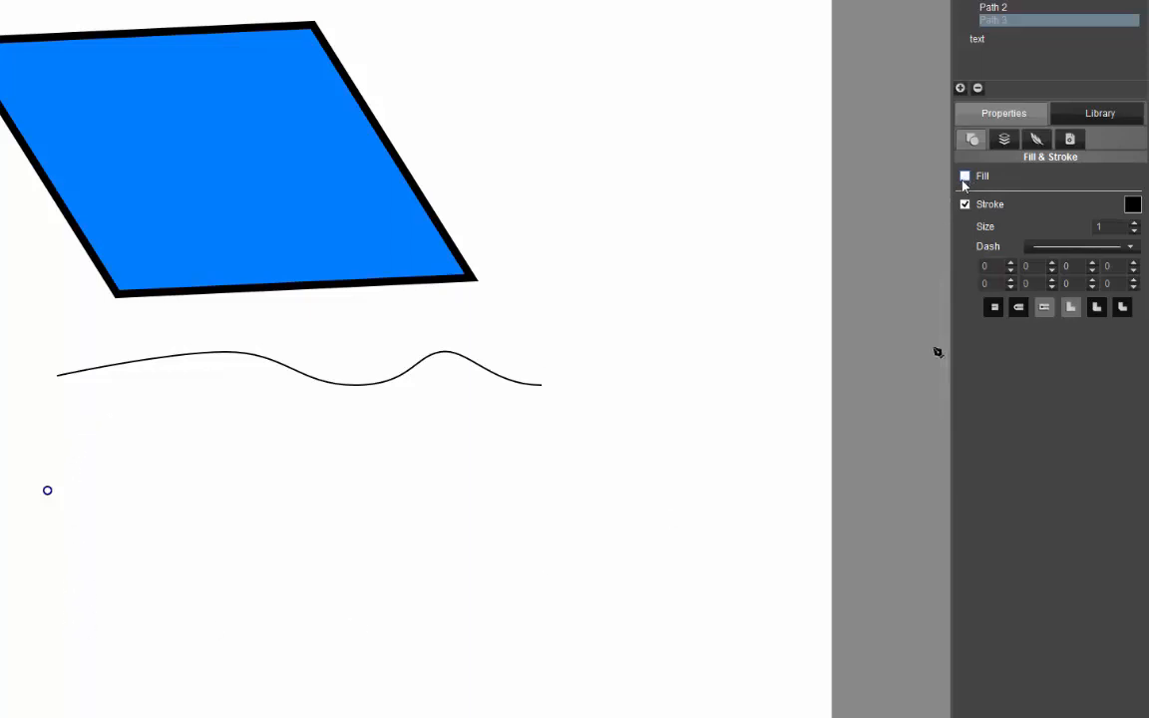
pyautogui.click(964, 177)
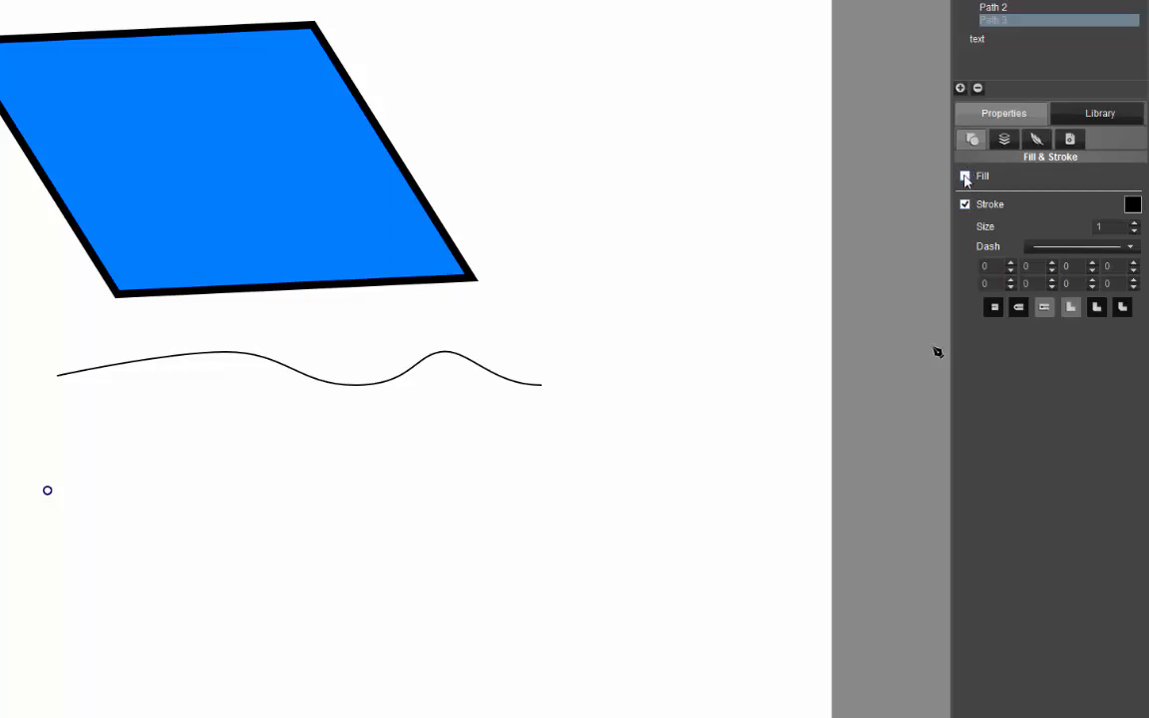
pyautogui.click(964, 176)
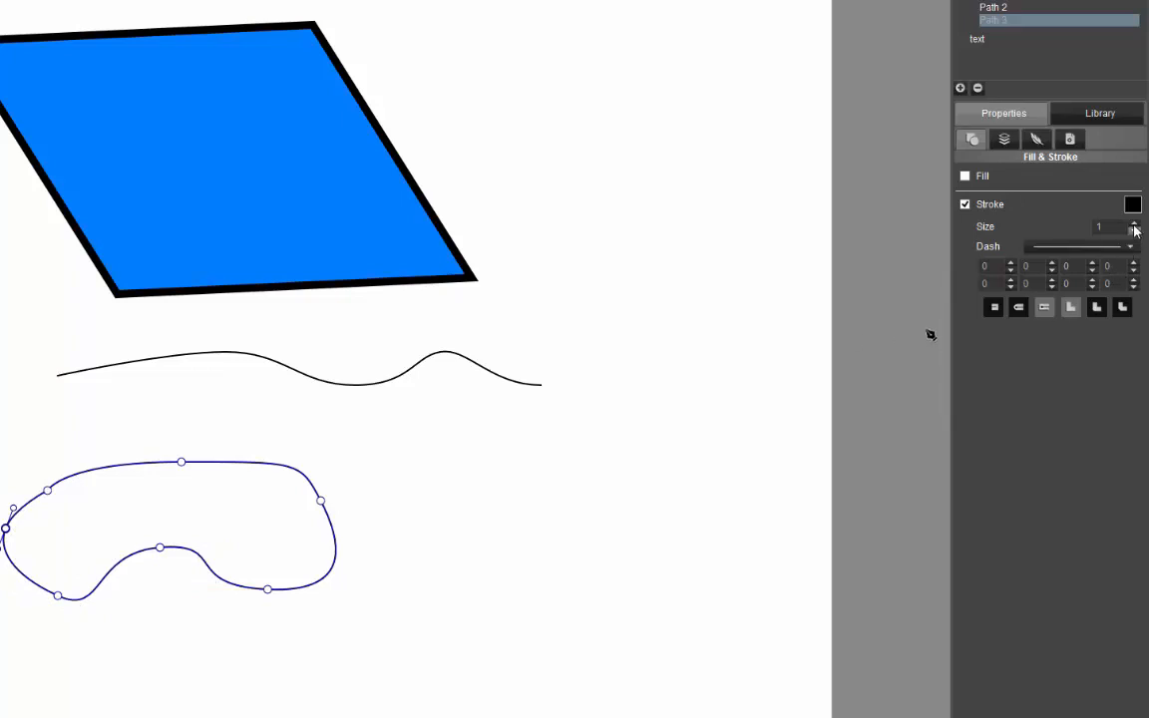
# - Set the blob outline's stroke size to 5 and try a dashed style before returning to solid
pyautogui.click(1134, 223)
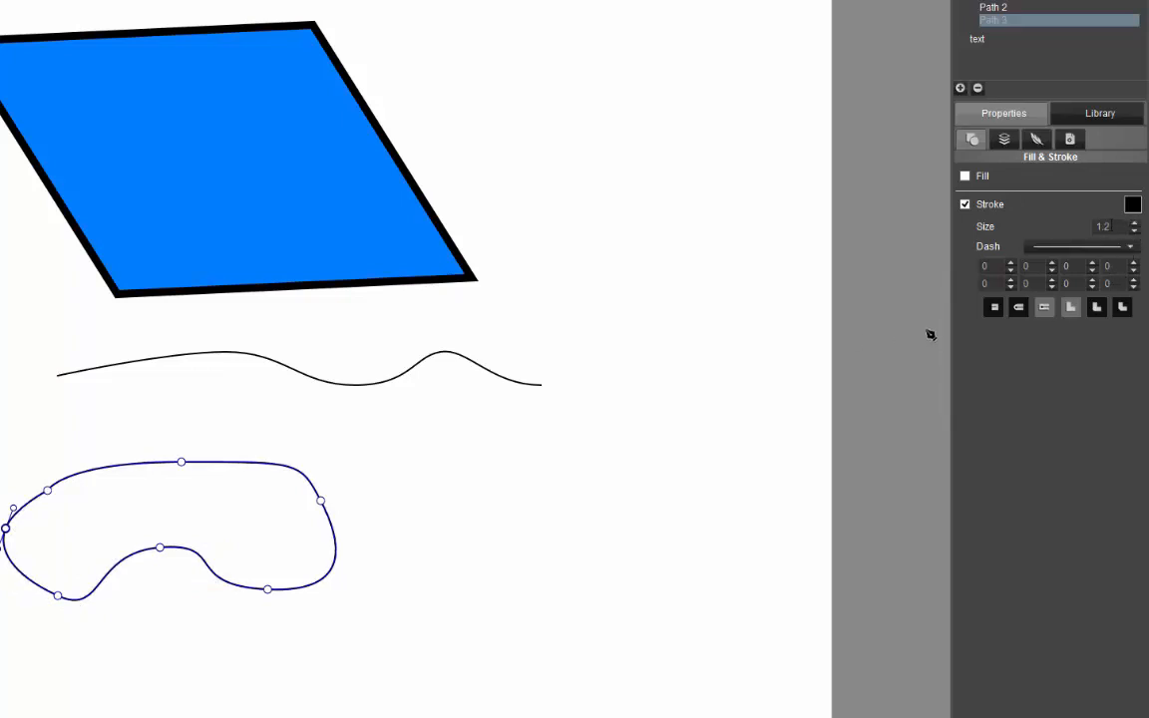
pyautogui.write('5')
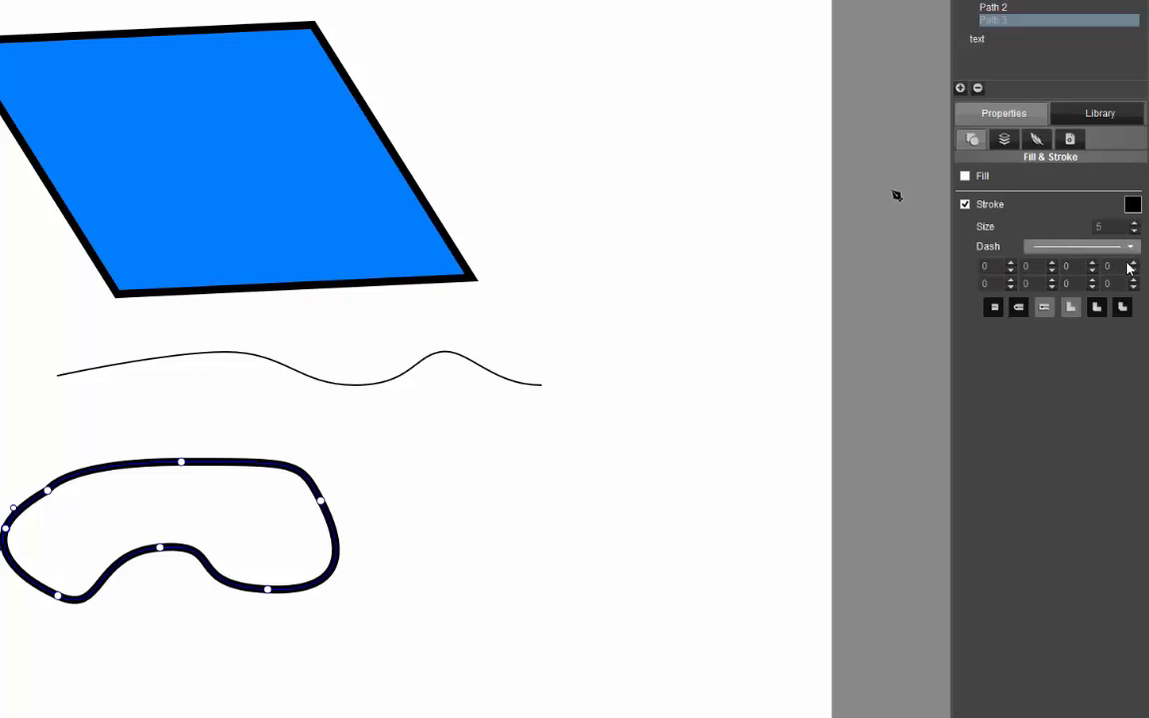
pyautogui.click(1130, 247)
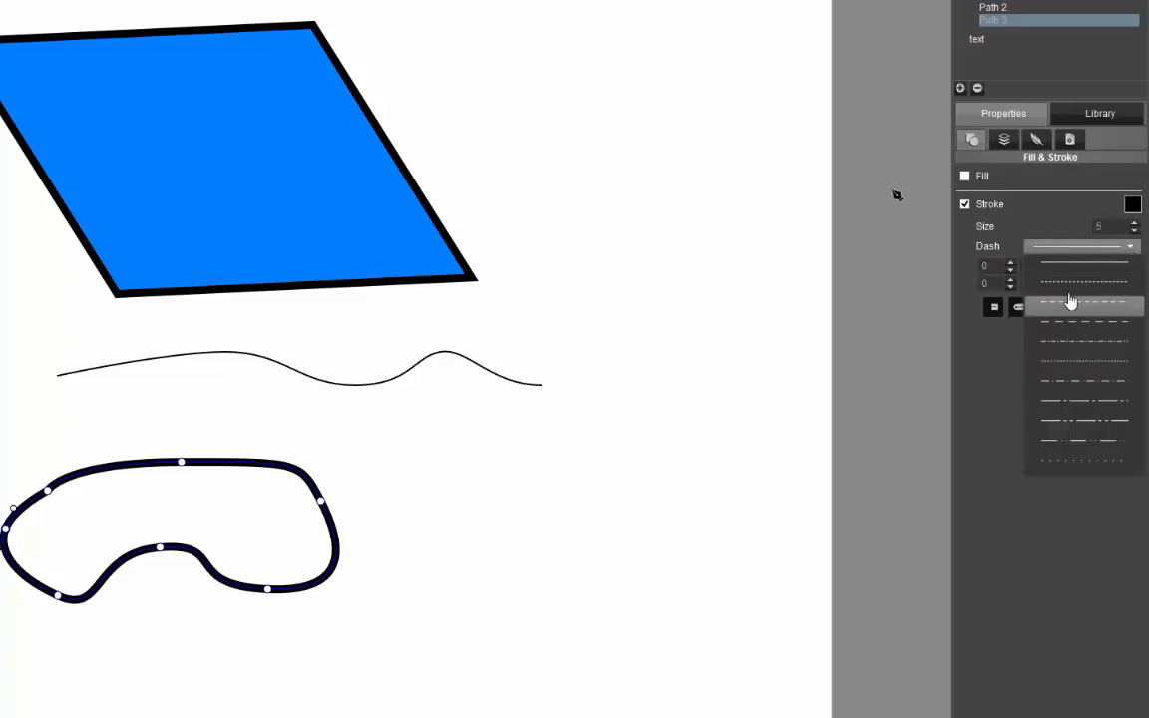
pyautogui.click(1083, 306)
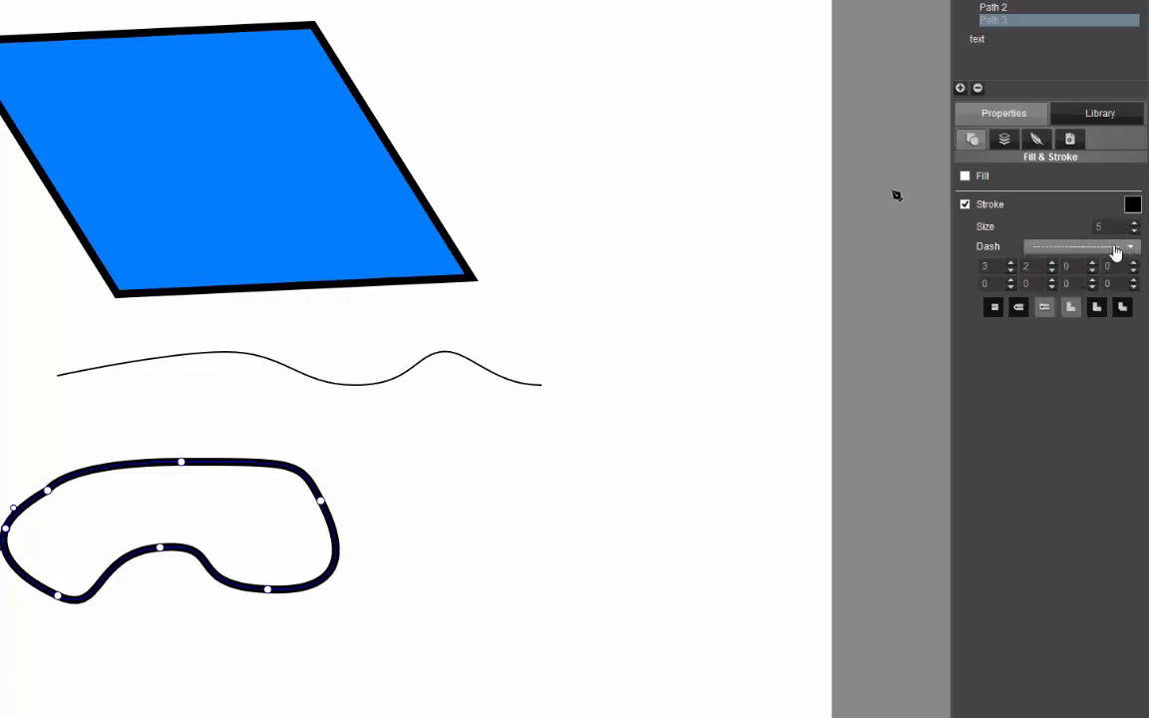
pyautogui.click(1130, 247)
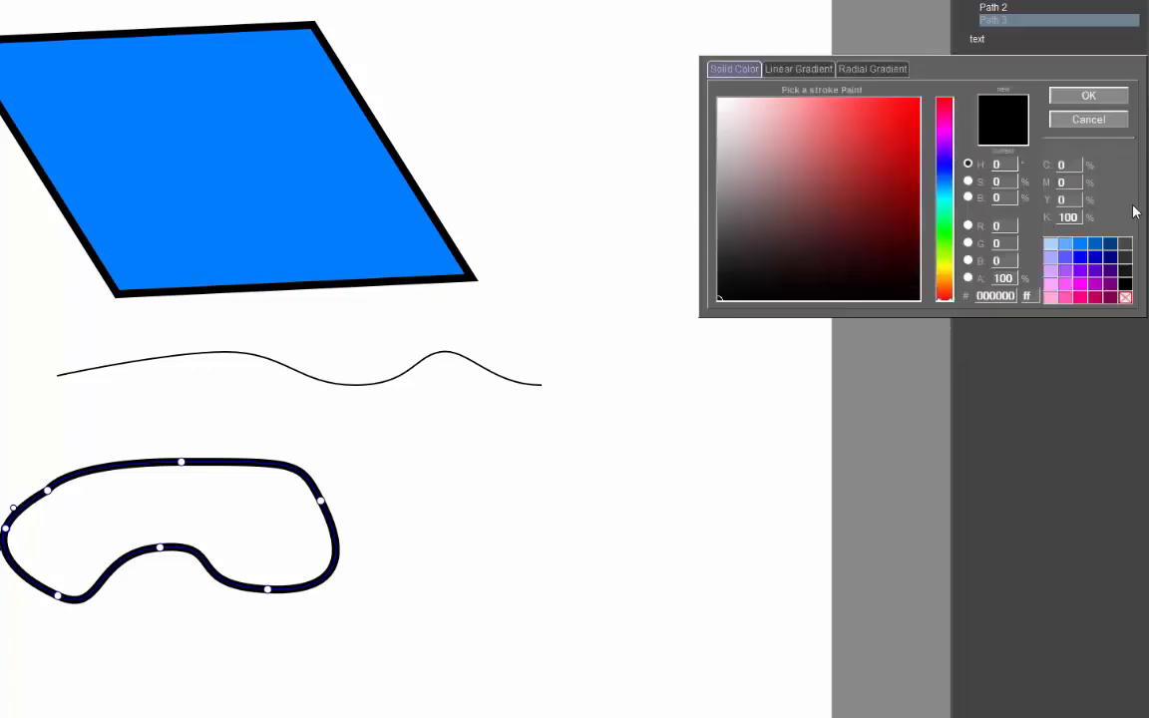
# - Choose a dark red stroke colour for the blob outline and confirm it
pyautogui.click(854, 163)
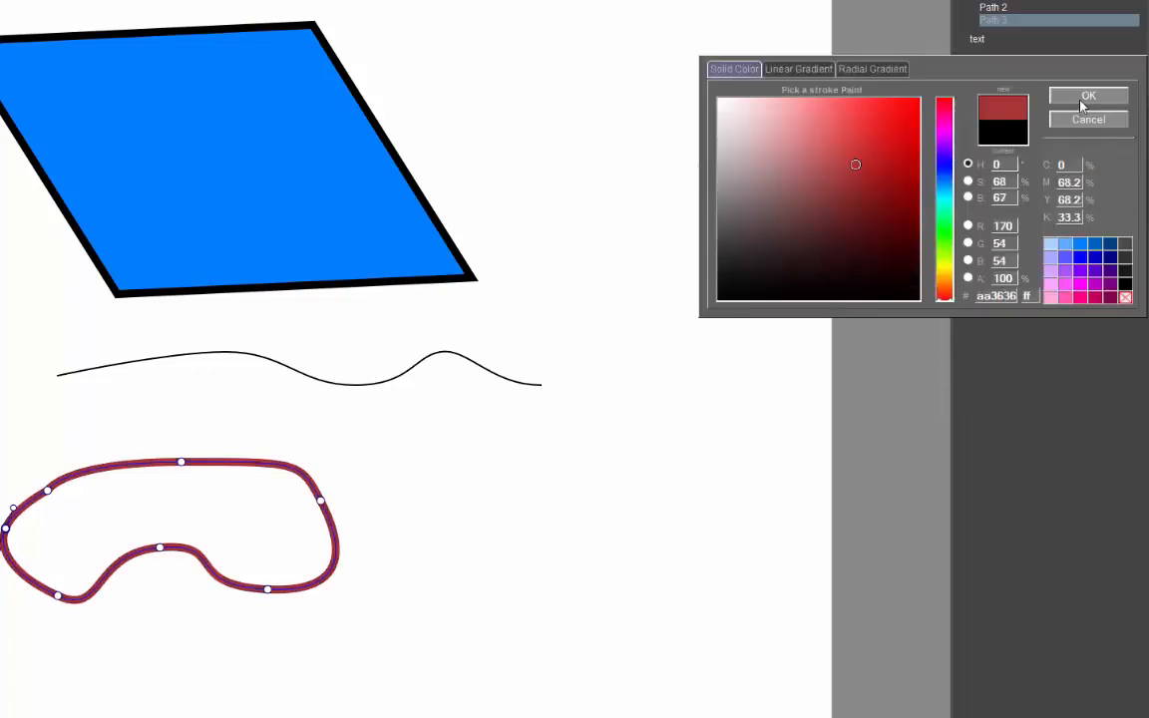
pyautogui.click(1088, 96)
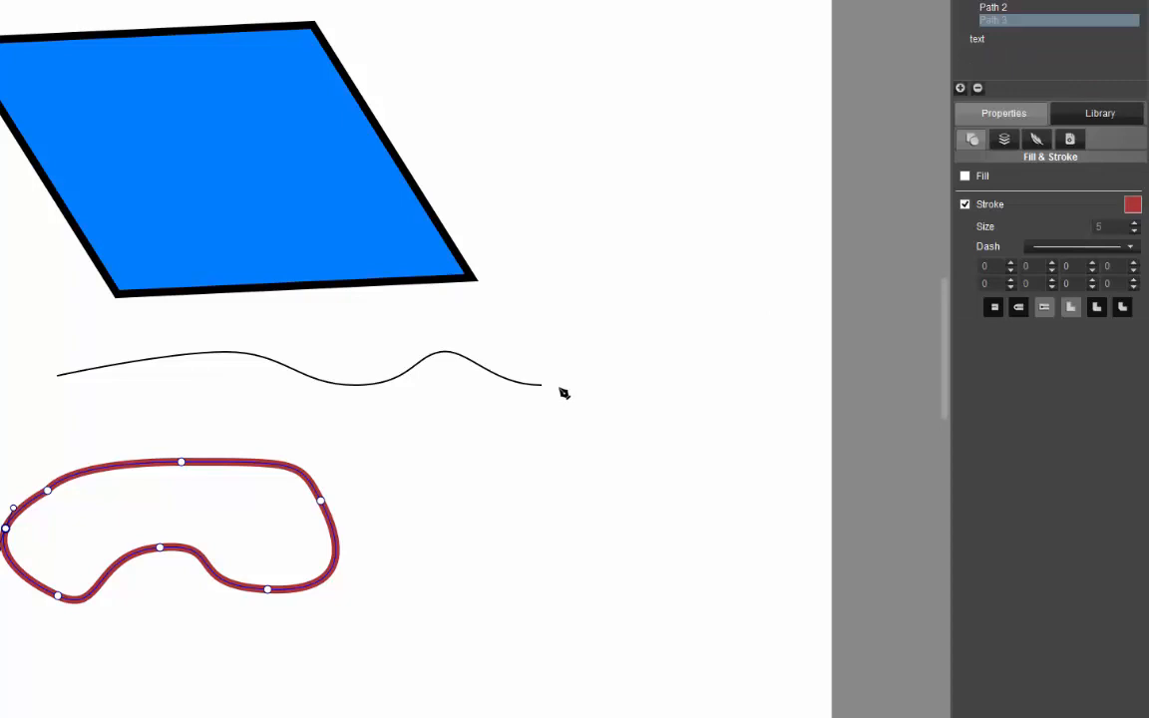
pyautogui.moveTo(171, 641)
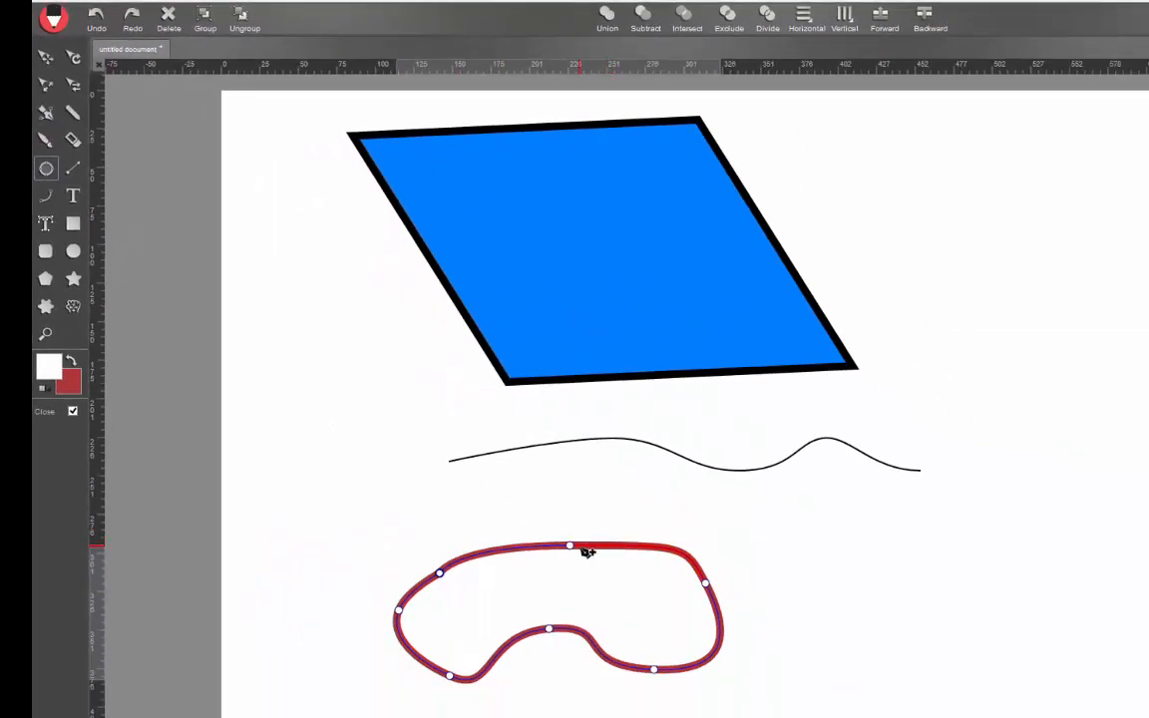
# - Pull the outline's top upward and drag its lower right into cloud bumps
pyautogui.moveTo(570, 546); pyautogui.dragTo(575, 503)
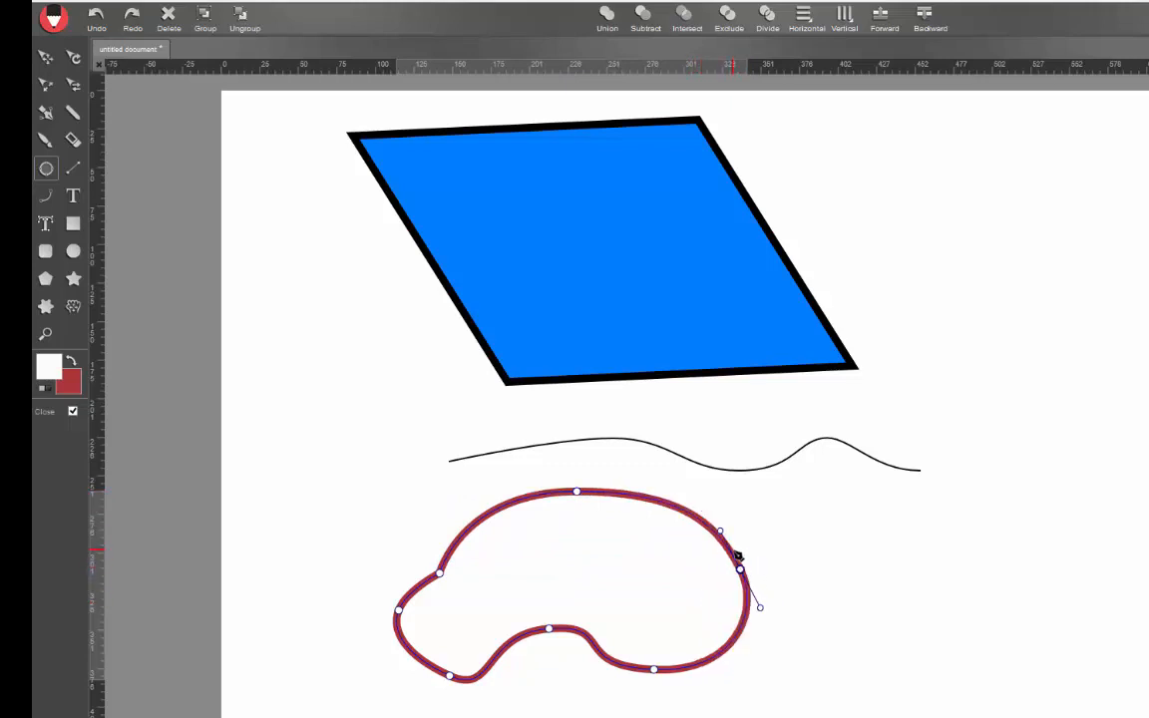
pyautogui.moveTo(691, 636)
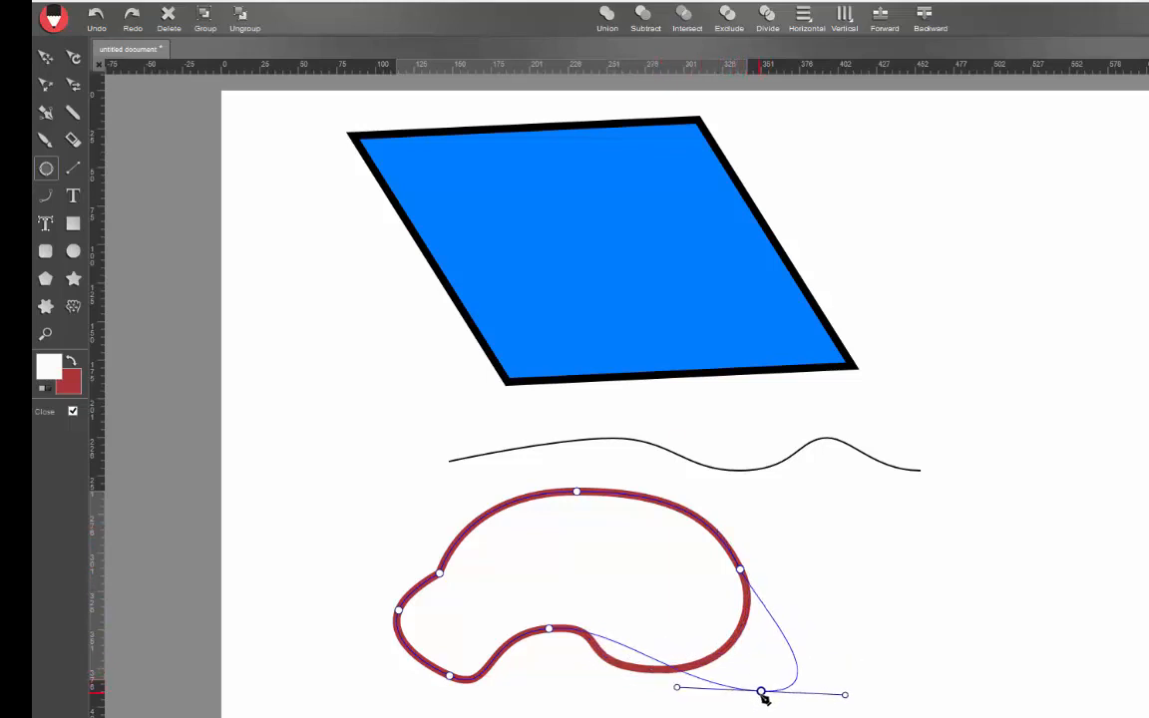
pyautogui.moveTo(763, 690); pyautogui.dragTo(553, 666)
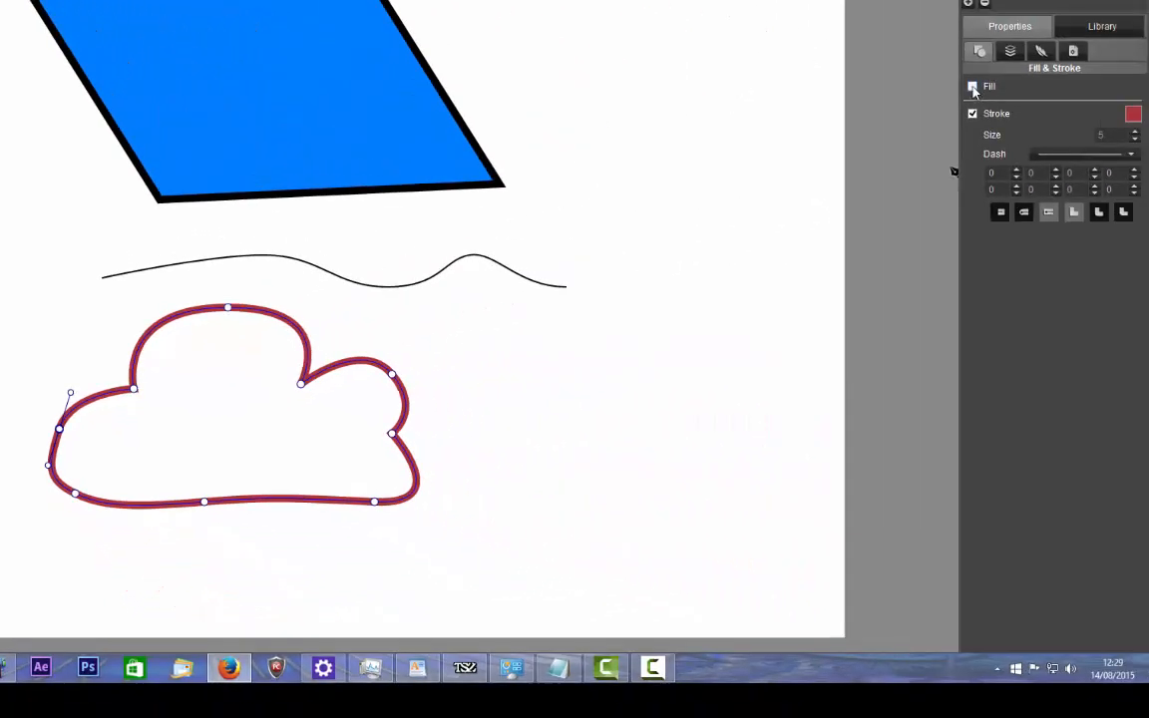
# - Enable the cloud's fill and set it to medium blue #5279ce
pyautogui.click(973, 86)
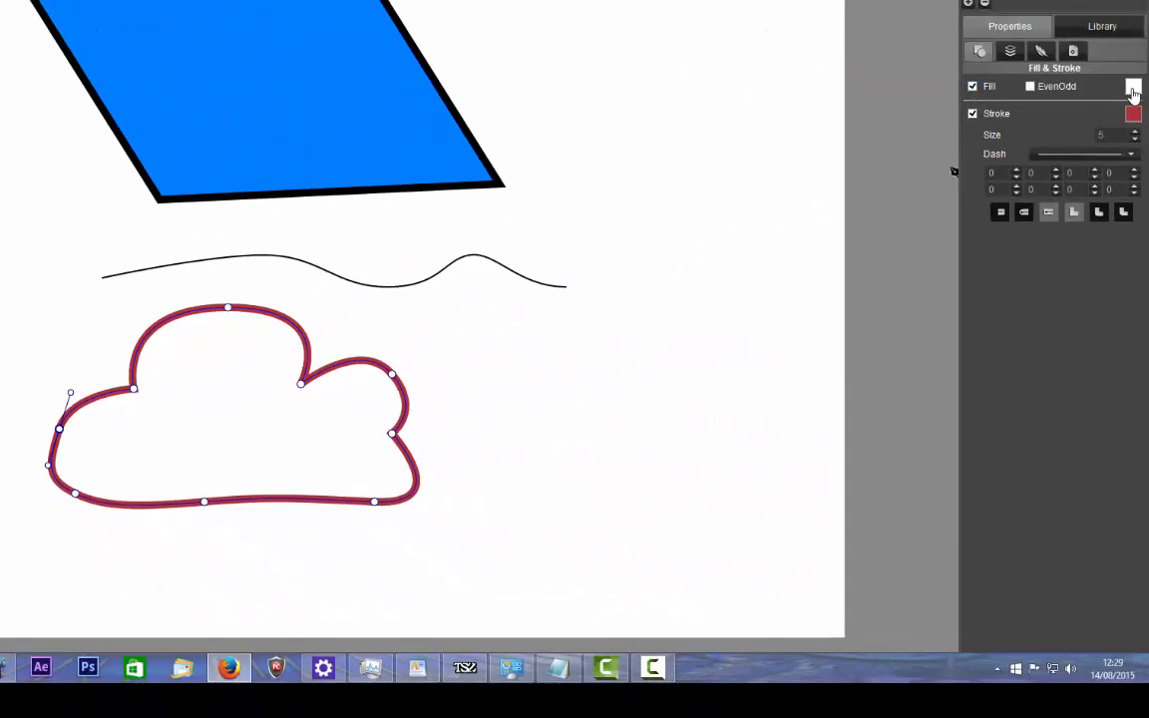
pyautogui.click(1132, 87)
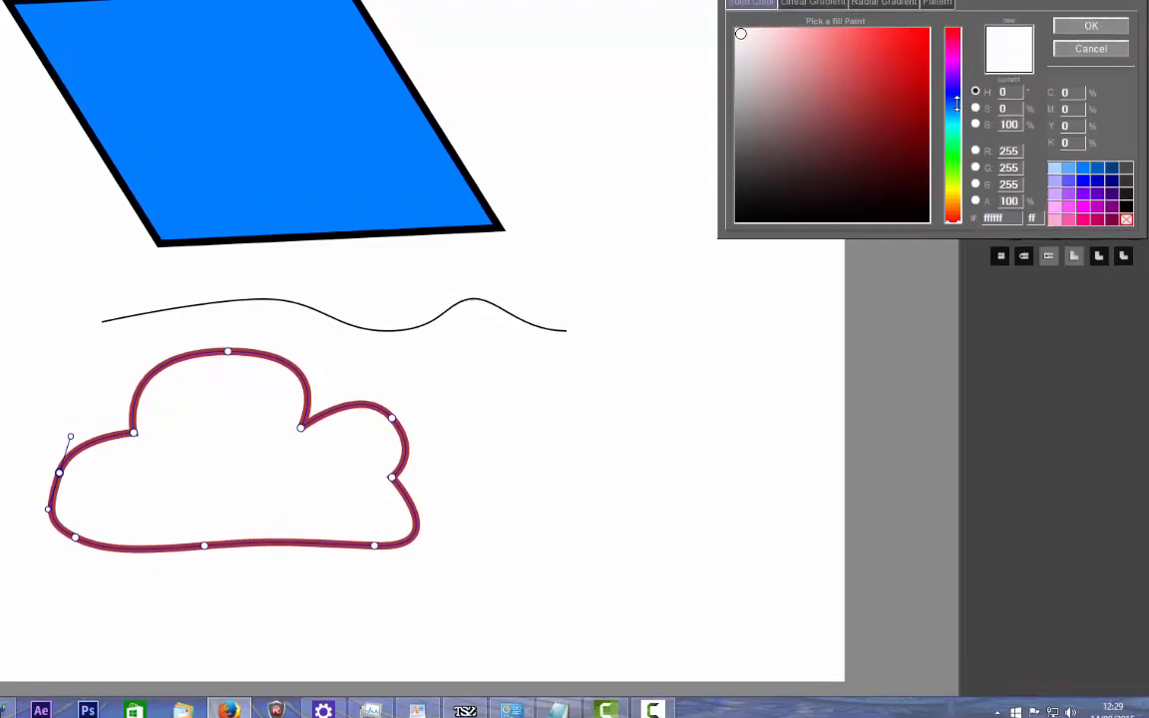
pyautogui.click(852, 130)
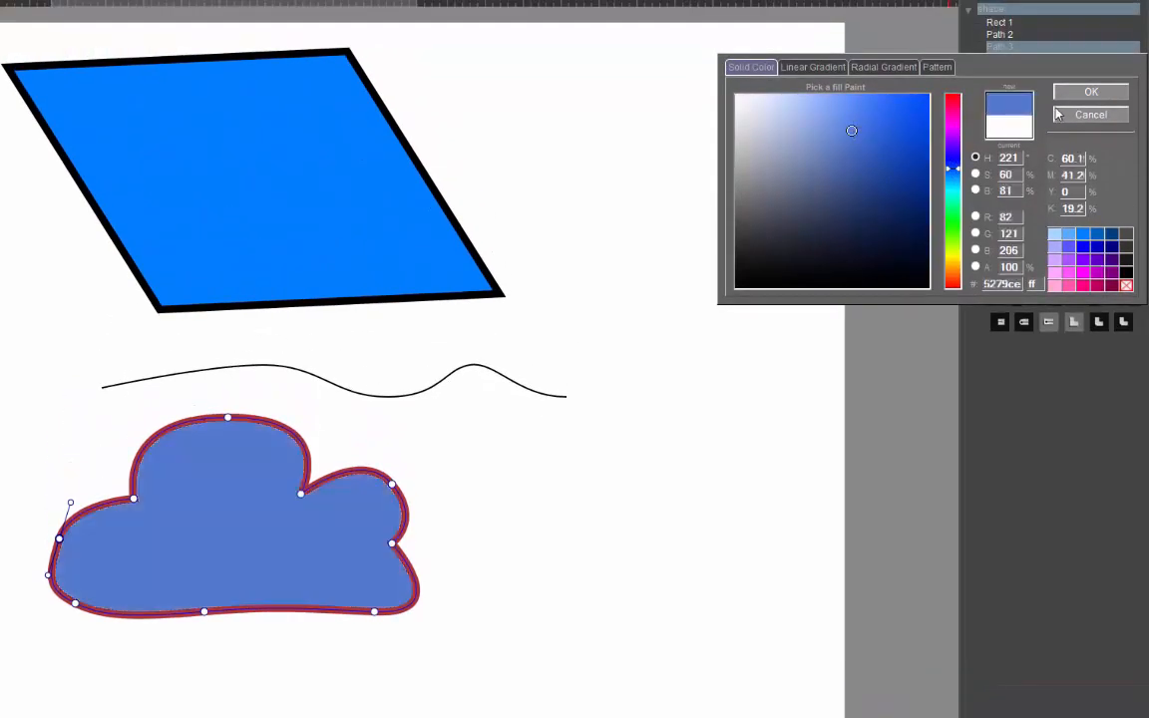
pyautogui.click(1090, 90)
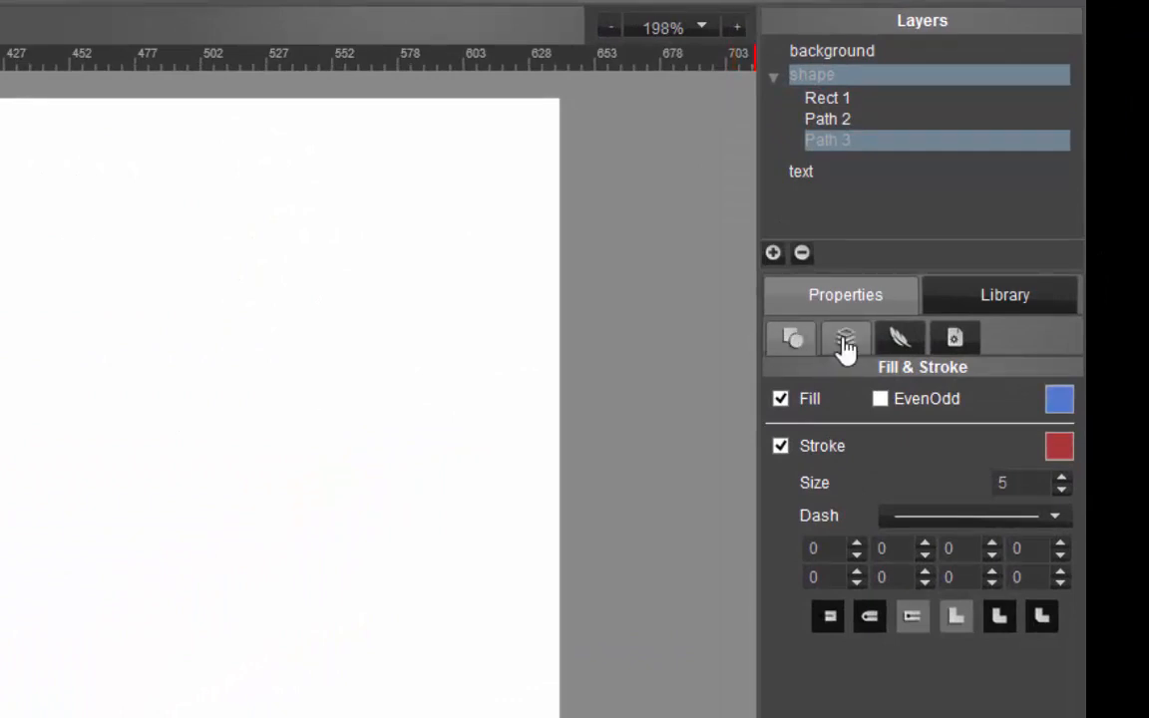
# - Show the cloud's Transform settings, flip it upside down, then flip it back upright
pyautogui.click(846, 337)
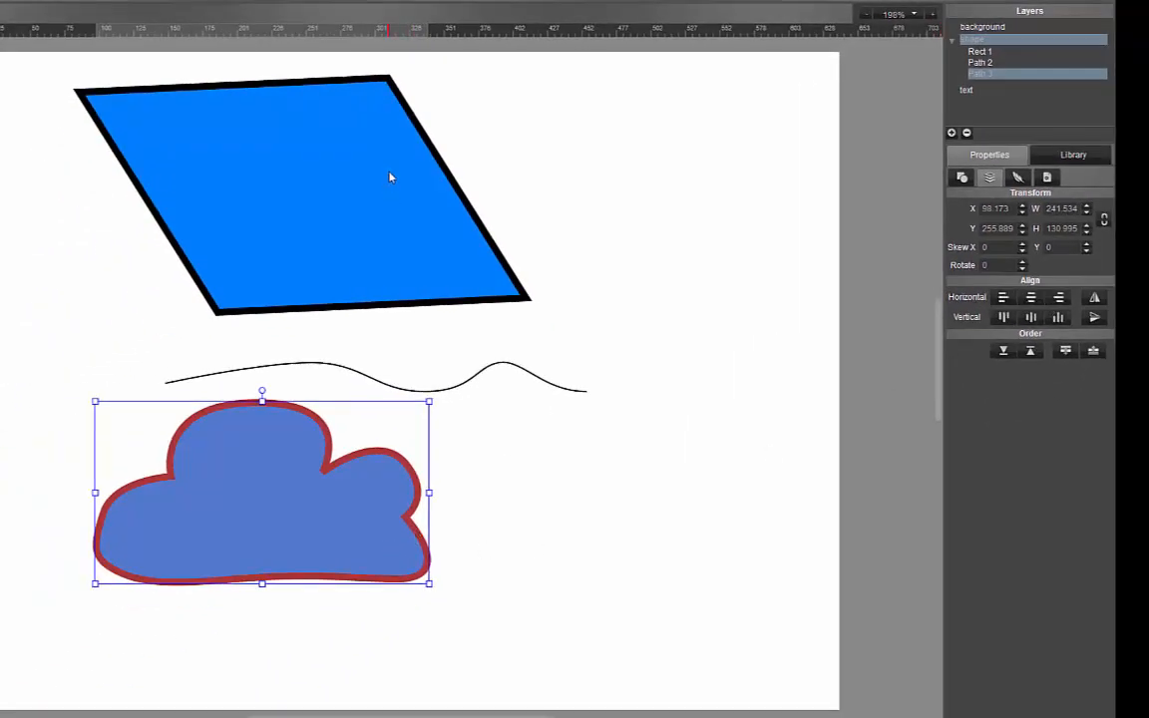
pyautogui.click(1094, 317)
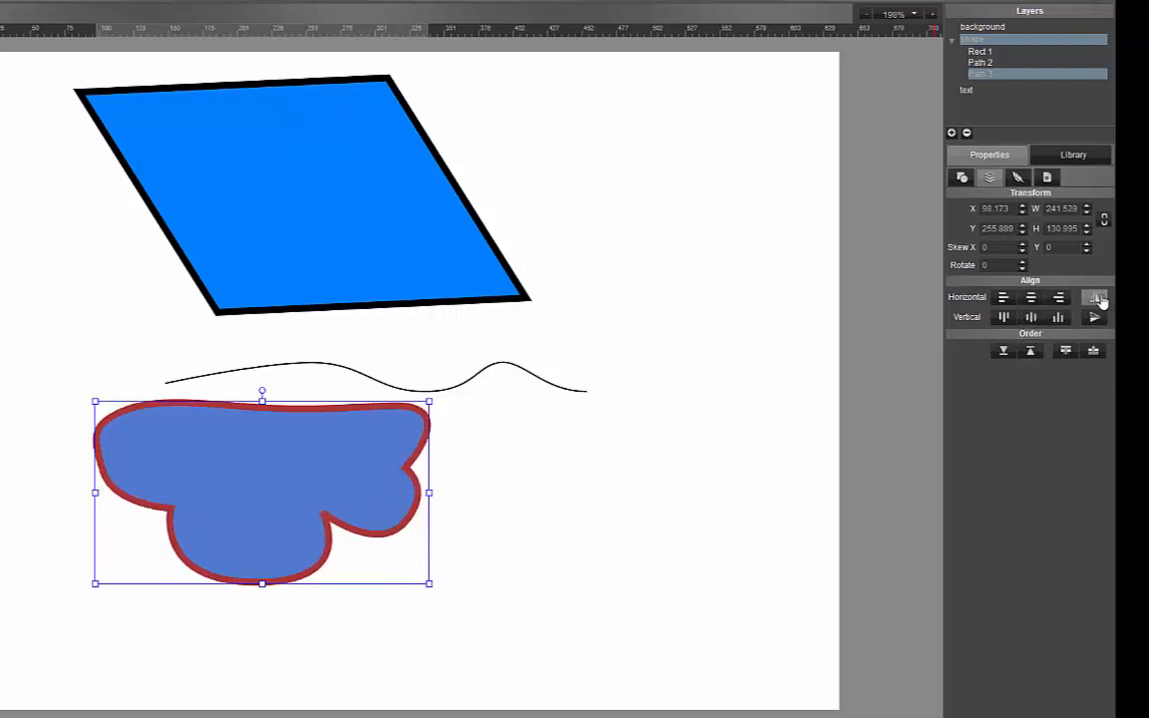
pyautogui.click(1093, 317)
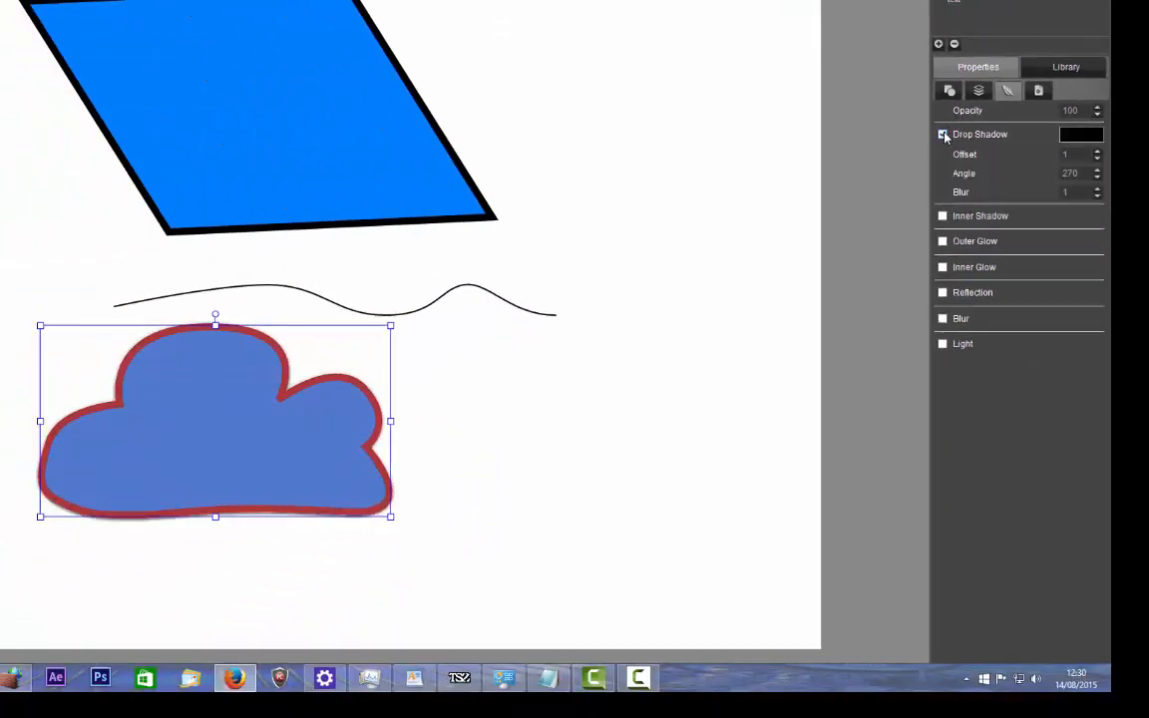
# - Add a drop shadow to the cloud with offset 14, angle 274 and blur 10
pyautogui.click(942, 134)
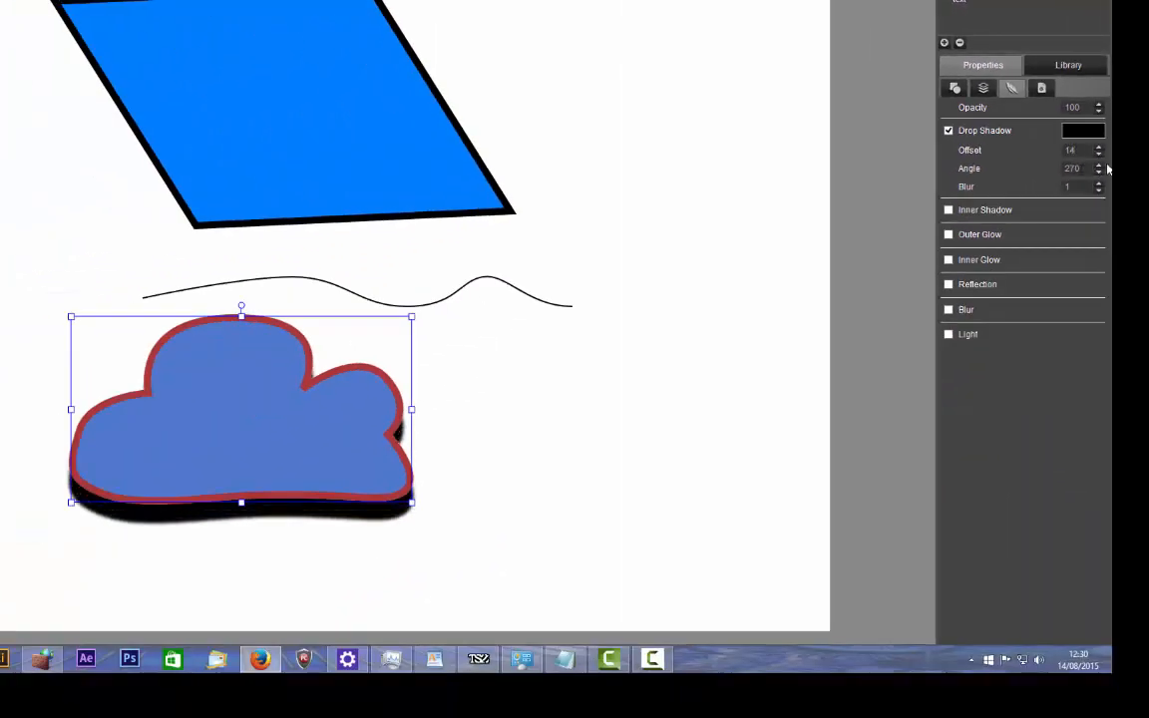
pyautogui.click(1097, 172)
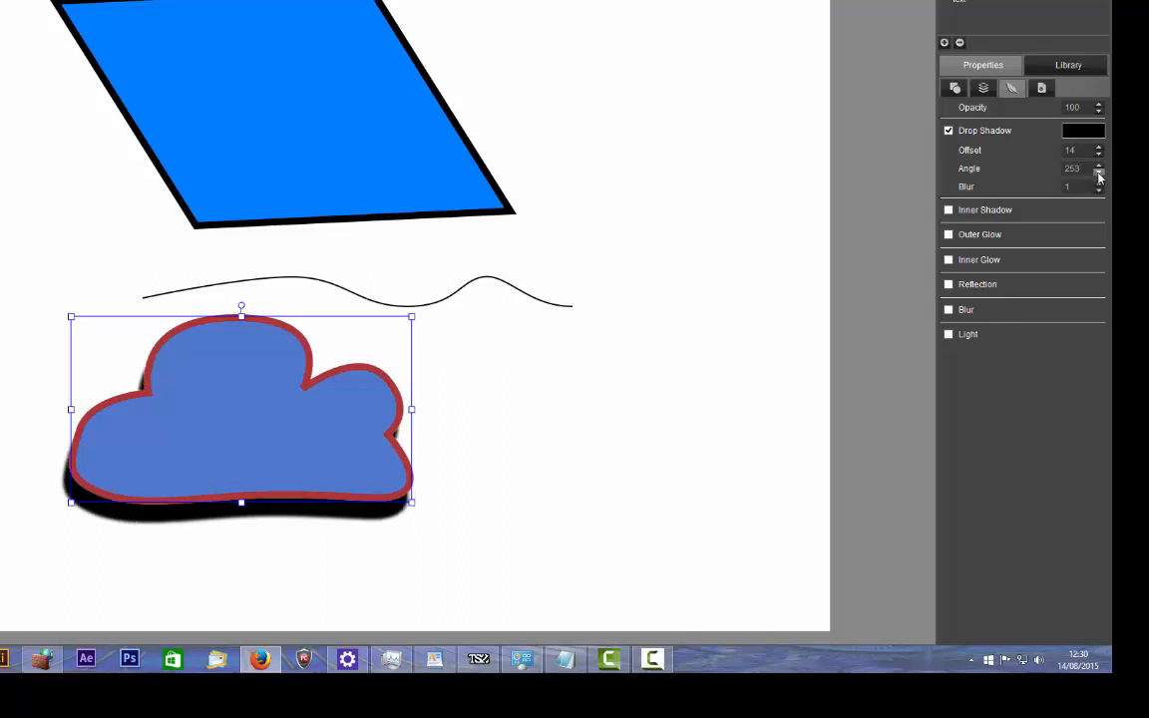
pyautogui.click(1099, 165)
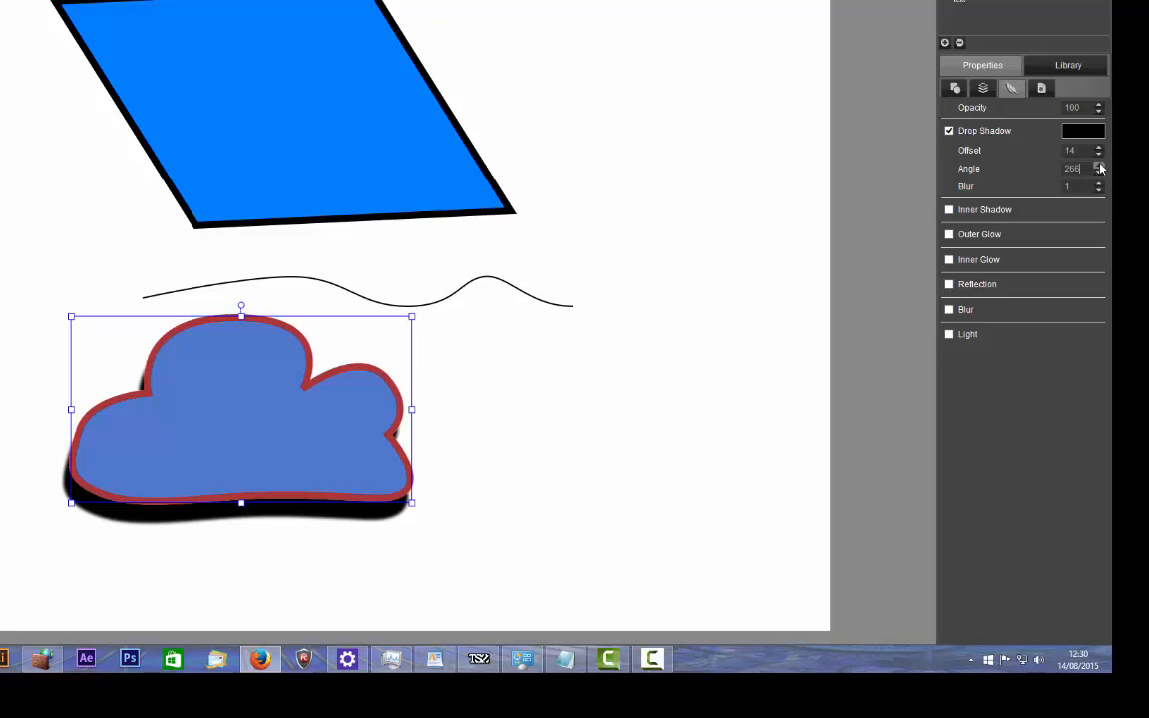
pyautogui.click(1099, 164)
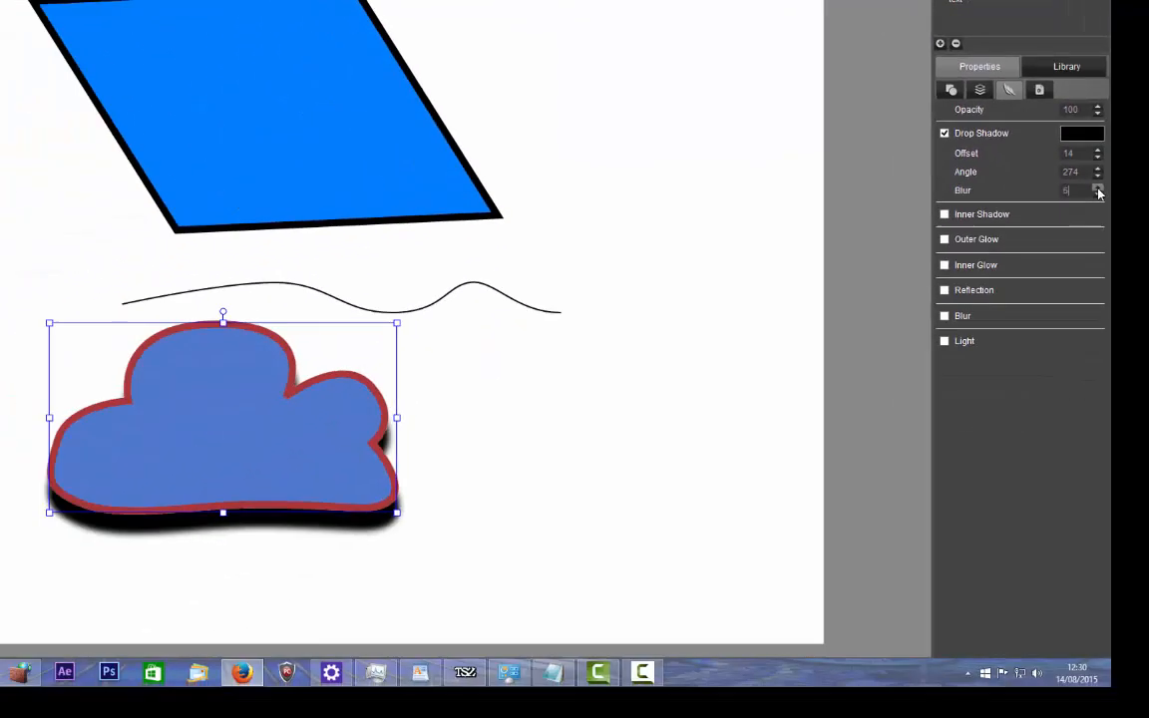
pyautogui.click(1096, 187)
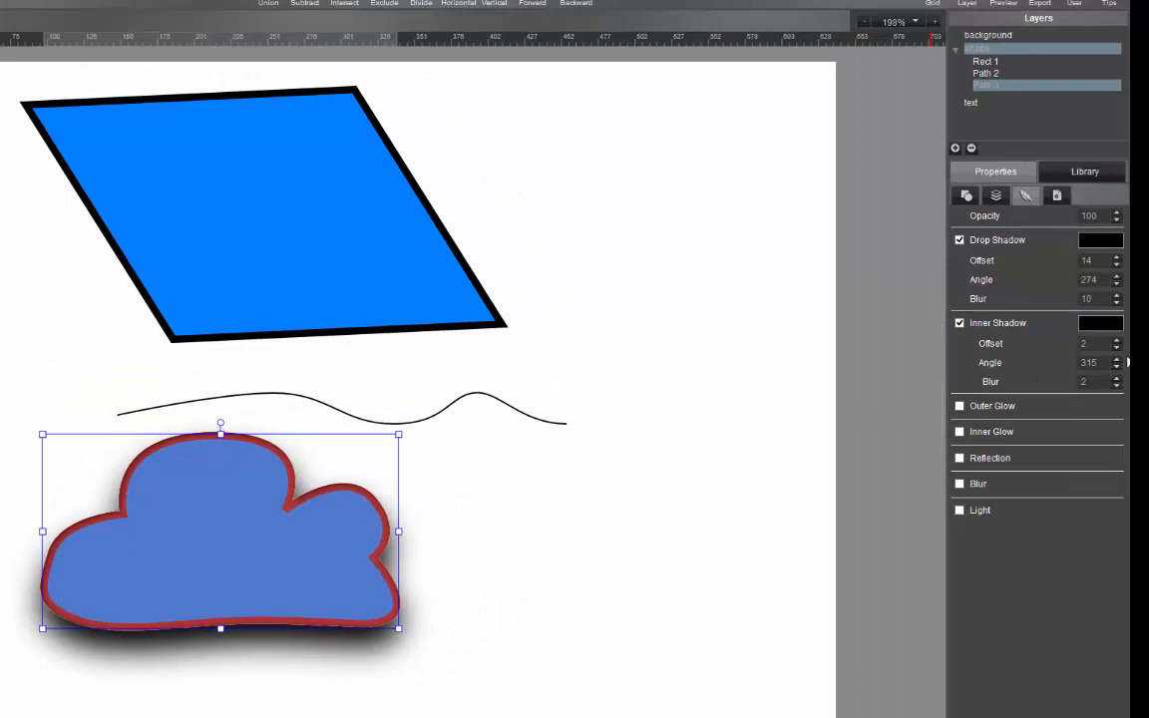
# - Increase the cloud's inner shadow offset and blur
pyautogui.click(1115, 340)
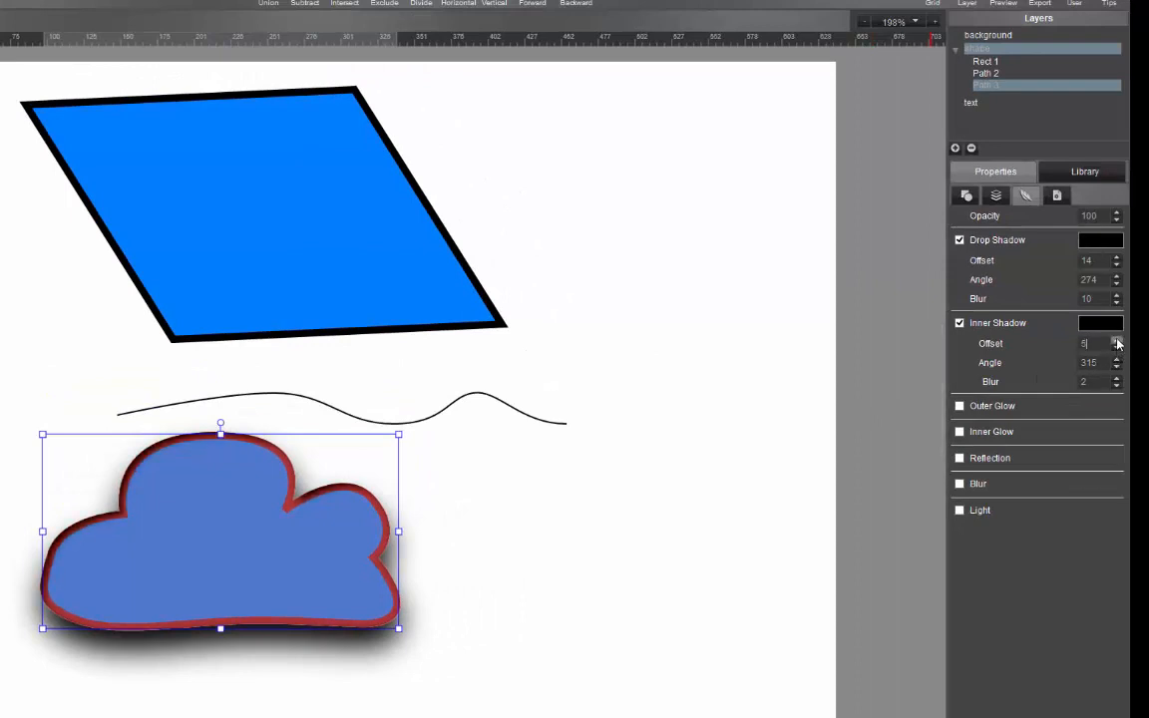
pyautogui.click(1115, 340)
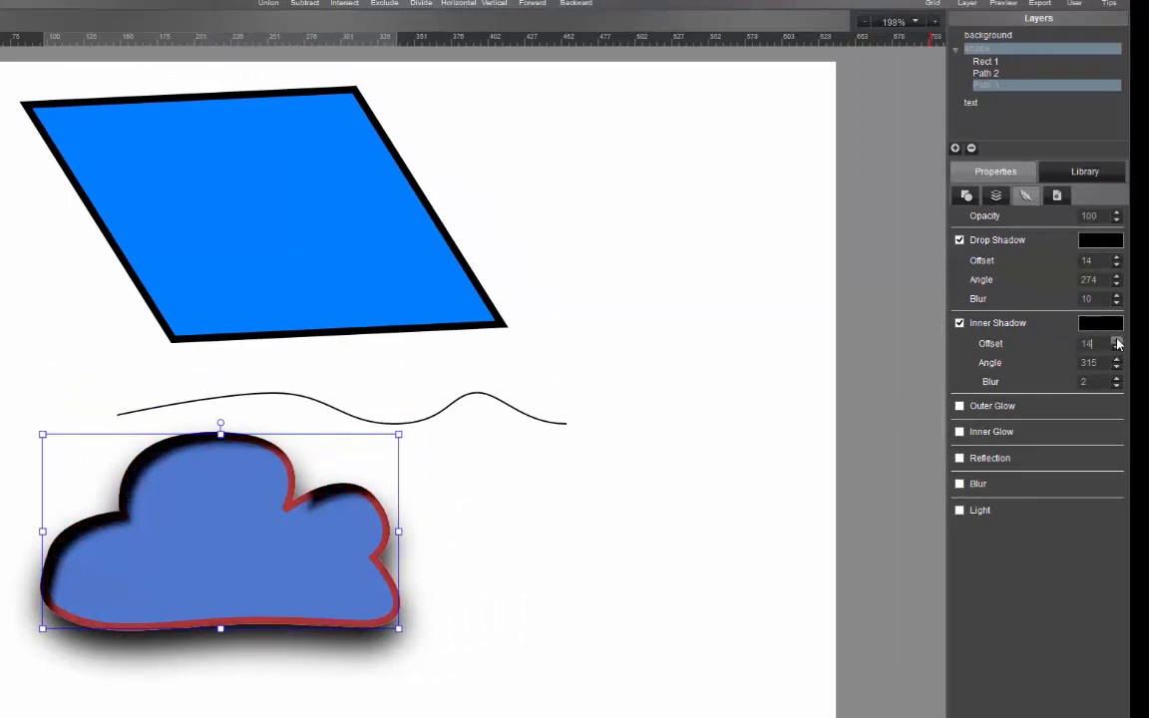
pyautogui.click(1116, 346)
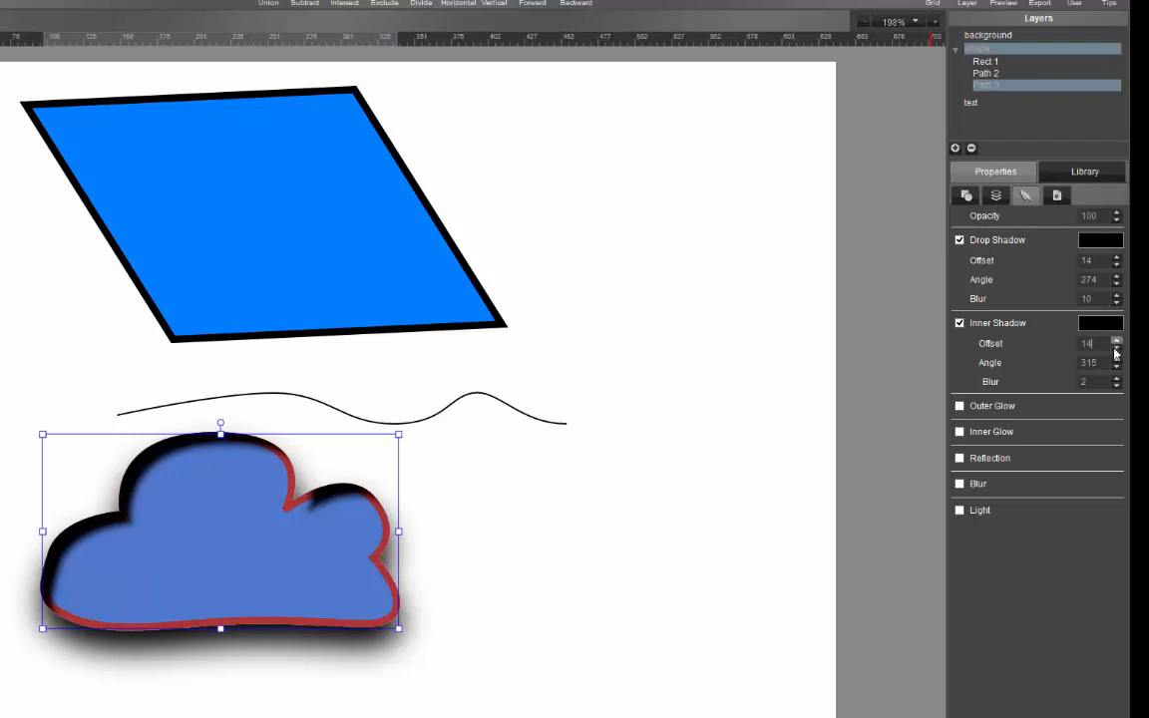
pyautogui.click(1116, 346)
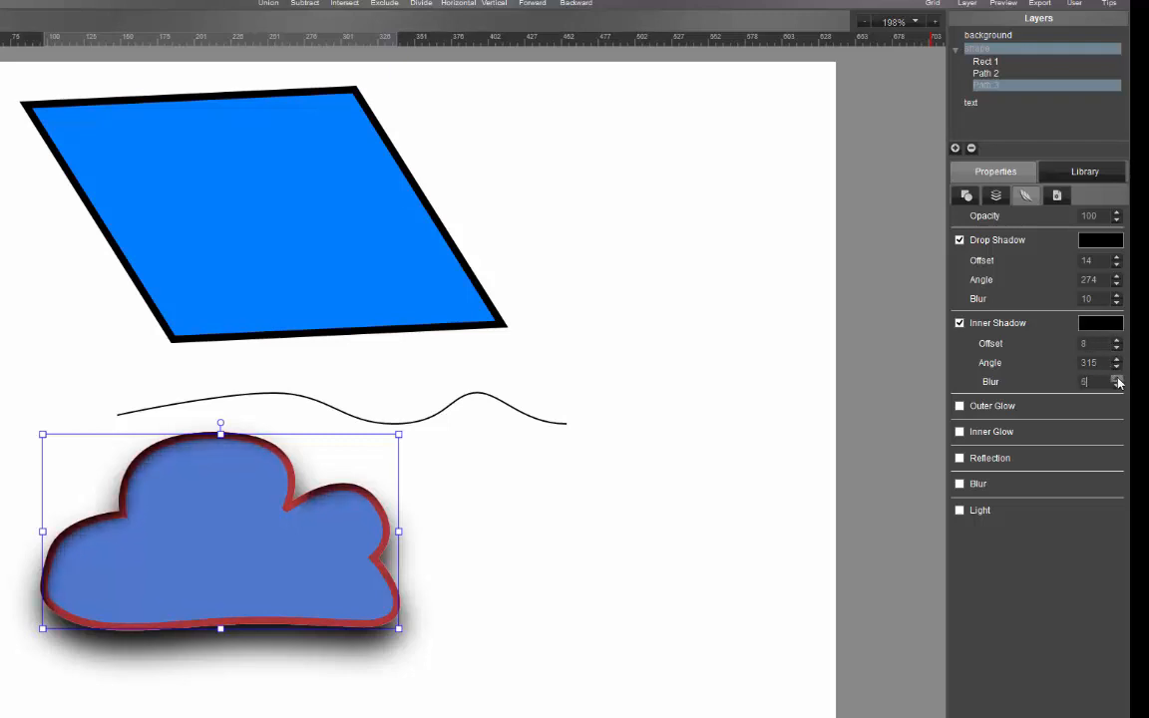
pyautogui.click(1117, 378)
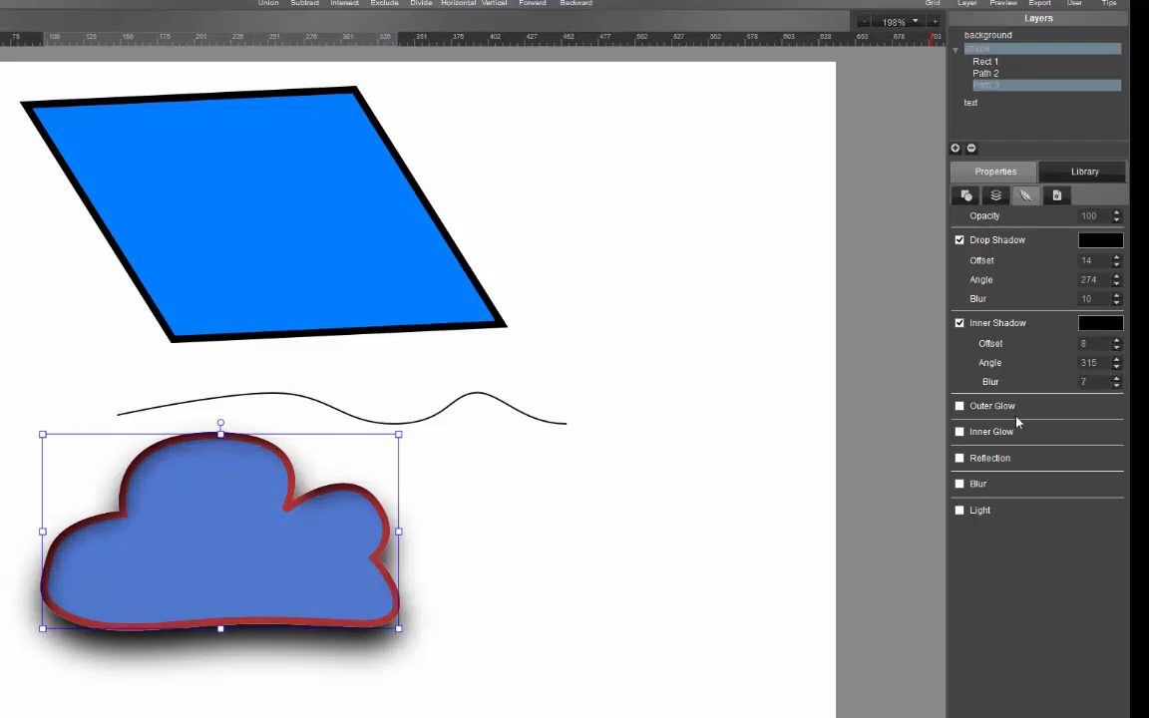
# - Turn on an outer glow with blur 4 and an inner glow with blur 3
pyautogui.click(959, 405)
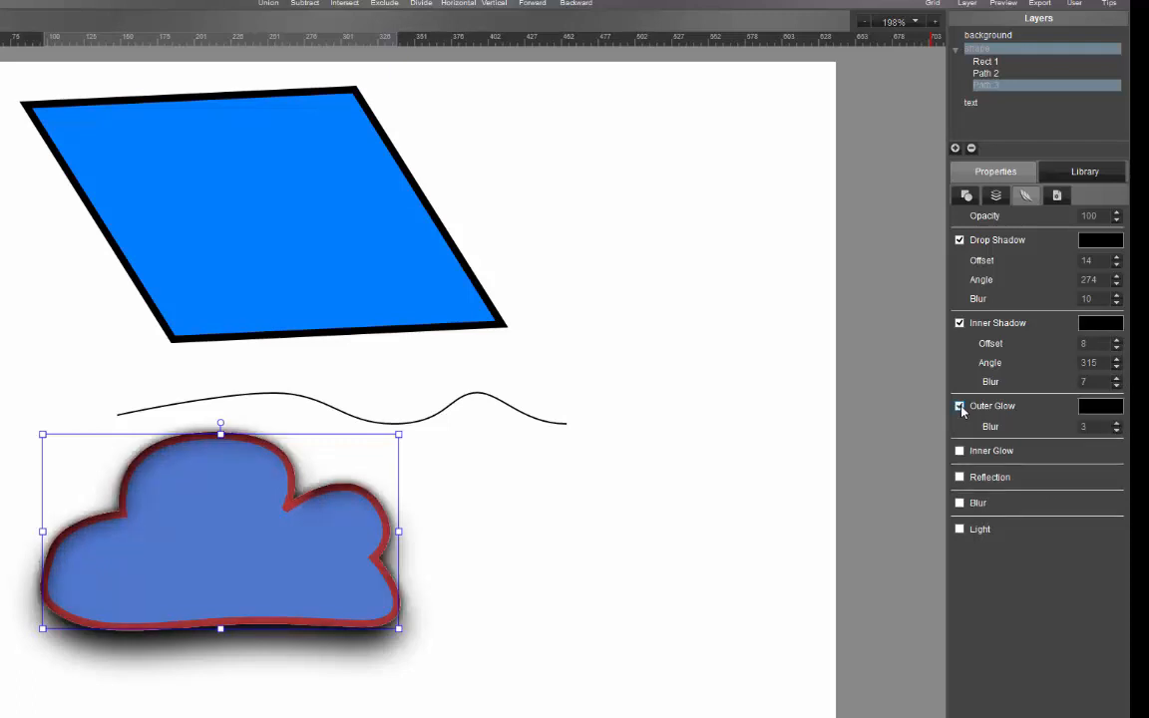
pyautogui.click(959, 406)
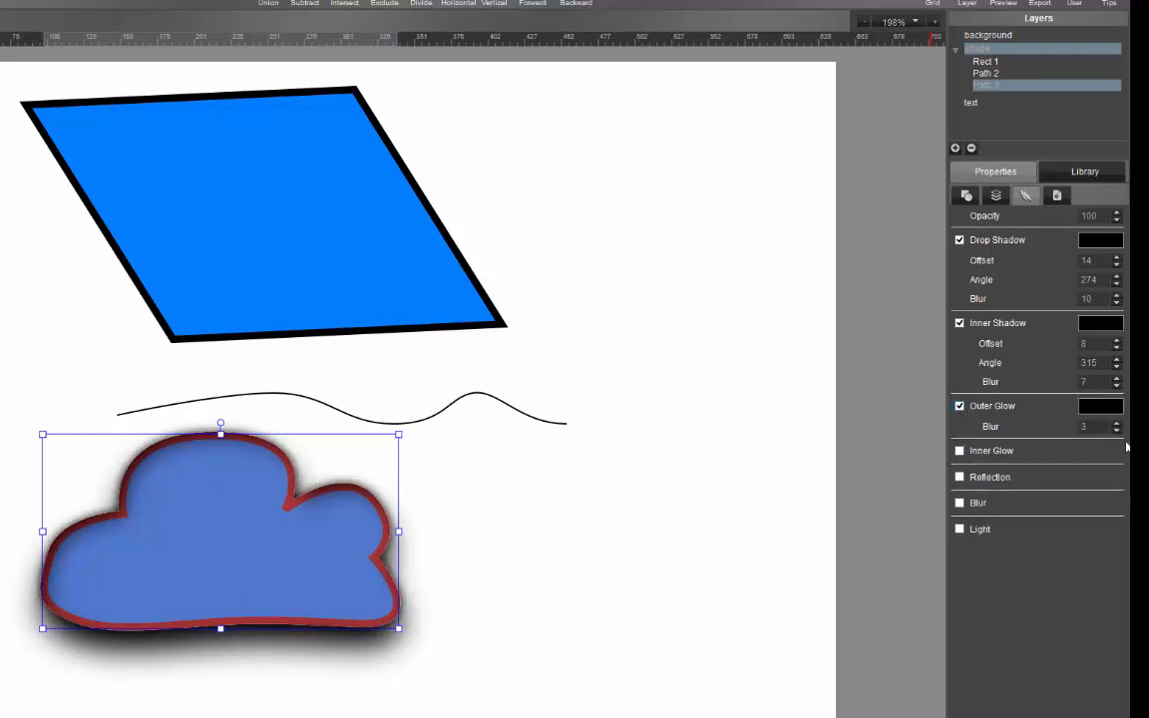
pyautogui.click(1114, 422)
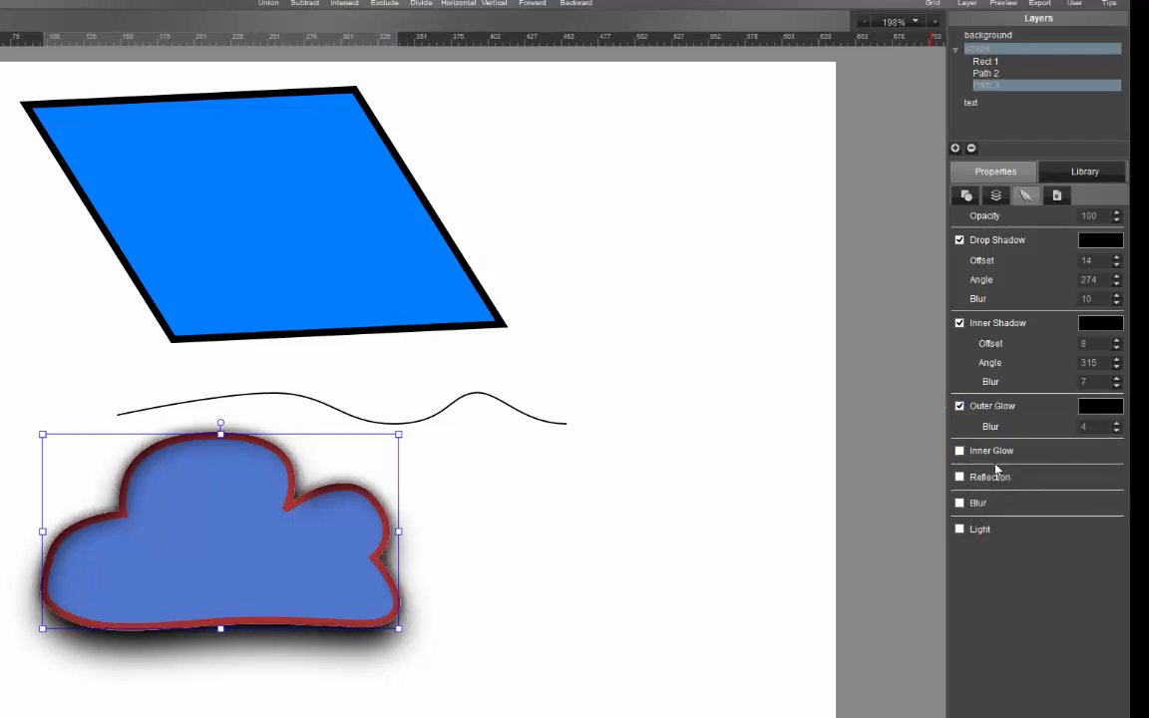
pyautogui.click(959, 451)
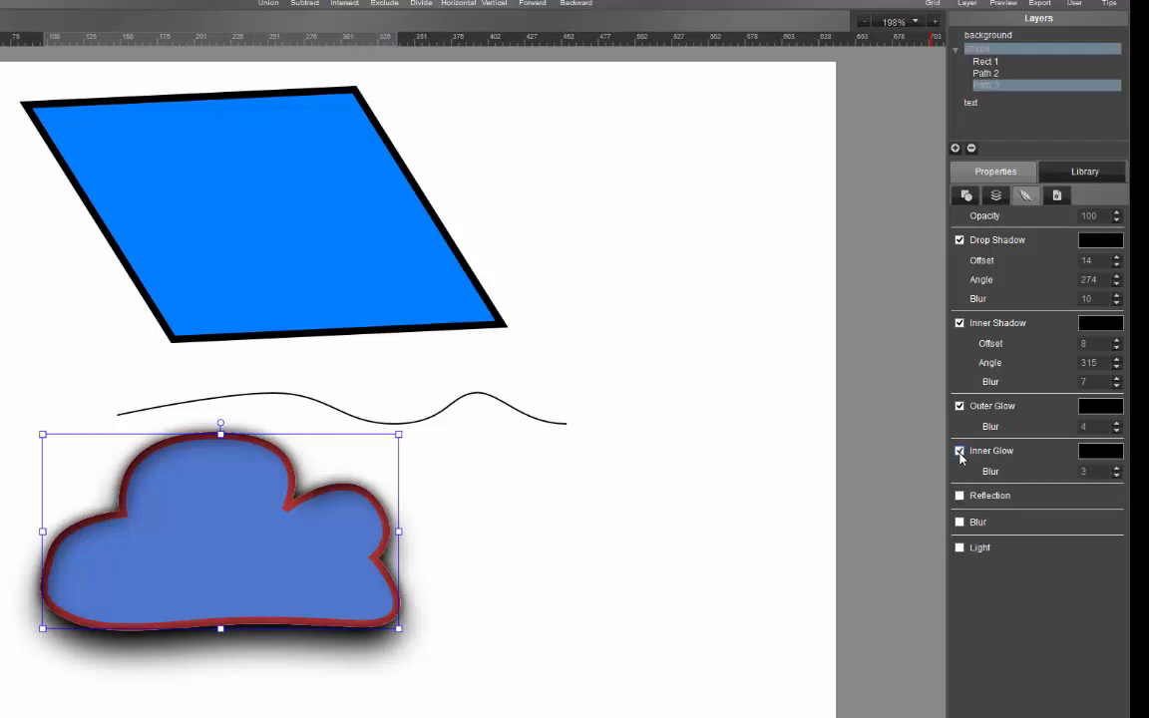
# - Try reflection, blur and lighting effects on the cloud, then remove them
pyautogui.click(959, 496)
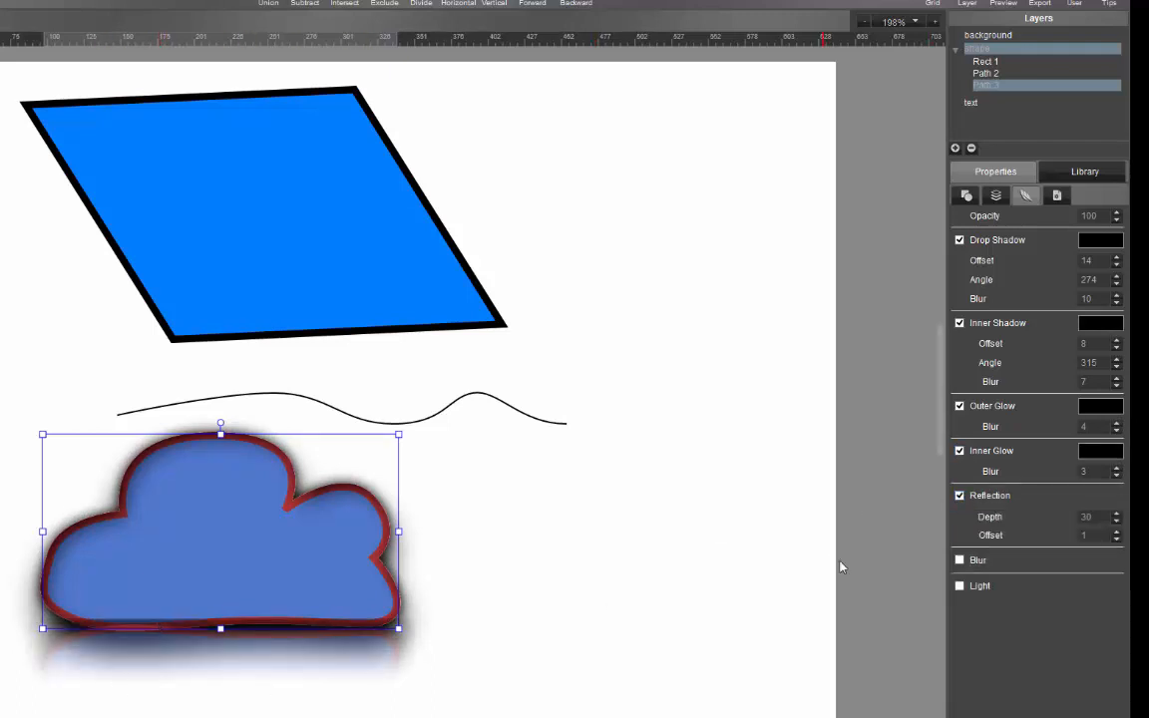
pyautogui.click(960, 559)
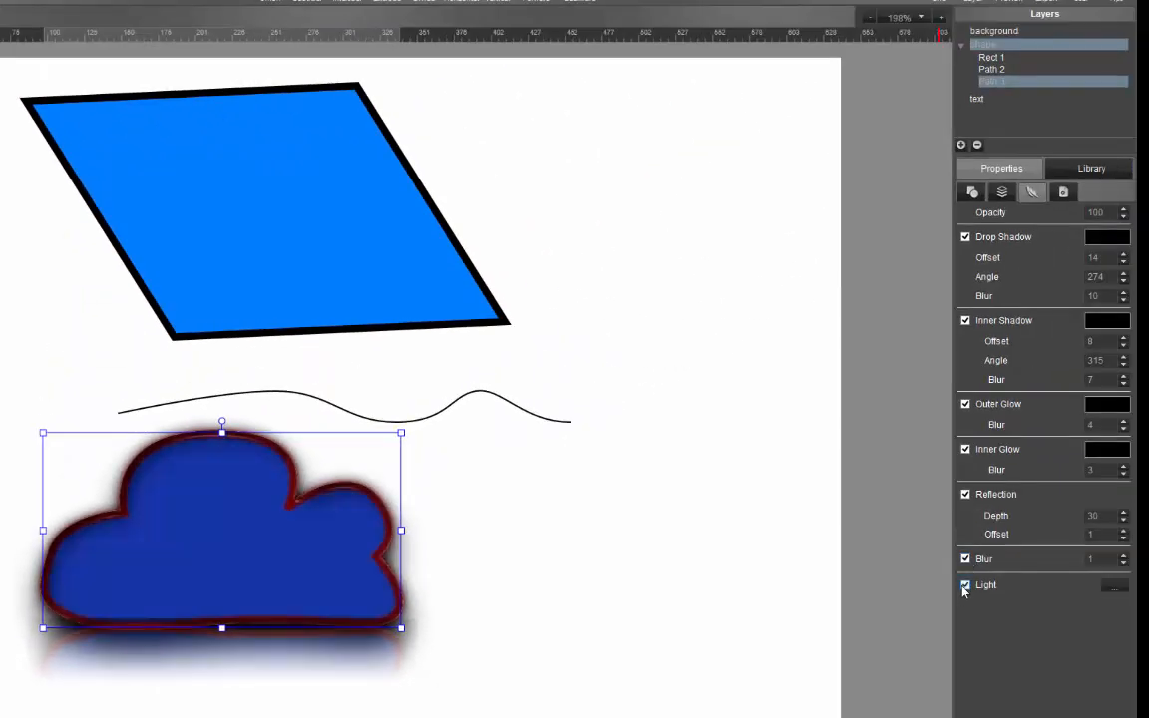
pyautogui.click(964, 585)
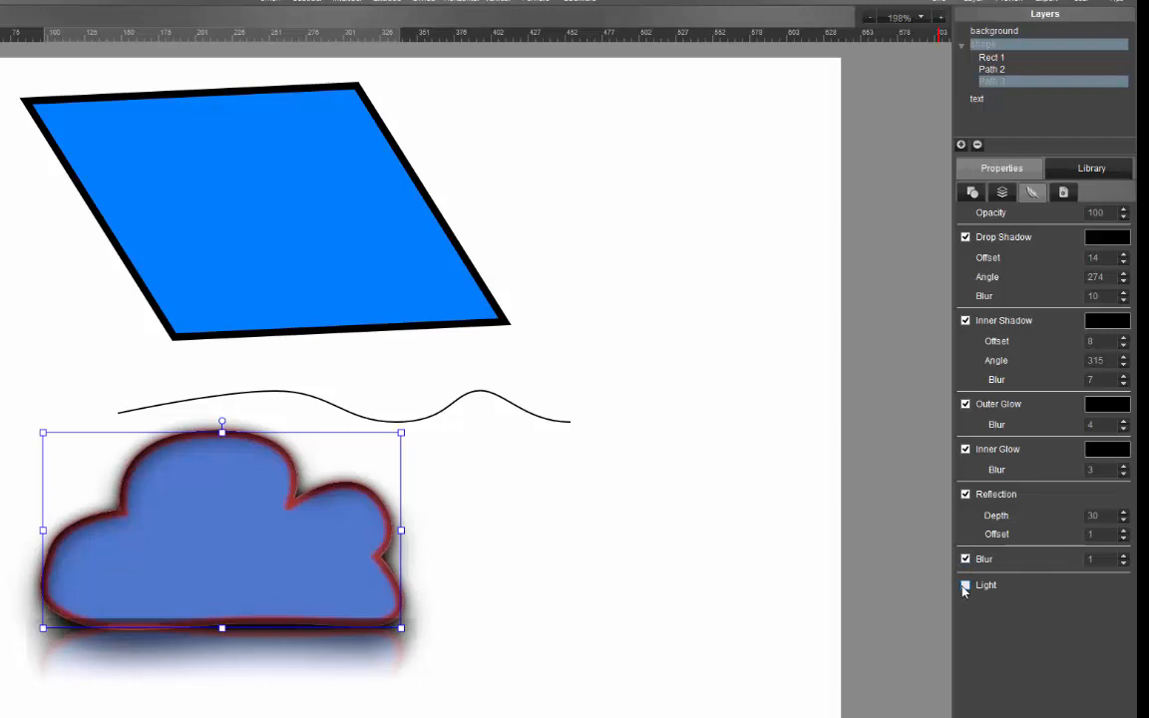
pyautogui.click(964, 585)
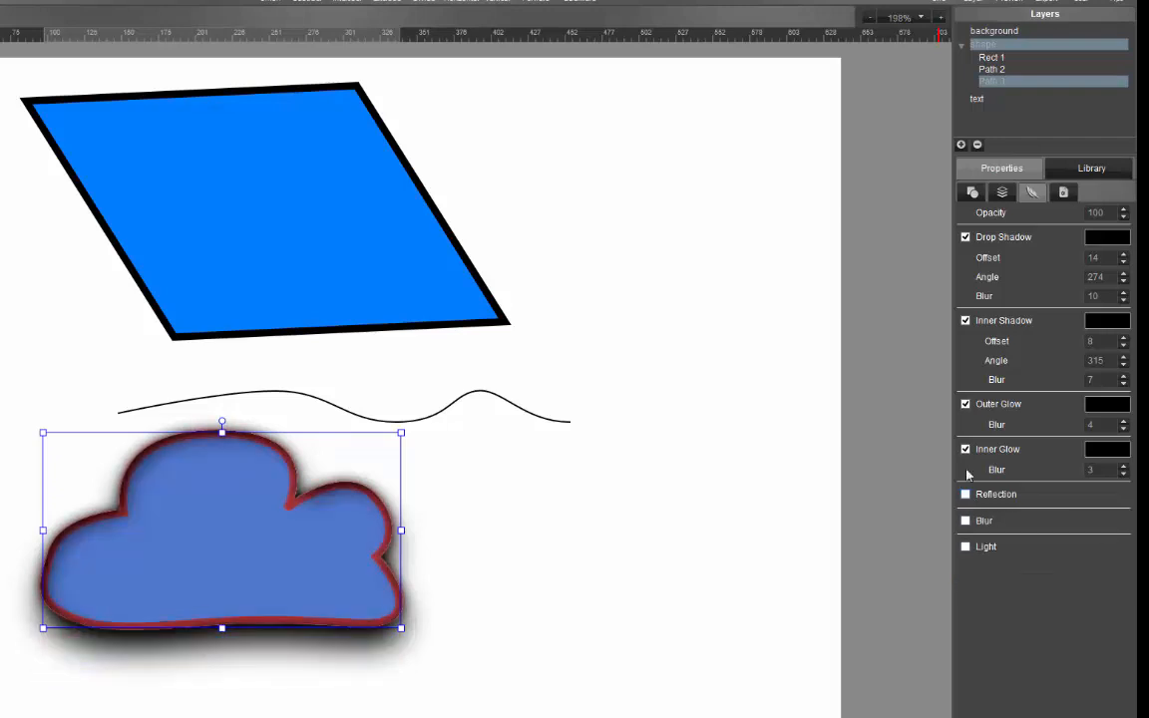
# - Uncheck Inner Shadow, Outer Glow and Inner Glow, leaving the cloud with only its drop shadow
pyautogui.click(964, 448)
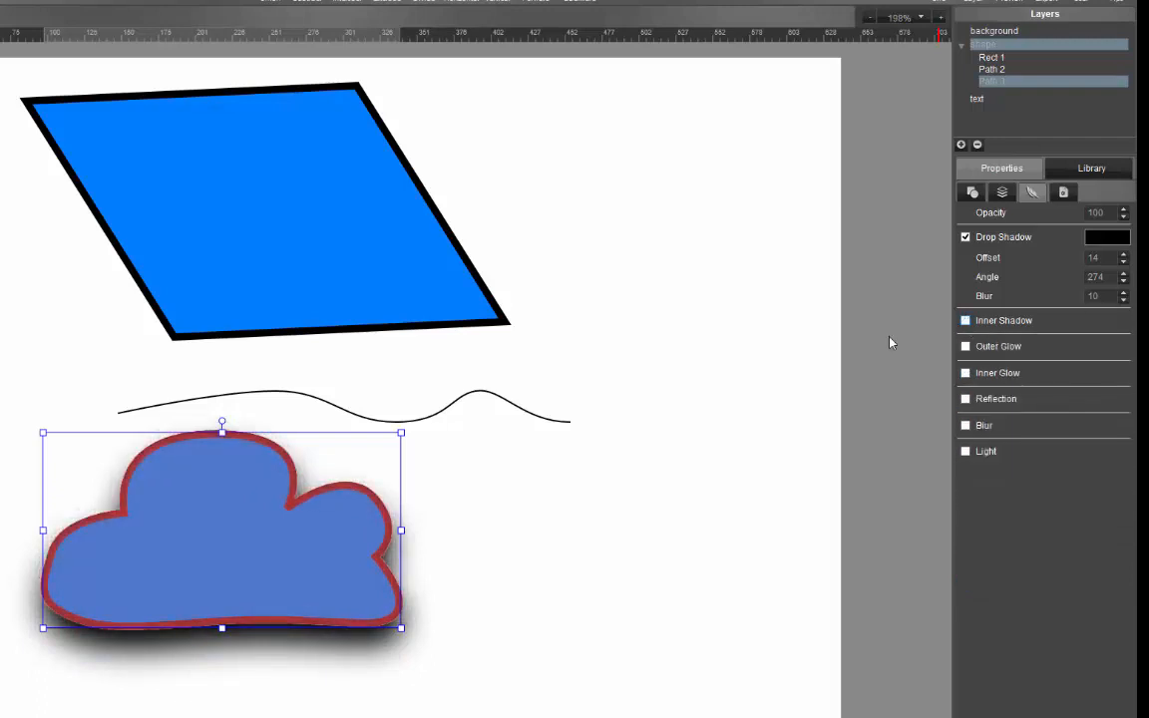
pyautogui.moveTo(221, 528); pyautogui.dragTo(519, 257)
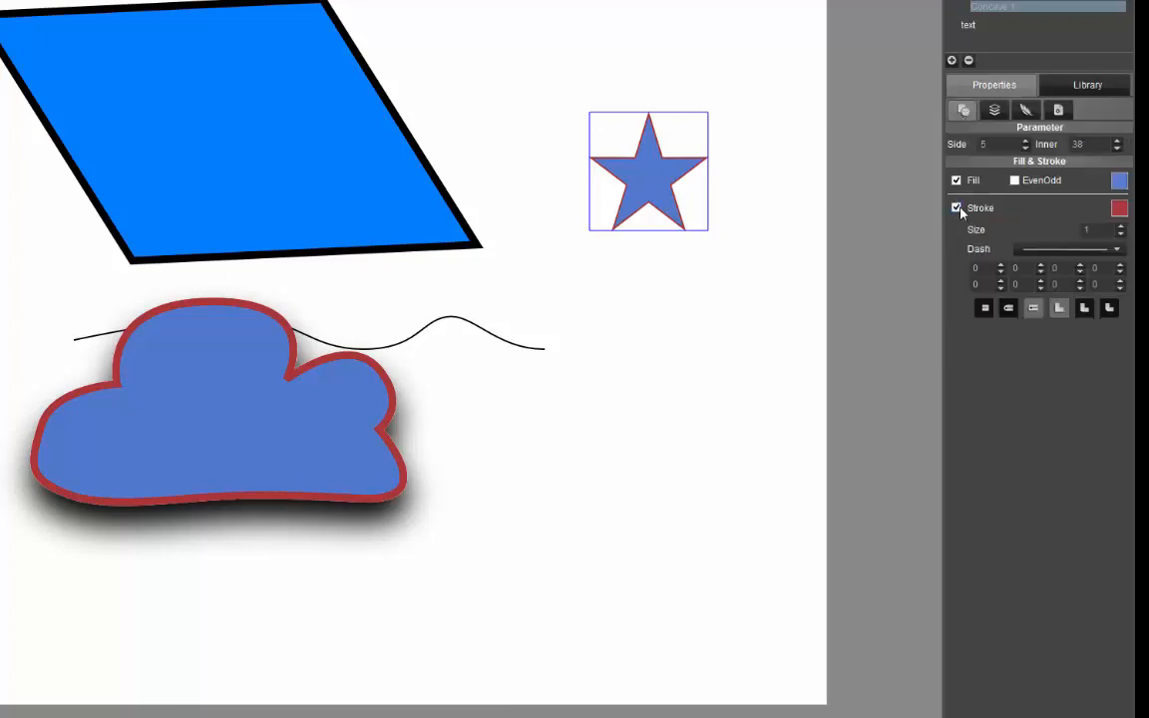
# - Keep Stroke checked so the new blue star gets a thin red outline
pyautogui.click(956, 207)
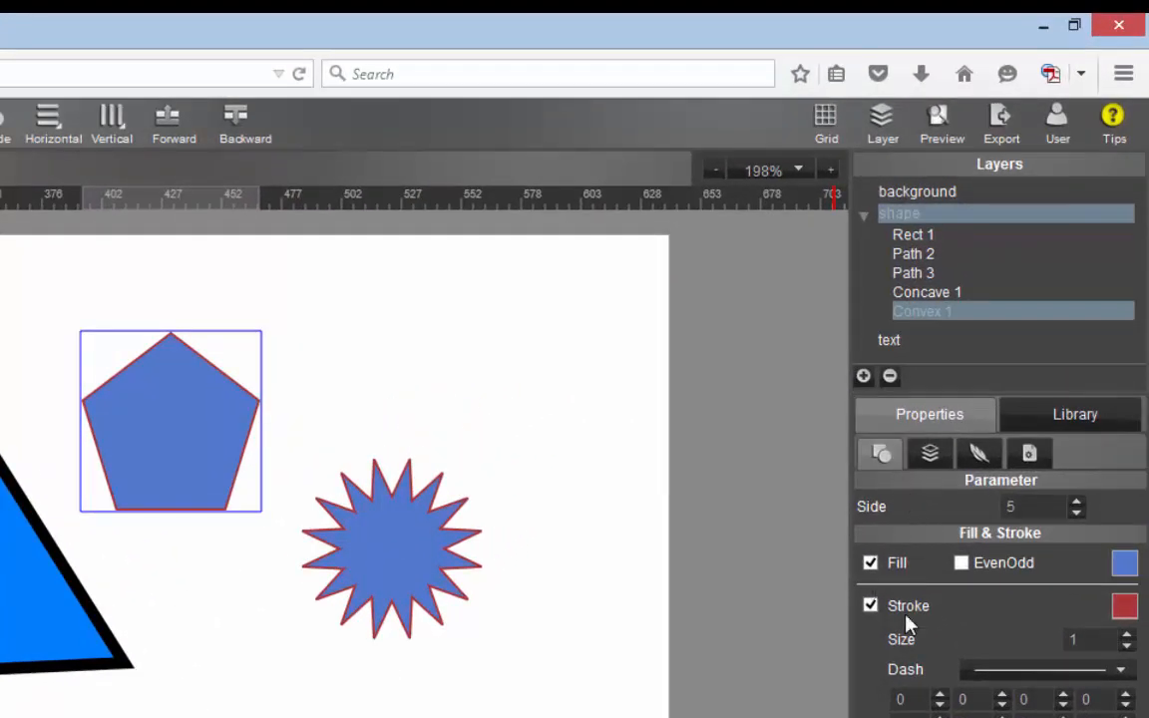
# - Raise the polygon's Side value twice with the spinner to make it an octagon
pyautogui.click(1075, 501)
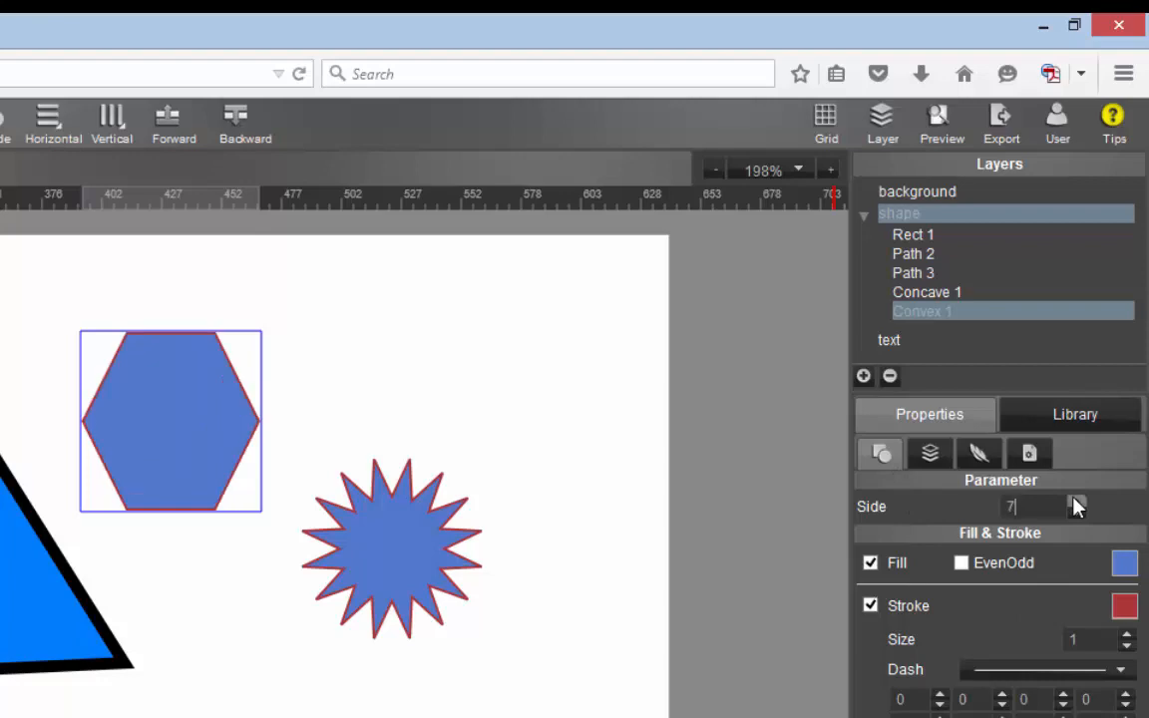
pyautogui.click(1076, 500)
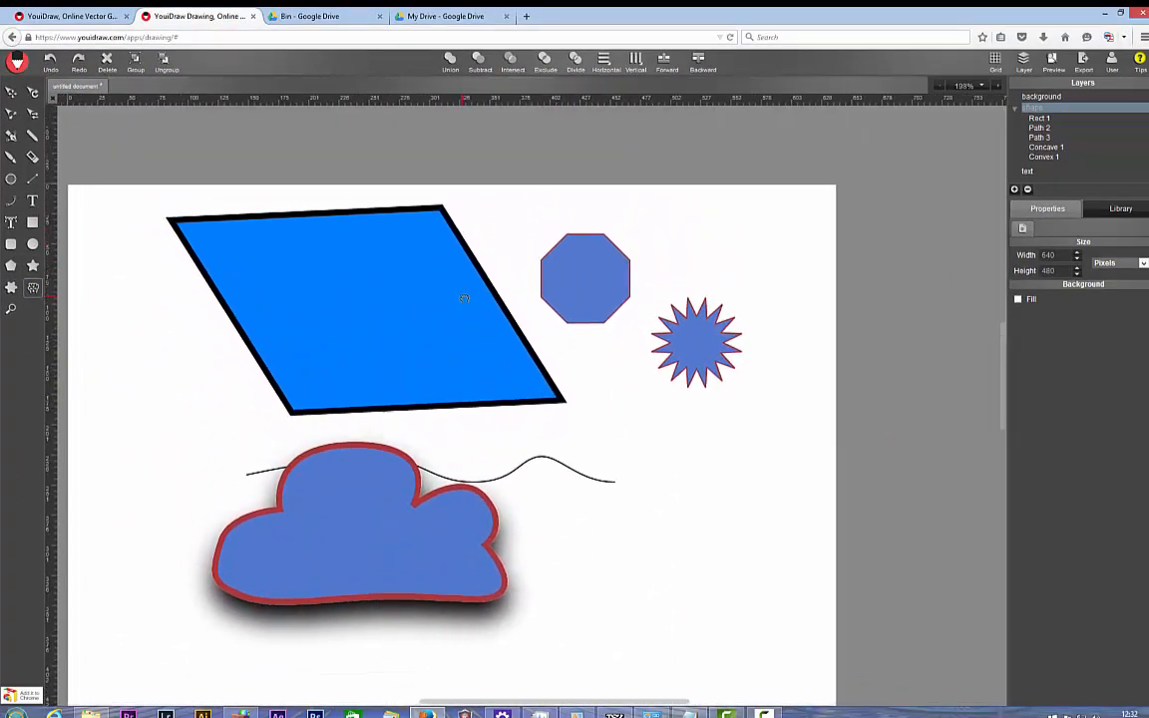
# - Drag the cloud's left-side nodes and handles outward so the left lobe bulges wider
pyautogui.scroll(-3)
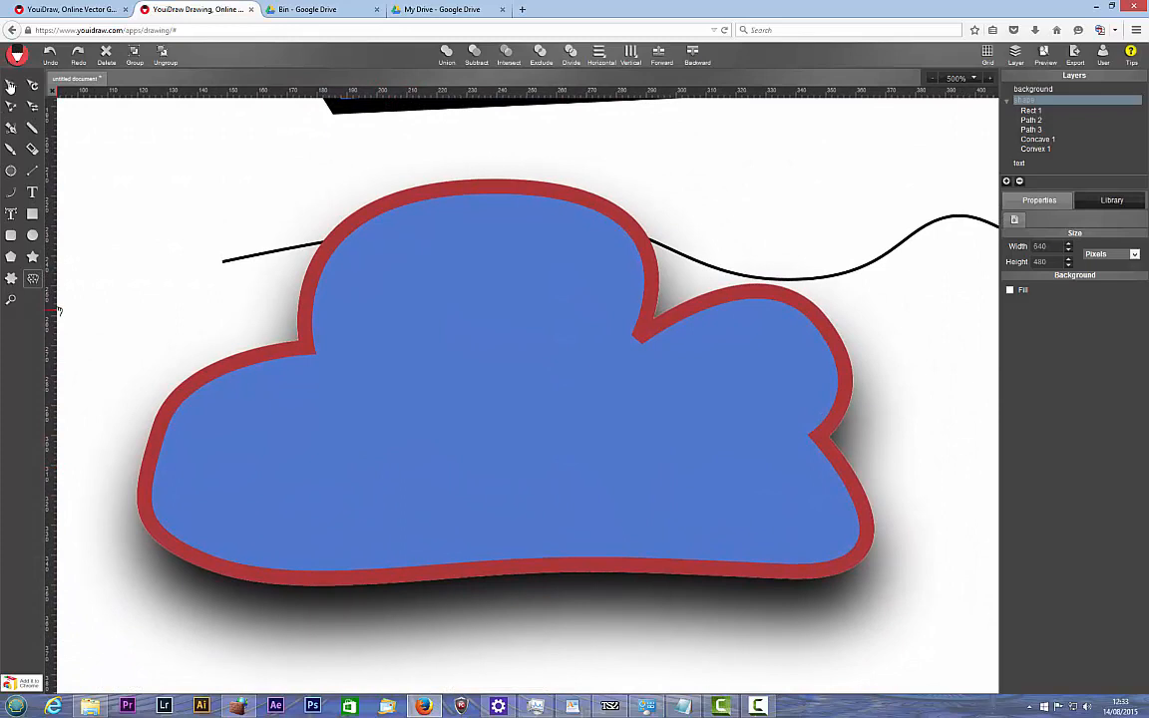
pyautogui.click(499, 379)
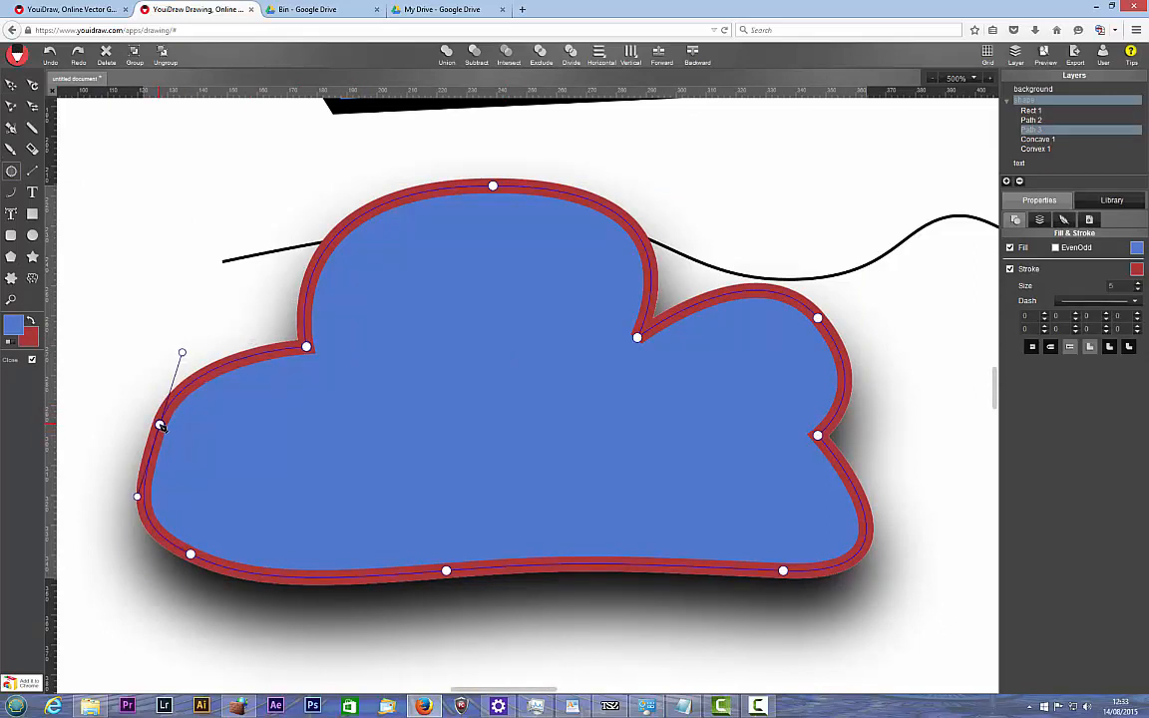
pyautogui.moveTo(163, 426); pyautogui.dragTo(125, 416)
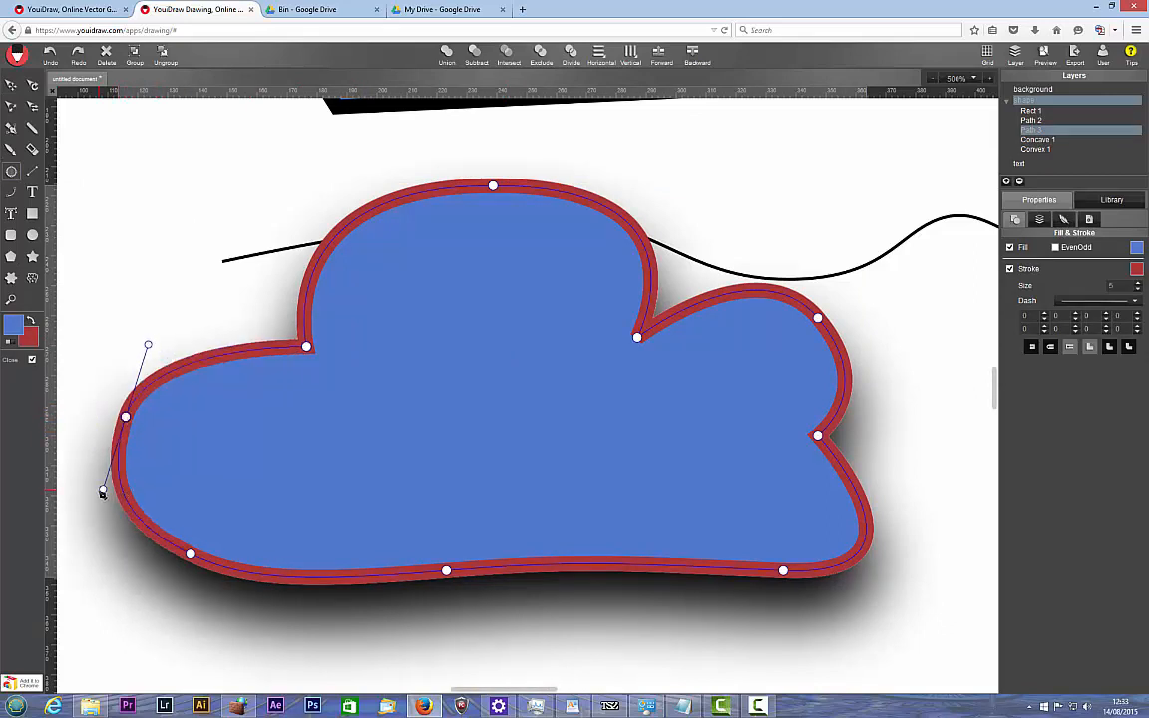
pyautogui.moveTo(102, 491); pyautogui.dragTo(106, 478)
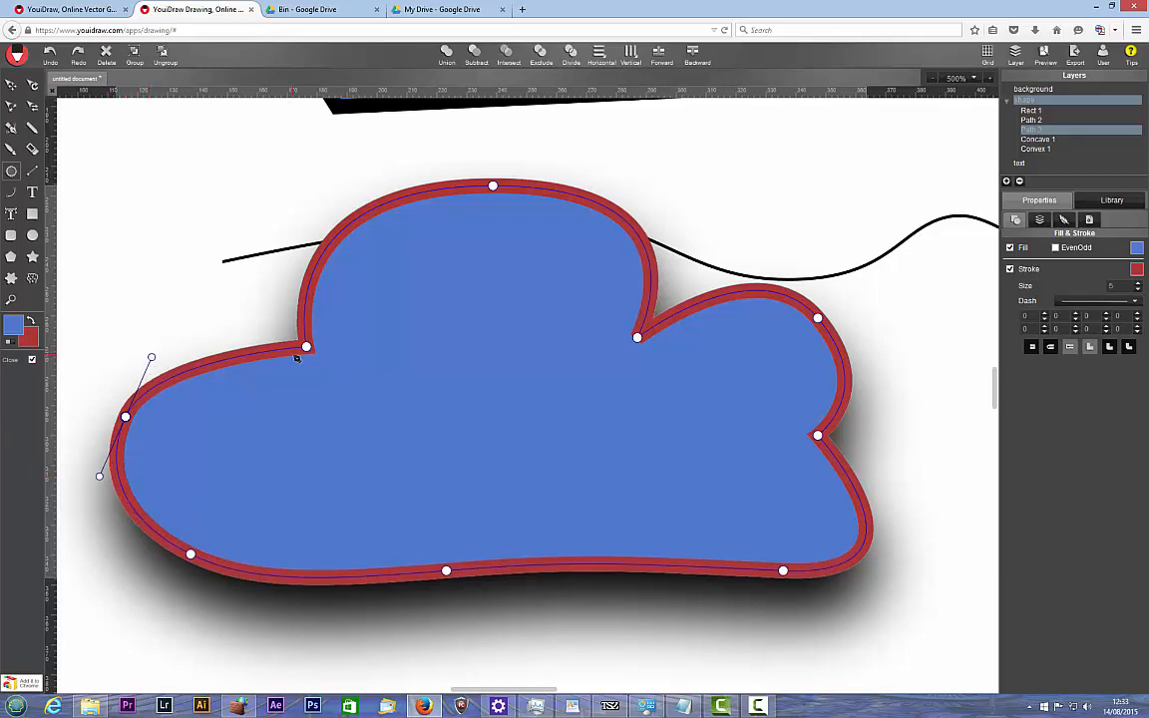
pyautogui.moveTo(307, 347); pyautogui.dragTo(279, 334)
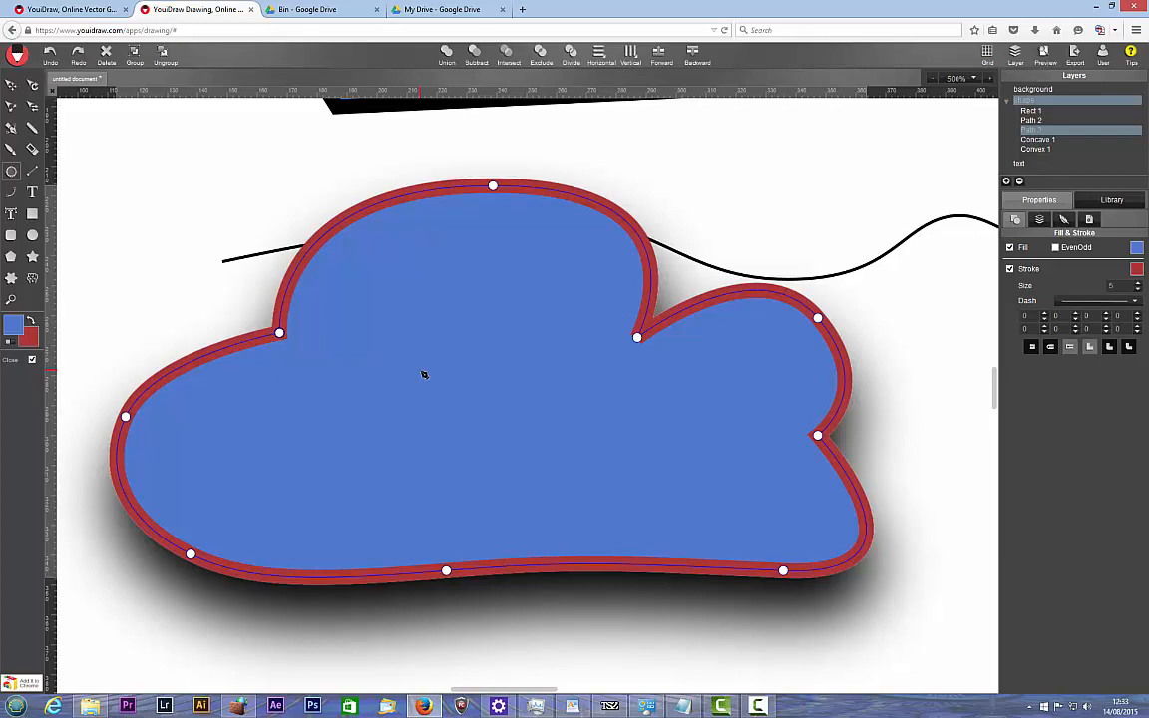
pyautogui.moveTo(116, 388)
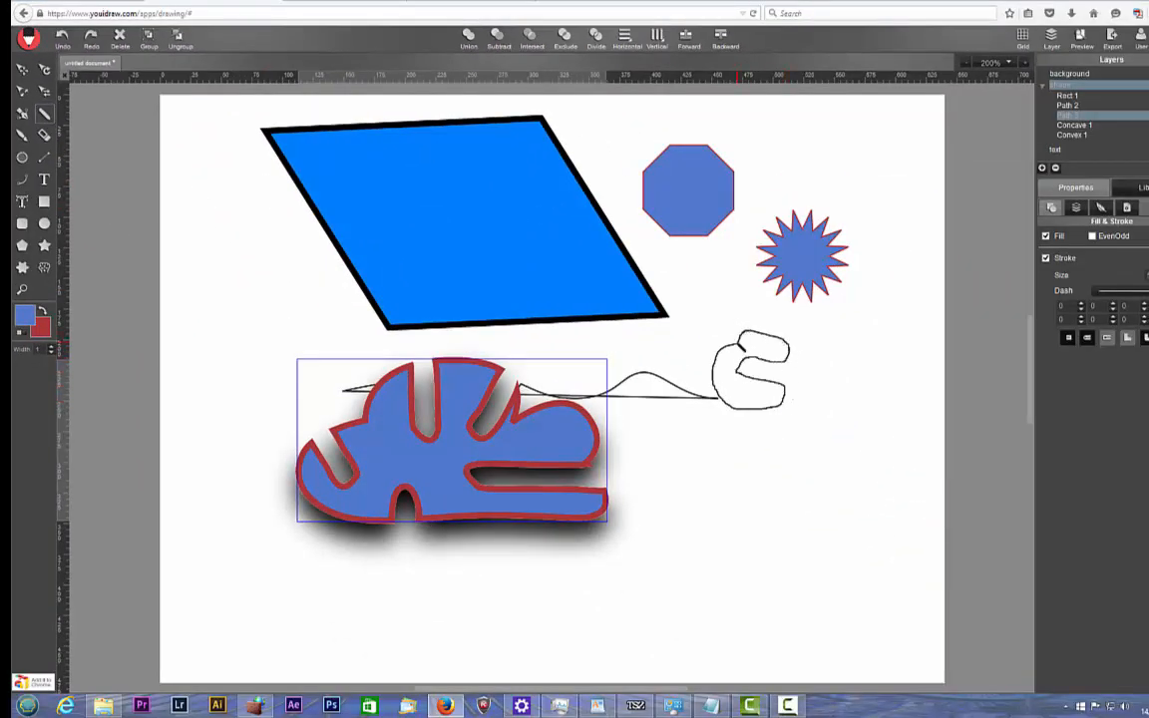
# - Draw a red pencil loop and a handwritten signature below it, right of the cloud
pyautogui.click(753, 369)
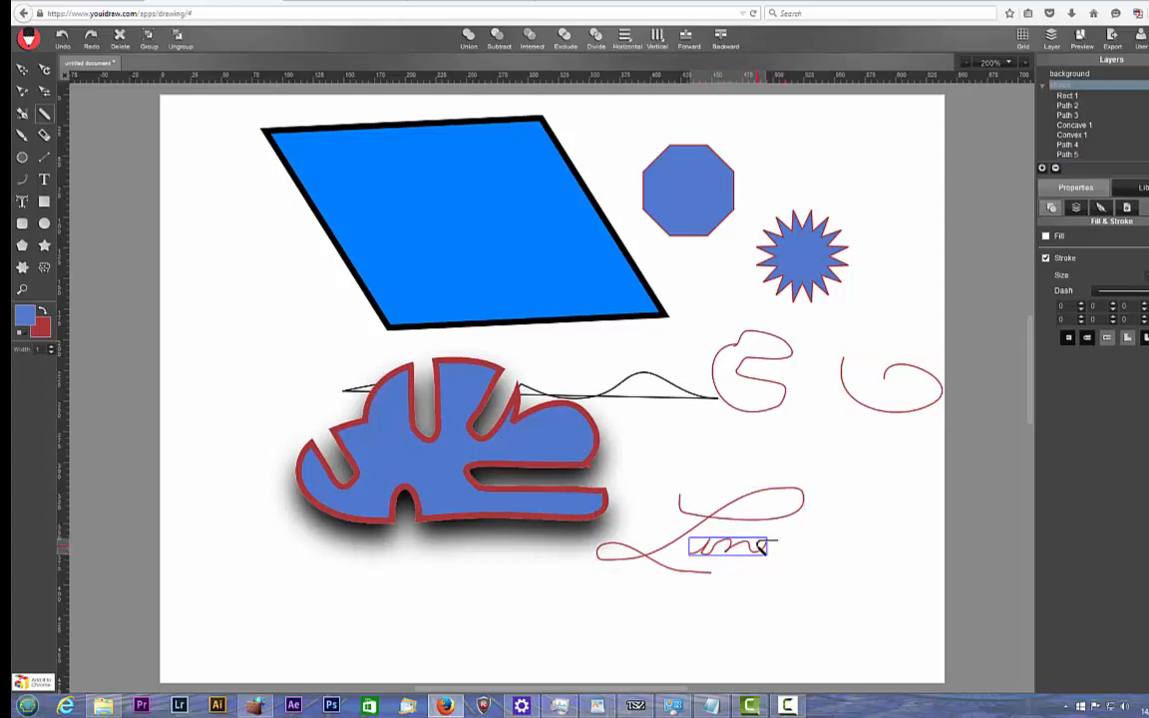
pyautogui.moveTo(777, 554); pyautogui.dragTo(833, 548)
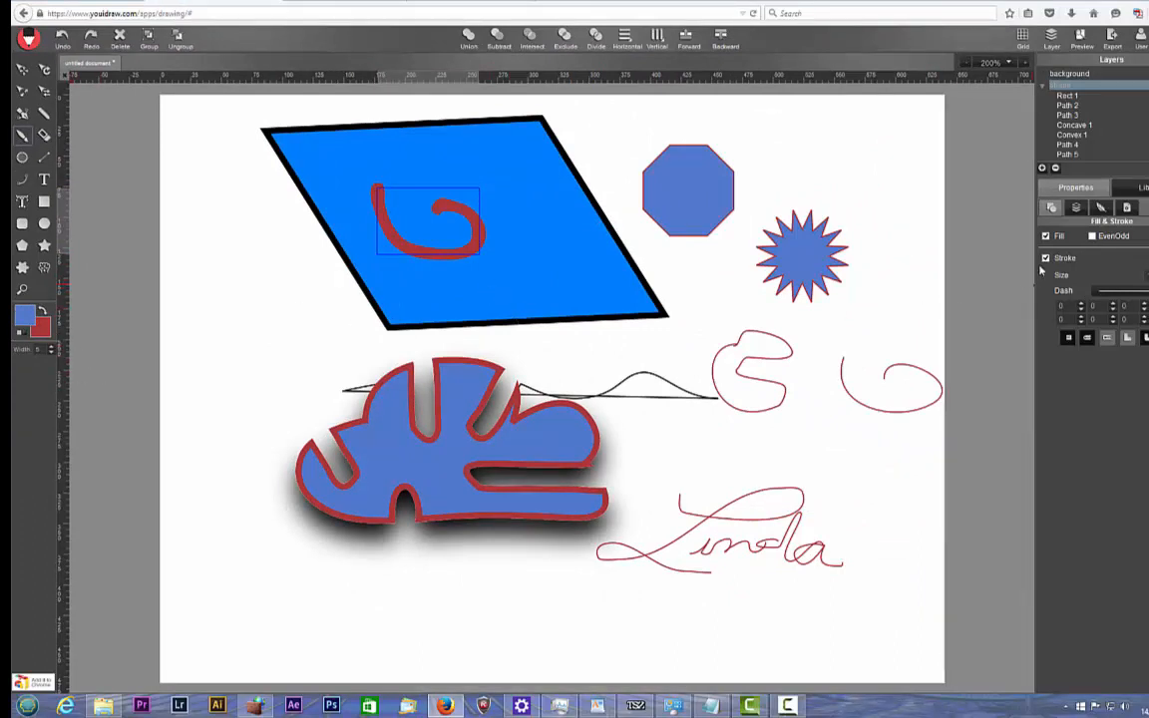
pyautogui.moveTo(1027, 284)
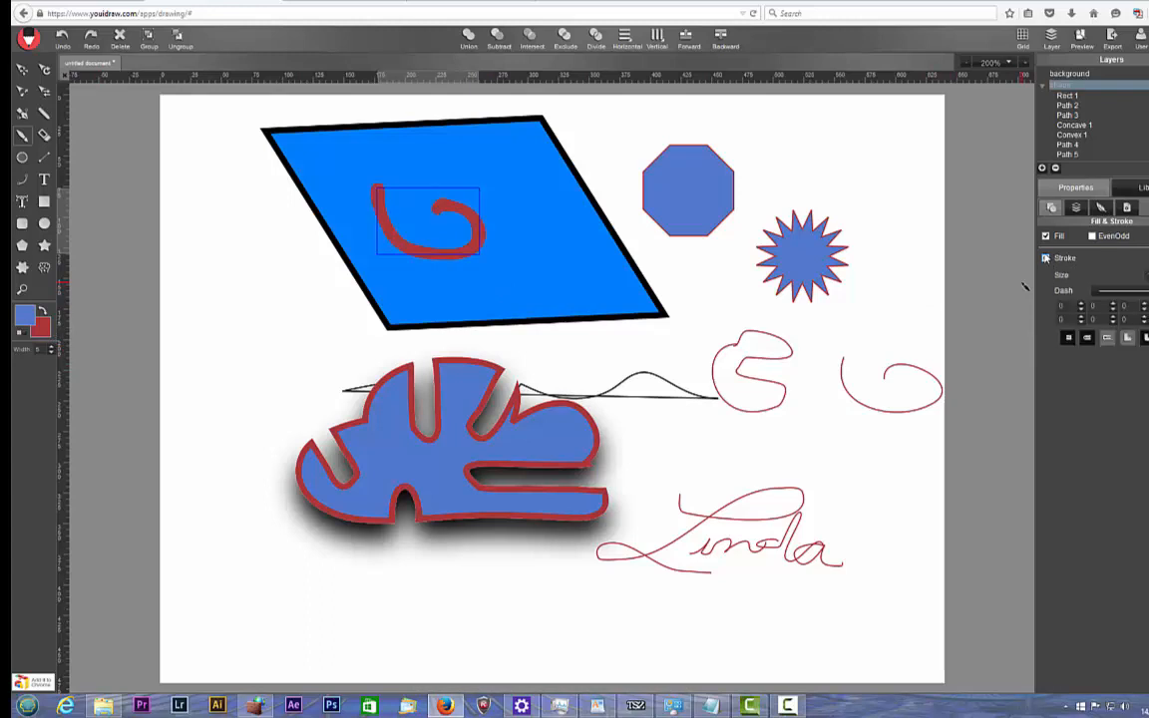
# - Toggle the red curl's Stroke checkbox, then switch its Fill off and back on
pyautogui.click(1045, 236)
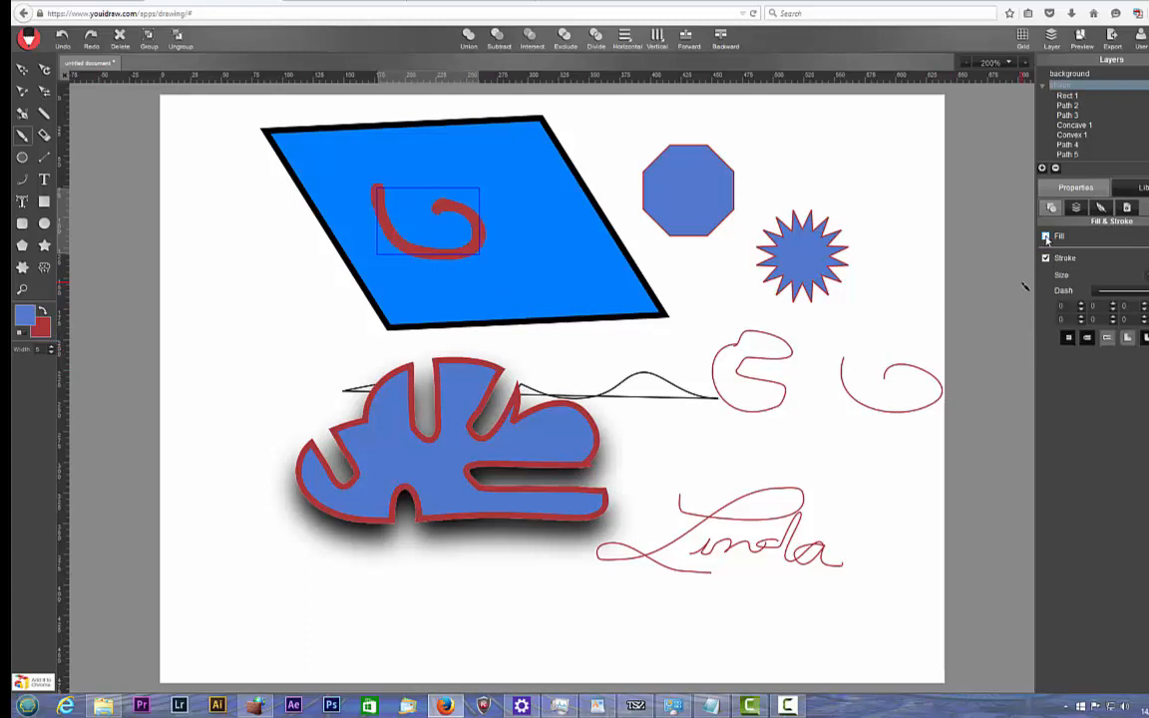
pyautogui.click(1045, 236)
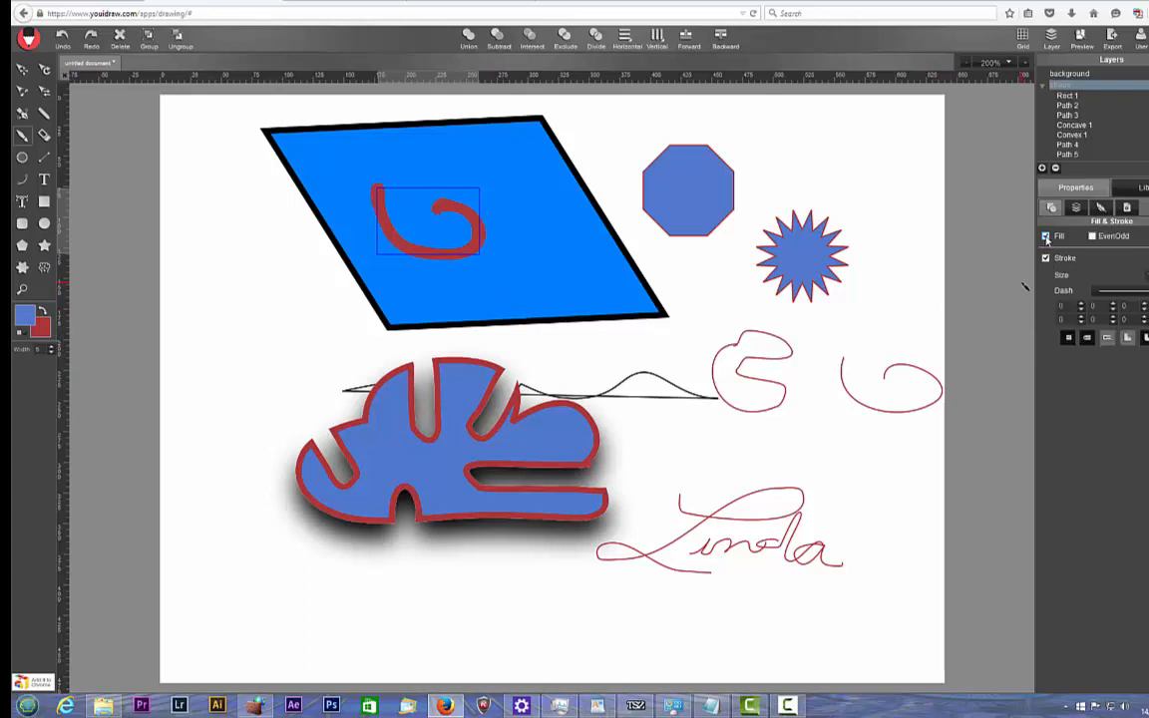
pyautogui.click(1045, 237)
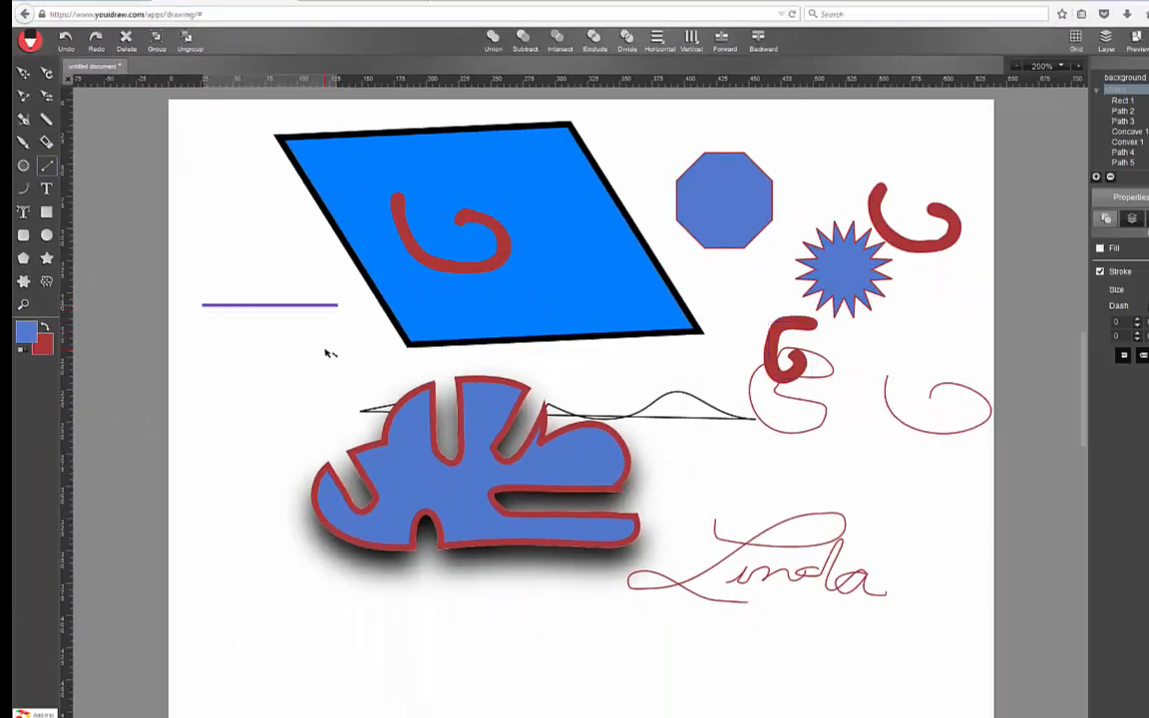
# - Draw another vertical straight line at the left side of the page
pyautogui.moveTo(337, 306); pyautogui.dragTo(337, 357)
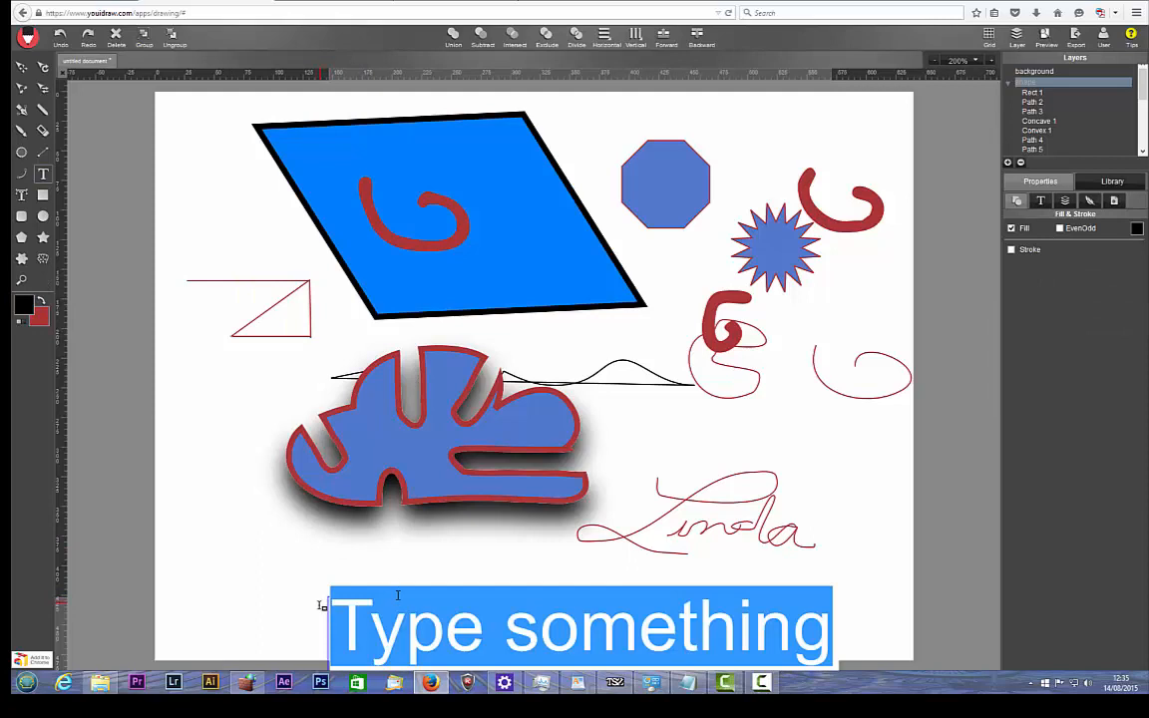
# - Type 'cccloud school' for bold Arial size 63 lettering across the page bottom
pyautogui.write('cccloud')
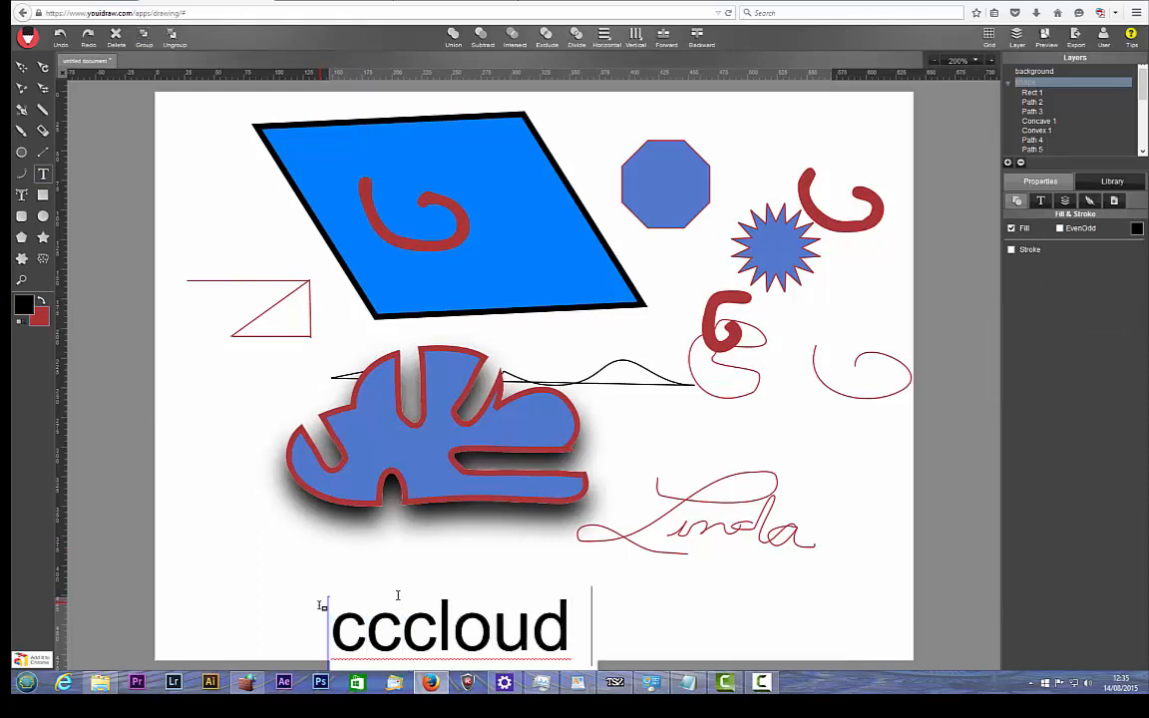
pyautogui.write('school')
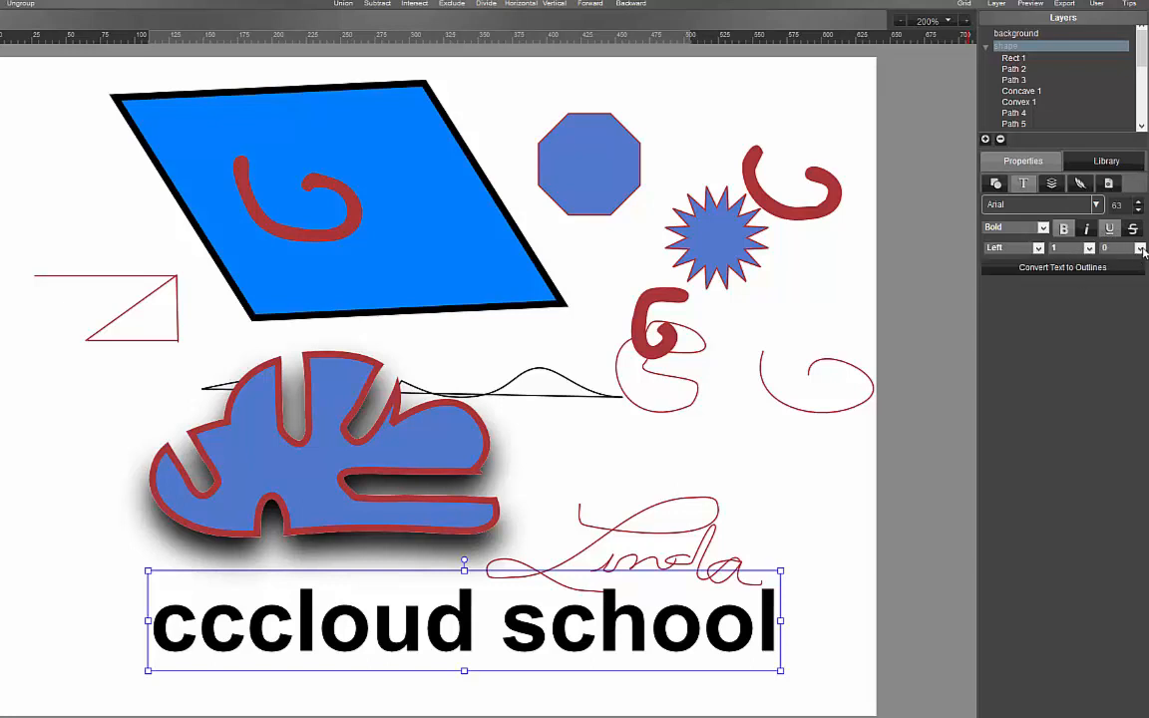
# - Set letter spacing to 10, convert the text to outlines, and review its transform settings
pyautogui.click(1139, 248)
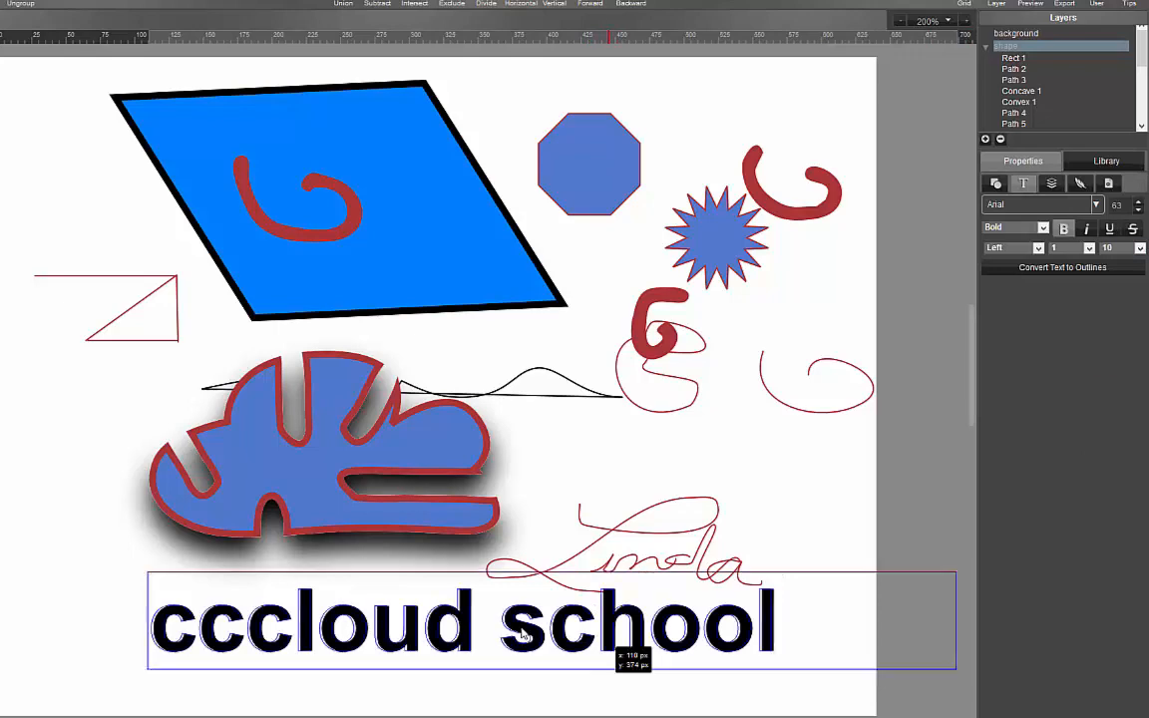
pyautogui.click(1062, 267)
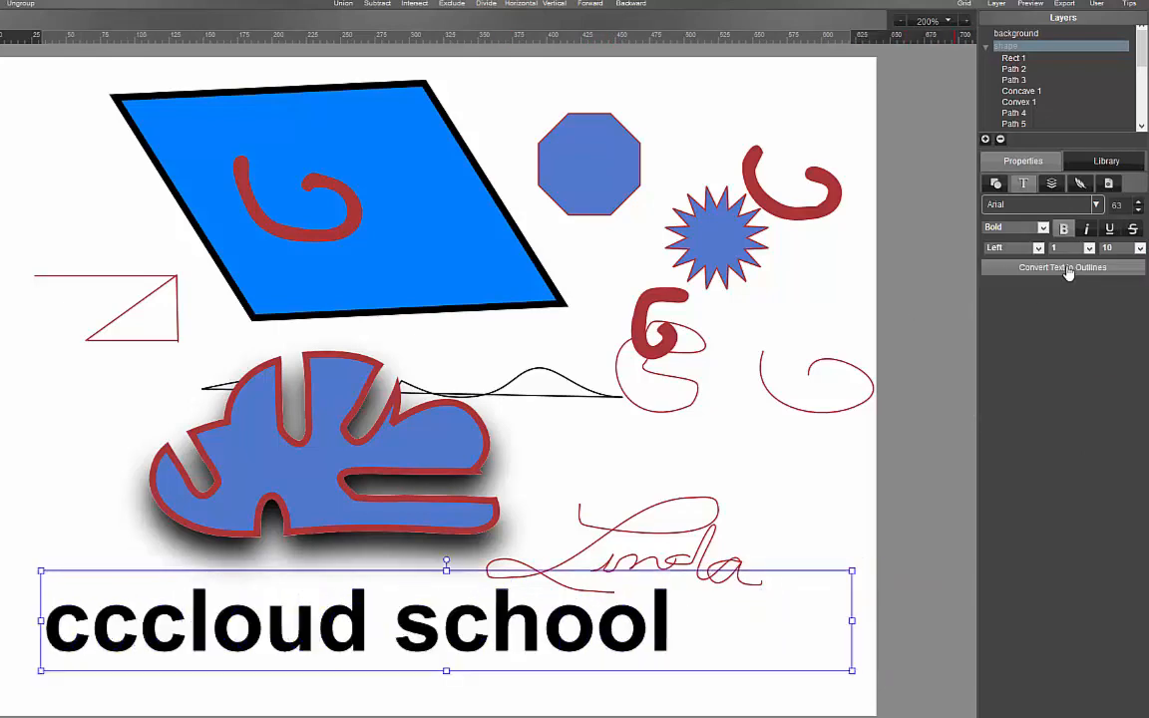
pyautogui.click(1061, 268)
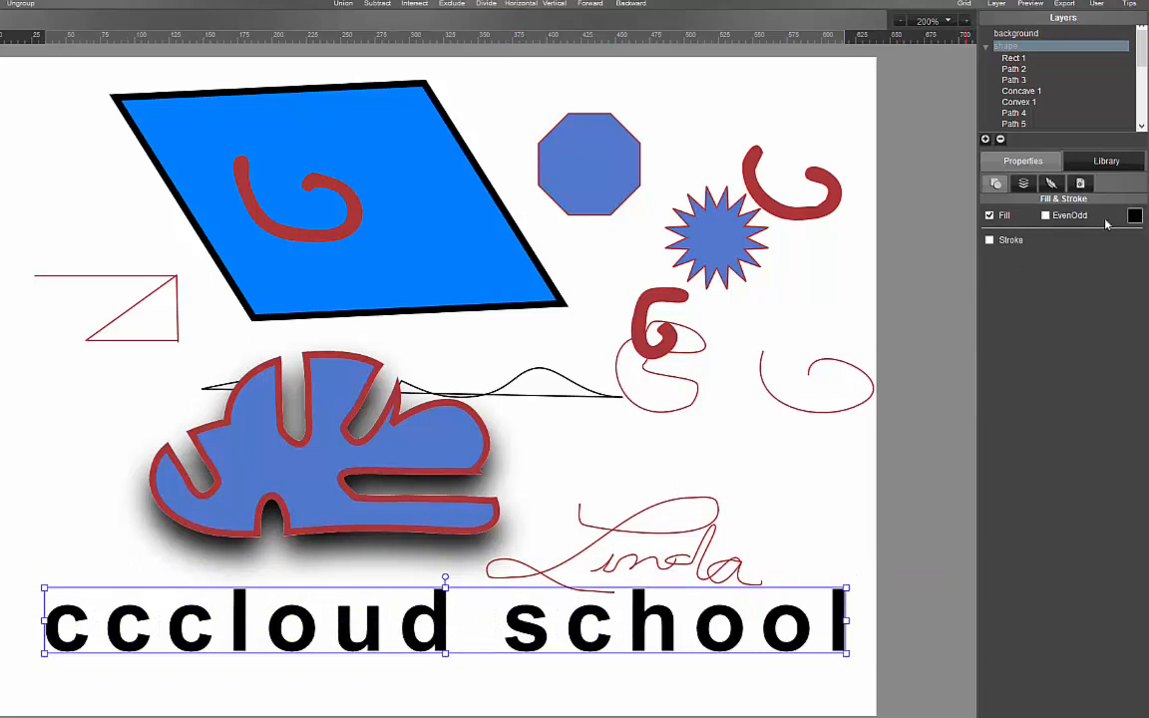
pyautogui.click(1051, 183)
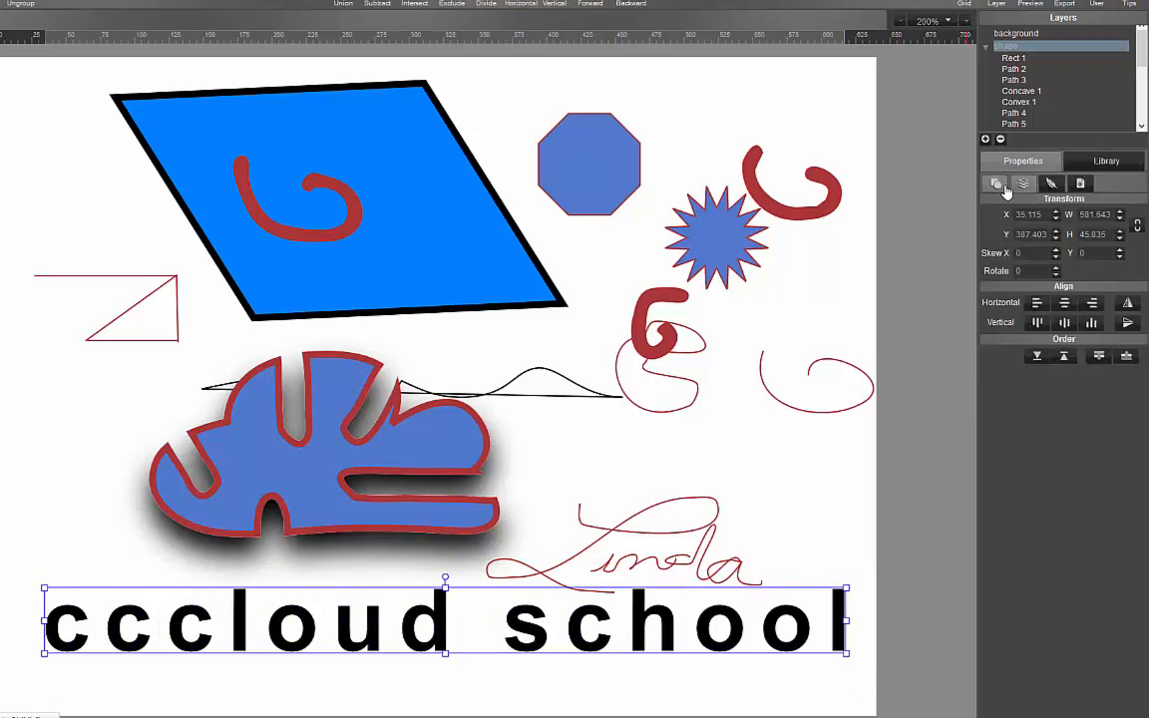
pyautogui.click(1079, 183)
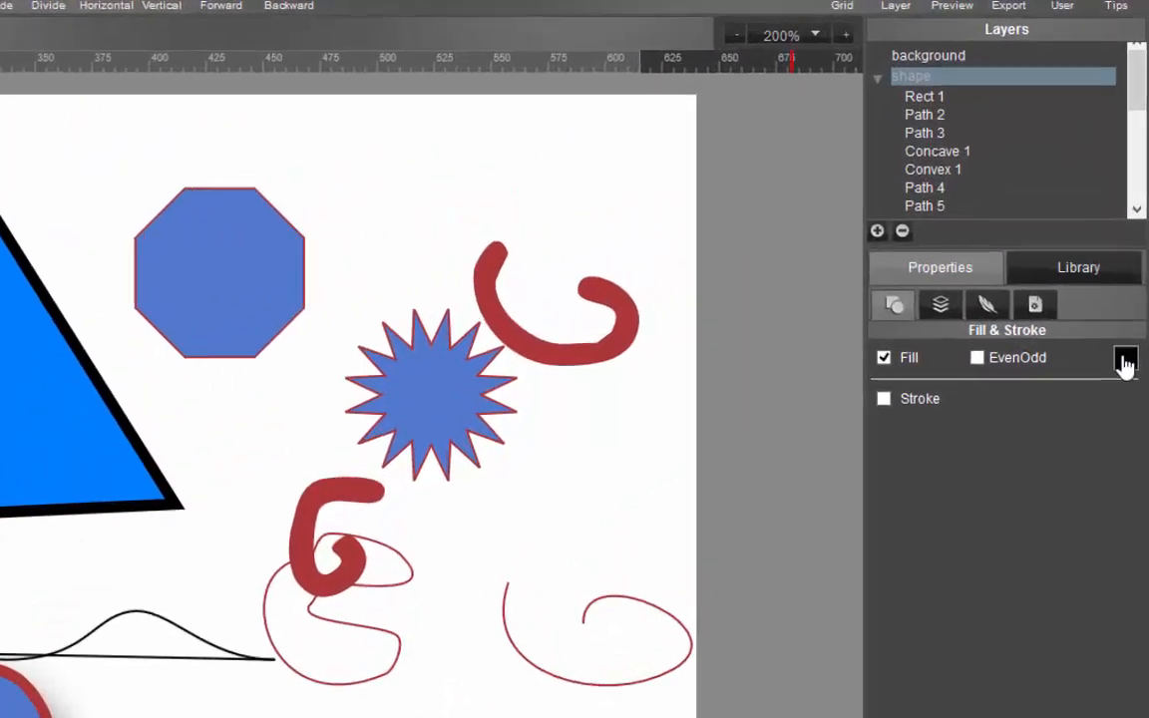
# - Fill the lettering with the stone tile pattern after briefly trying a linear gradient
pyautogui.click(1125, 357)
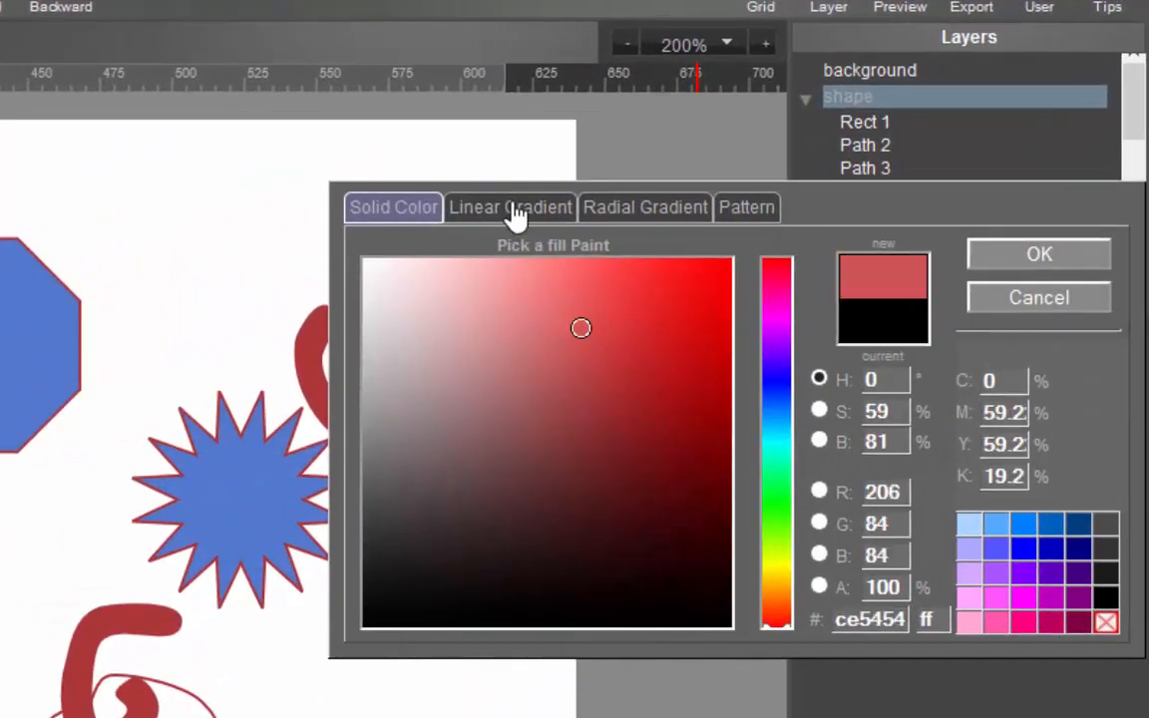
pyautogui.click(509, 206)
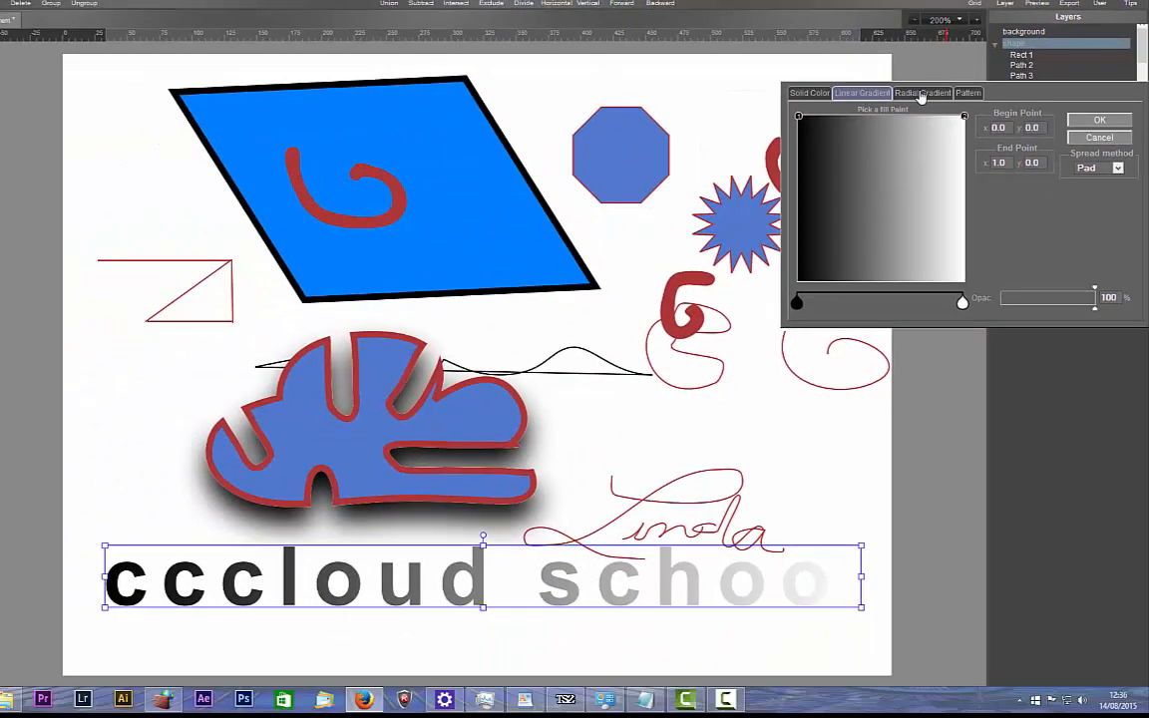
pyautogui.click(966, 93)
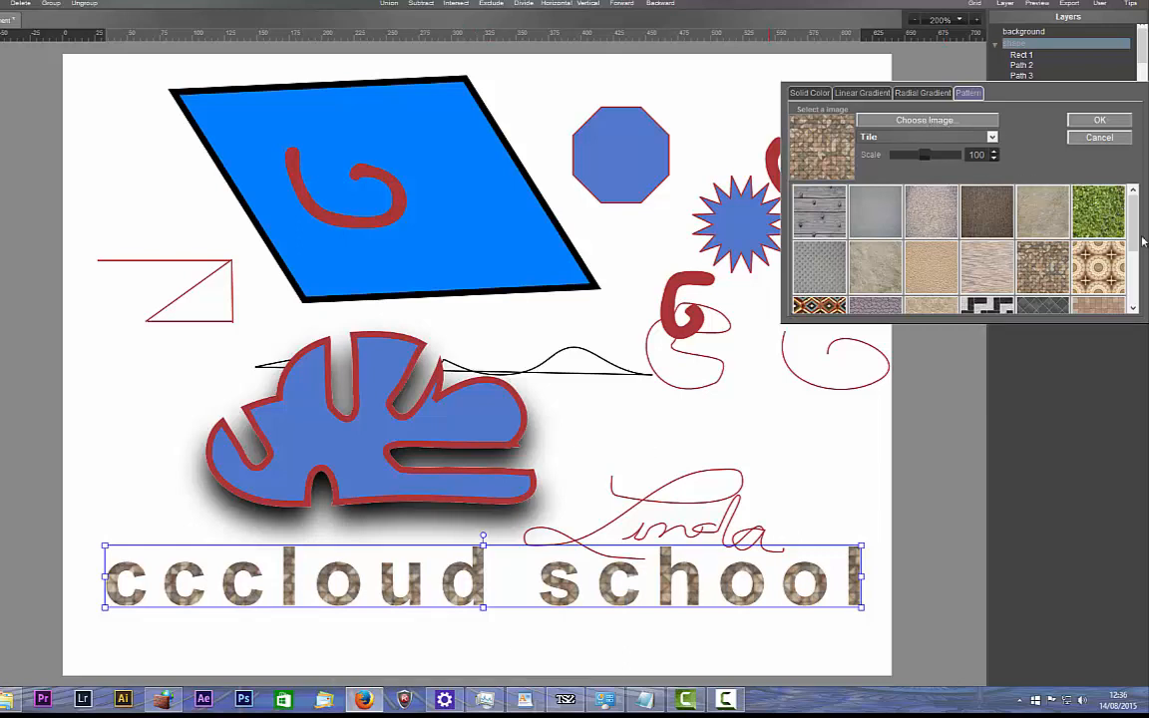
pyautogui.scroll(-3)
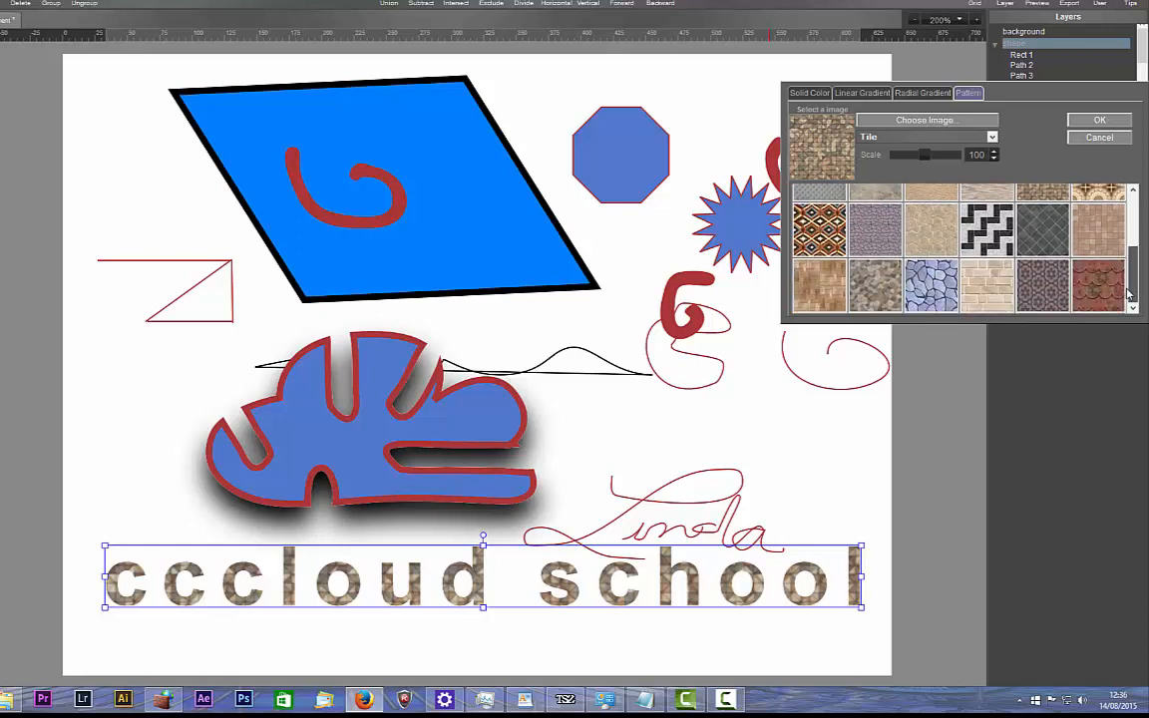
pyautogui.scroll(-3)
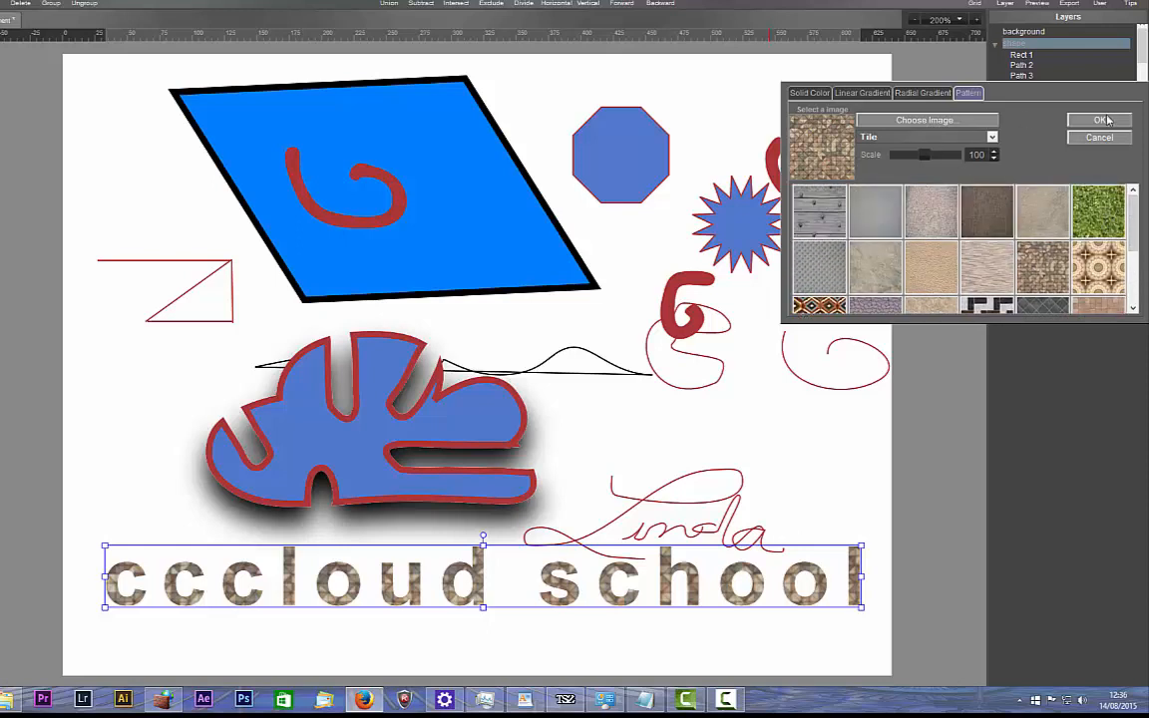
pyautogui.click(1099, 119)
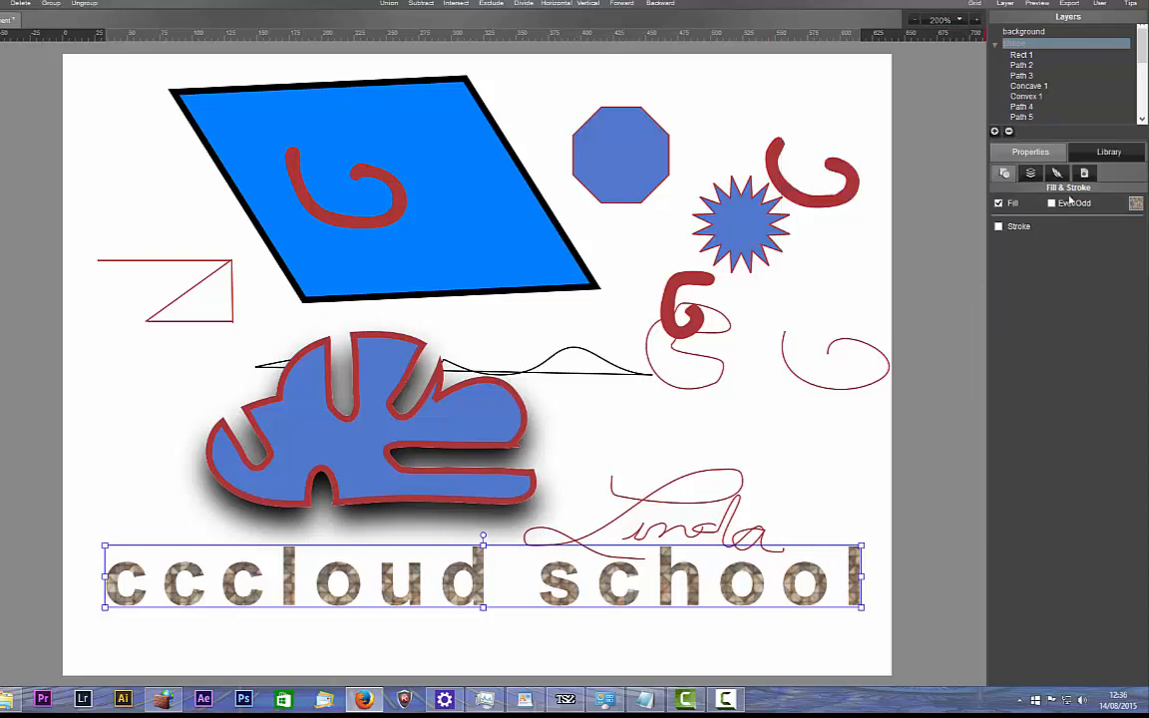
# - Give the 'cccloud school' text an inner glow with adjusted blur, leaving drop shadow and outer glow off
pyautogui.click(1056, 172)
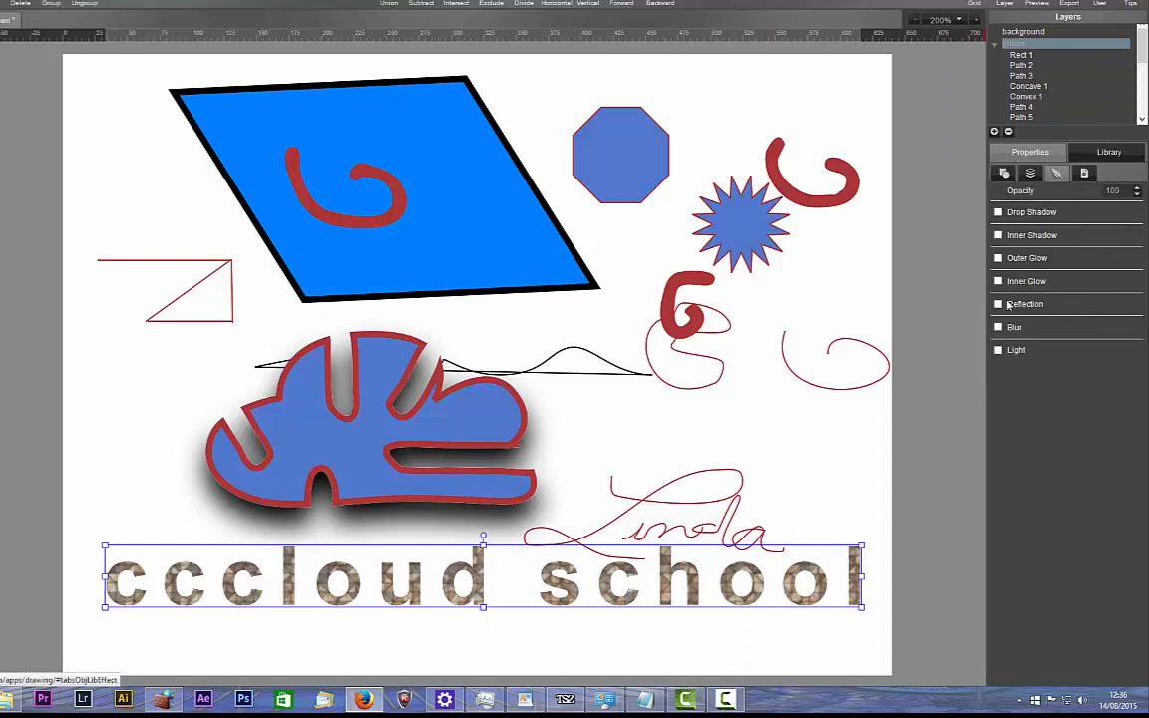
pyautogui.click(998, 212)
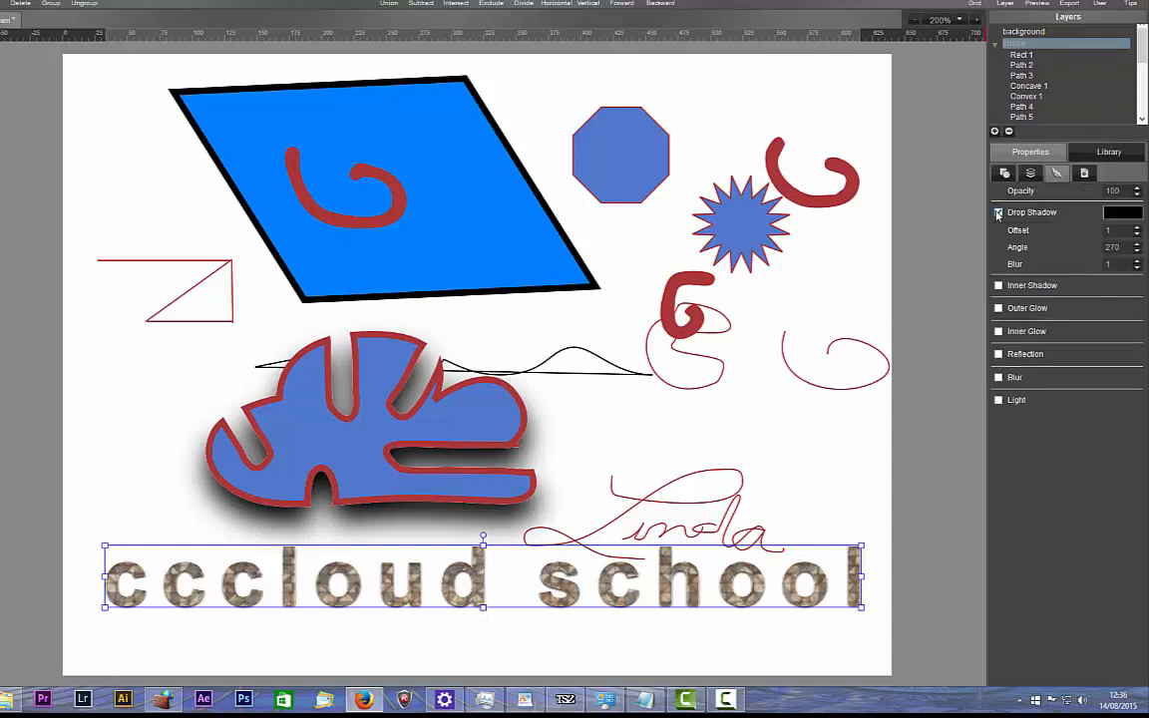
pyautogui.click(998, 211)
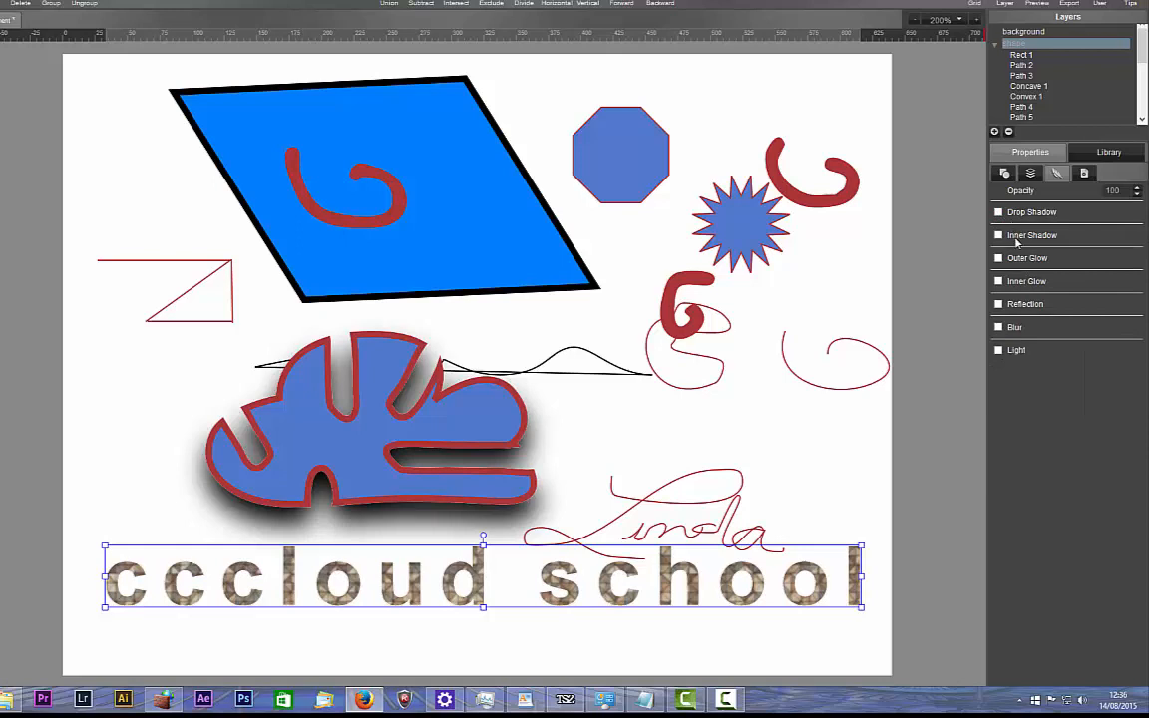
pyautogui.click(998, 281)
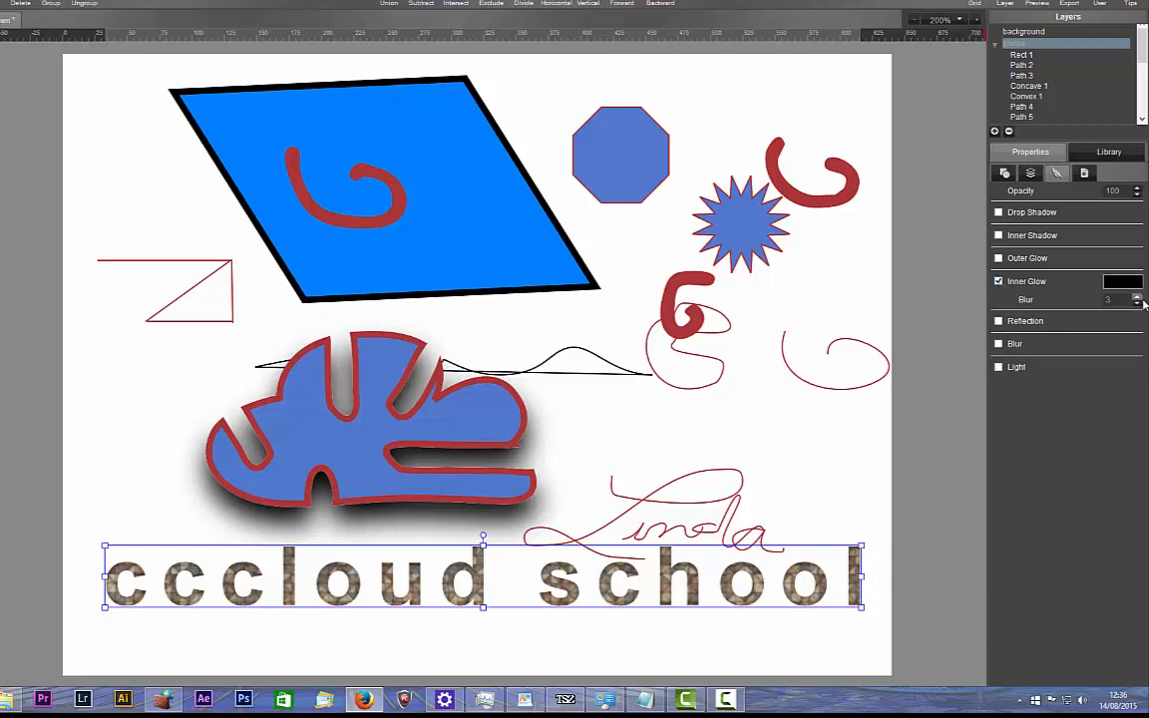
pyautogui.click(998, 321)
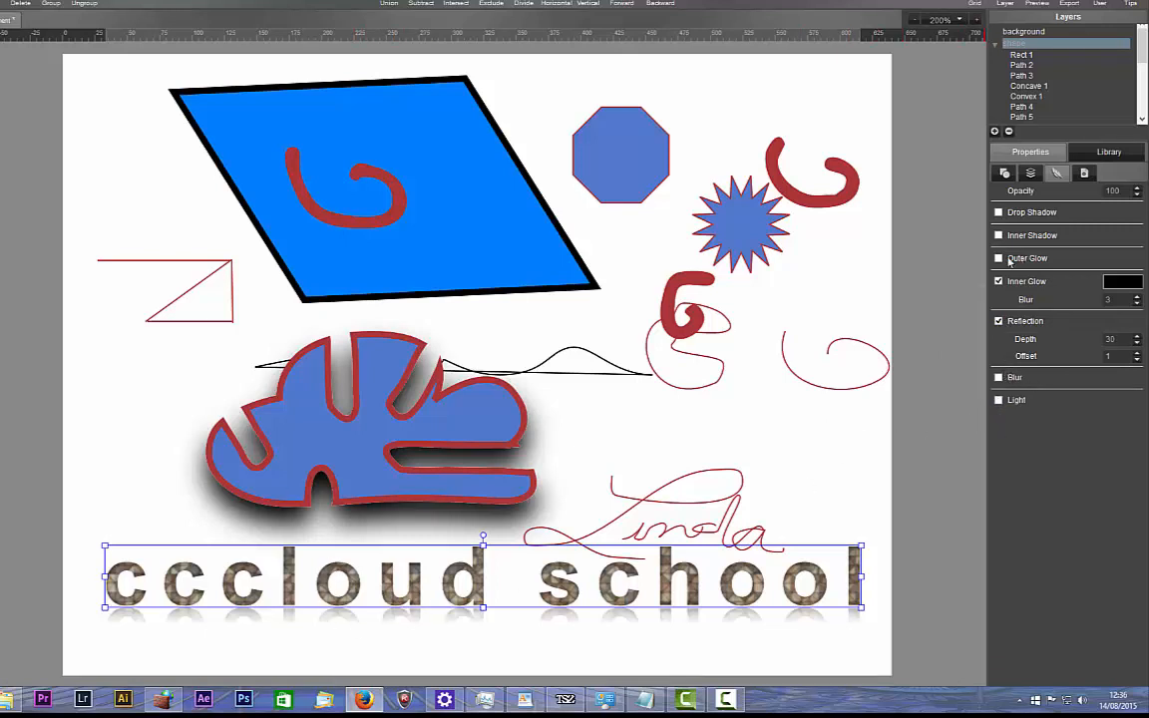
pyautogui.click(998, 257)
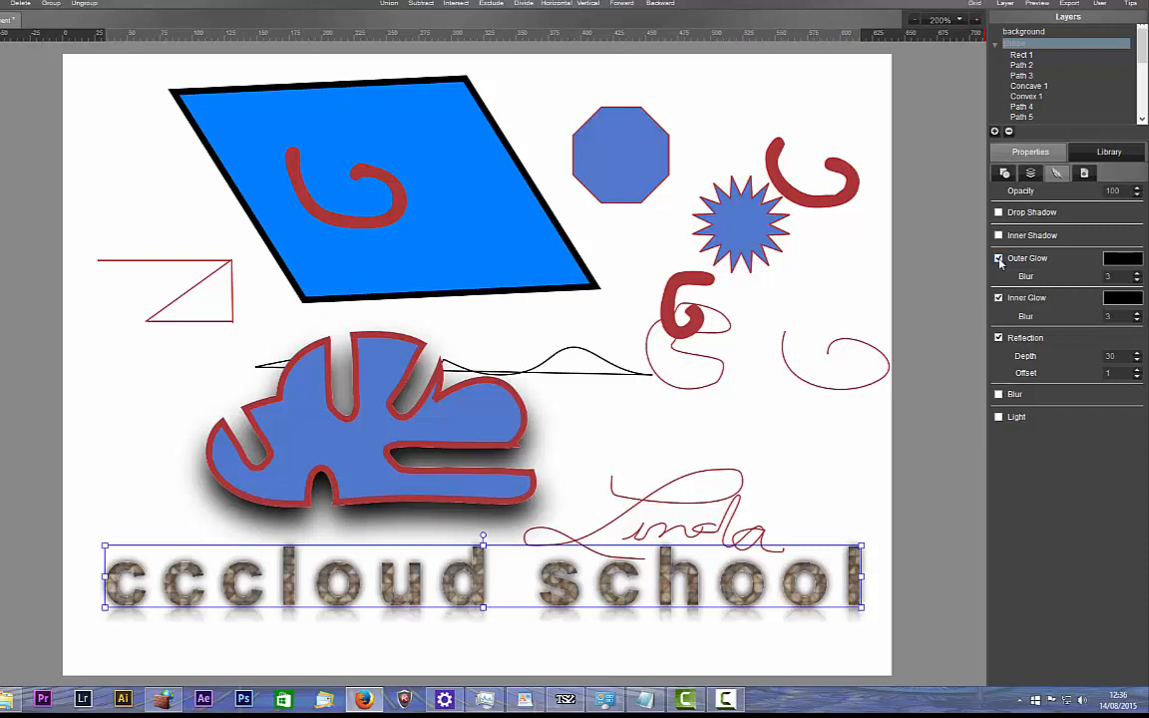
pyautogui.click(998, 257)
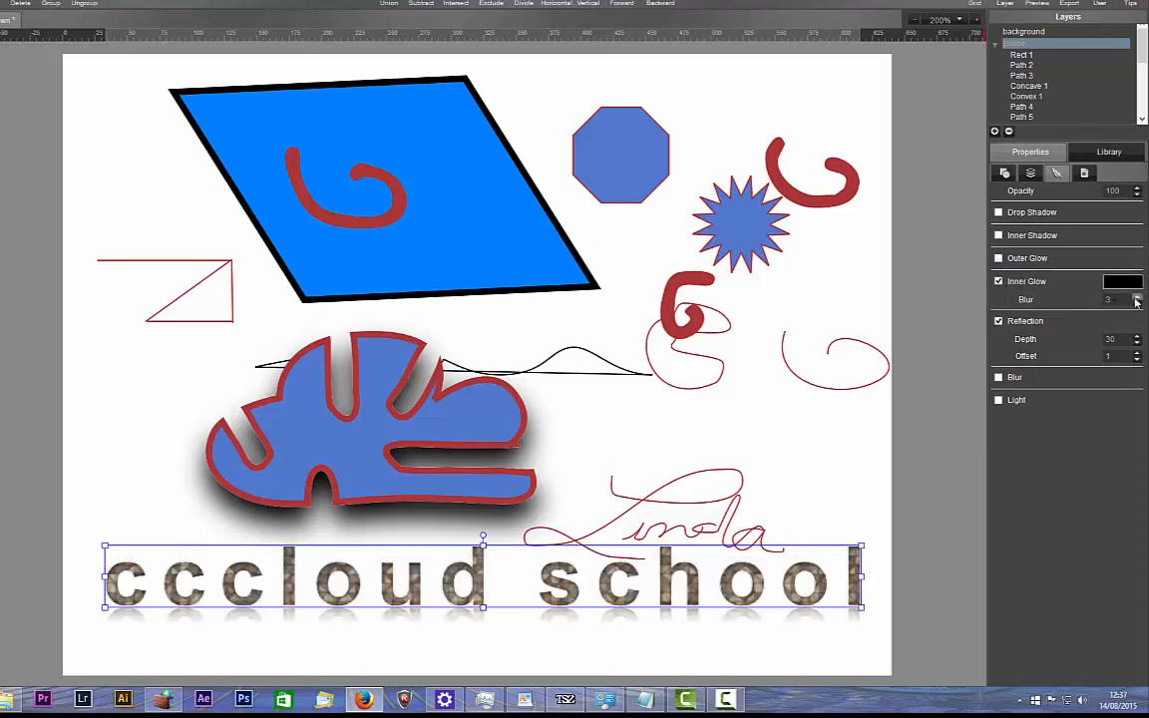
pyautogui.click(1135, 297)
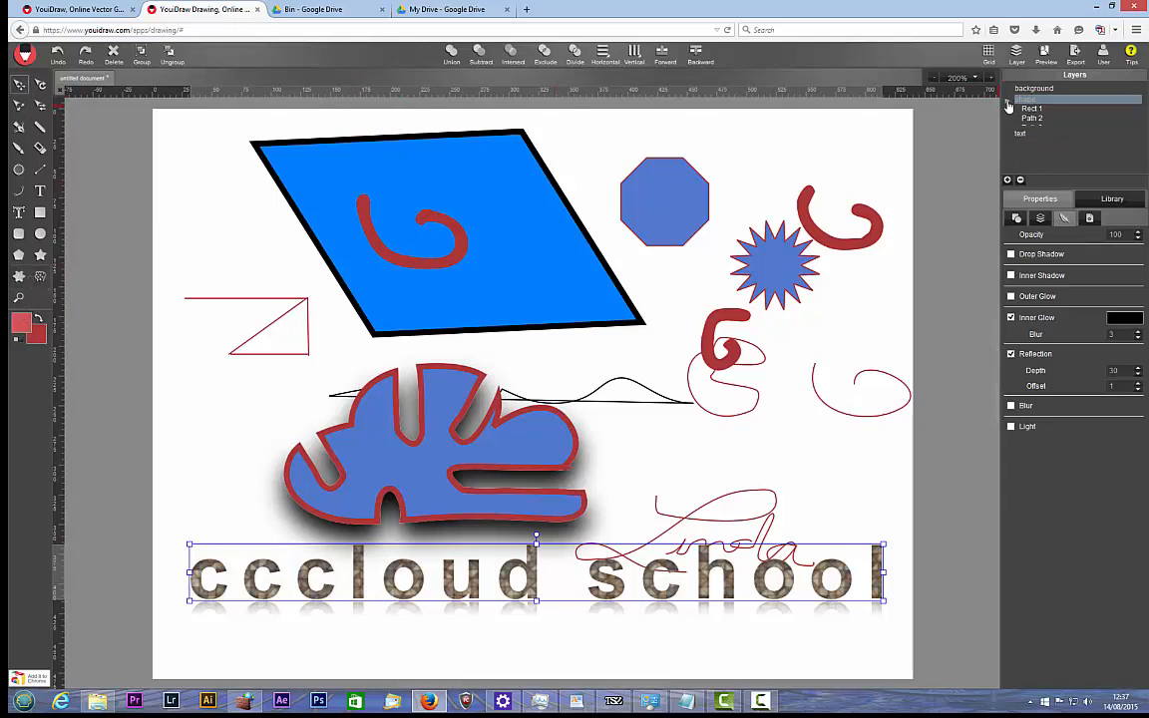
# - Collapse the shape layer, deselect everything on the canvas, and bring up the file menu
pyautogui.click(1007, 99)
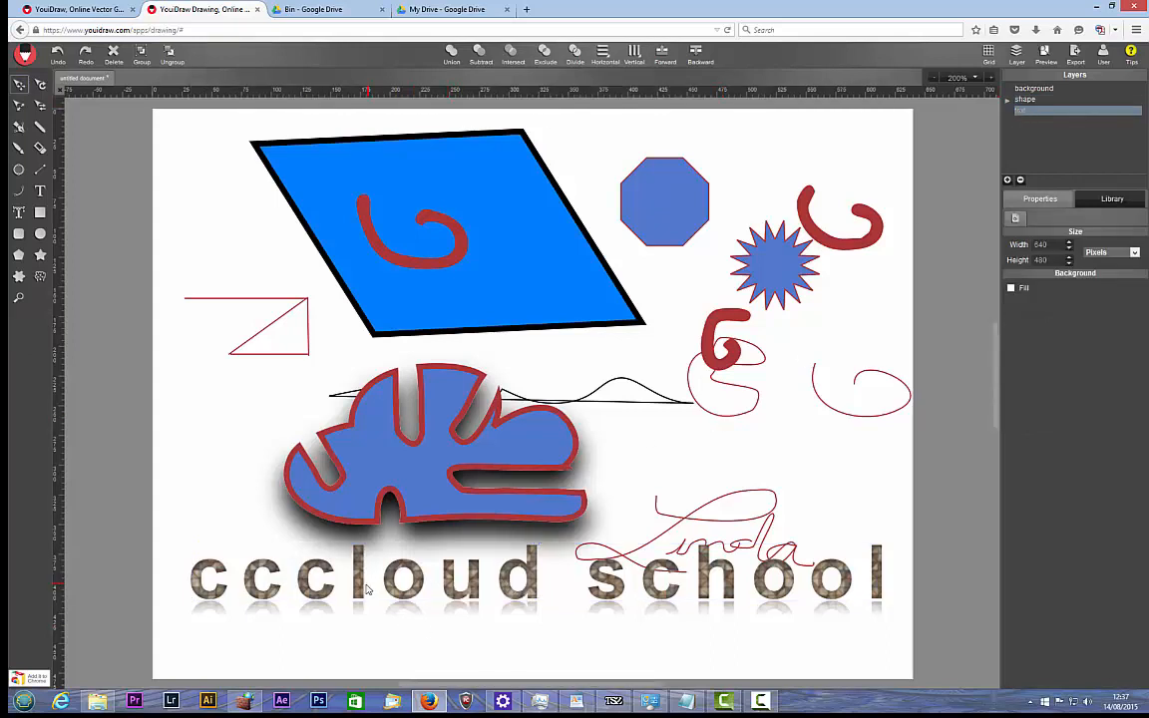
pyautogui.click(1077, 100)
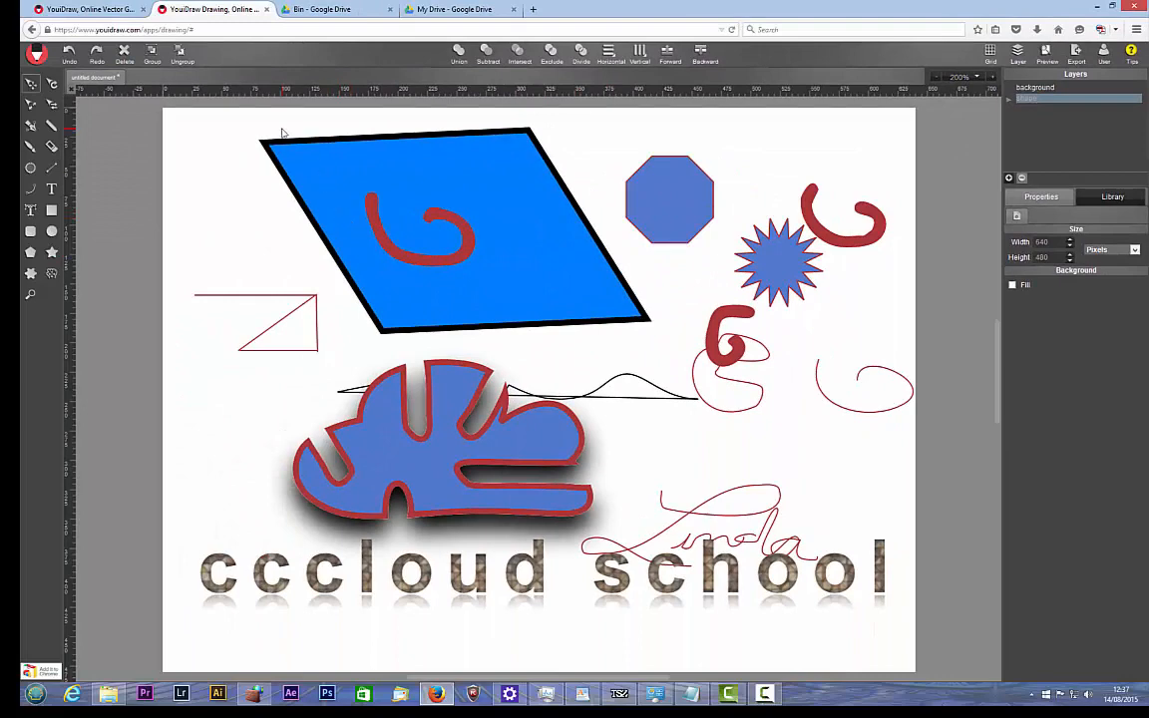
pyautogui.moveTo(167, 419)
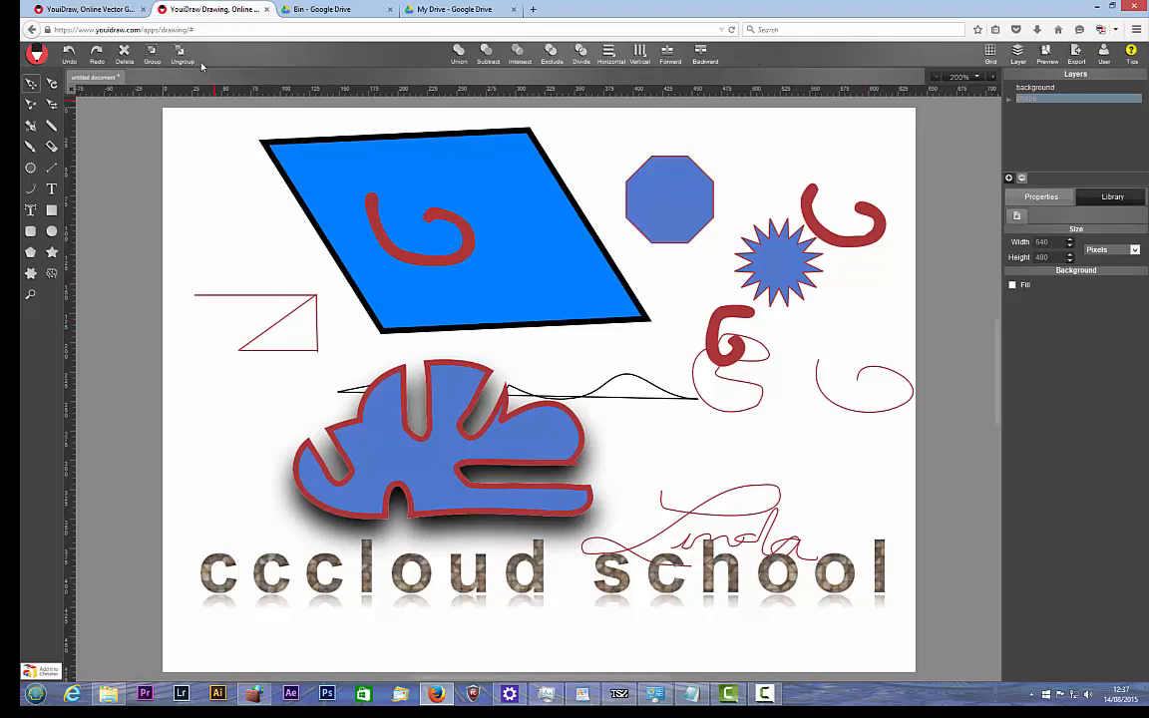
pyautogui.click(37, 52)
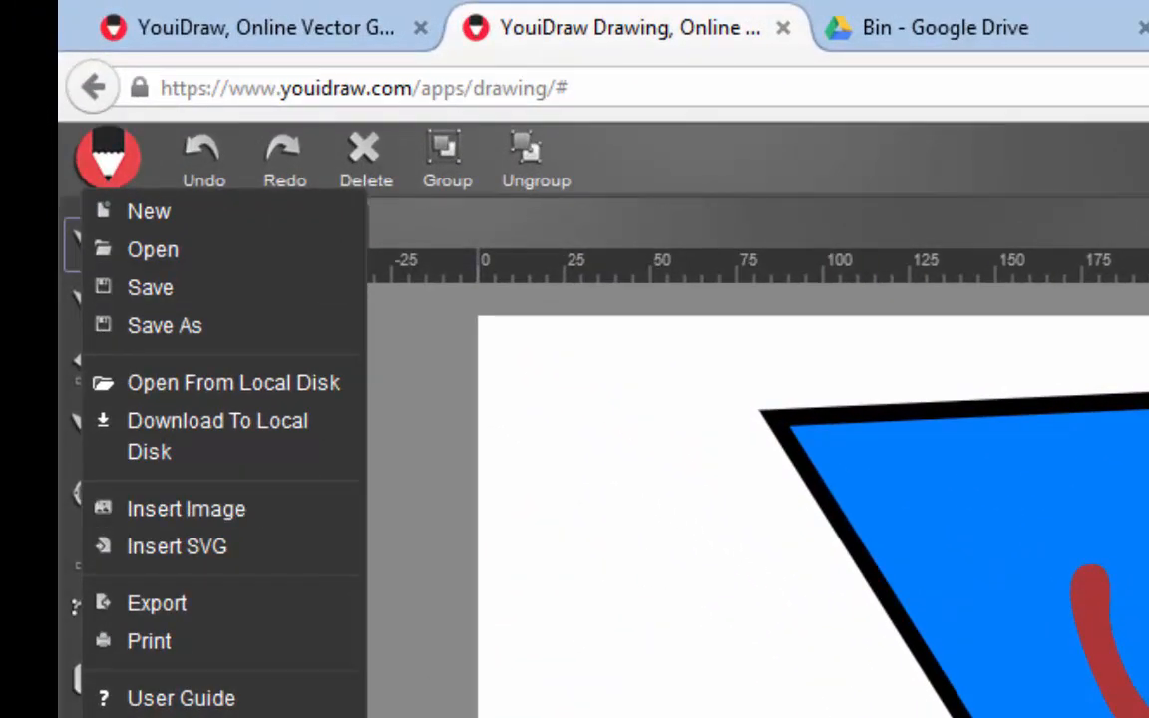
pyautogui.moveTo(164, 326)
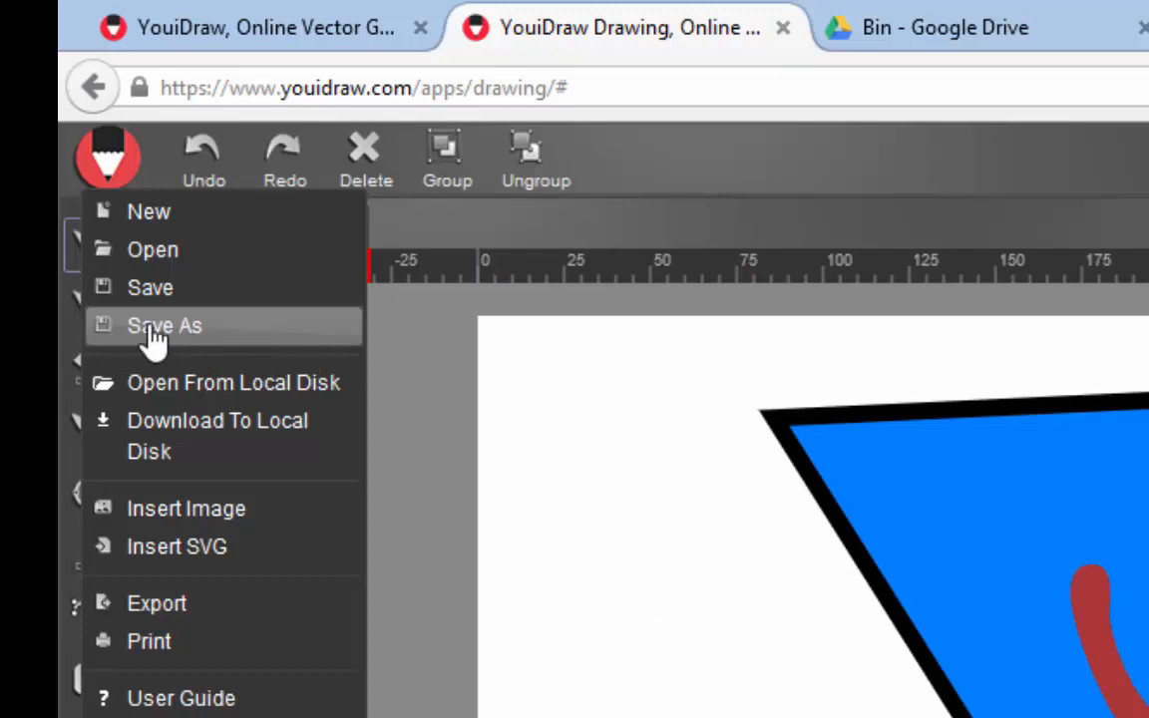
pyautogui.moveTo(190, 640)
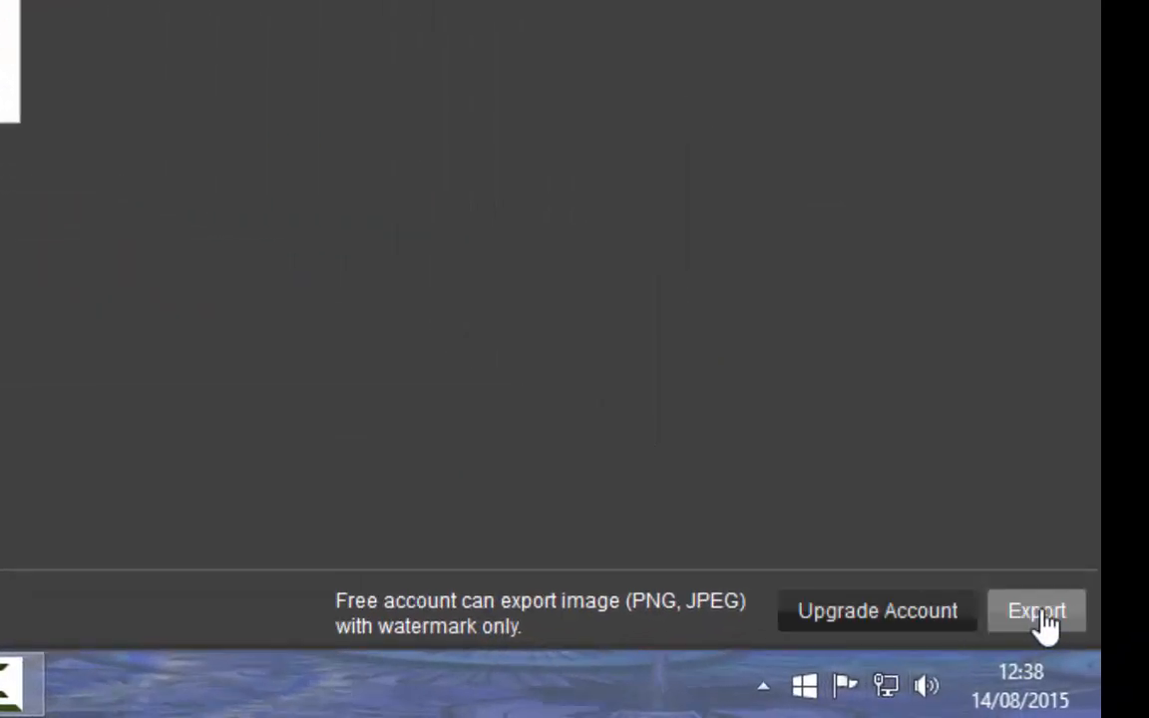
# - Export the drawing and save export.png through Firefox's download prompt
pyautogui.click(1035, 610)
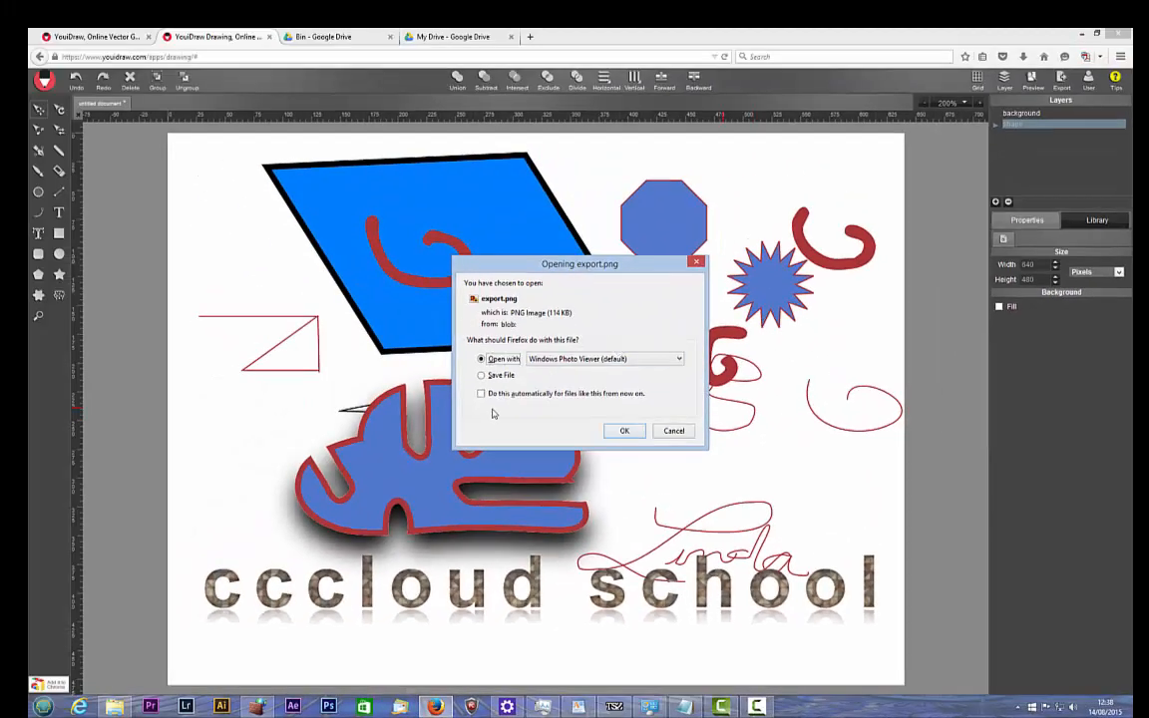
pyautogui.click(480, 375)
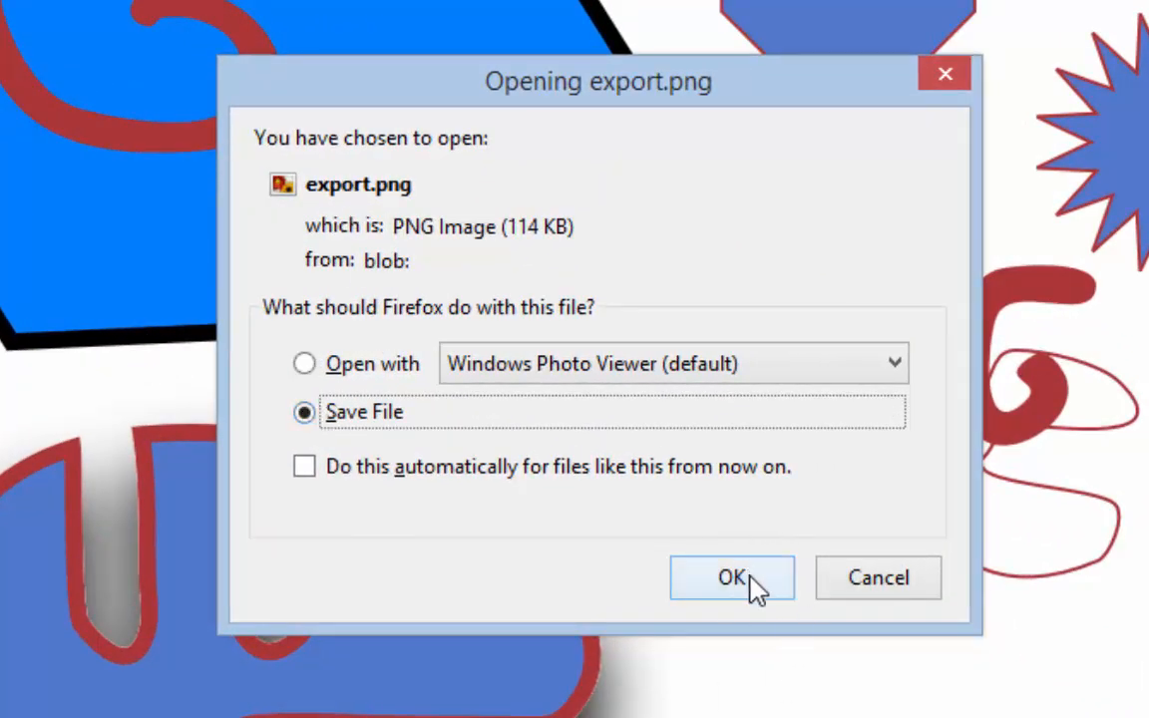
pyautogui.click(731, 577)
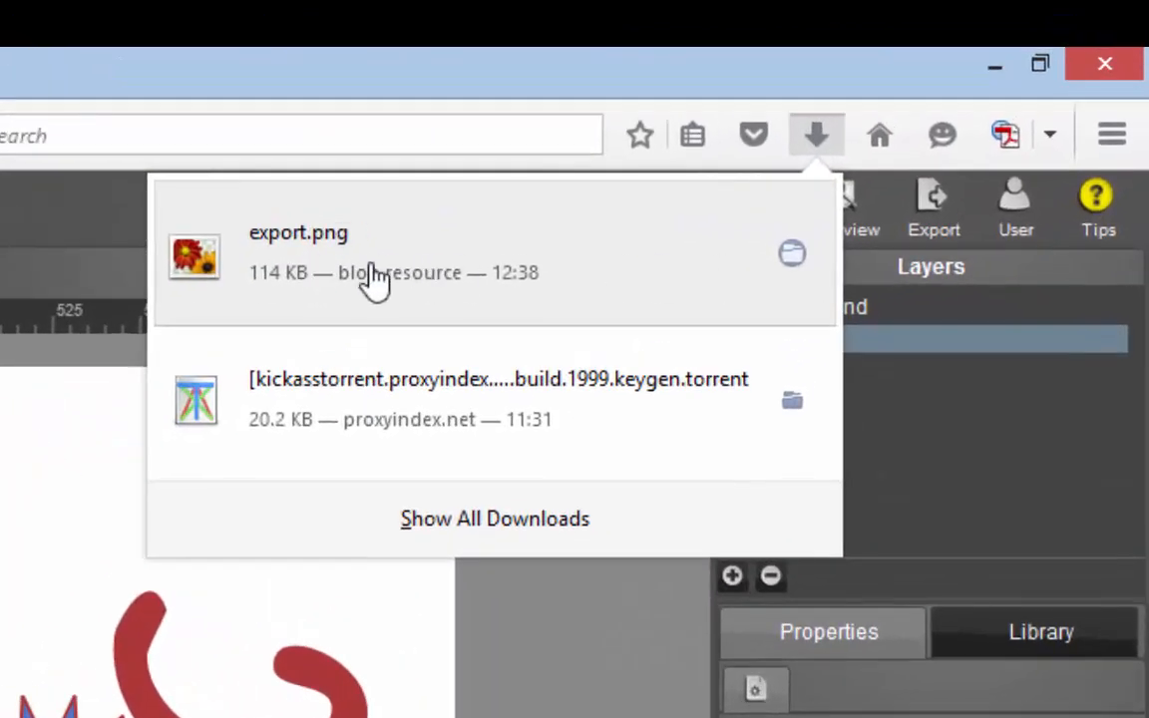
# - Show the context menu for the downloaded export.png in Firefox's Downloads panel
pyautogui.rightClick(374, 254)
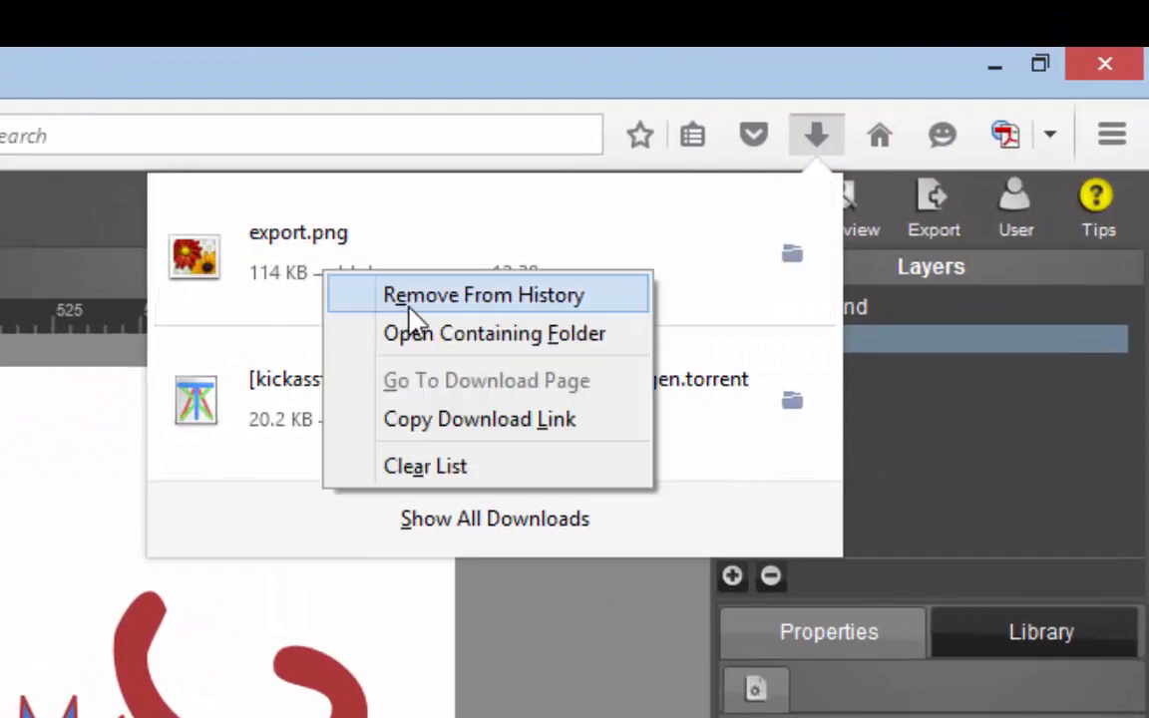